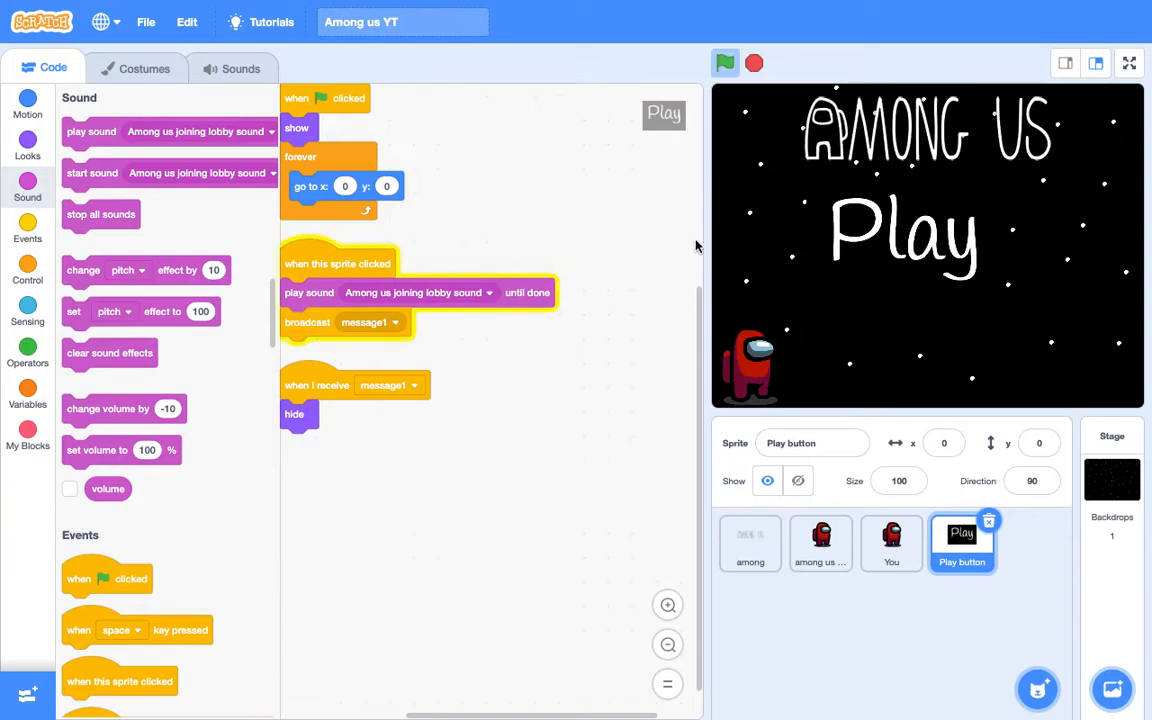
Step: Check the YouTube Studio dashboard in Chrome, then return to the Mission Control overview
left_click(725, 63)
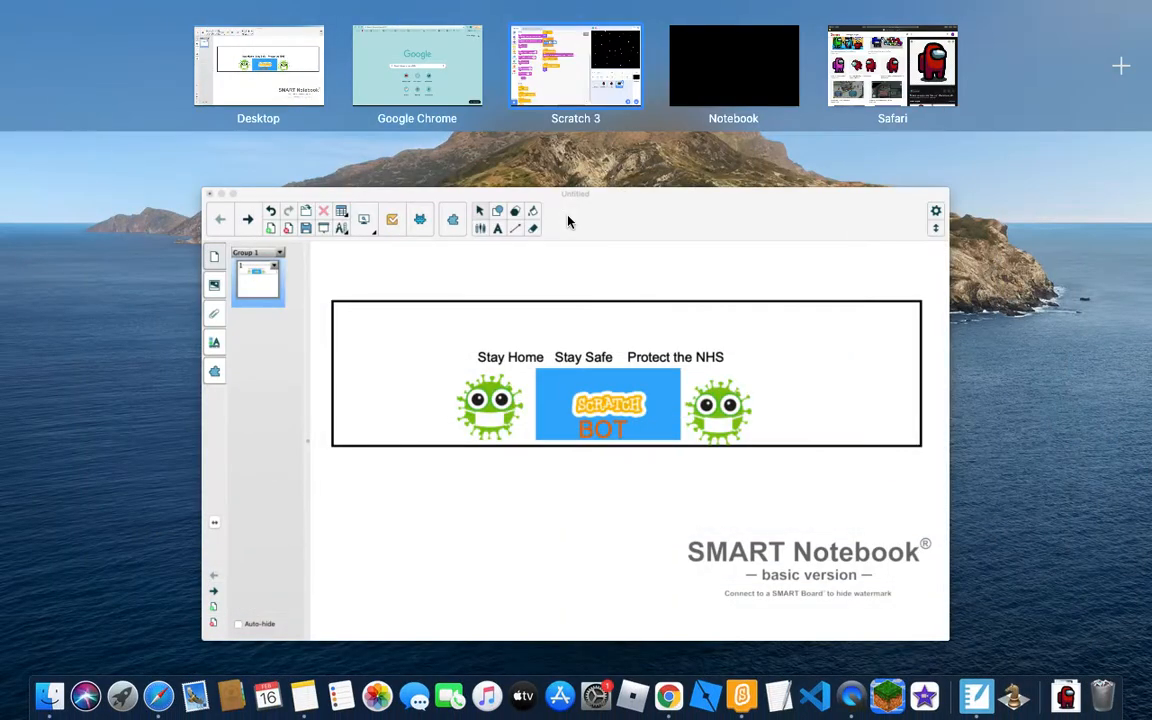
left_click(417, 65)
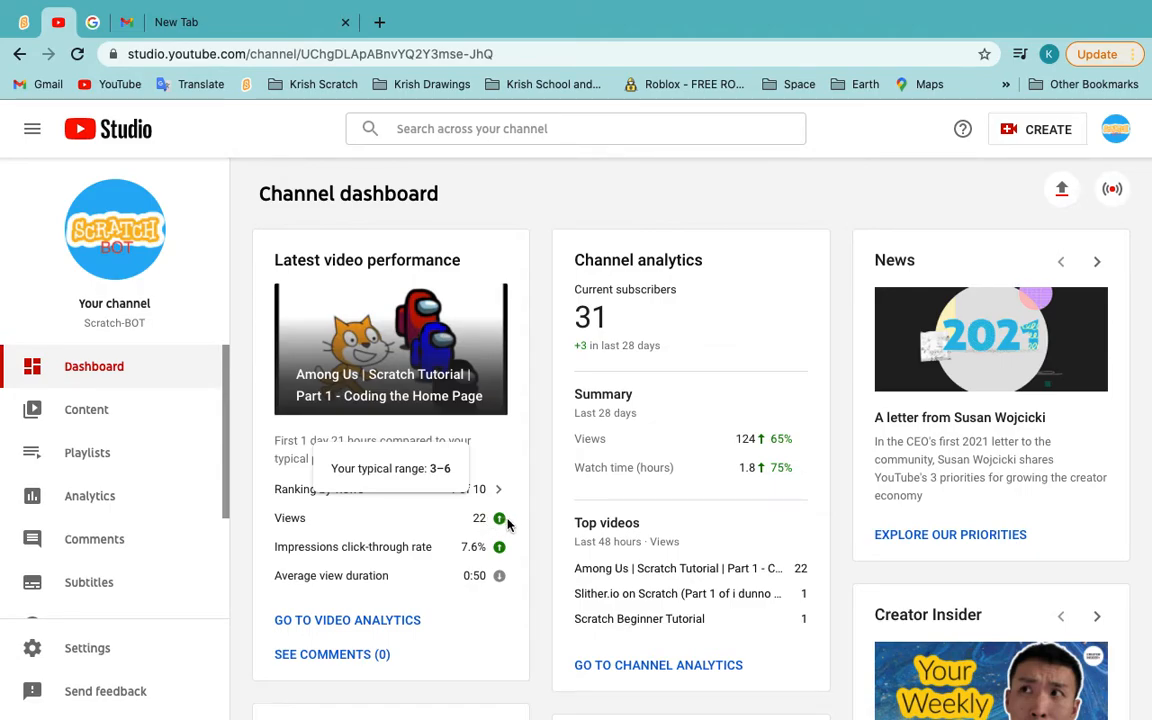
mouse_move(605, 365)
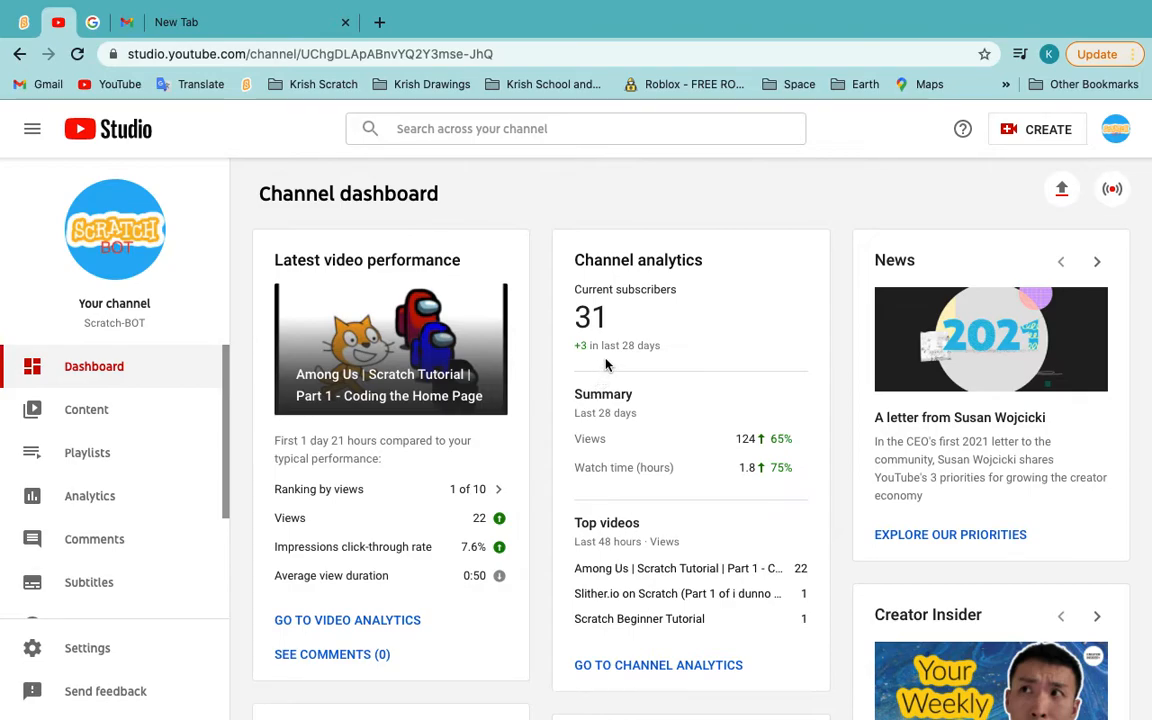
double_click(589, 317)
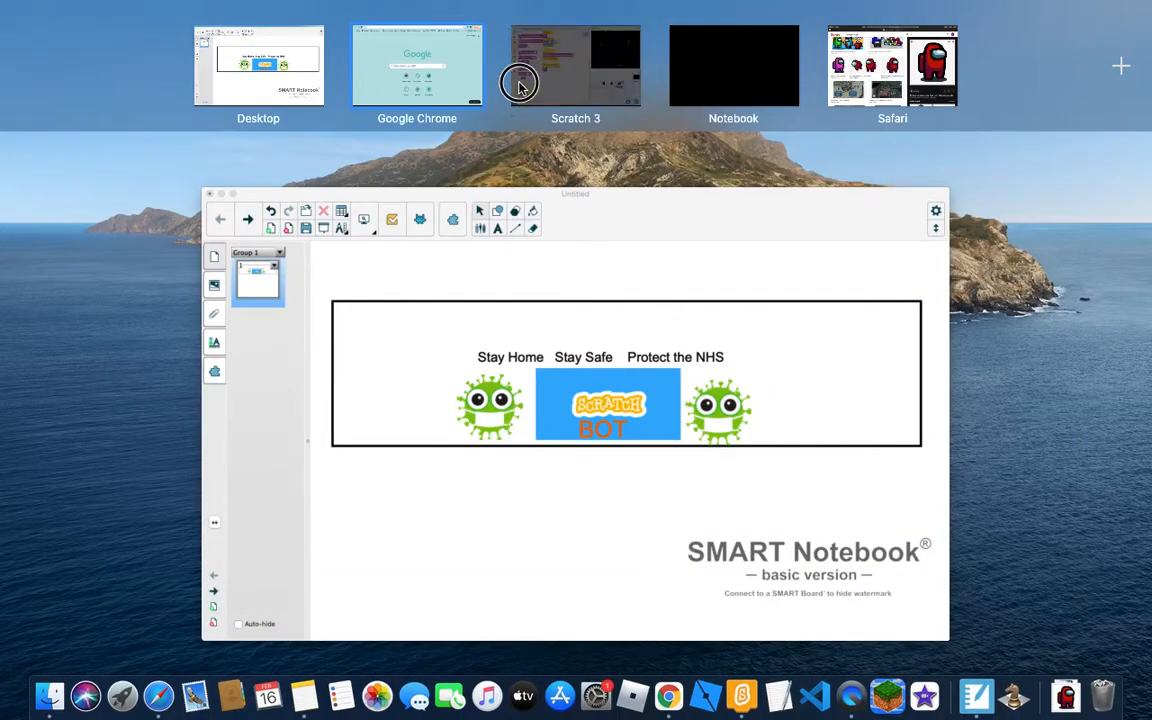
Step: Pull the forever loop and show block off the Play button's green-flag script
left_click(575, 65)
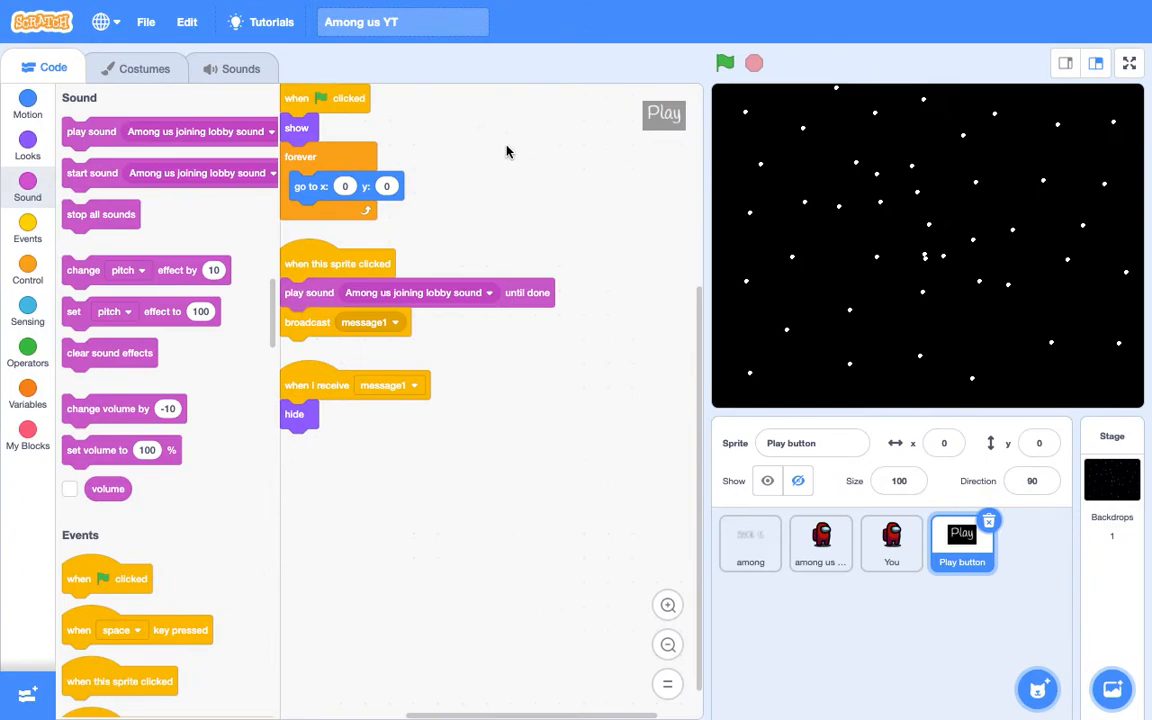
mouse_move(520, 142)
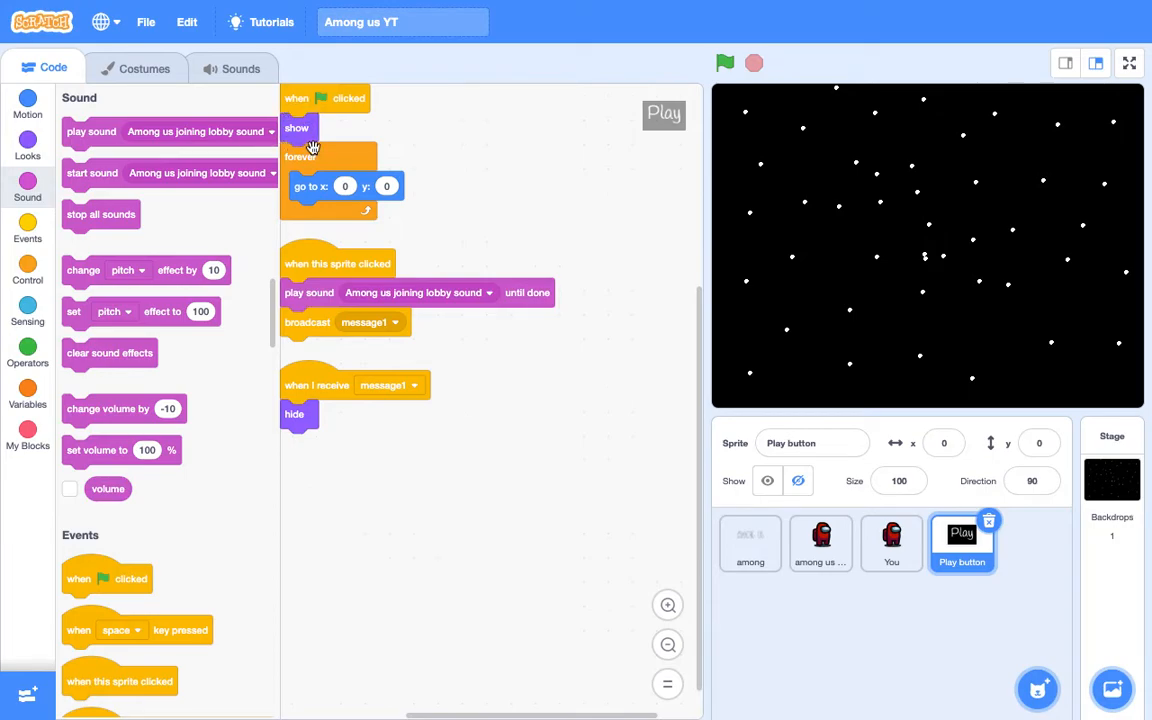
mouse_move(905, 128)
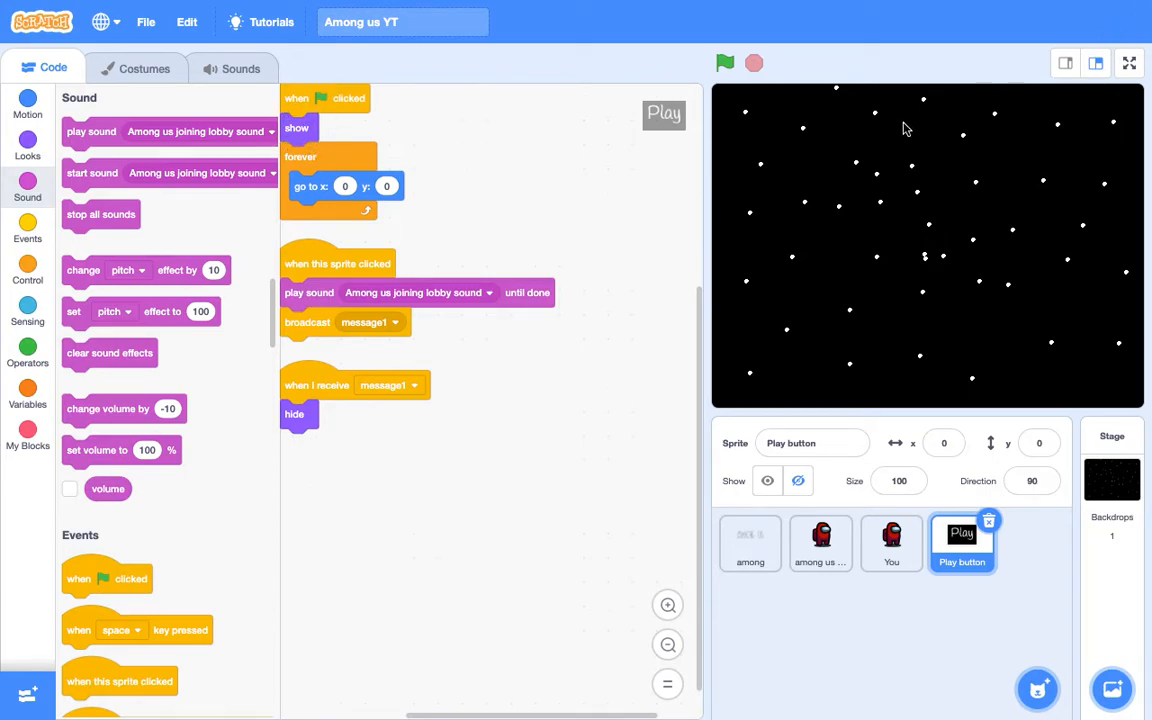
left_click(725, 63)
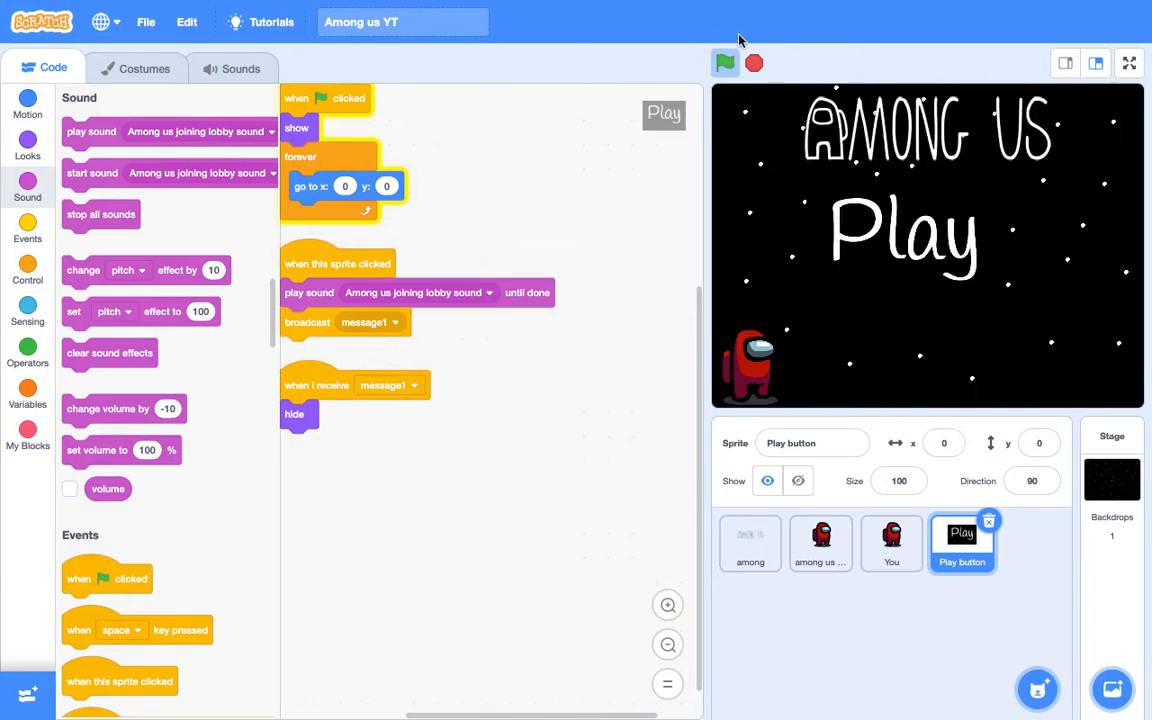
left_click_drag(300, 157, 450, 137)
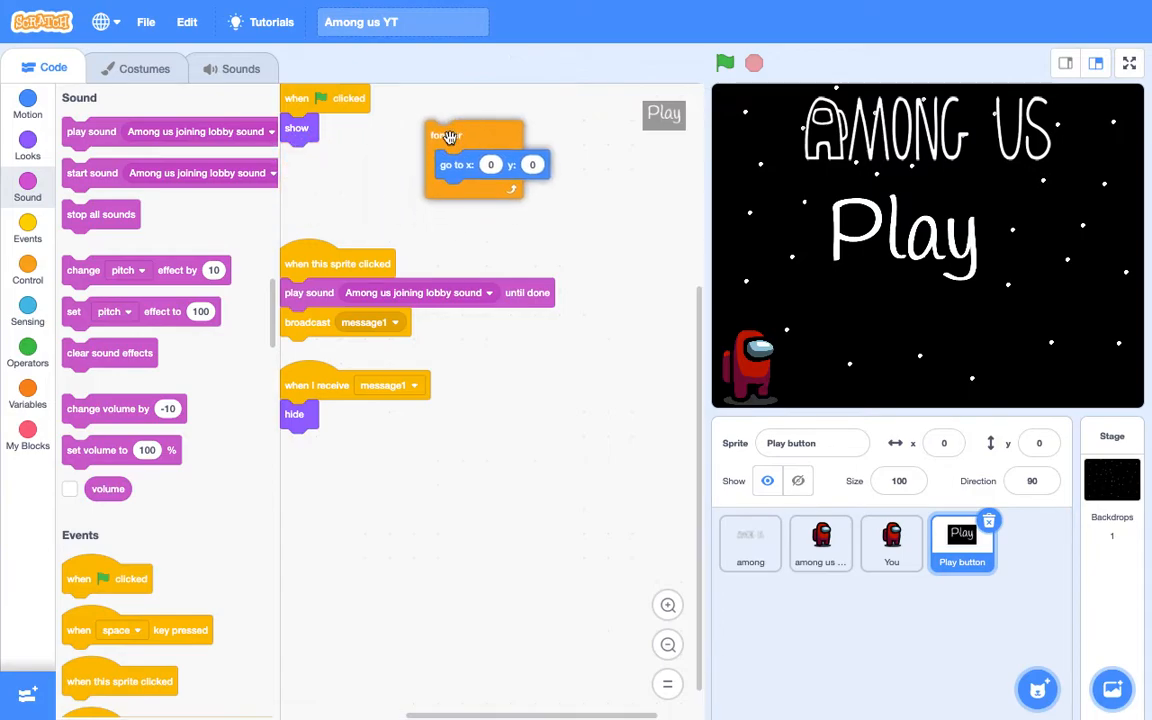
left_click_drag(297, 128, 433, 509)
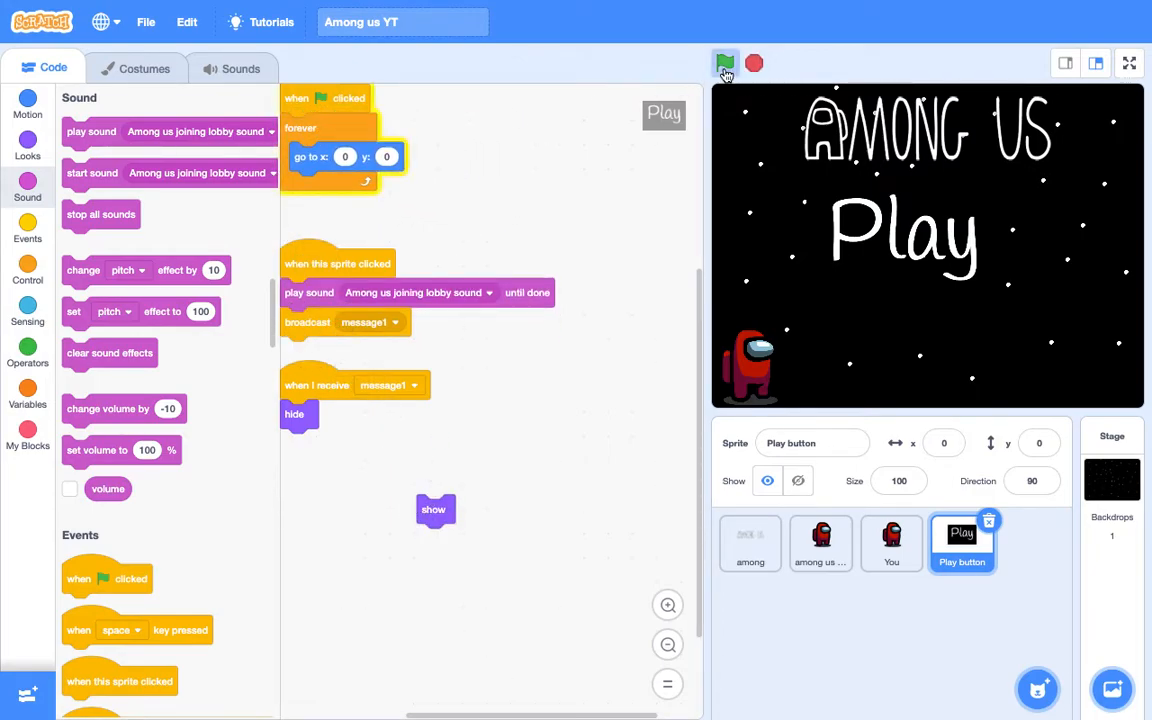
Step: Test the title screen with the green flag and stop, then reattach the dragged block
left_click(725, 63)
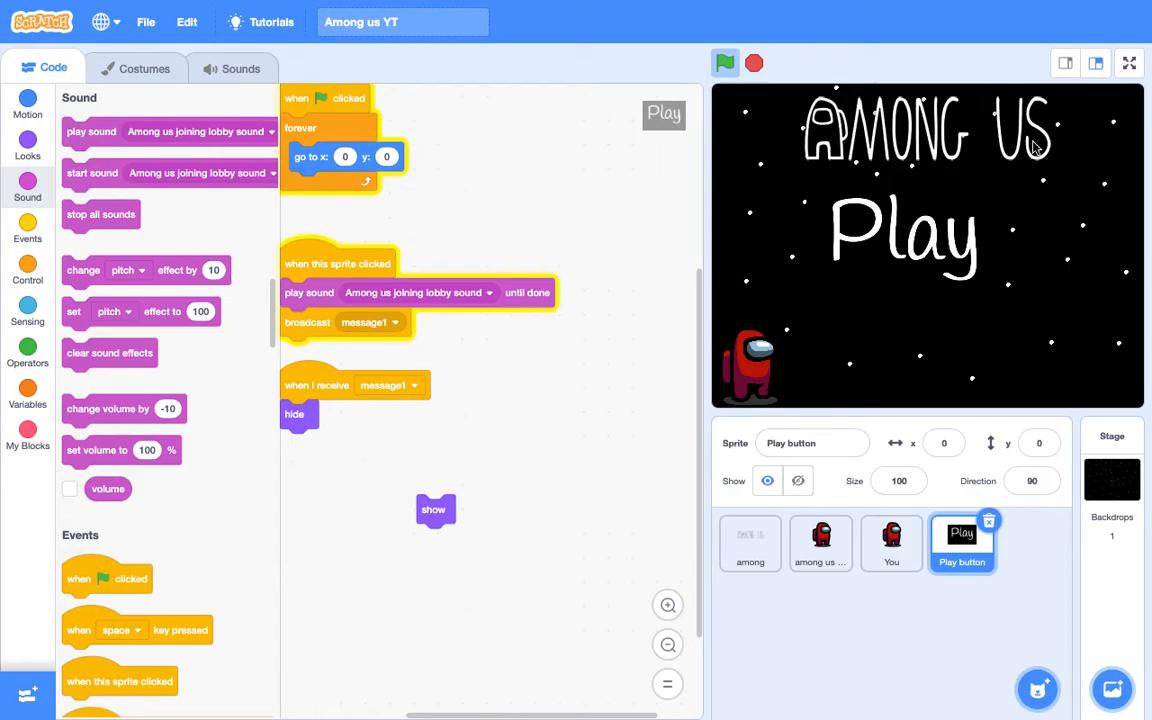
left_click(725, 63)
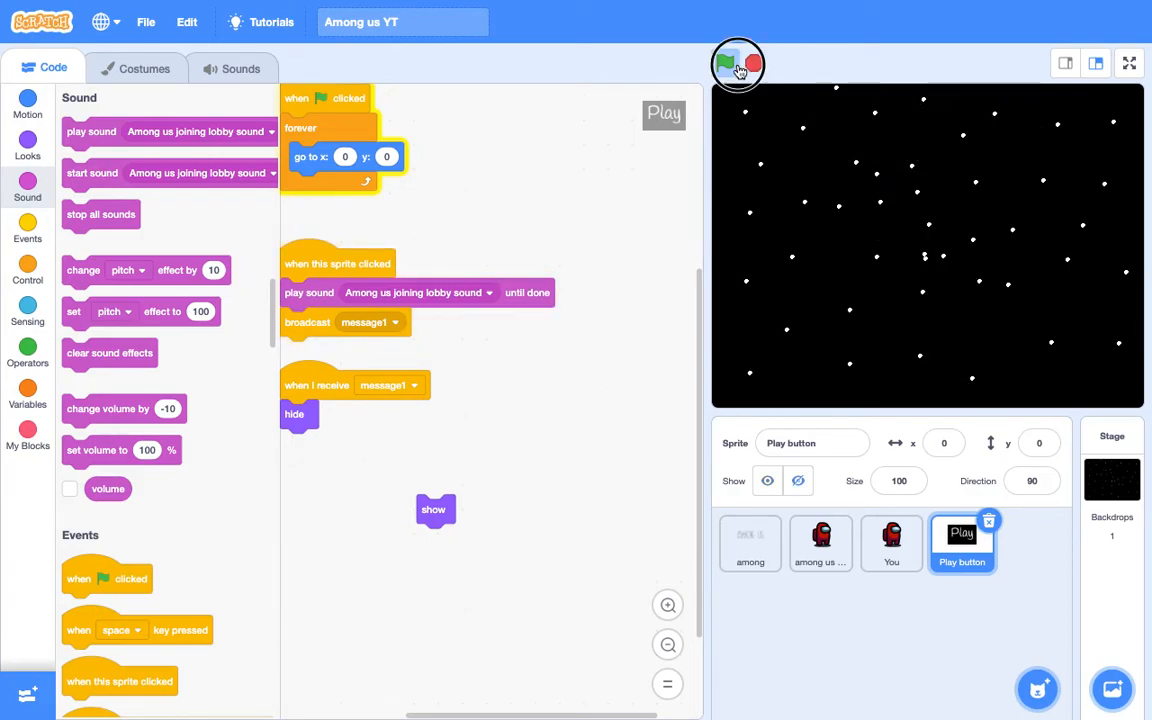
left_click(726, 63)
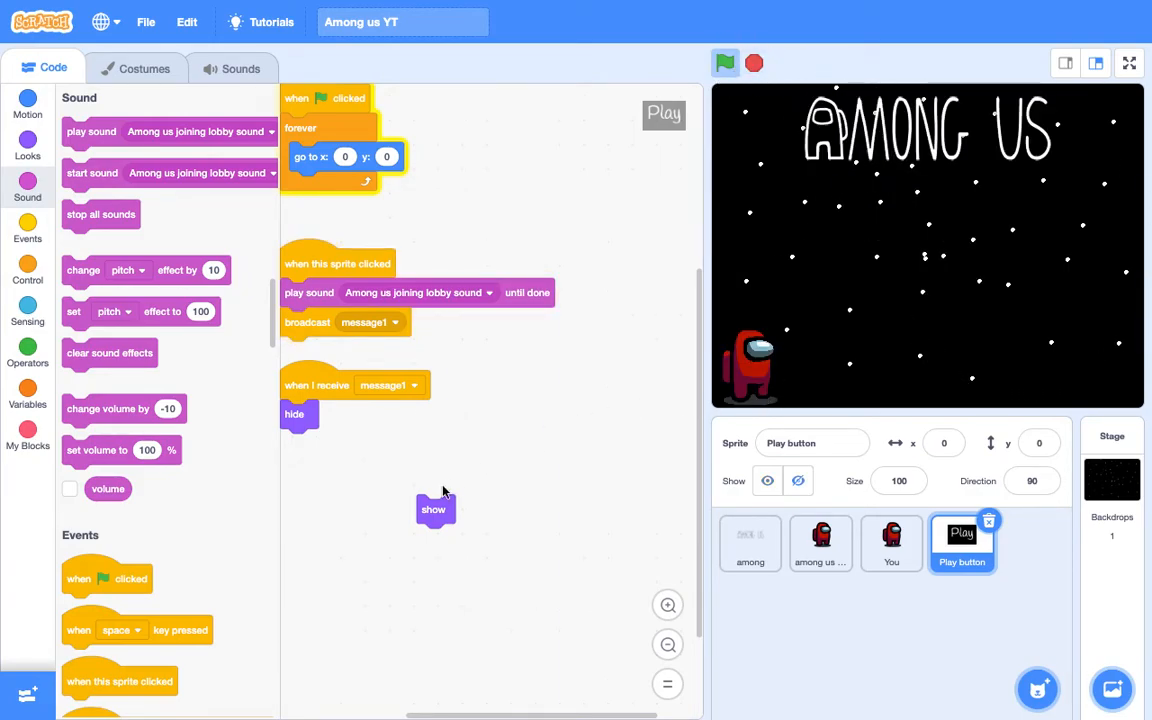
left_click_drag(433, 509, 296, 128)
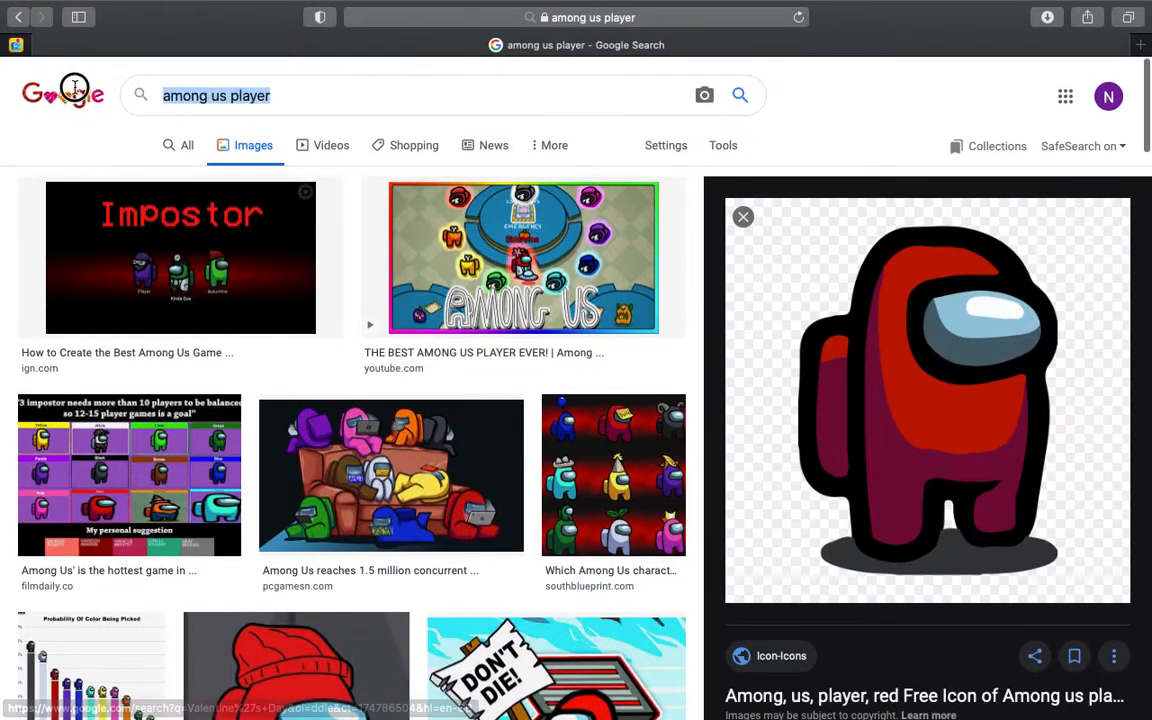
Step: Search Google Images for 'cafteria among us transparent background'
type("c")
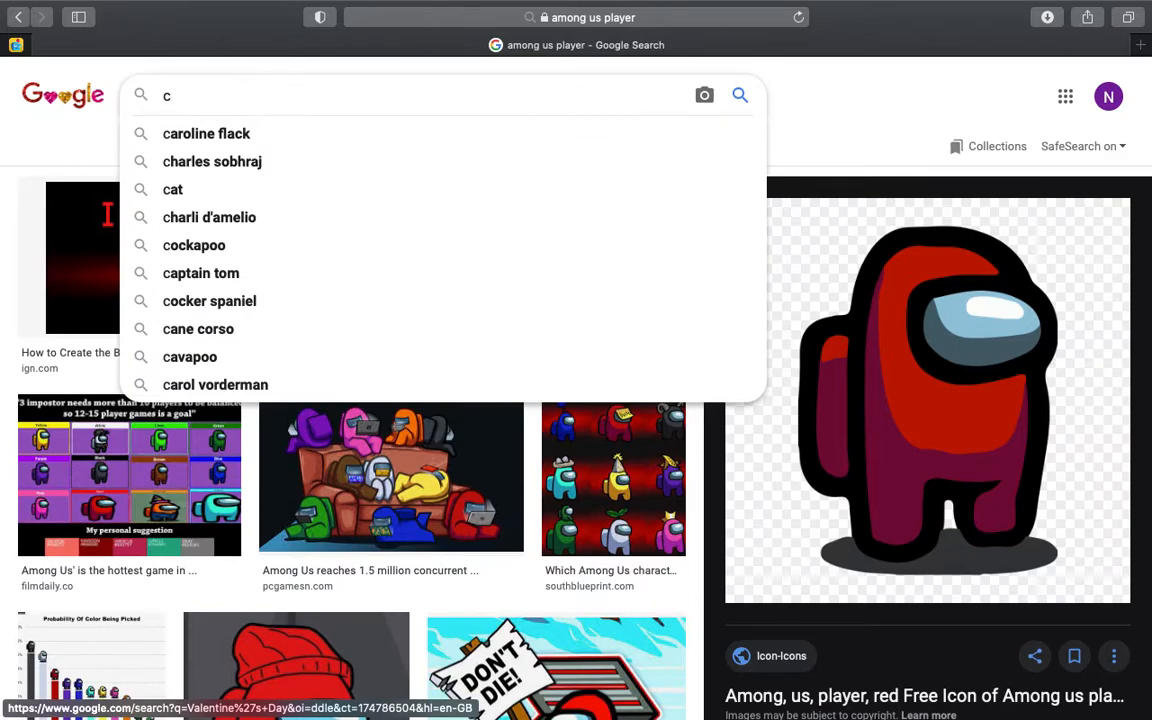
type("after")
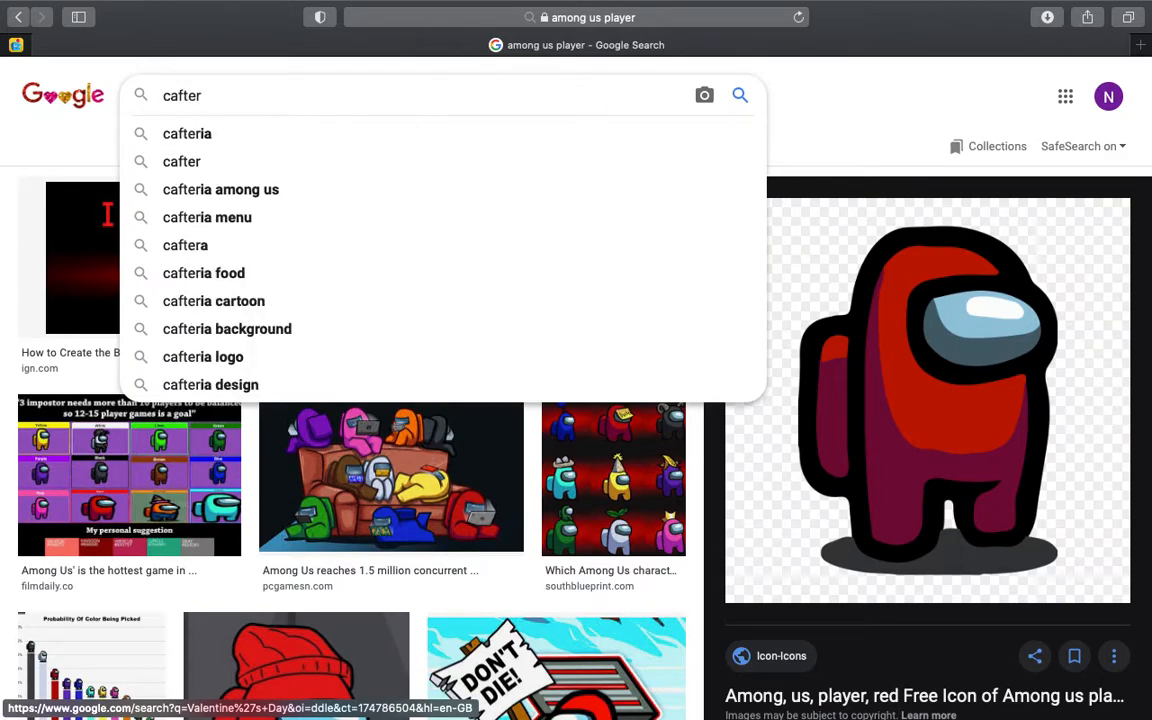
left_click(220, 189)
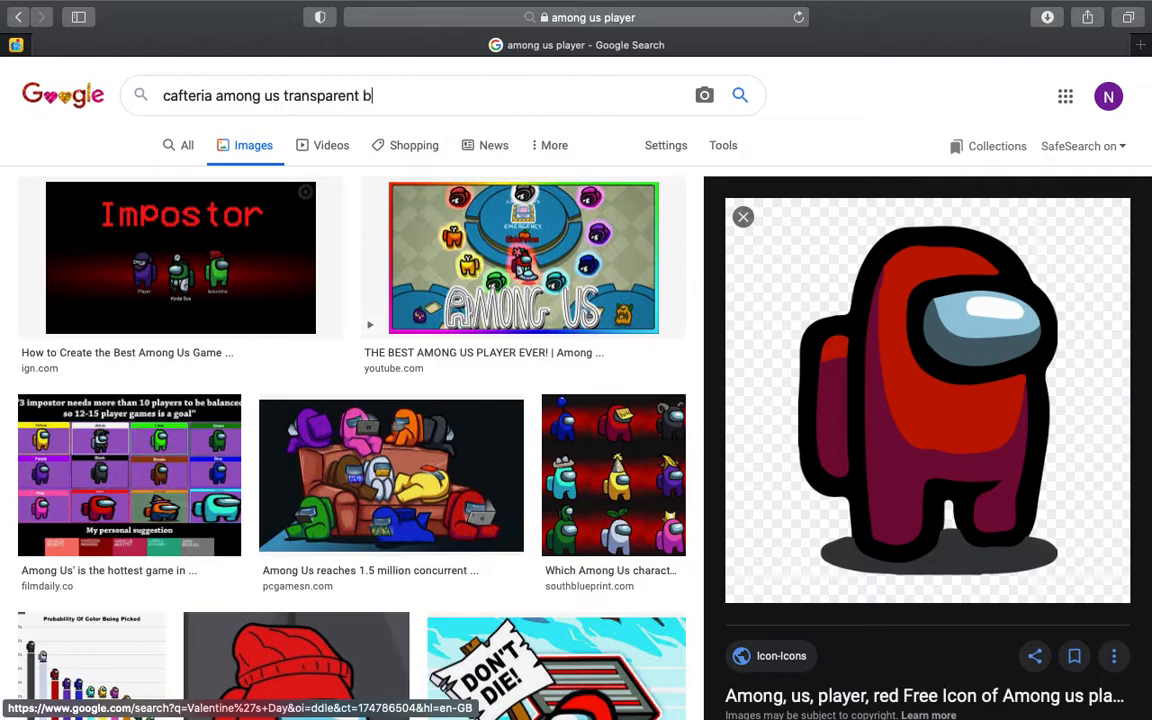
type("ackround")
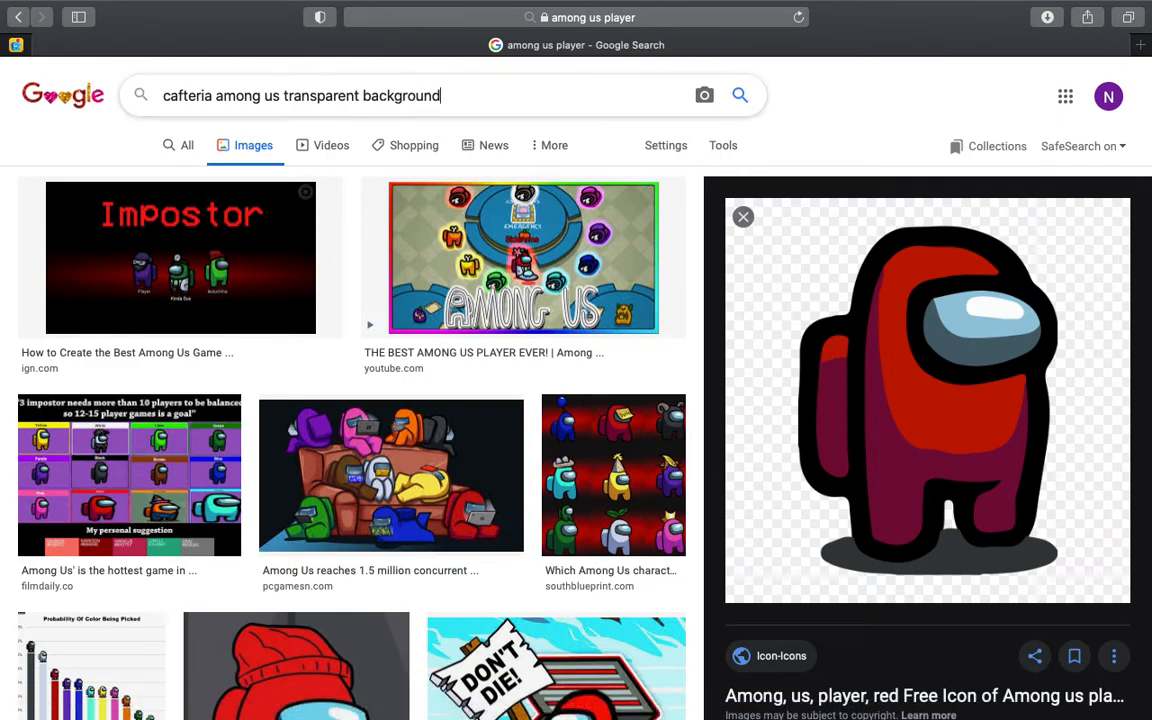
left_click(740, 95)
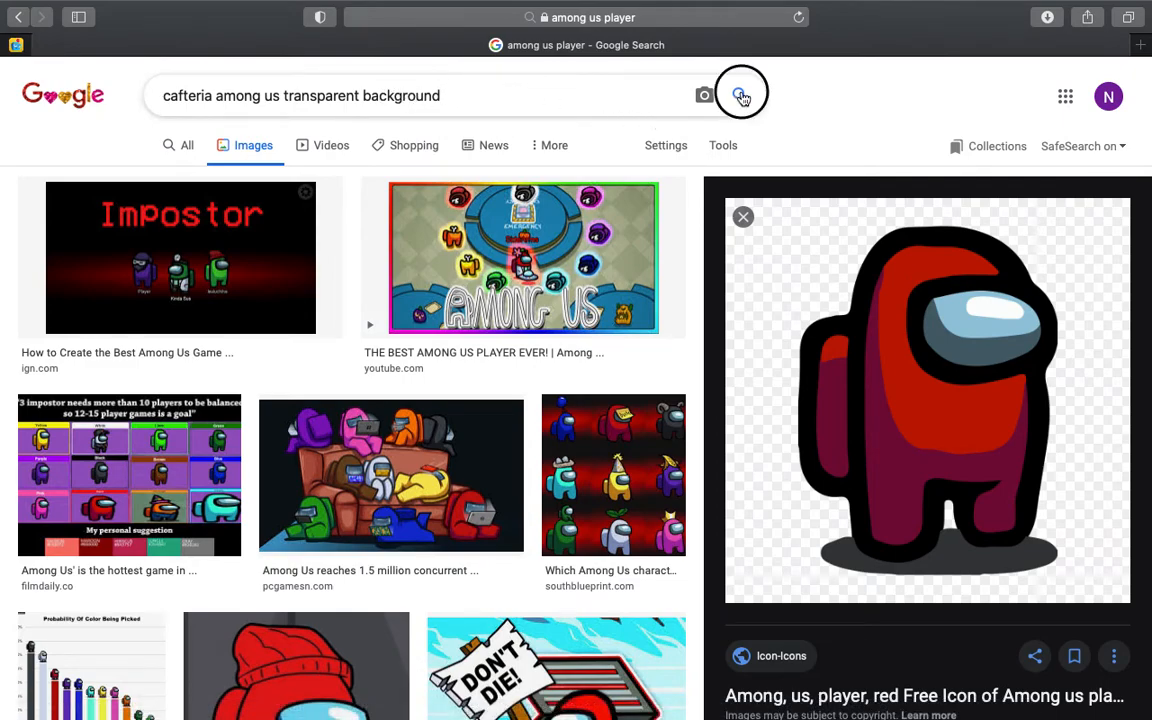
left_click(740, 95)
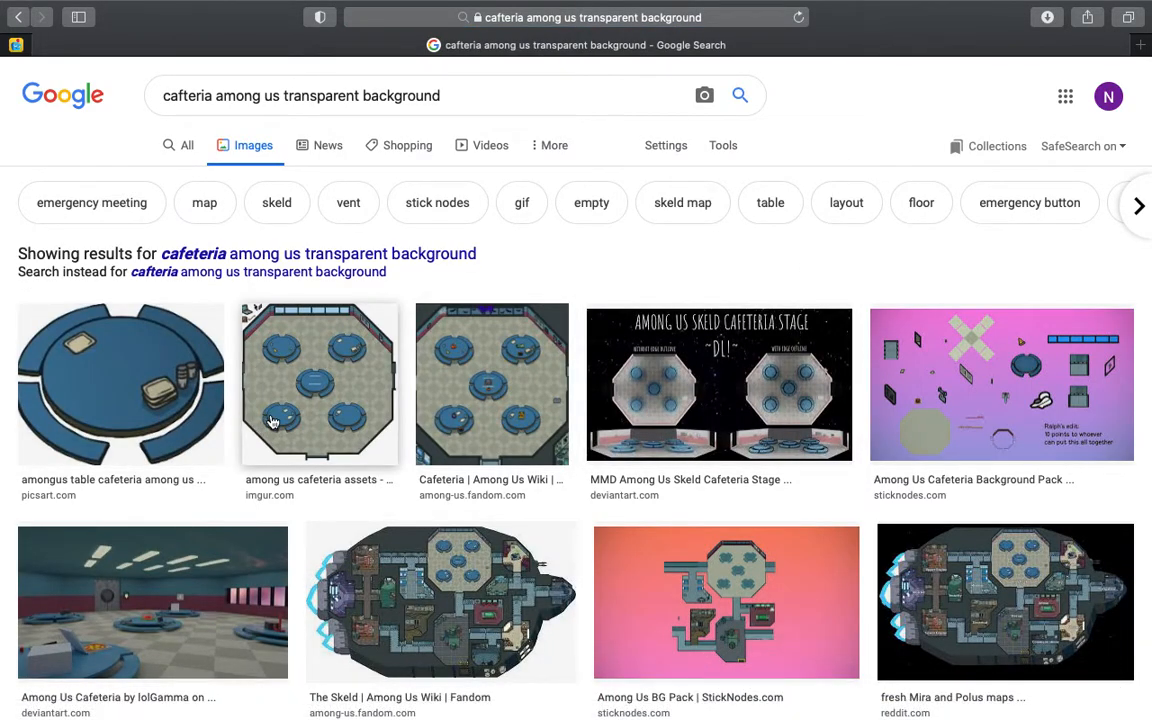
Step: Save the imgur cafeteria map image to Downloads as 'cafe'
left_click(319, 384)
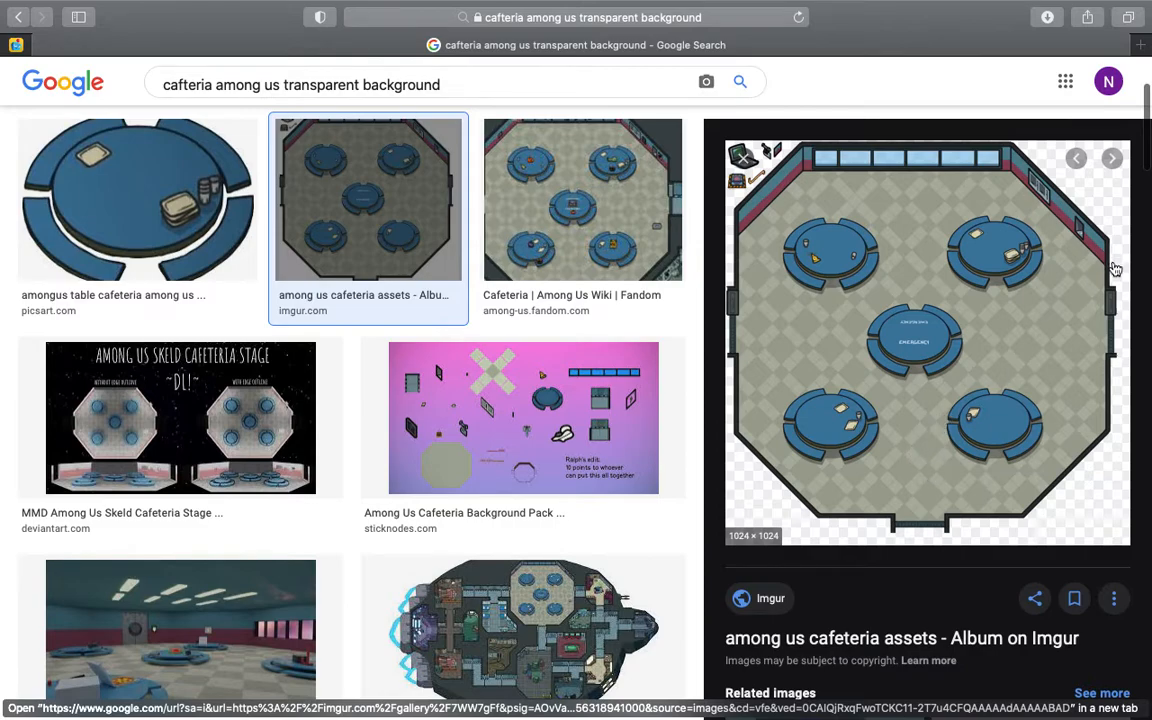
mouse_move(897, 347)
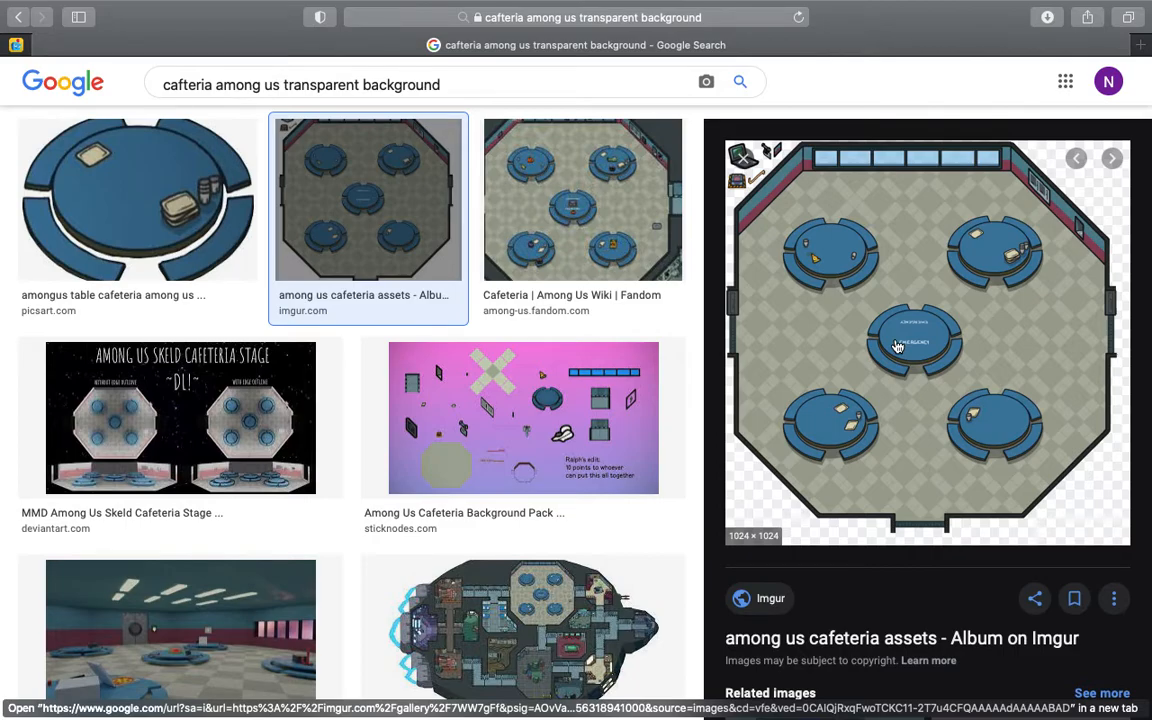
right_click(897, 347)
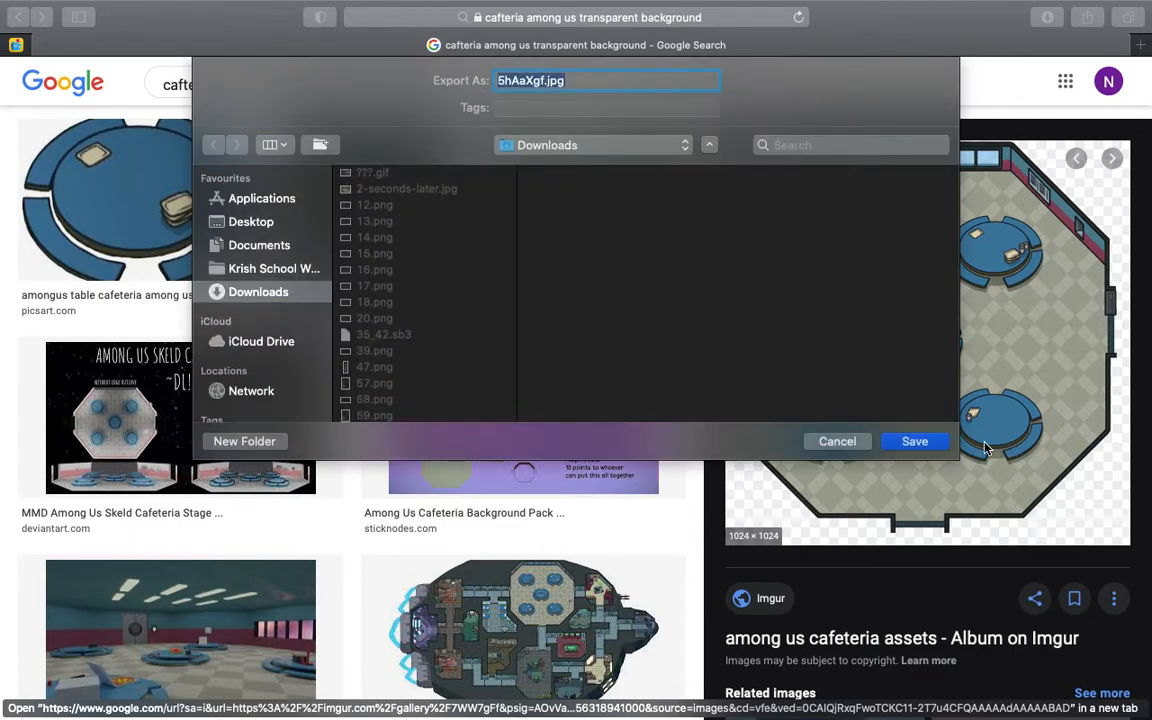
type("cafe")
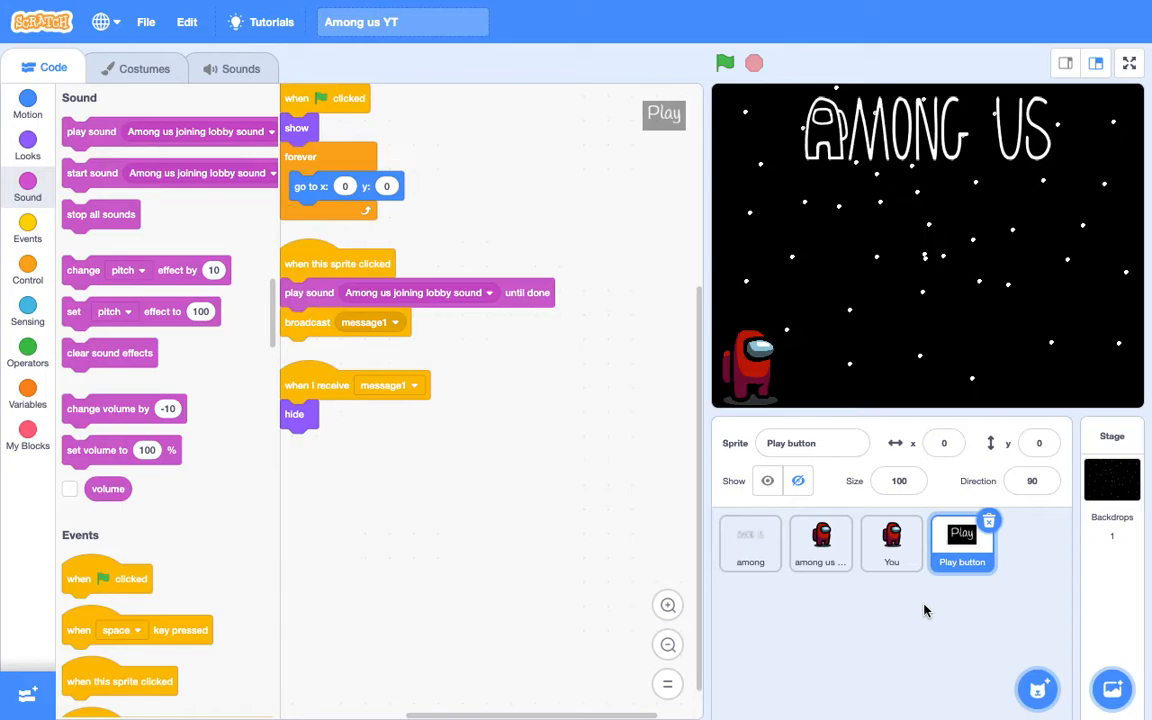
Step: Upload the cafe image as a new sprite and place the map below the AMONG US title
left_click(1037, 688)
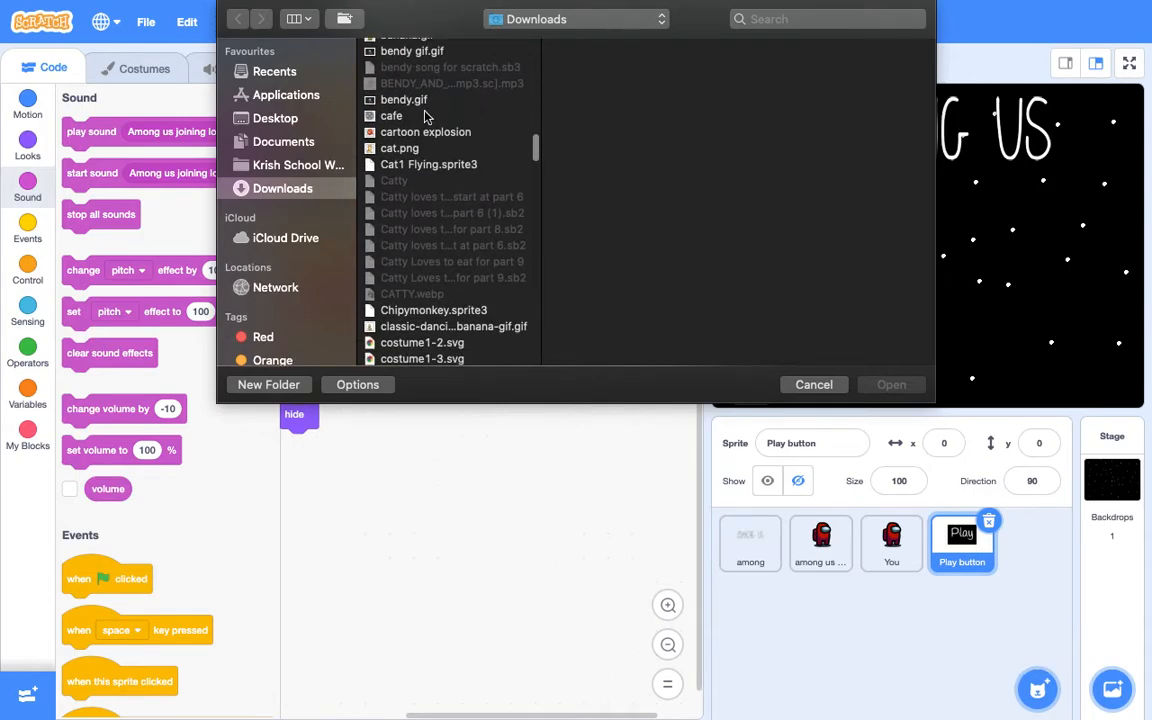
left_click(391, 115)
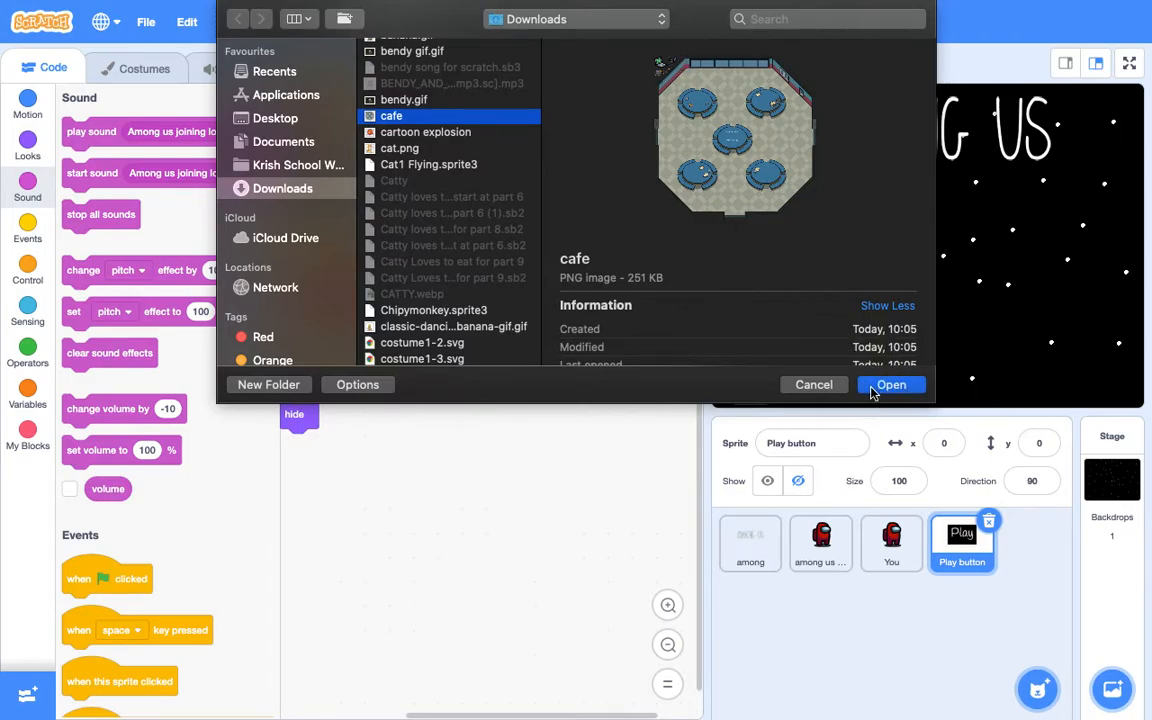
left_click(889, 384)
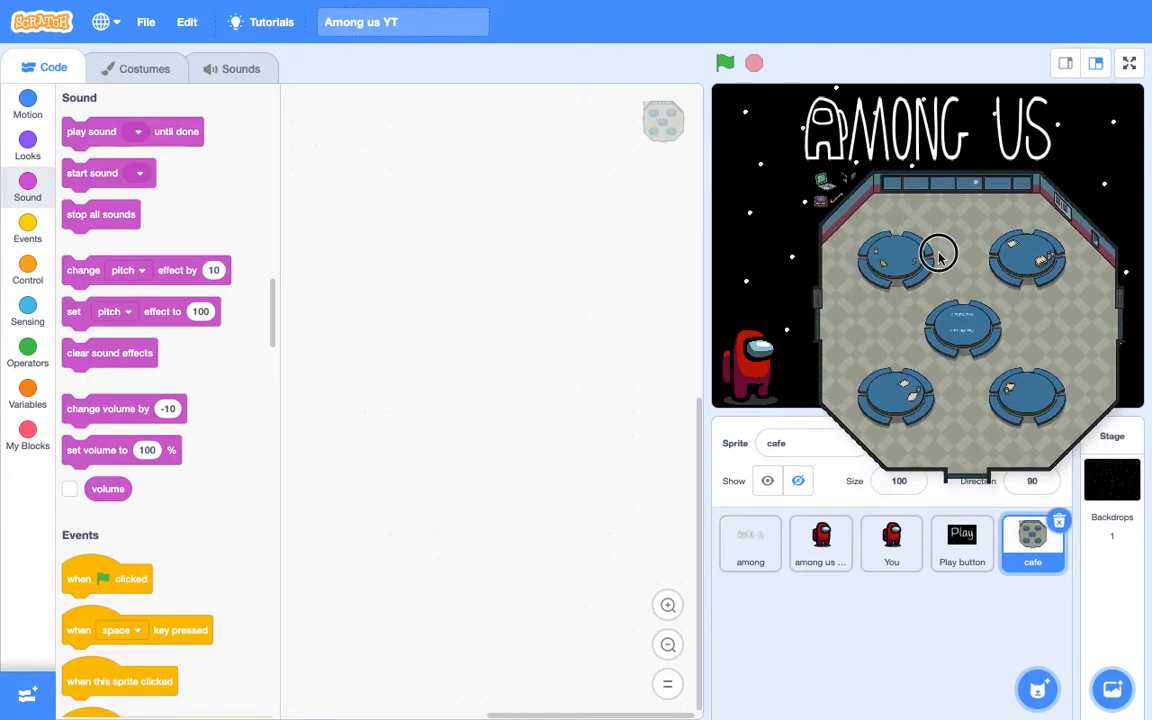
left_click_drag(938, 252, 888, 245)
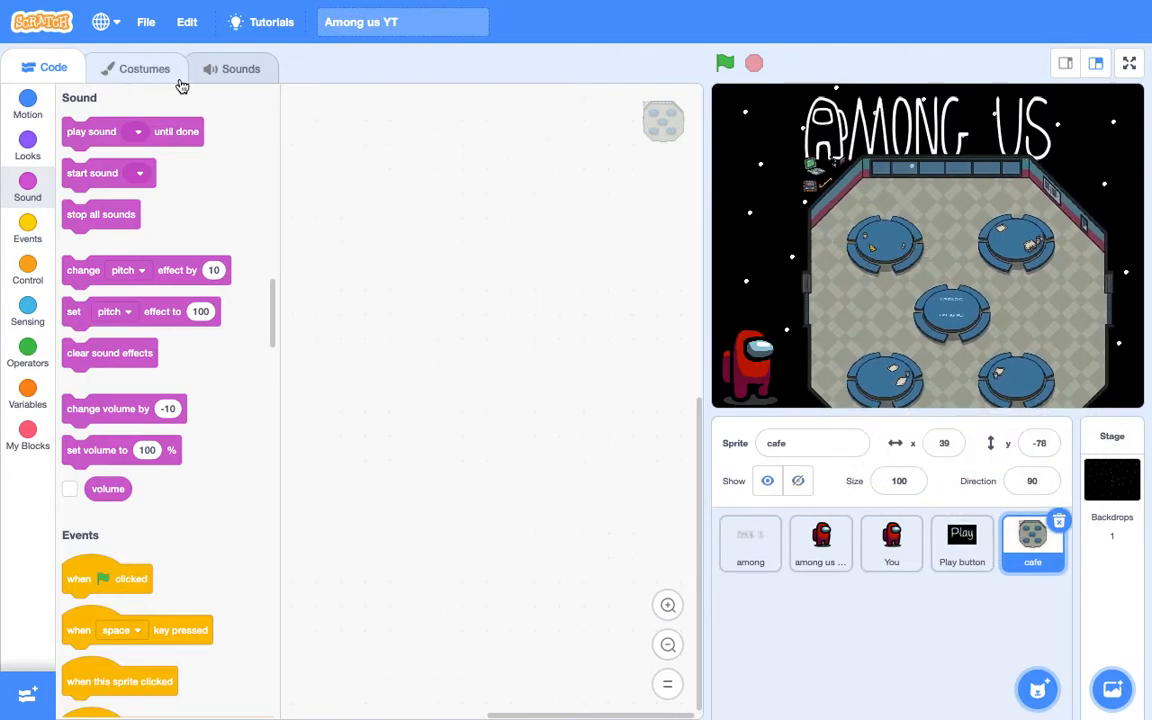
Step: Try zooming and selecting in the cafe costume editor, then delete the ruined cafe sprite
left_click(144, 68)
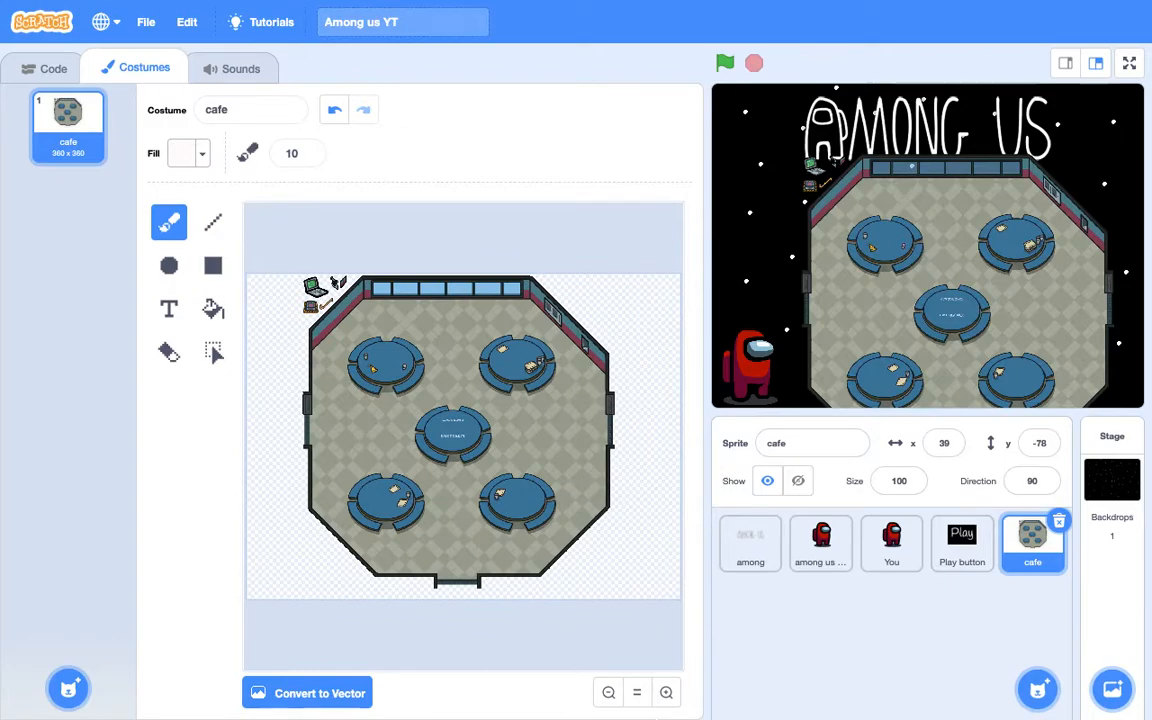
left_click(665, 692)
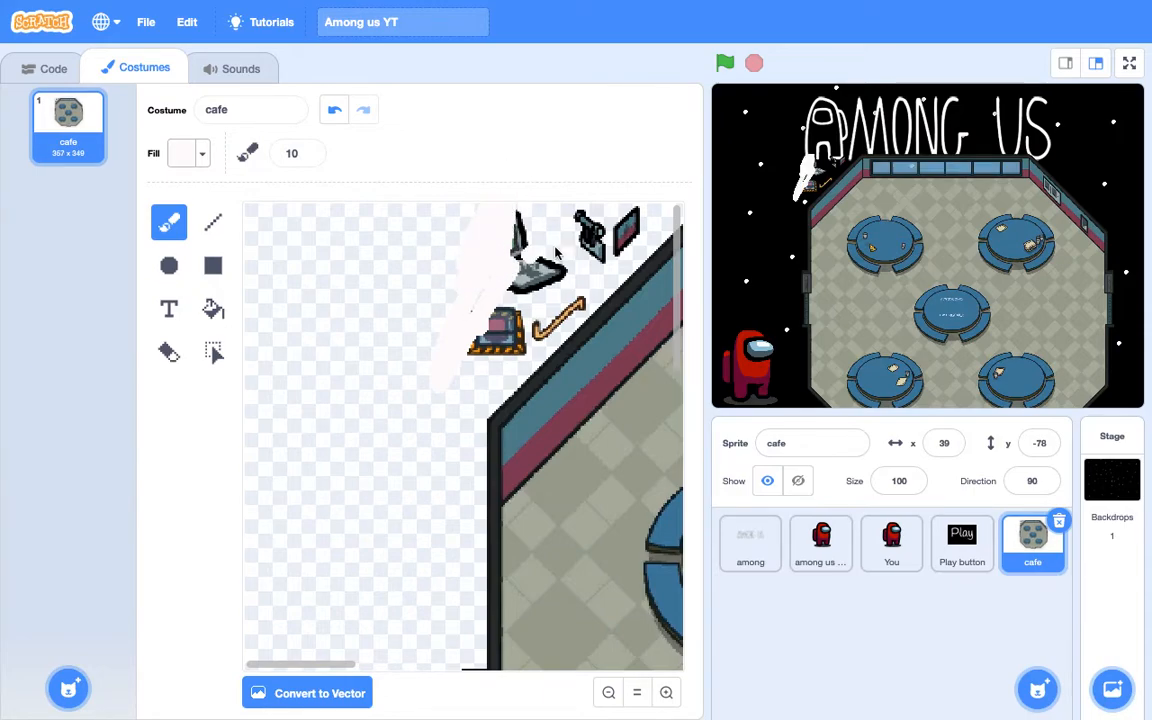
left_click(334, 110)
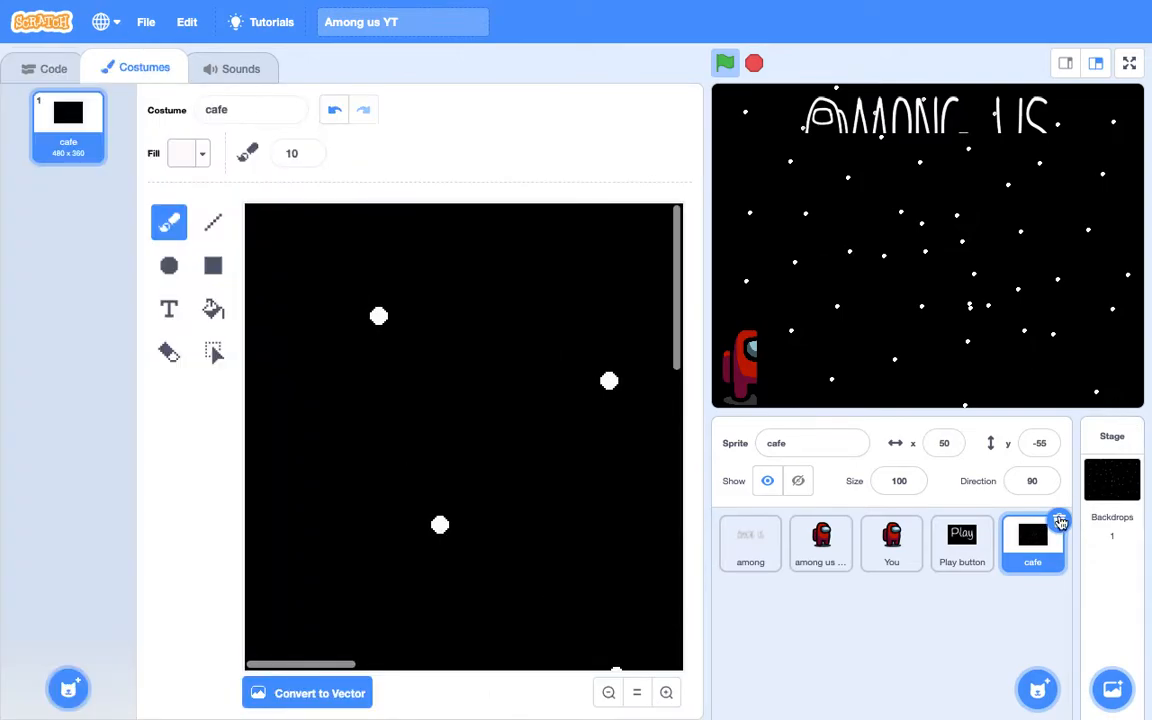
left_click(961, 543)
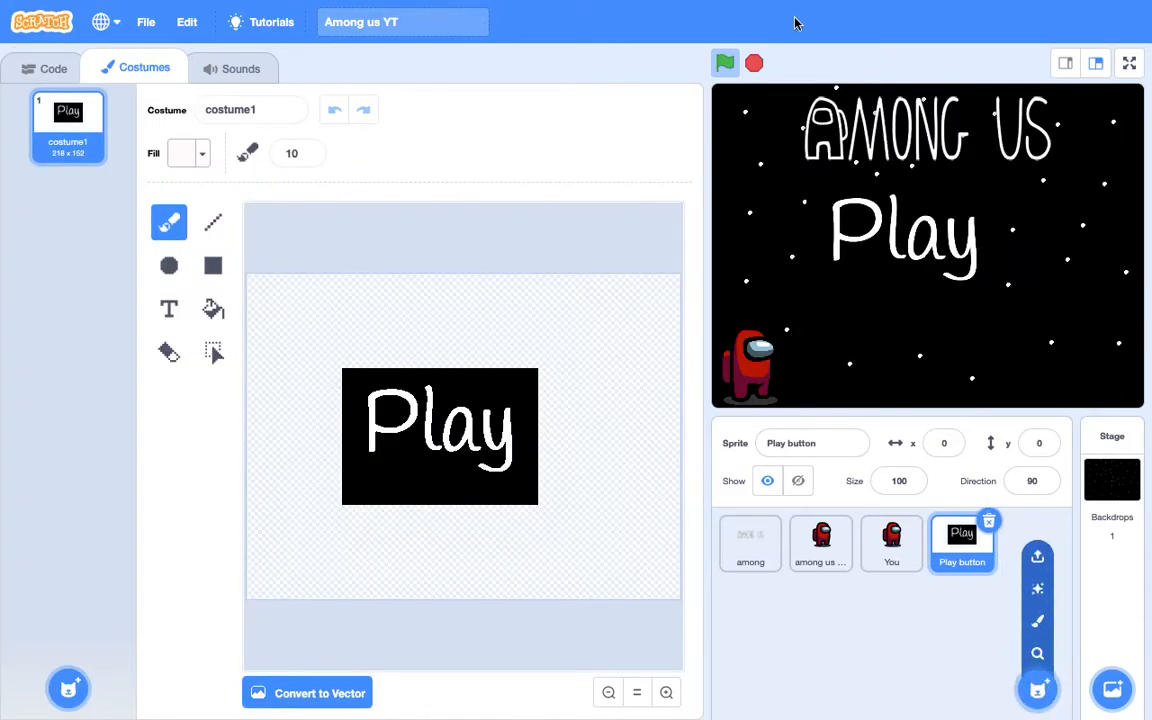
mouse_move(1037, 620)
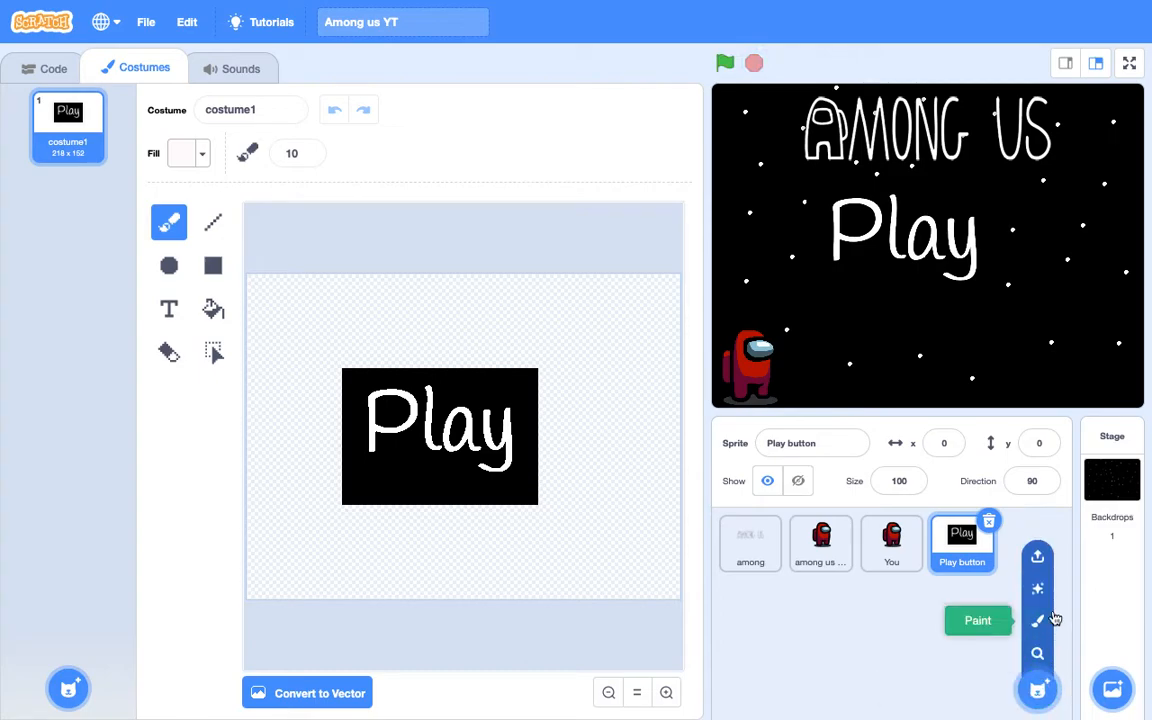
Step: Upload the cafe file from Downloads as a new sprite again
left_click(1037, 556)
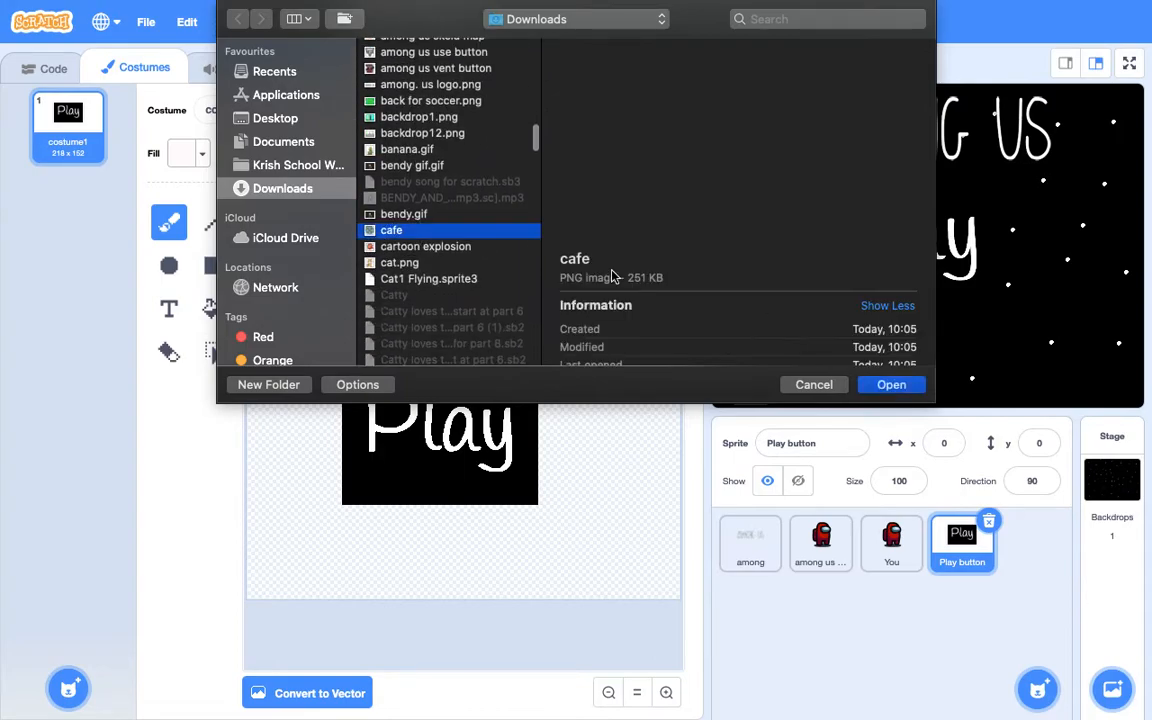
left_click(890, 384)
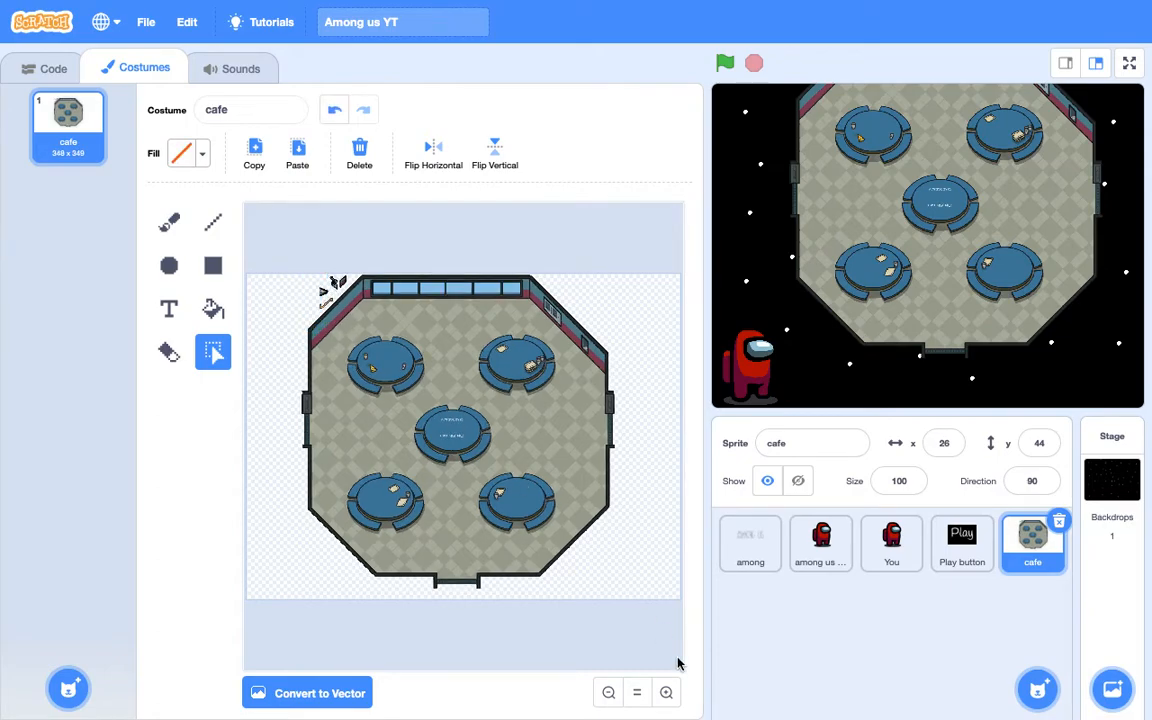
Step: Zoom into the cafe costume's top-left corner and erase the stray items outside the wall
left_click(666, 692)
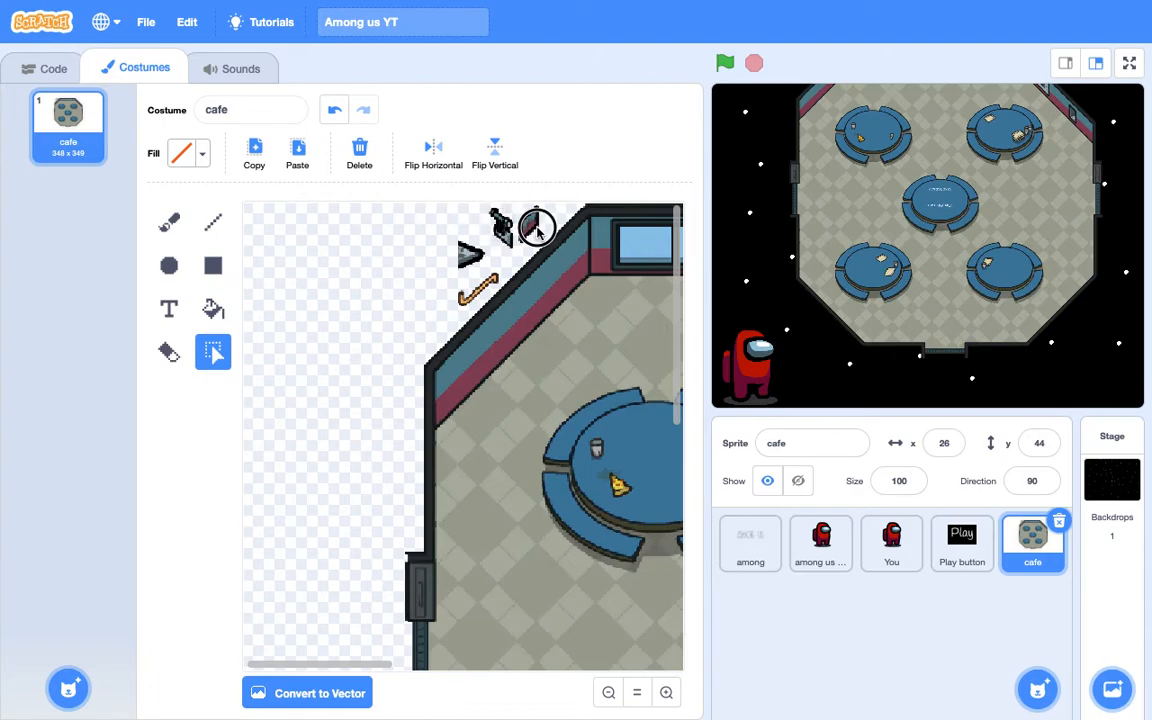
left_click_drag(537, 227, 553, 256)
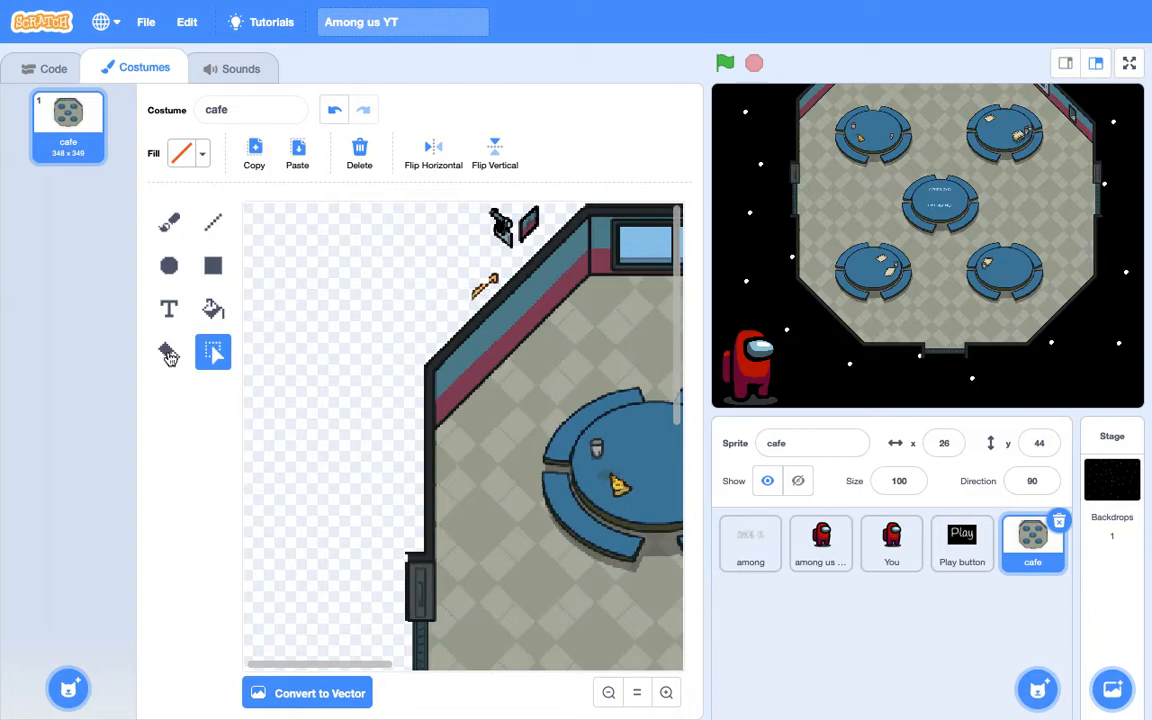
left_click(169, 352)
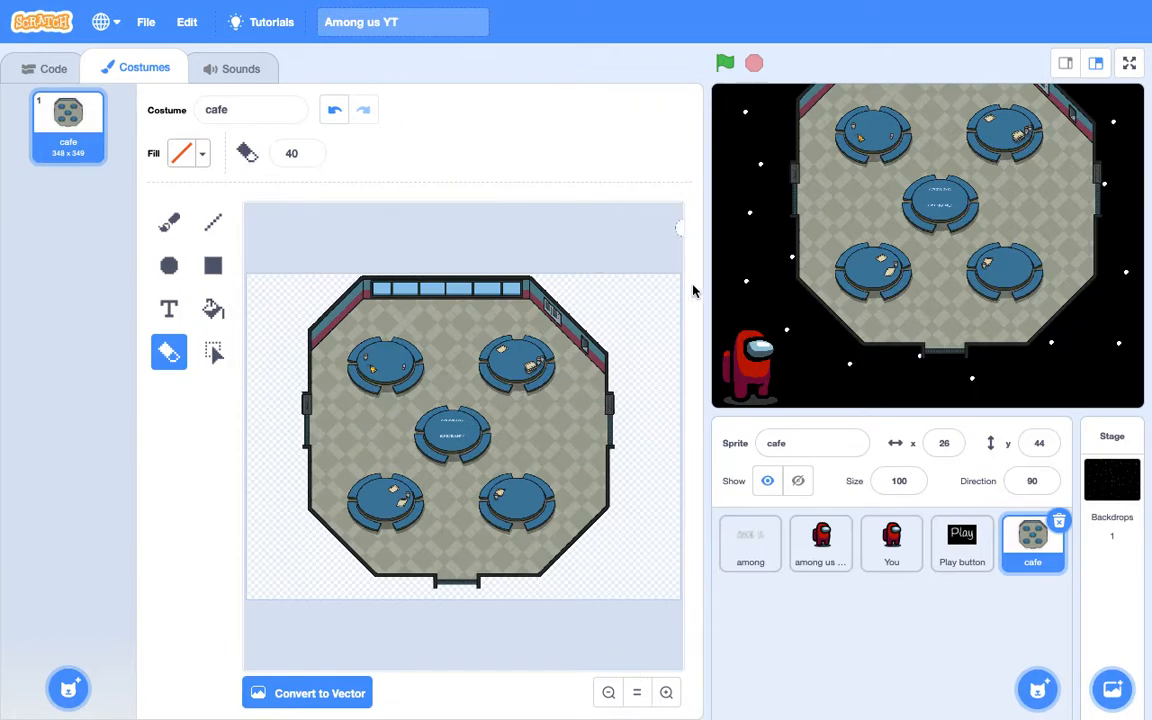
mouse_move(232, 629)
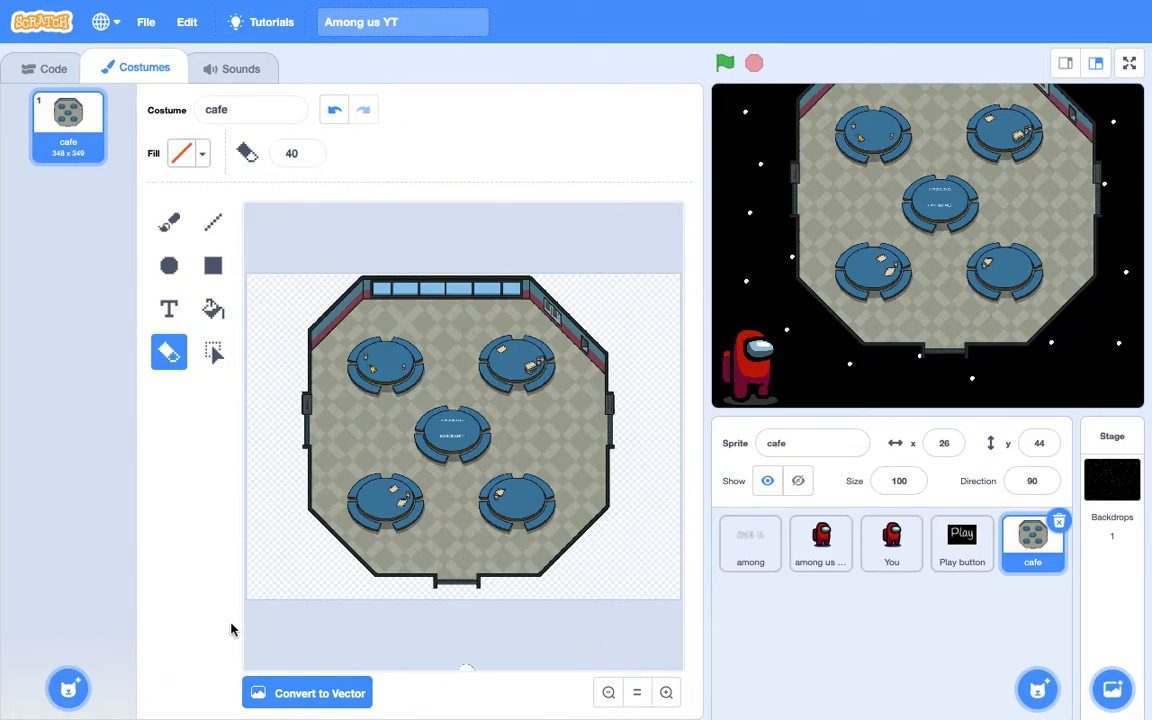
mouse_move(48, 68)
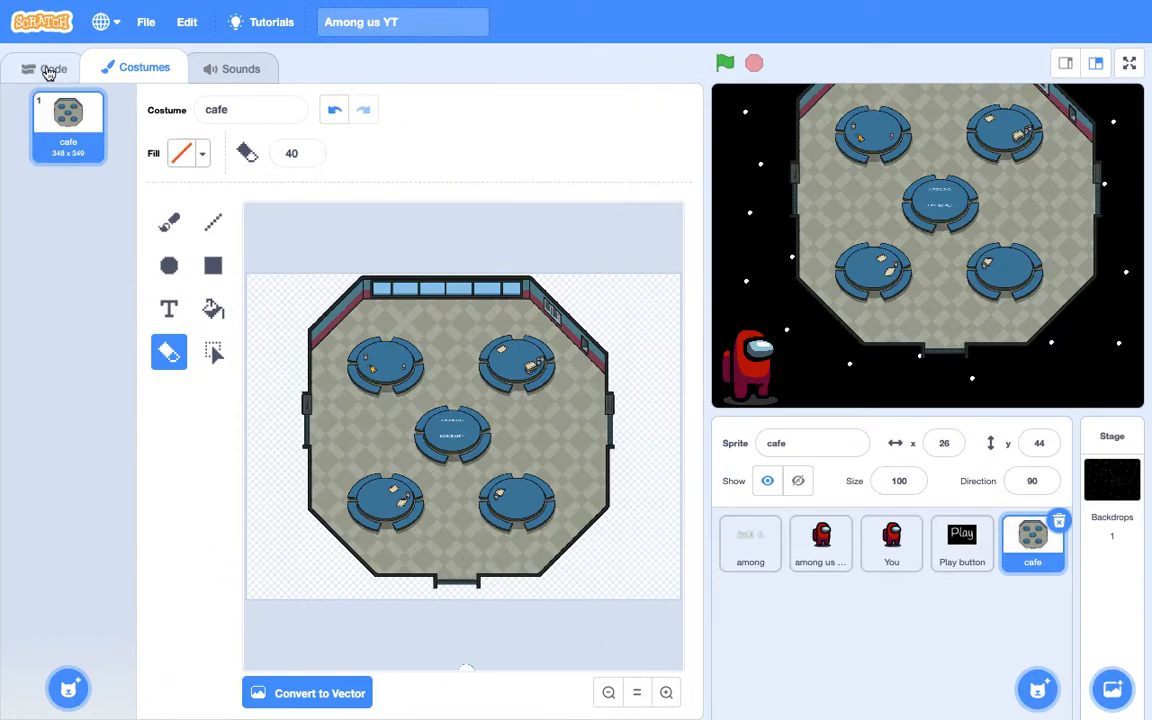
left_click(53, 68)
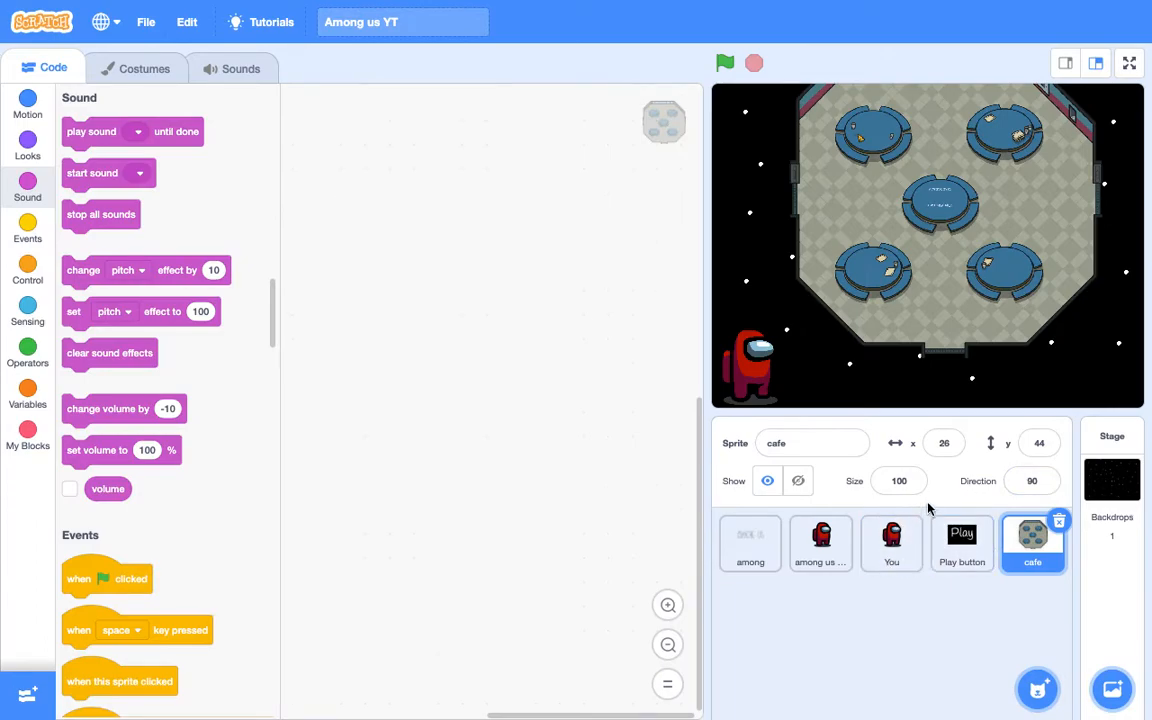
mouse_move(600, 335)
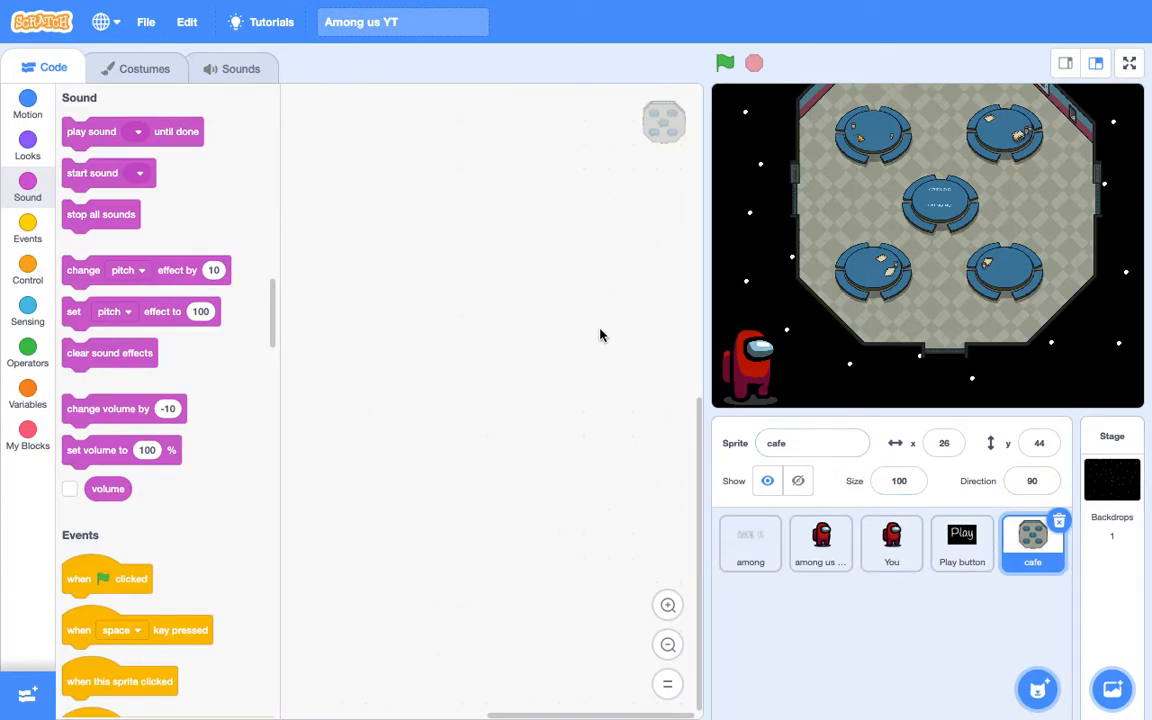
Step: Add a set size block to the cafe sprite, trying 150, 200 and 300 before settling on 250%
left_click(27, 143)
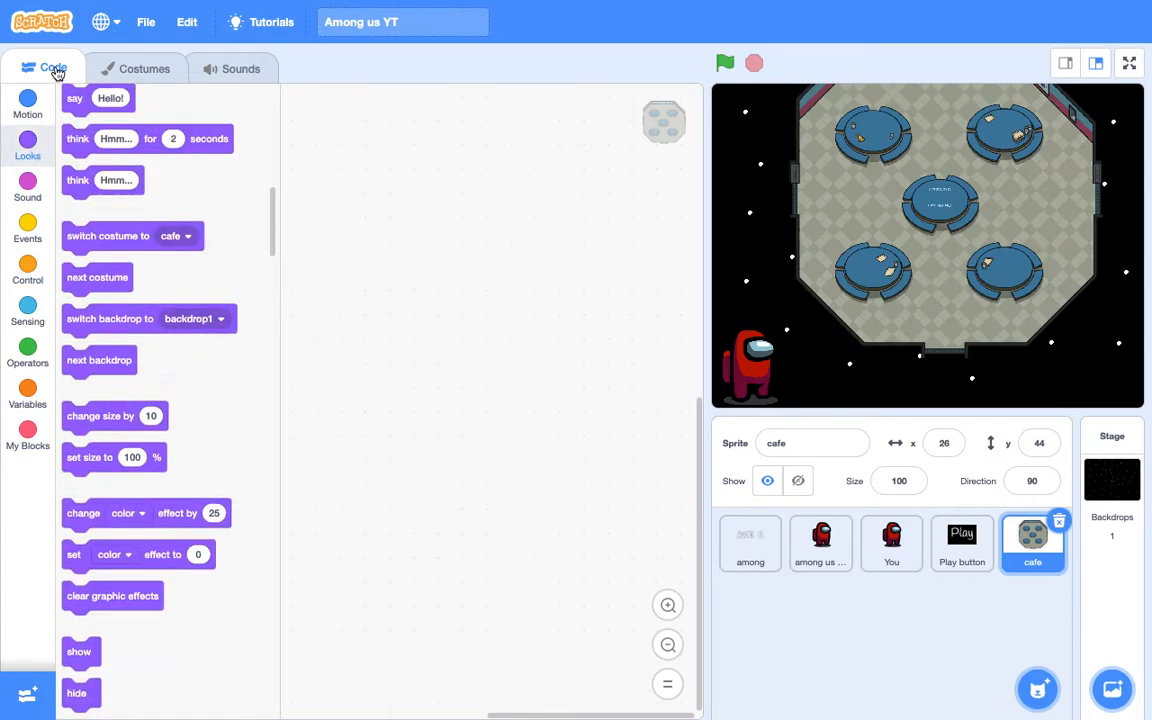
left_click_drag(89, 457, 375, 253)
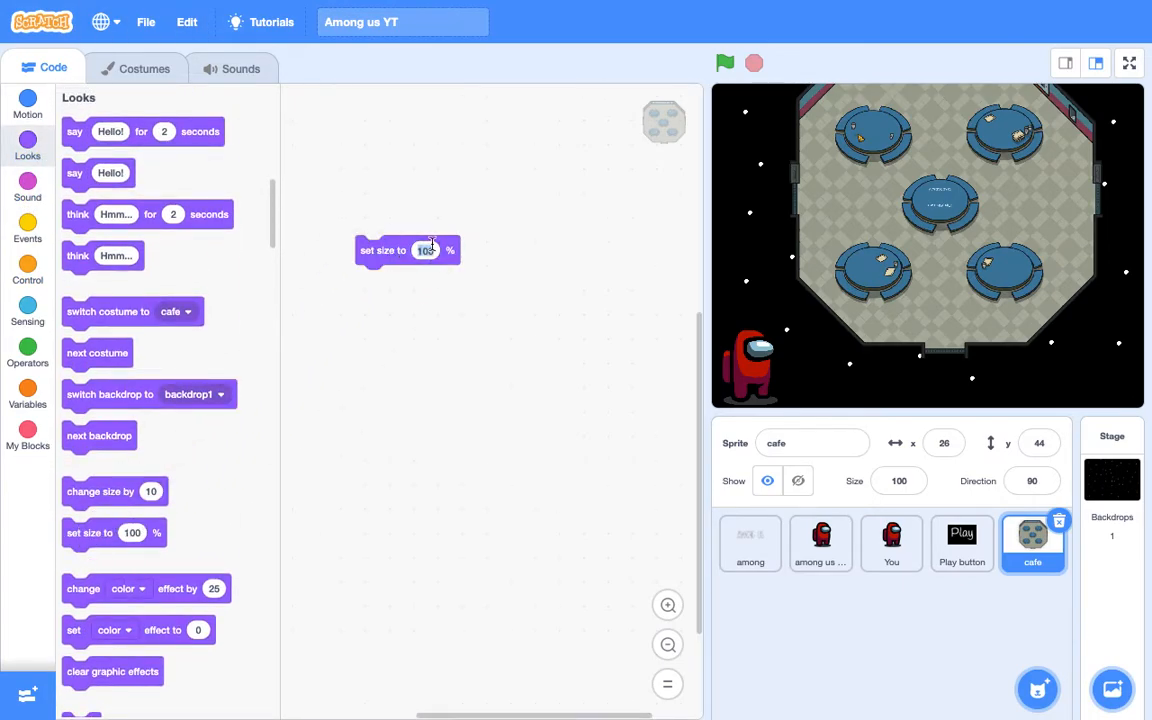
type("150")
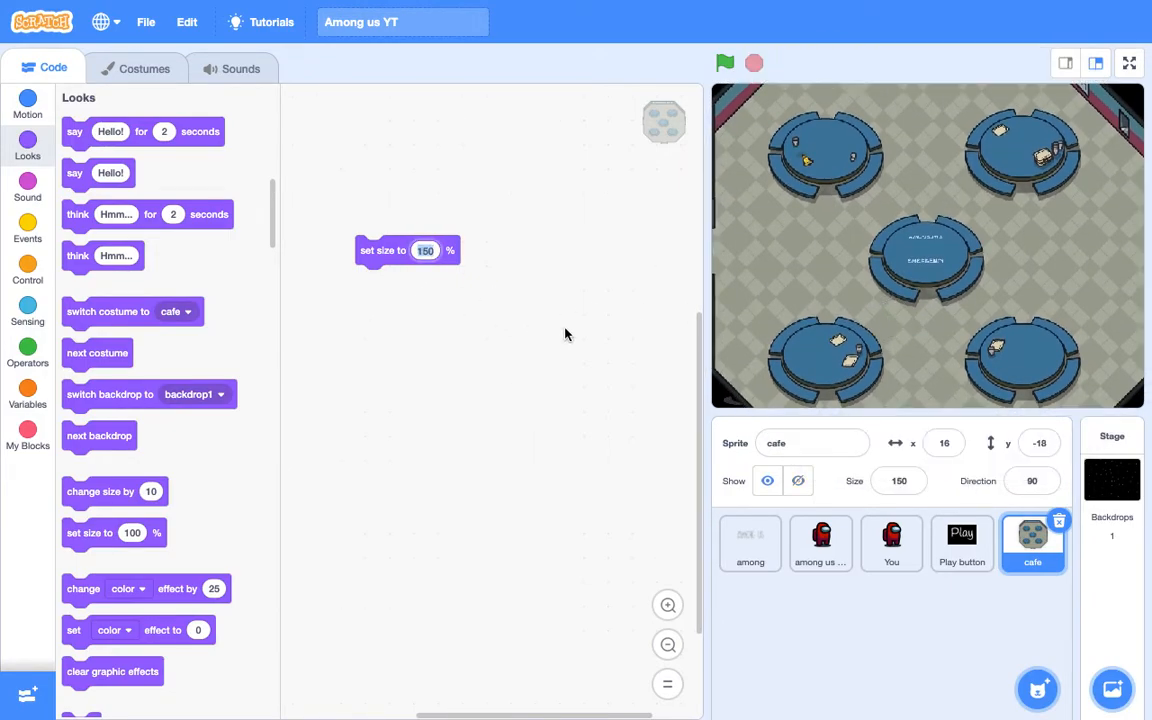
type("200")
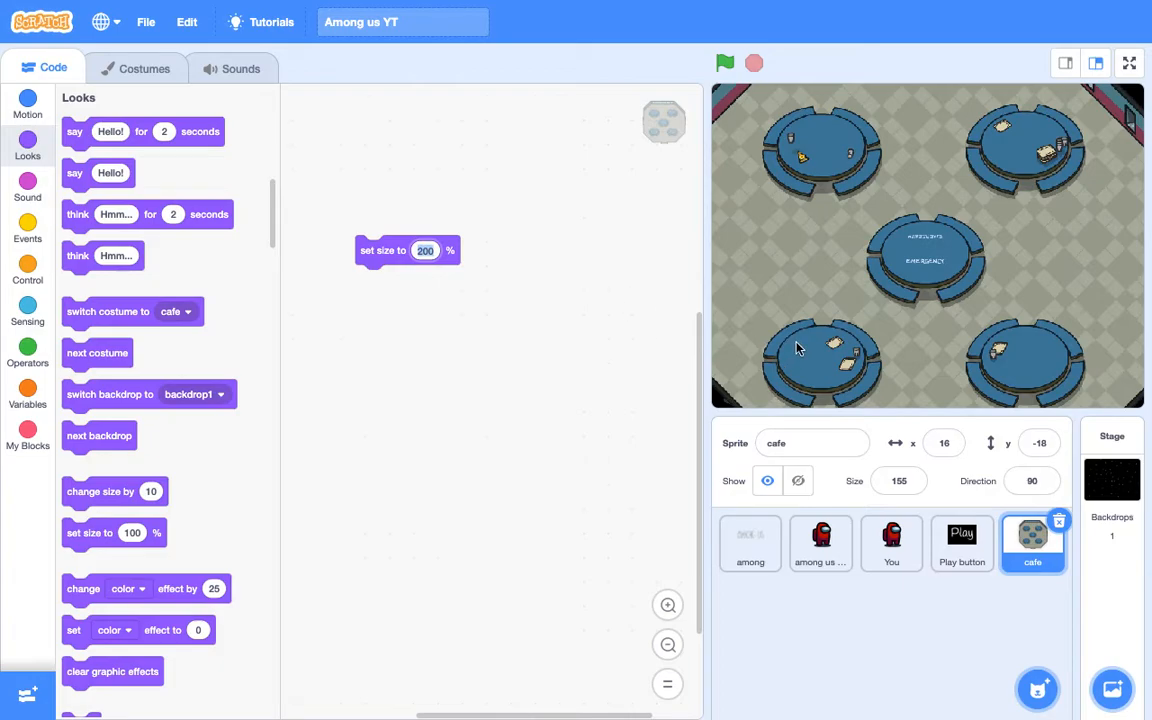
type("300")
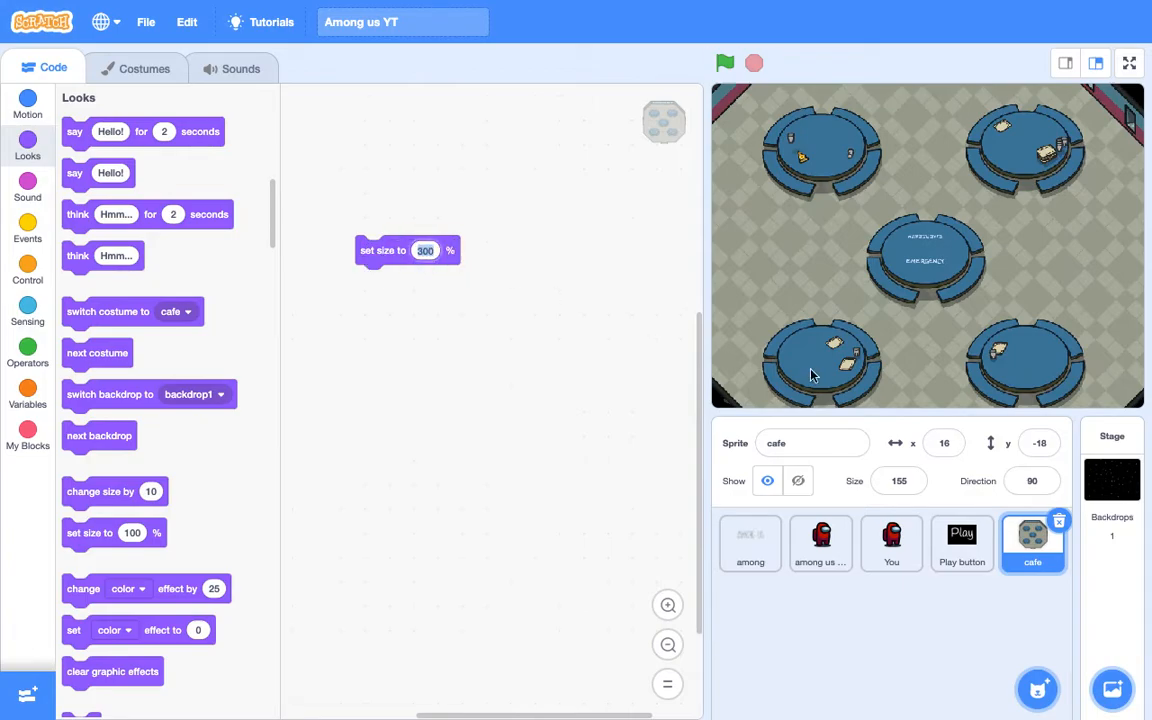
type("250")
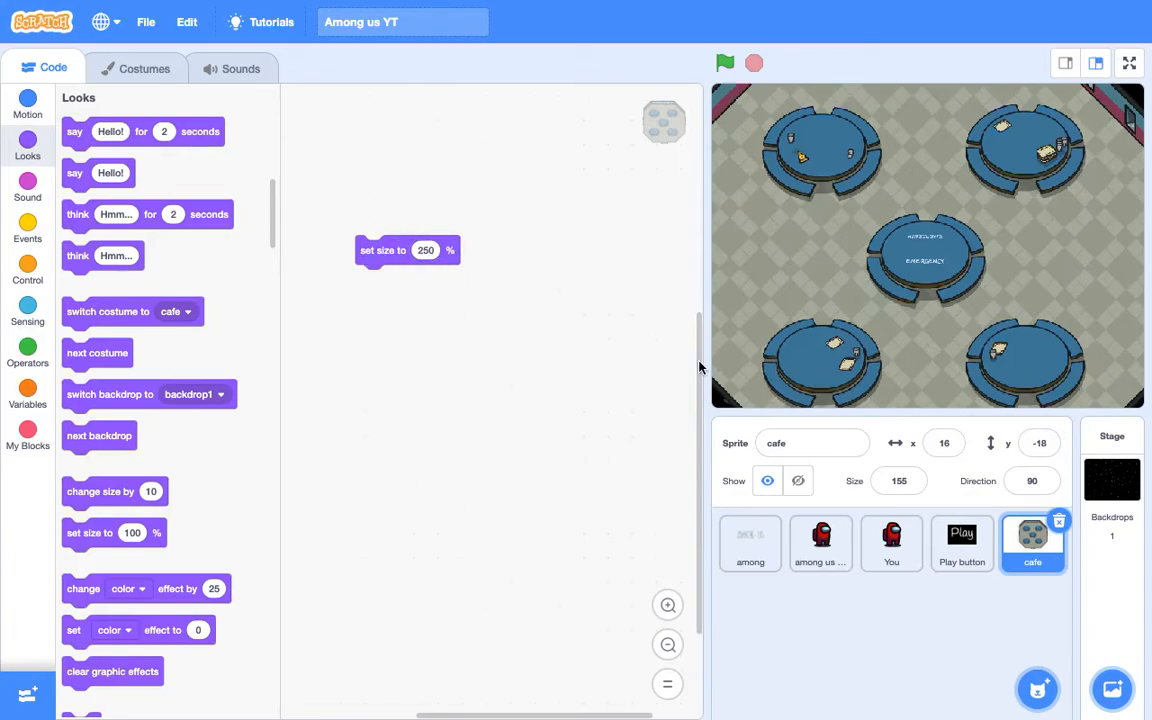
mouse_move(700, 333)
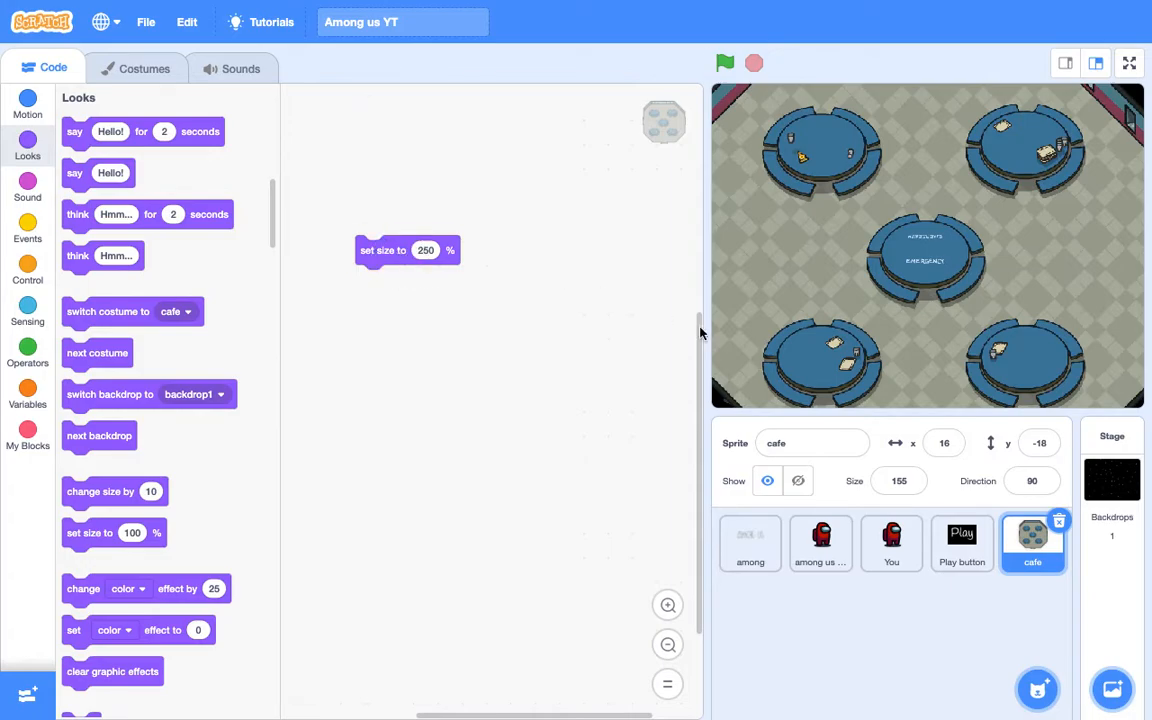
mouse_move(1045, 364)
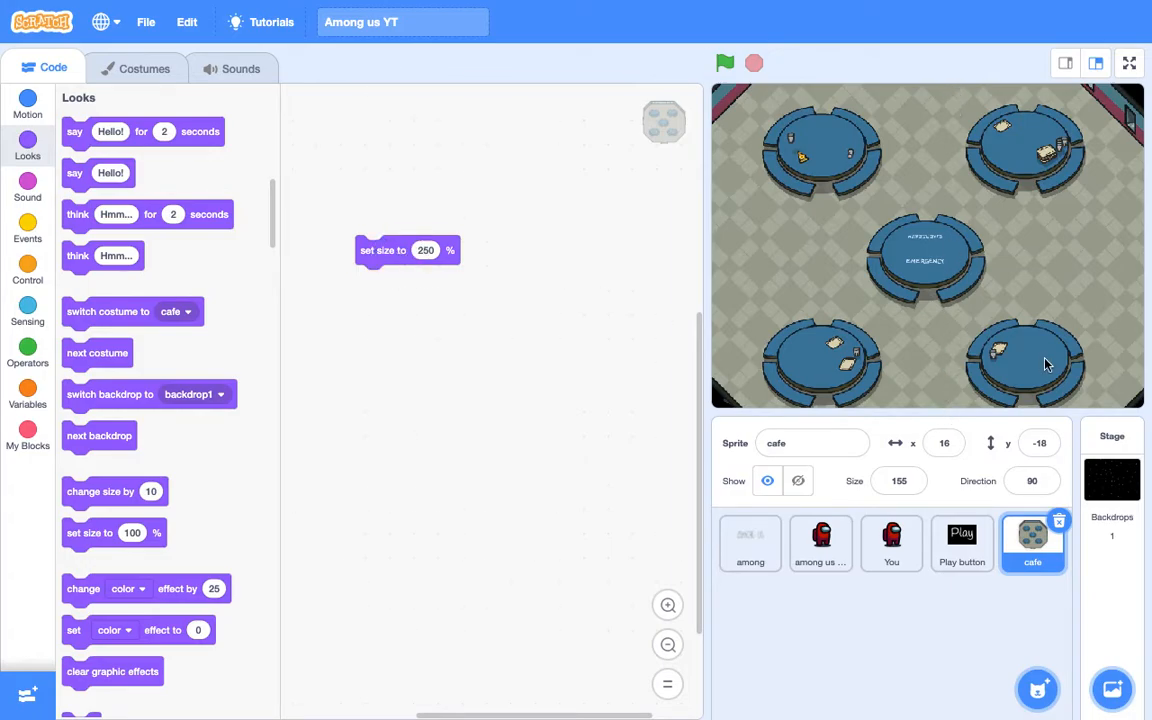
mouse_move(1031, 609)
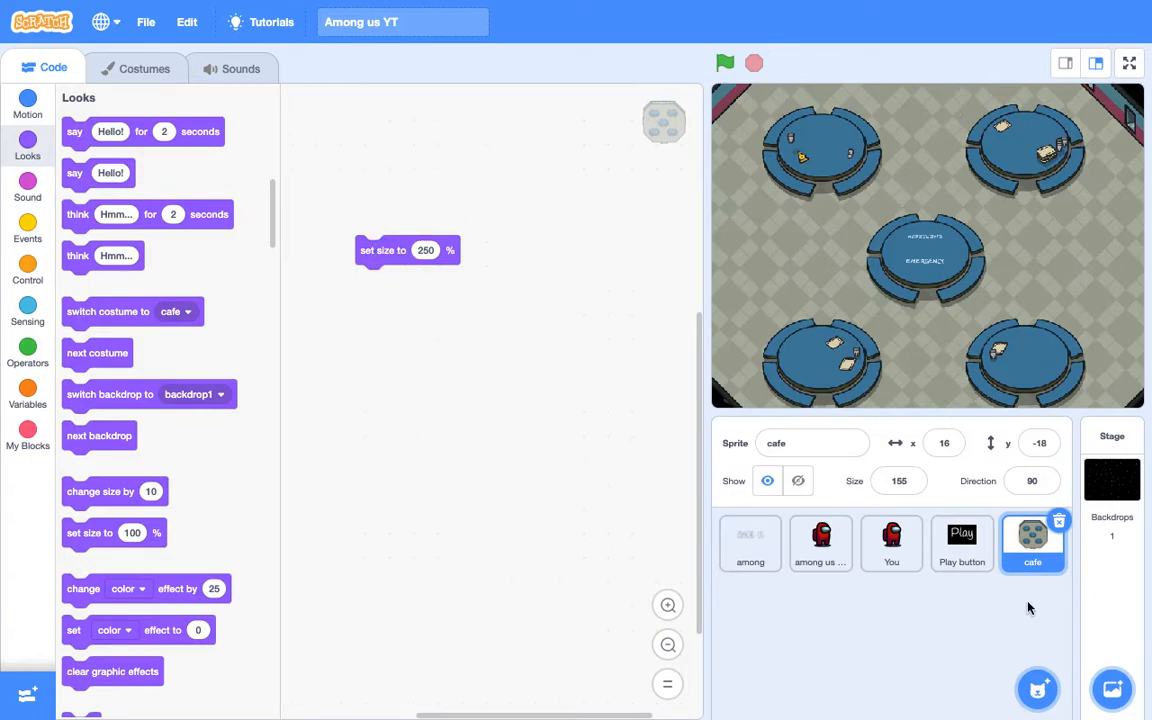
Step: Stretch the cafeteria map in the cafe costume with the Select tool to 380 by 360
left_click(145, 68)
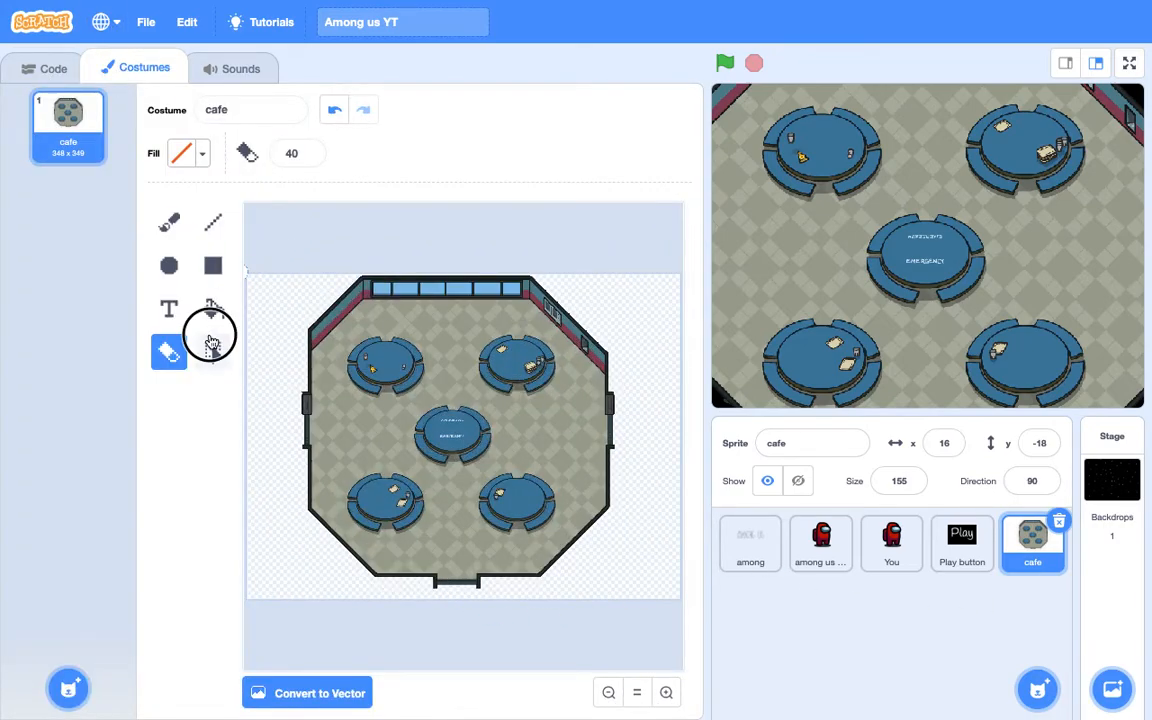
left_click(212, 351)
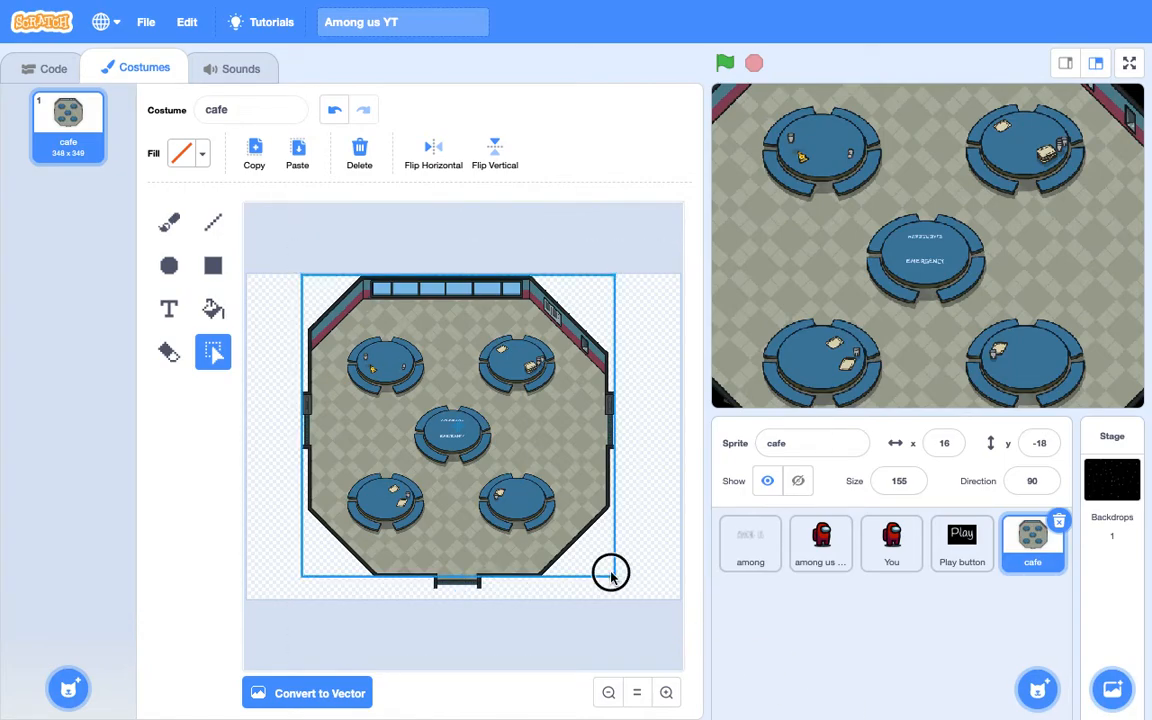
left_click(333, 110)
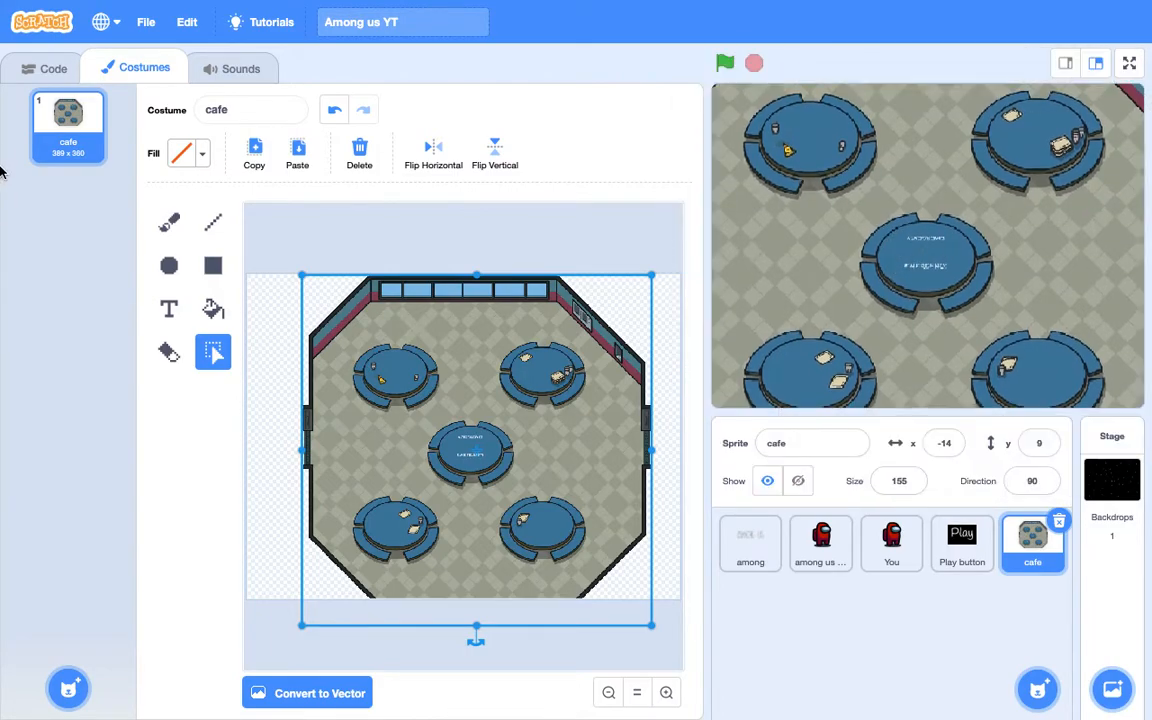
left_click(53, 68)
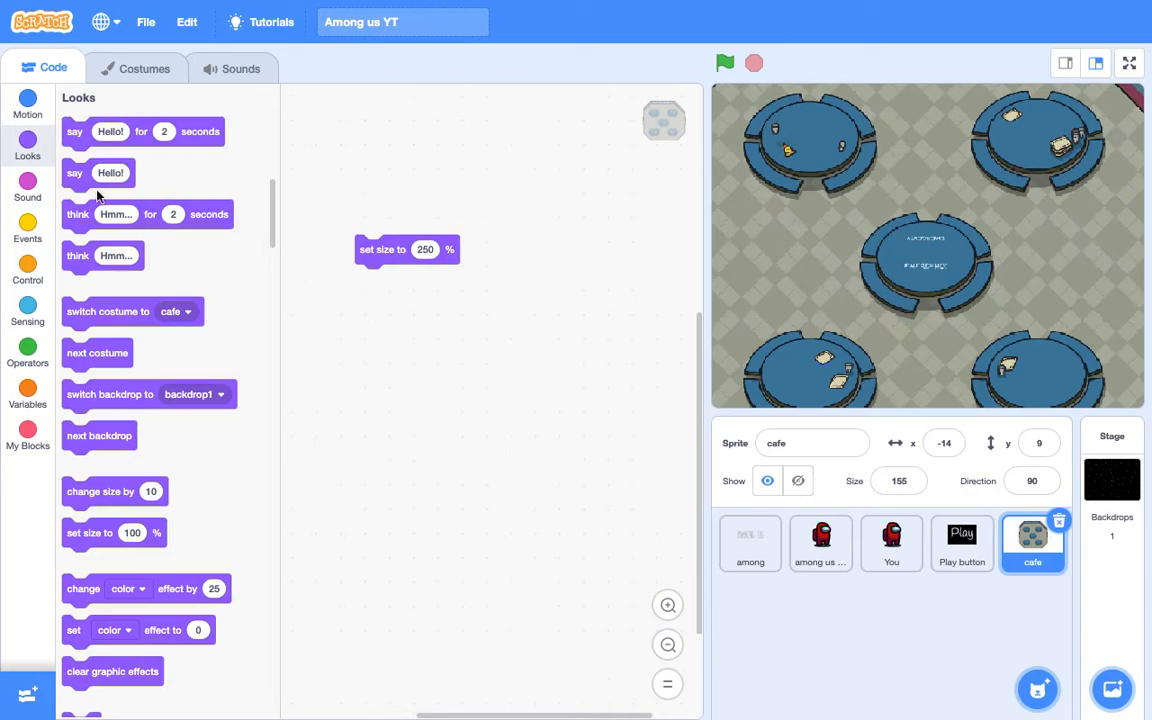
Step: Put a when-green-flag-clicked hat above the cafe sprite's set size to 250% block
left_click(27, 220)
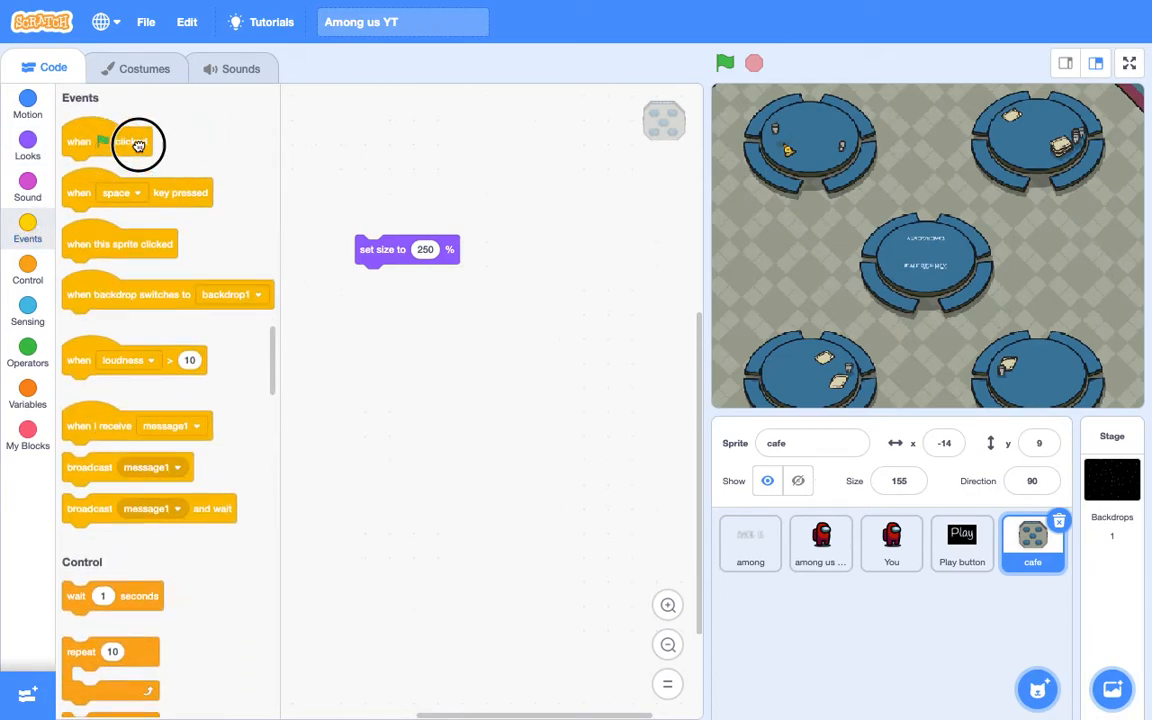
left_click_drag(138, 141, 408, 216)
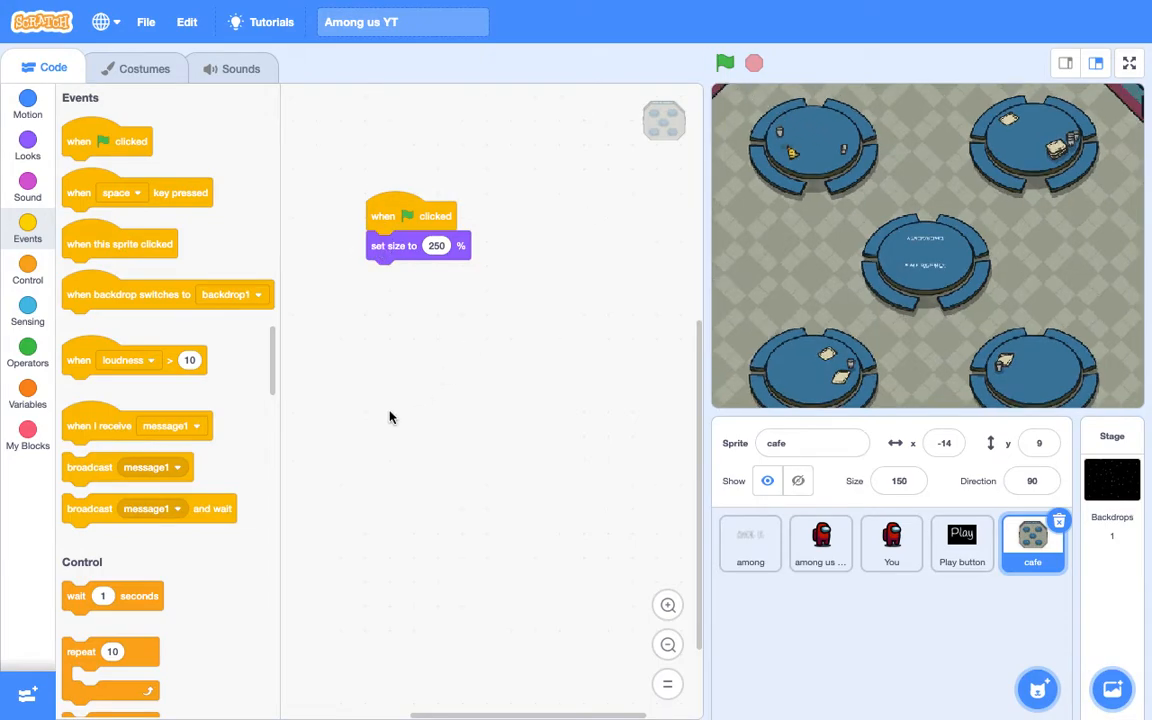
mouse_move(598, 309)
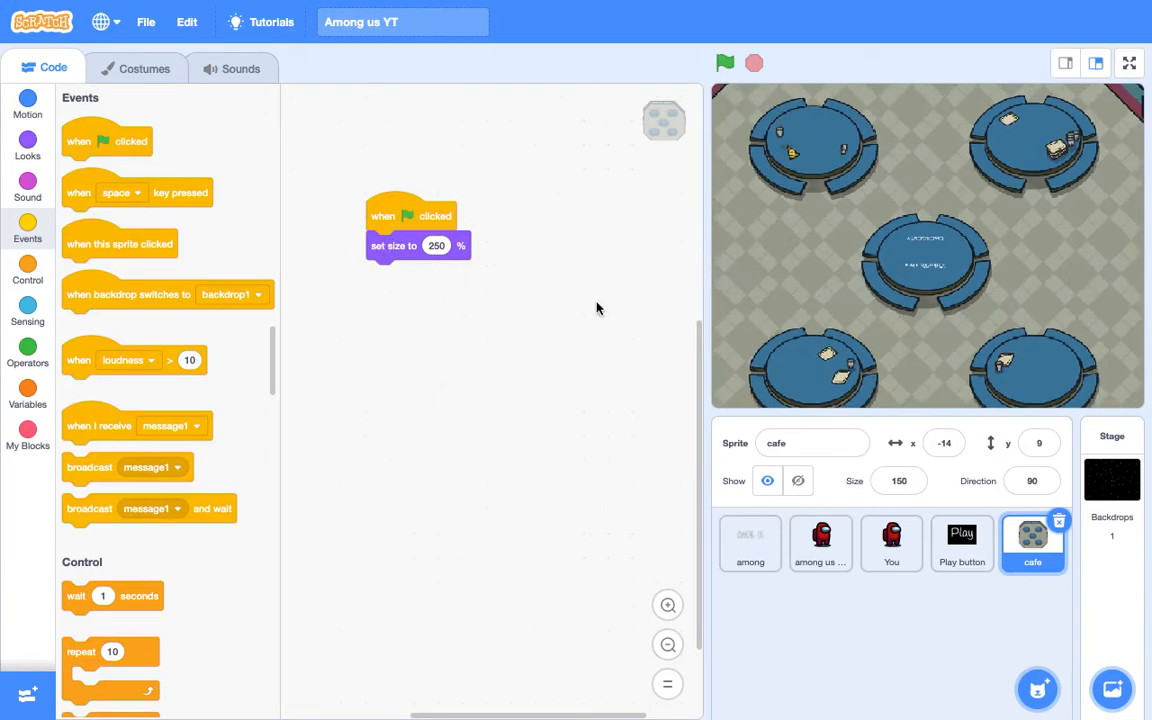
mouse_move(259, 197)
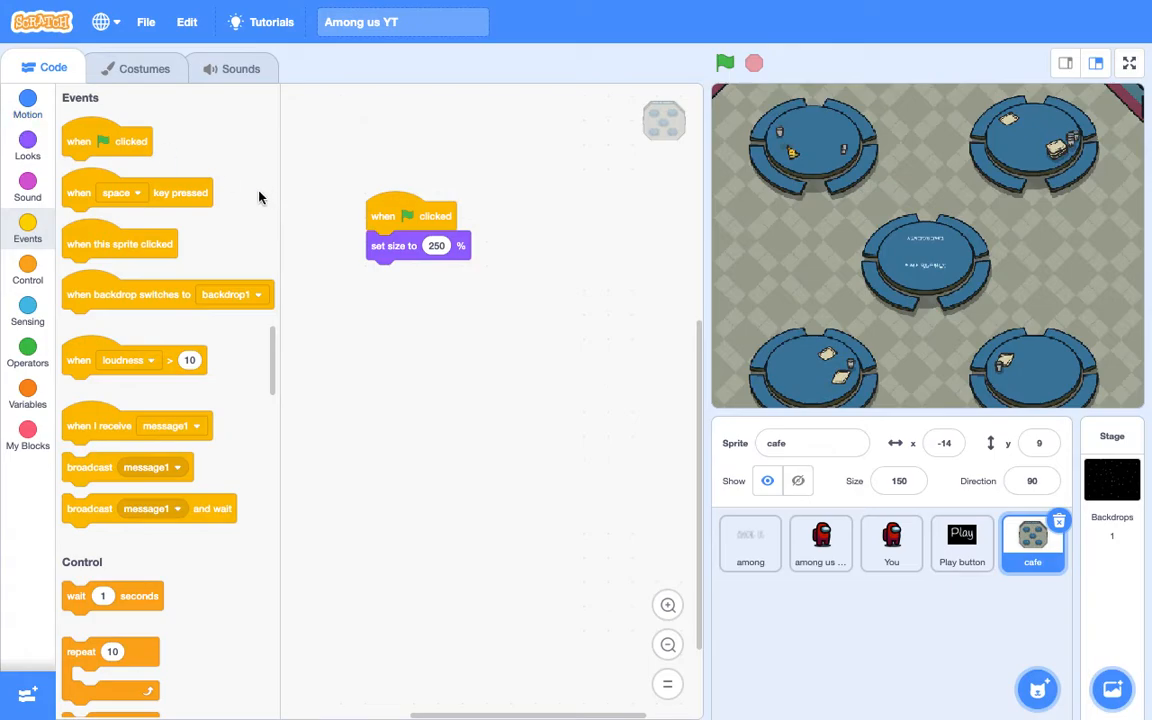
left_click(27, 104)
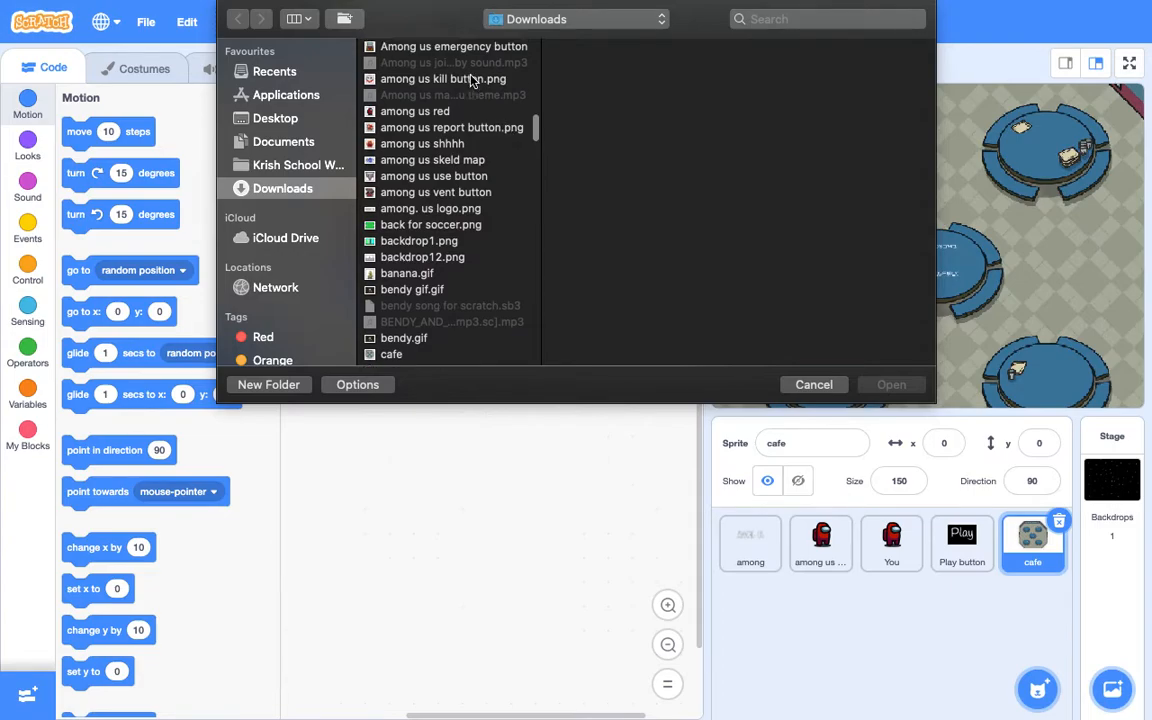
Step: Upload the 'Among us emergency button' image from Downloads as a new sprite
left_click(453, 123)
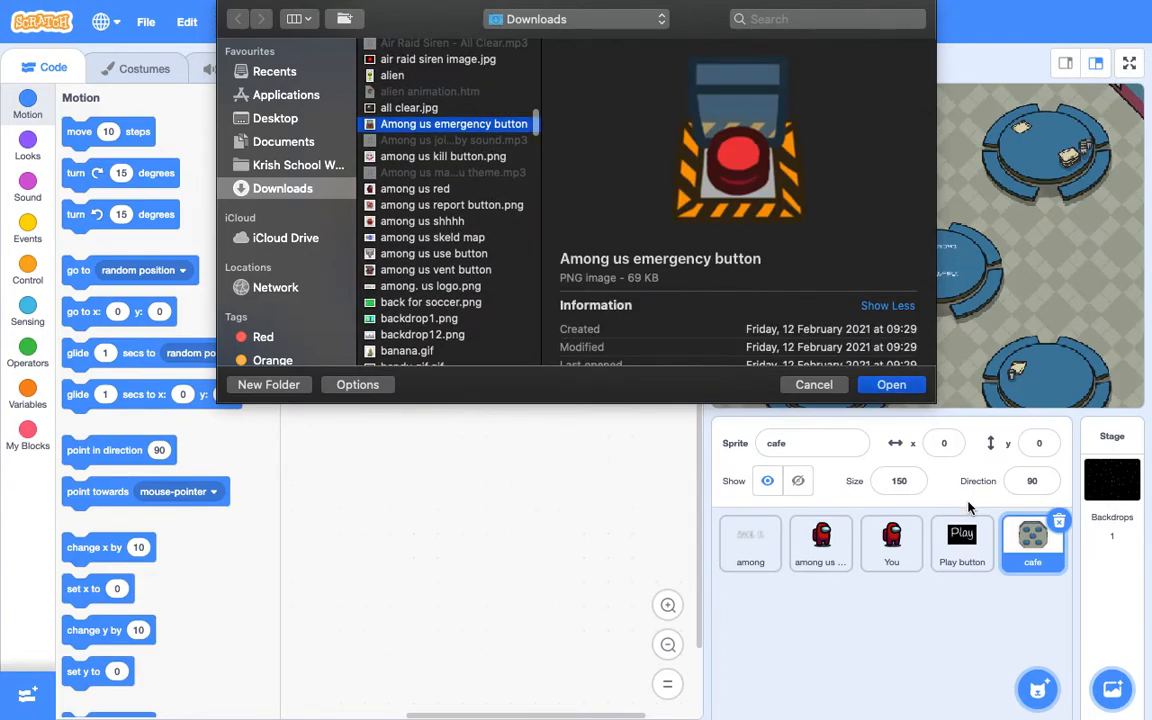
left_click(890, 384)
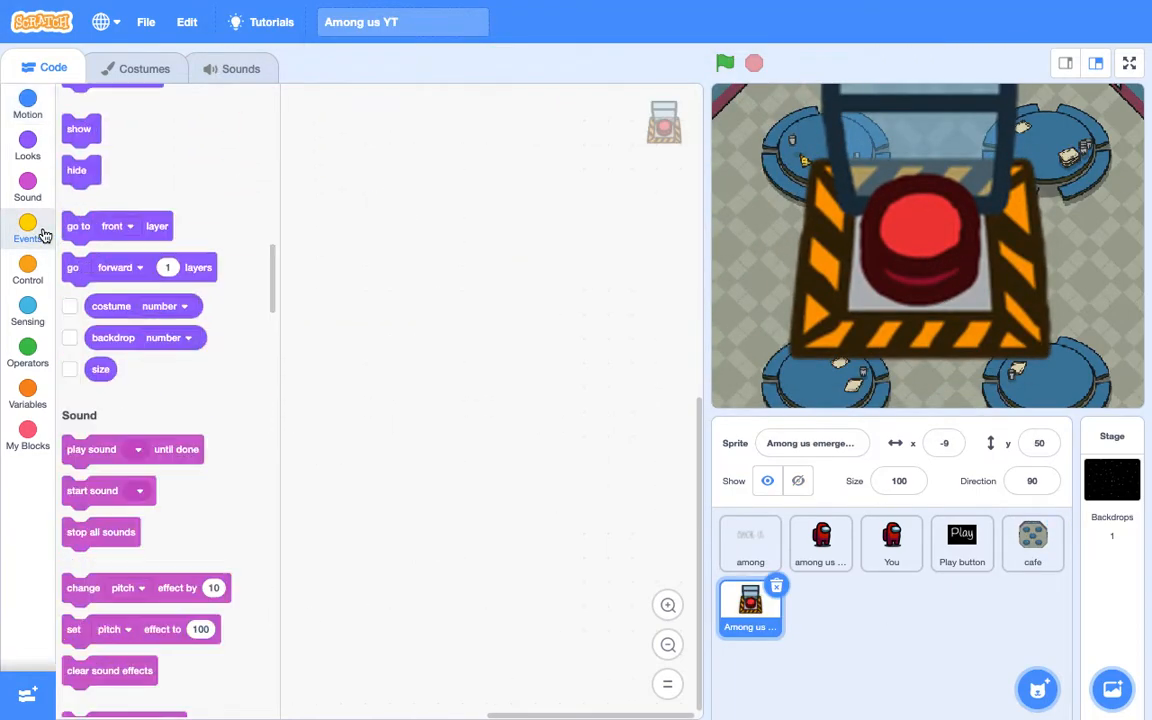
Step: Start the emergency button's green-flag script with a set size block
left_click(27, 230)
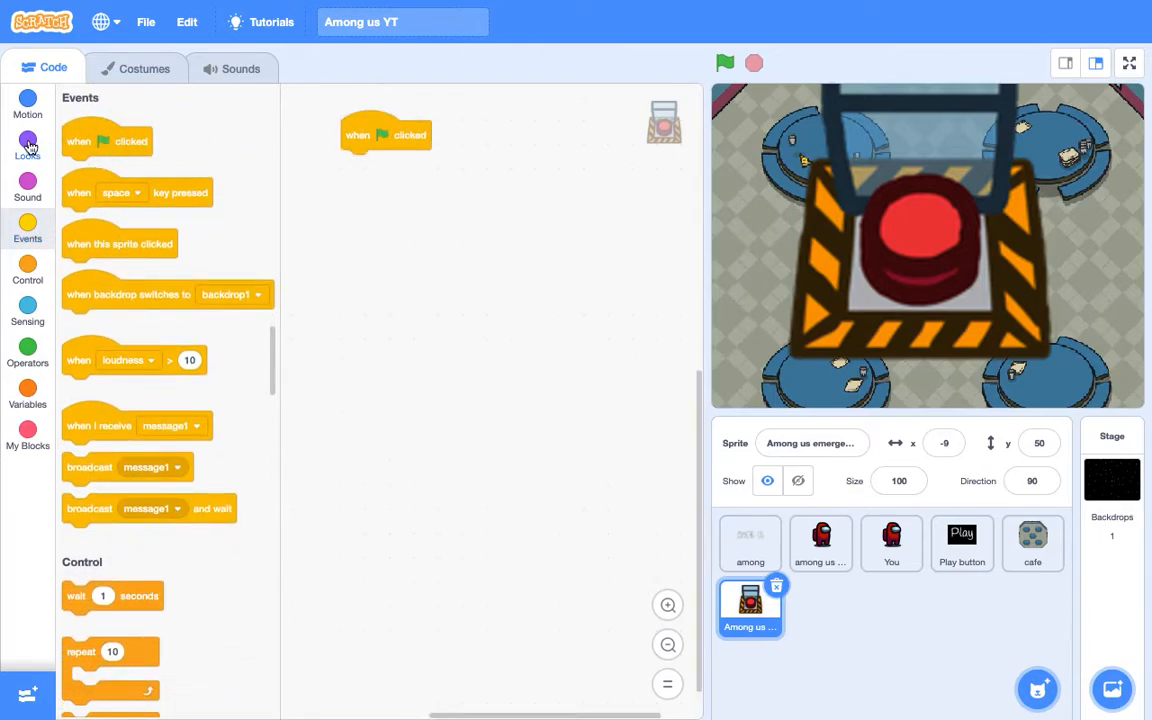
left_click(27, 145)
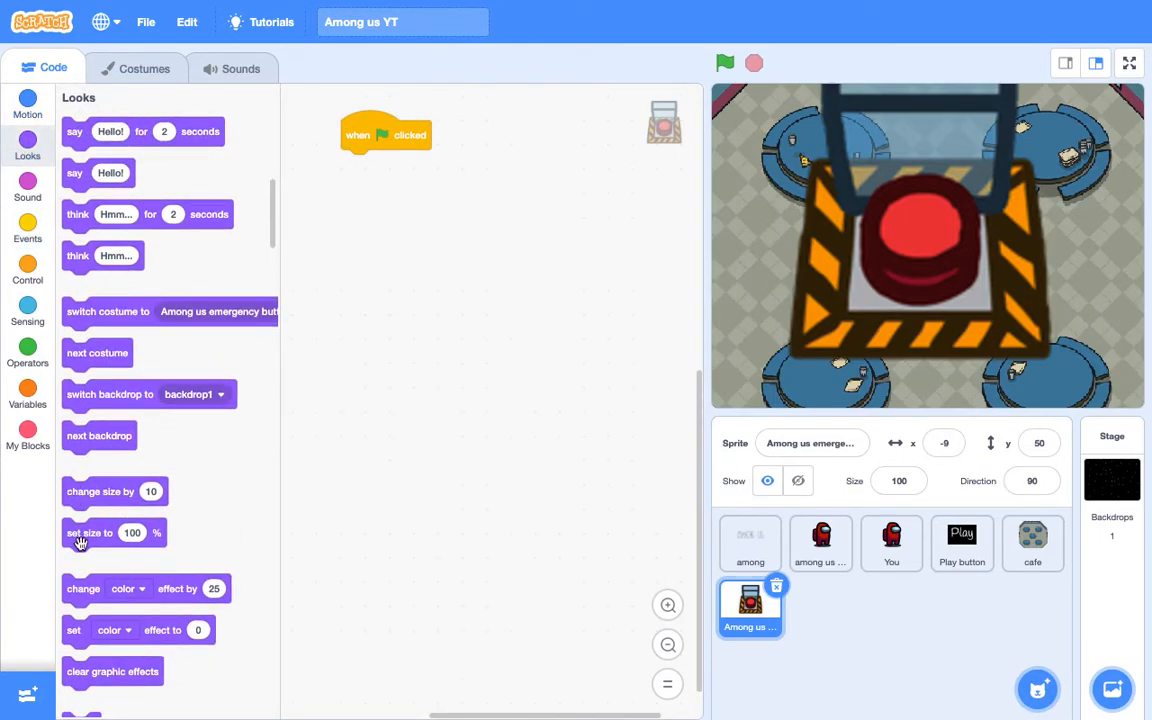
left_click_drag(90, 532, 369, 164)
type("10")
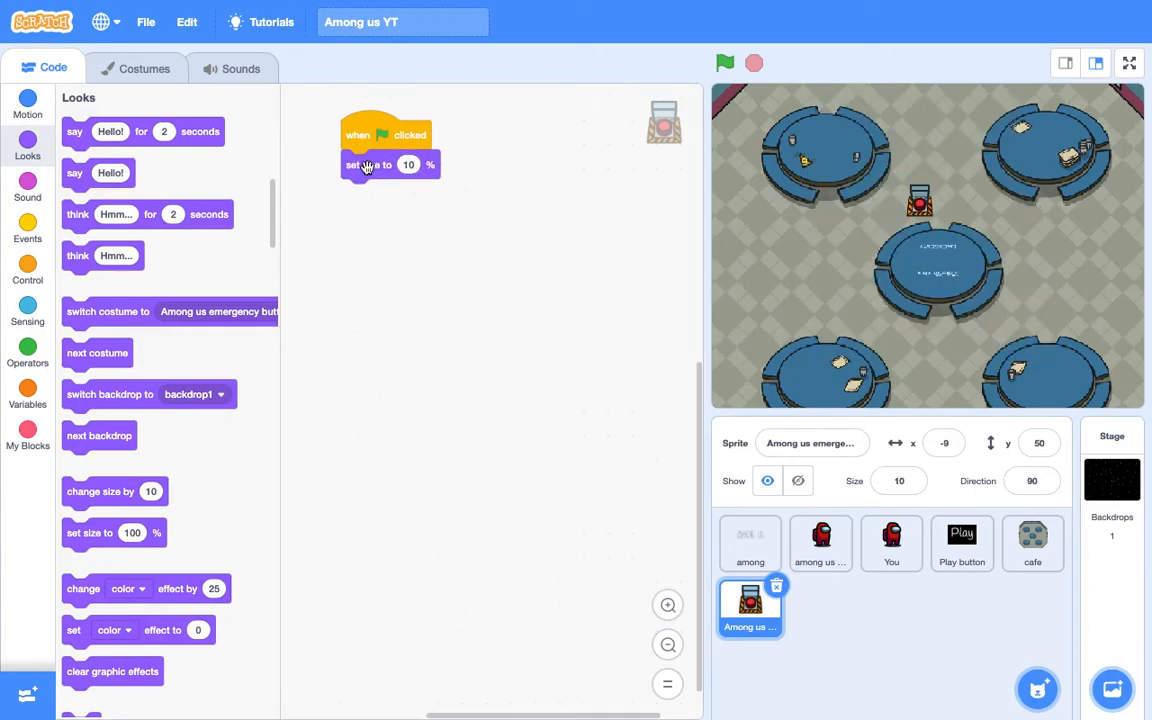
left_click(409, 164)
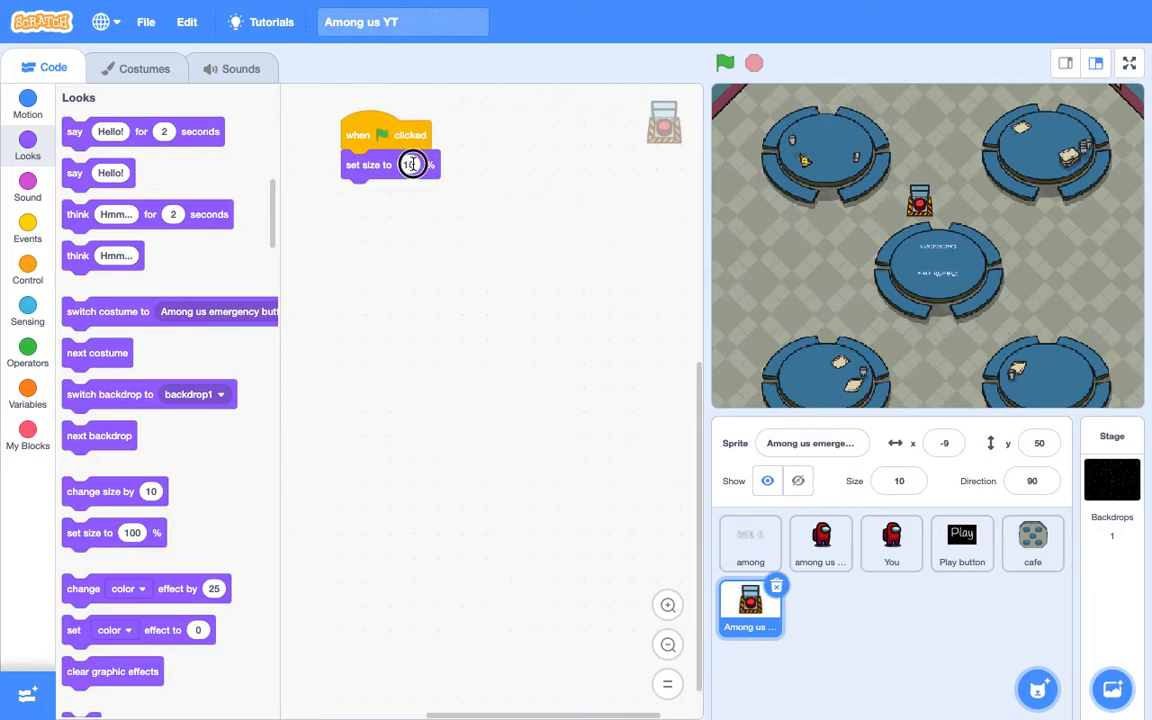
type("5")
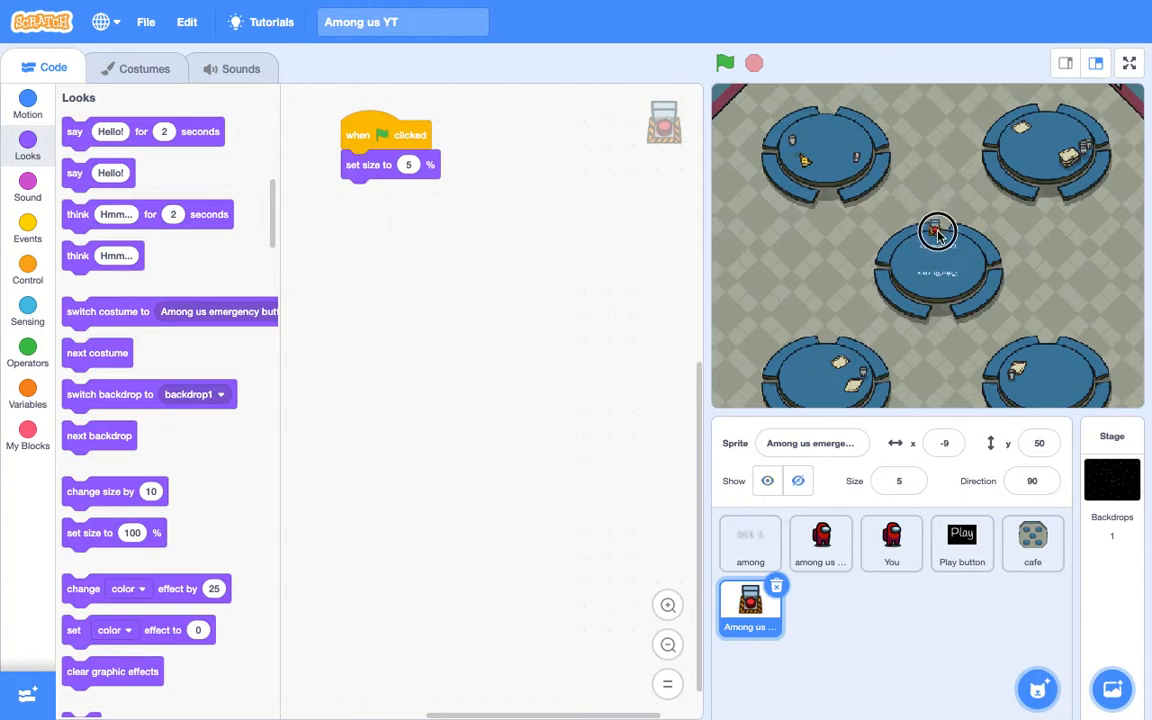
Step: Move the button onto the central table, set size to 7%, and add go to x:0 y:0
left_click_drag(937, 230, 937, 265)
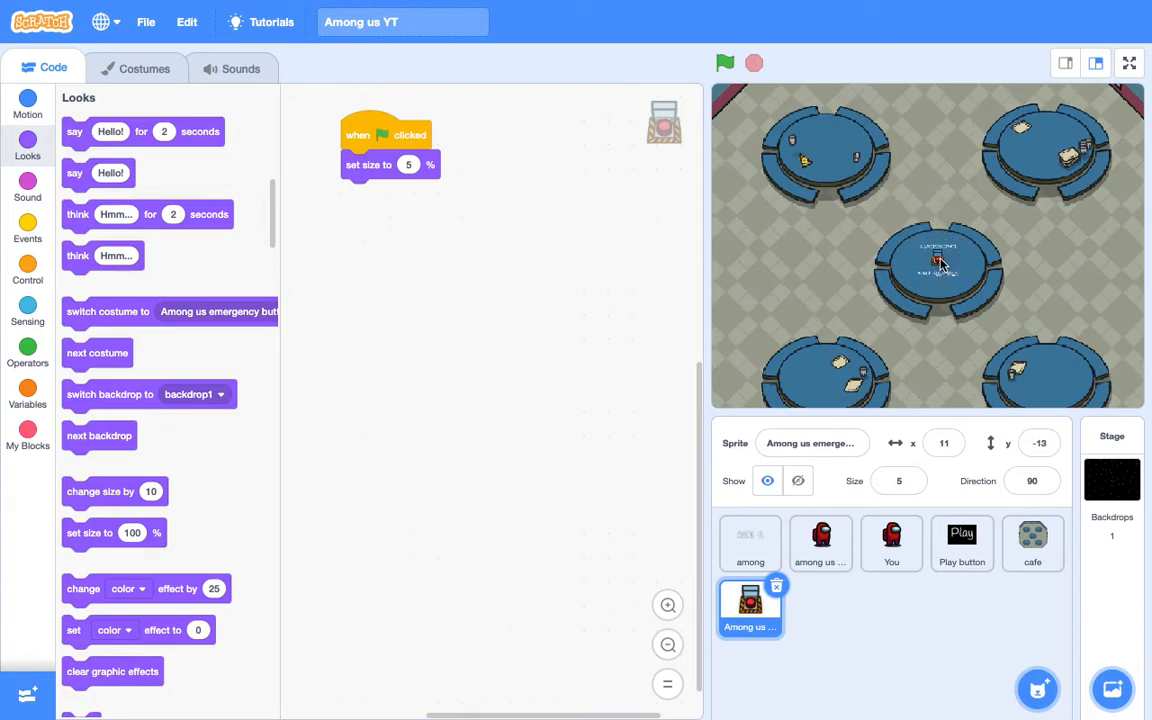
left_click(408, 165)
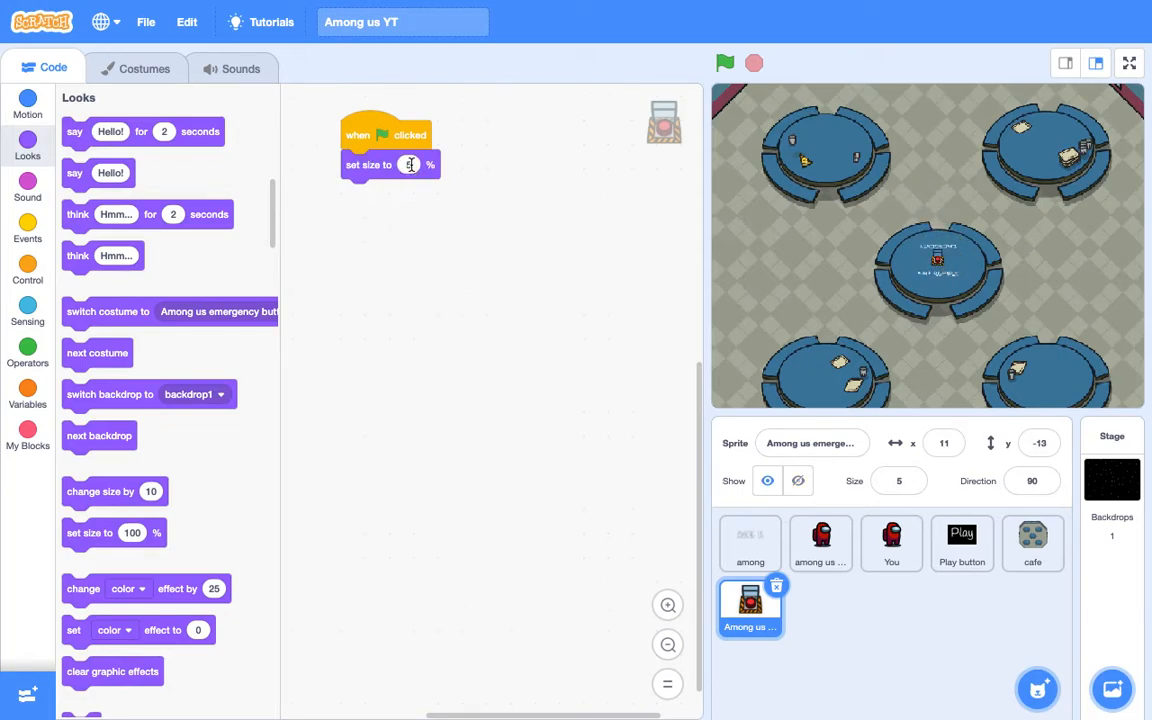
type("7")
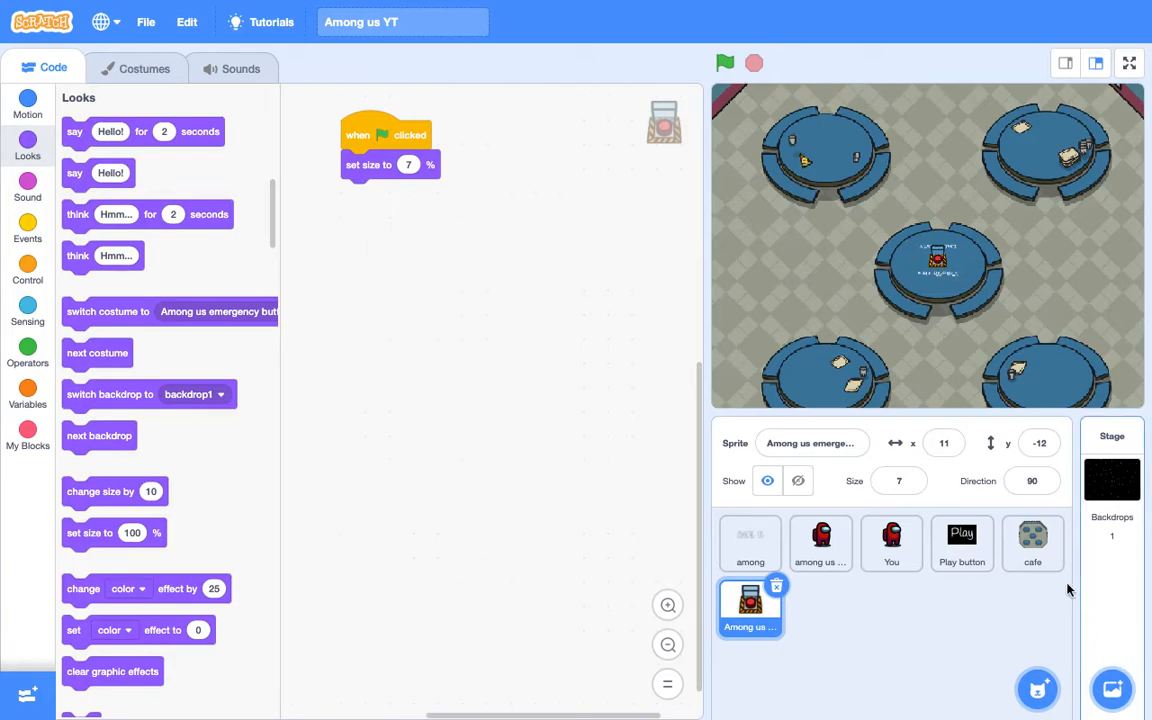
left_click(27, 104)
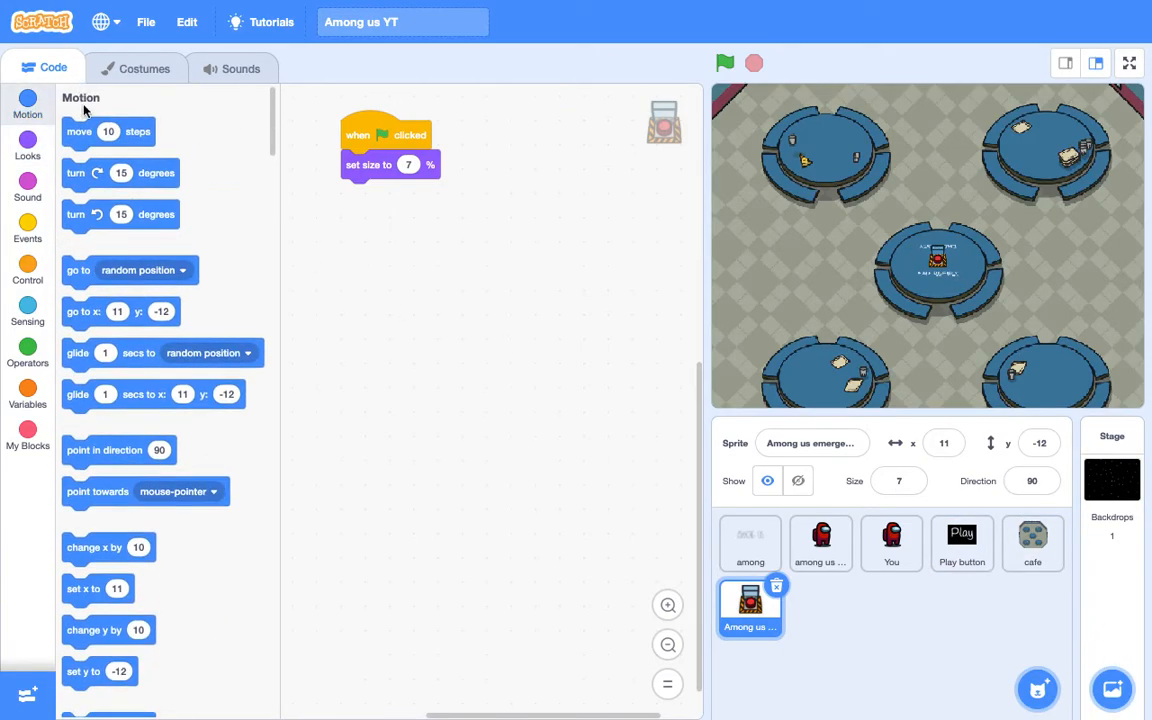
left_click_drag(117, 311, 390, 193)
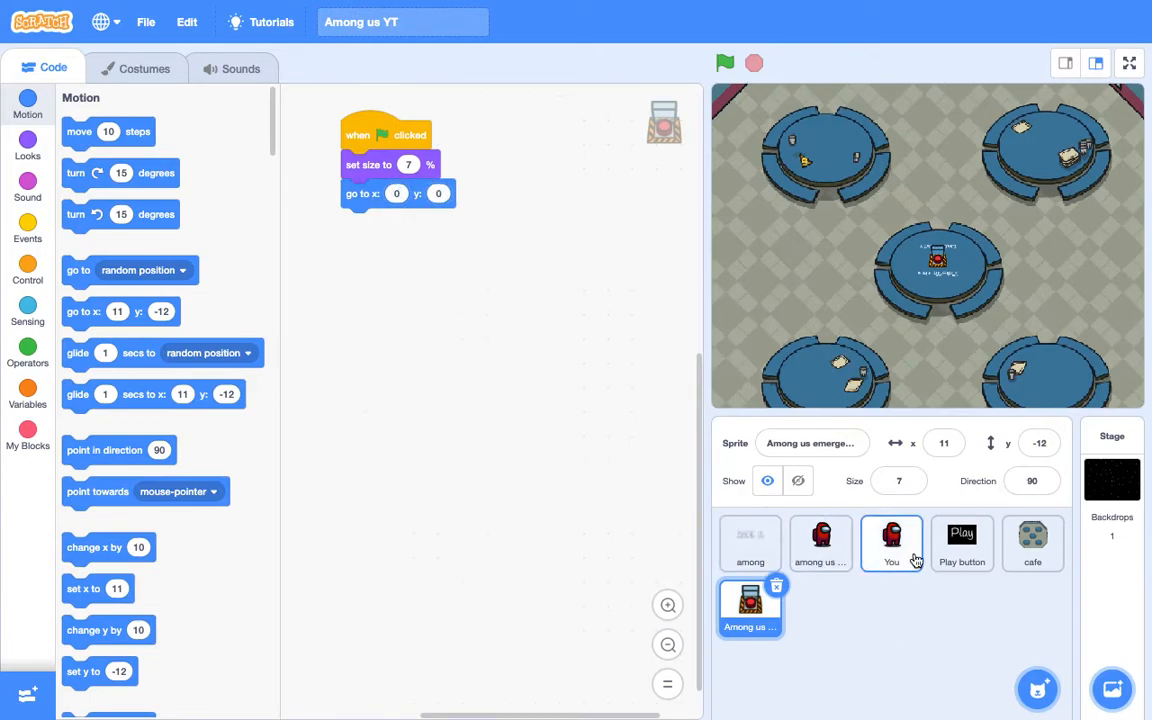
Step: Give the cafe sprite a hide-on-start script and a message1 script waiting 1 second
left_click(961, 543)
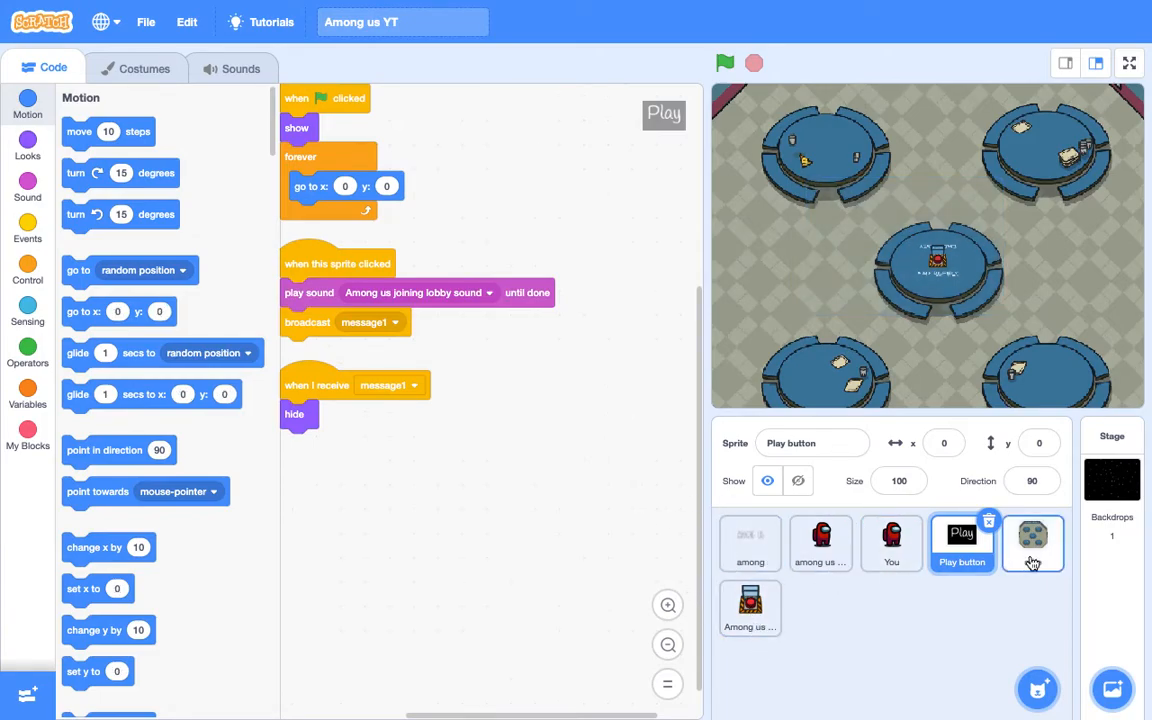
left_click(1032, 543)
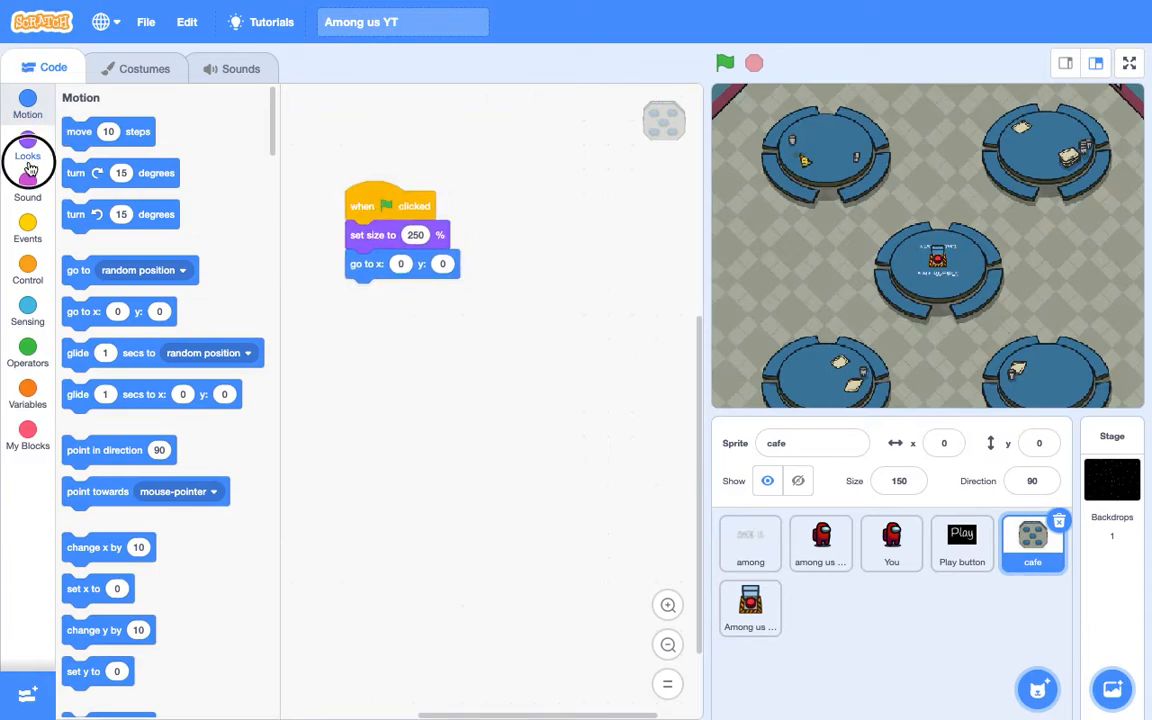
left_click(27, 140)
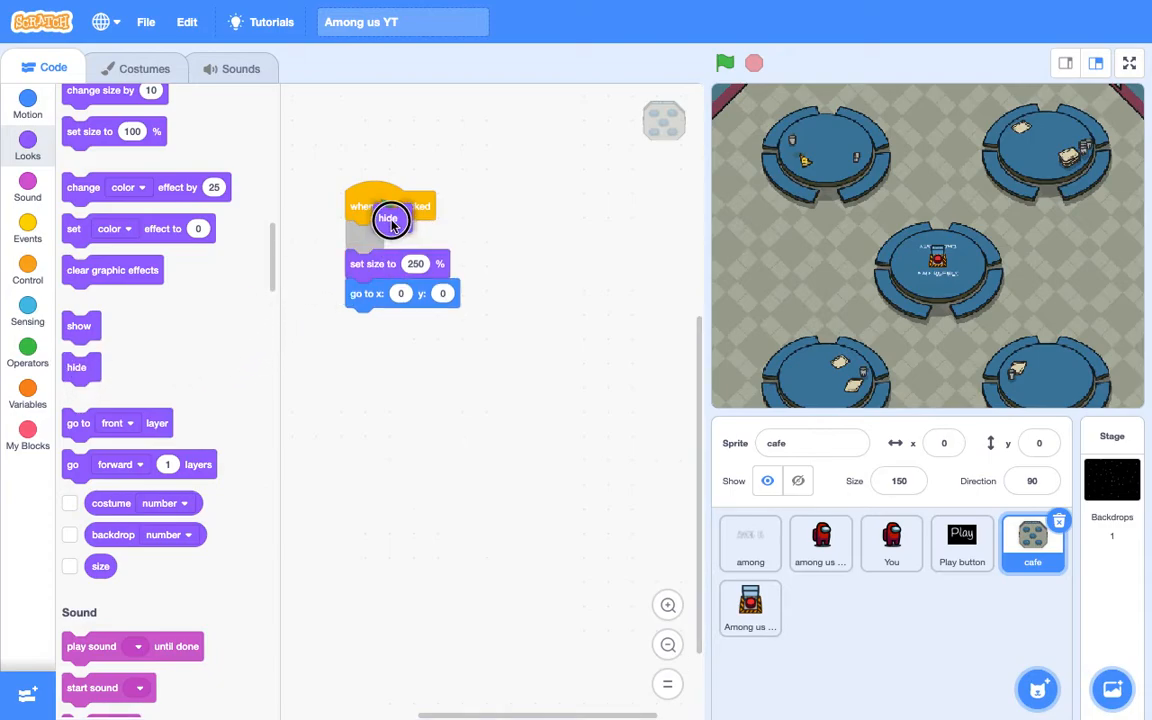
left_click(27, 228)
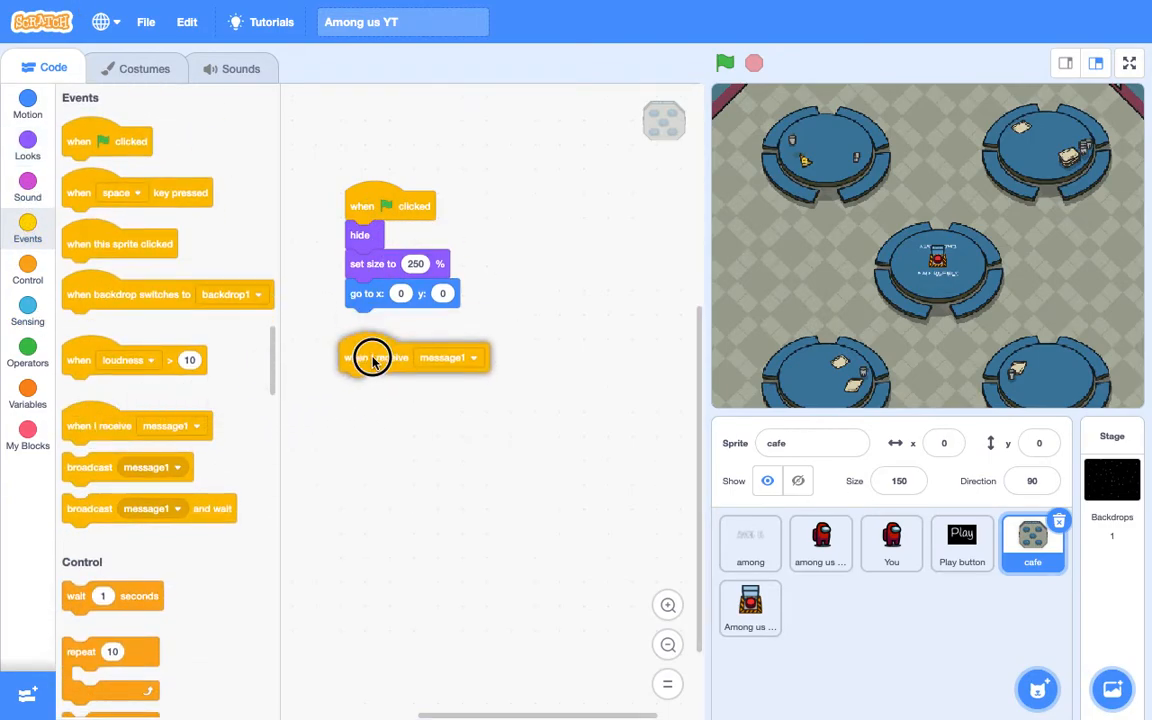
left_click(27, 140)
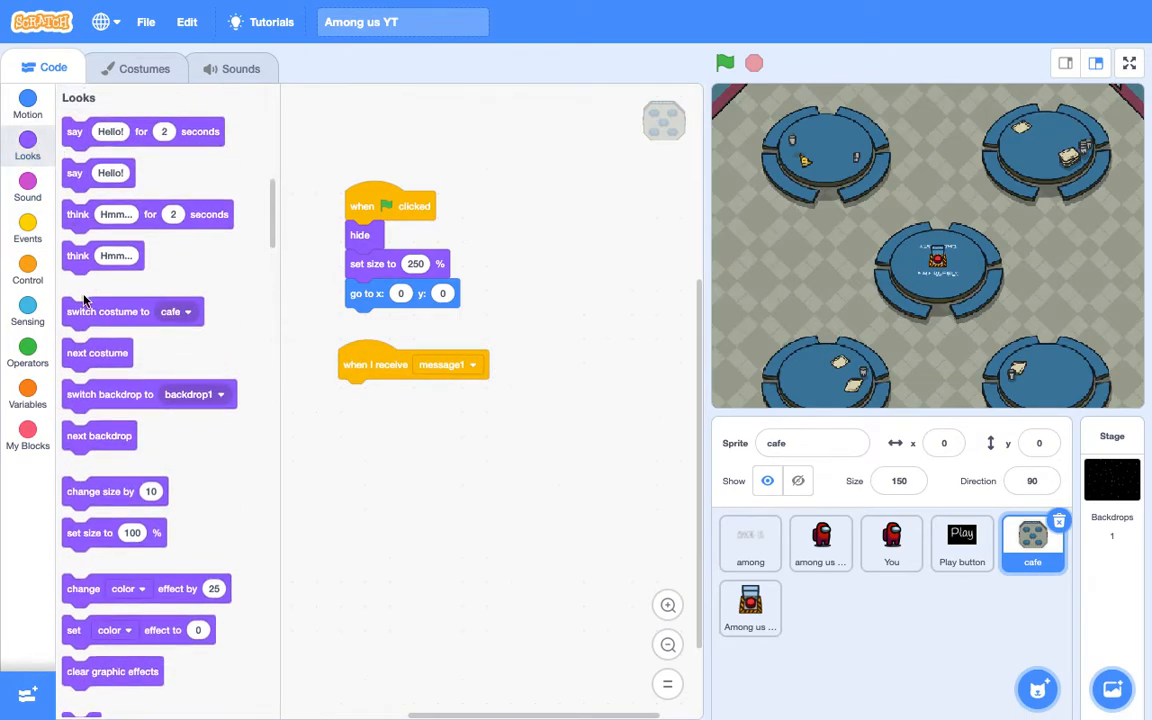
left_click(27, 270)
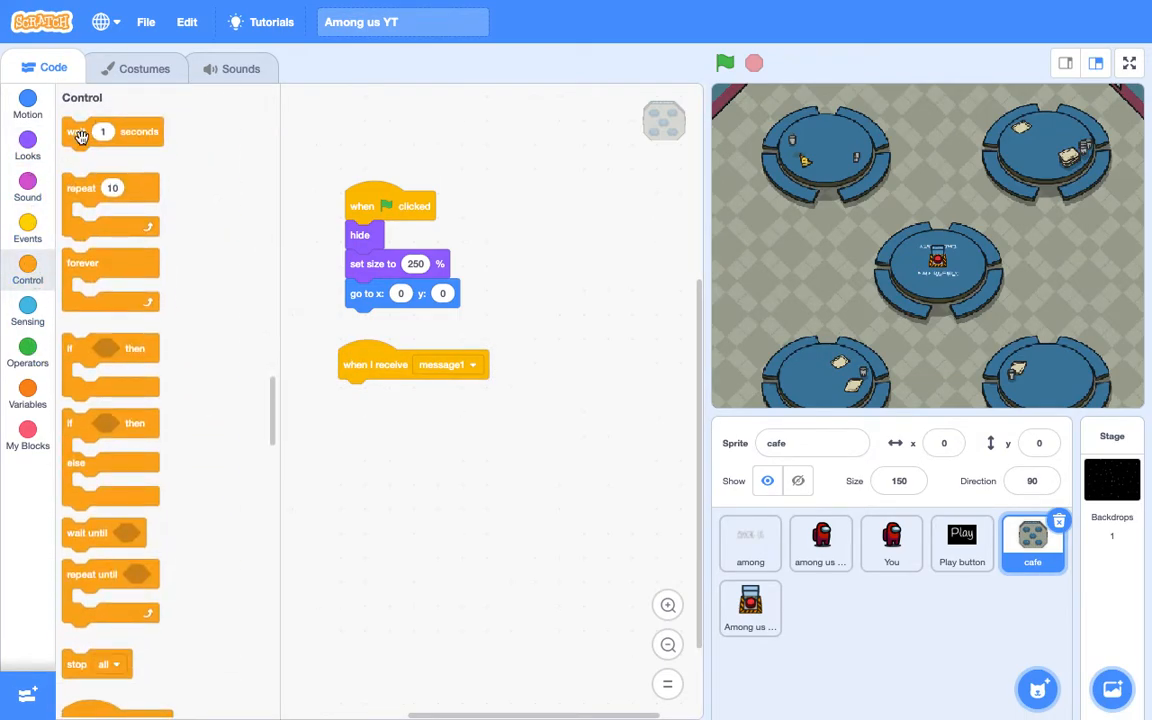
left_click_drag(112, 131, 388, 394)
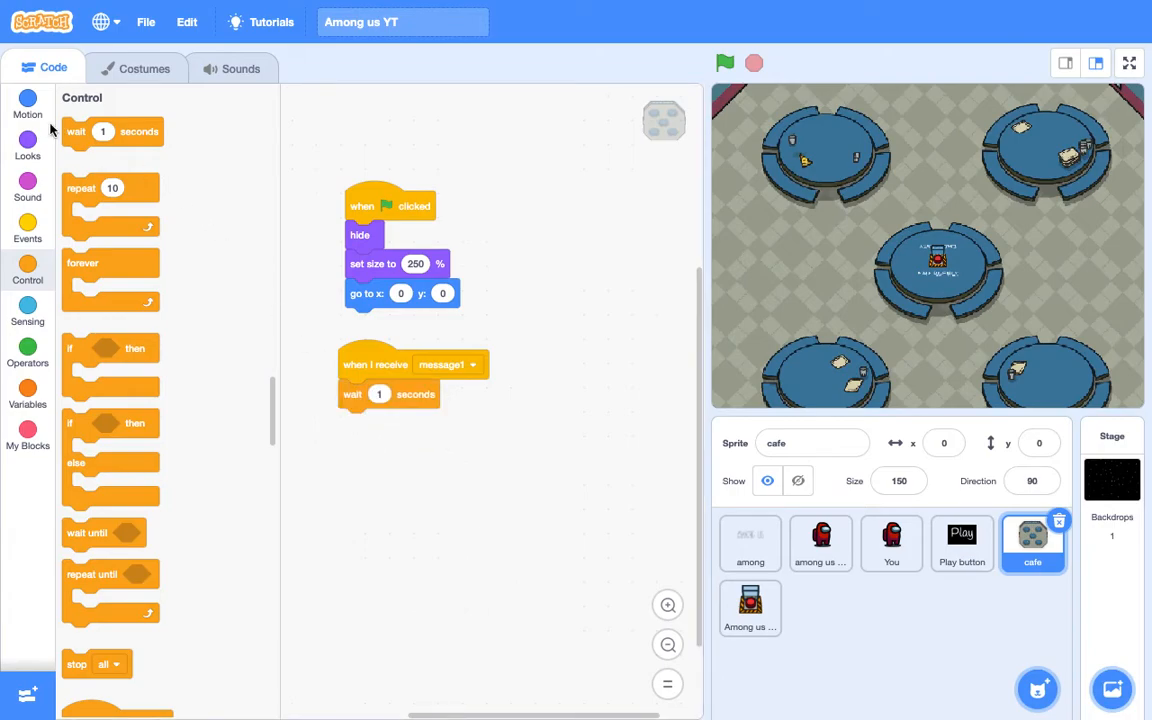
Step: Add the show block to the cafe's message1 script and run the project, pressing Play
left_click(27, 145)
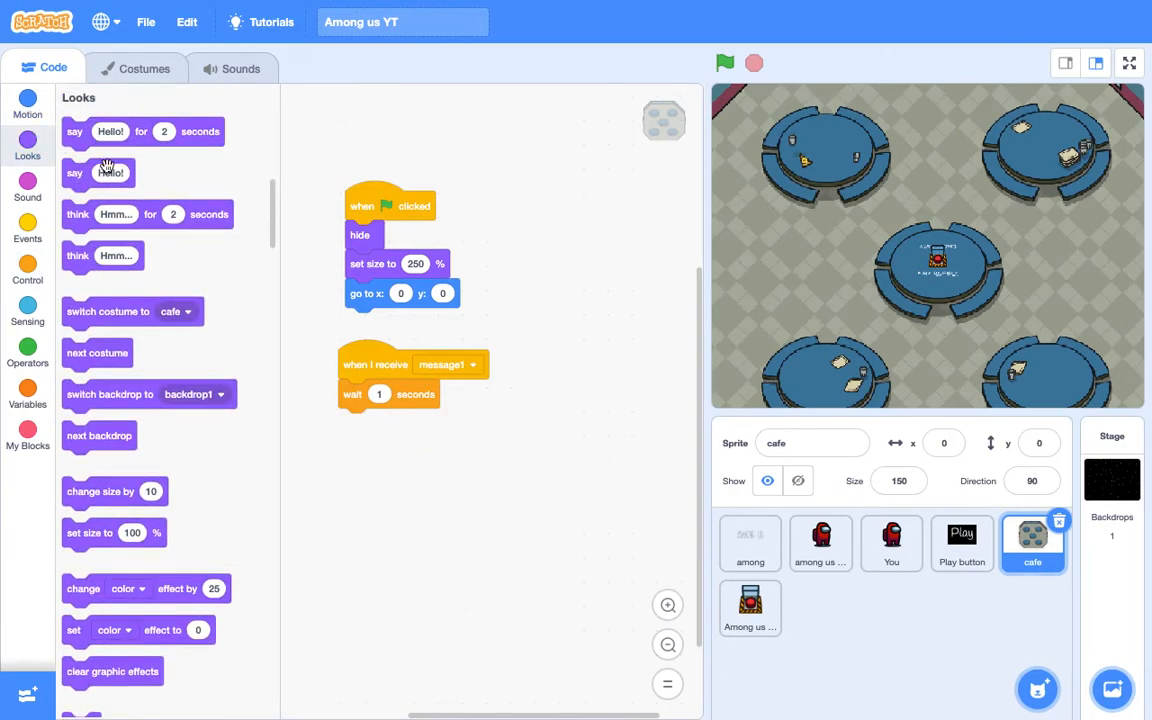
scroll("down", 3)
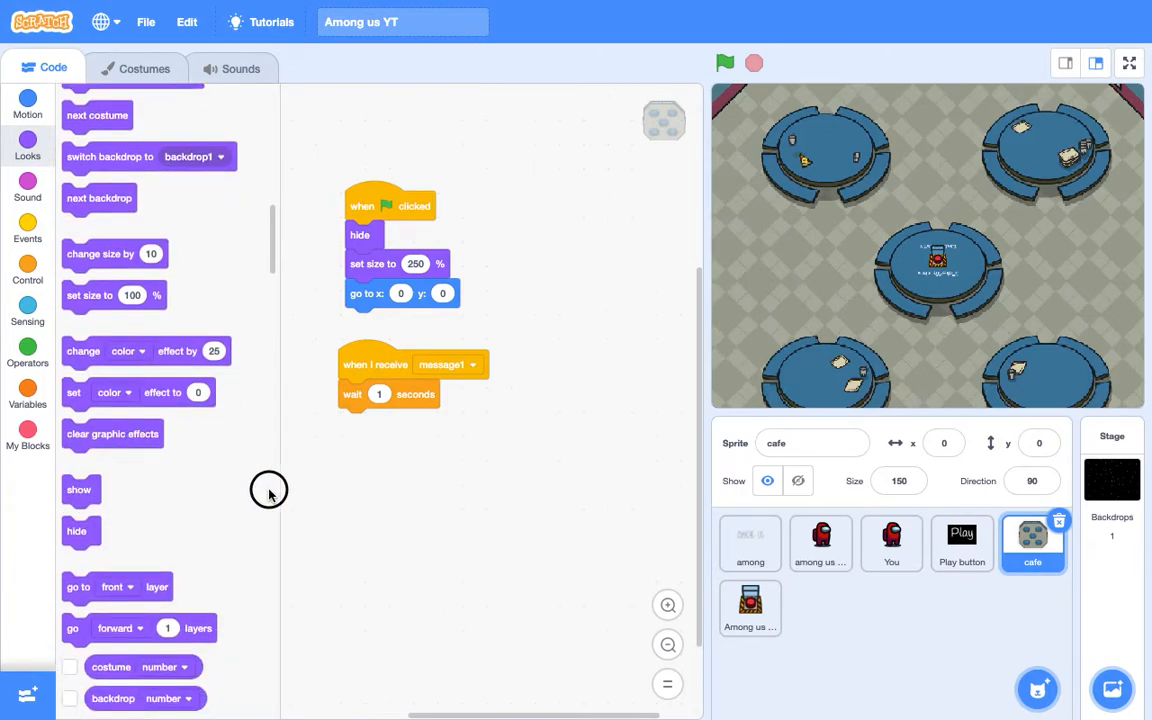
left_click(725, 63)
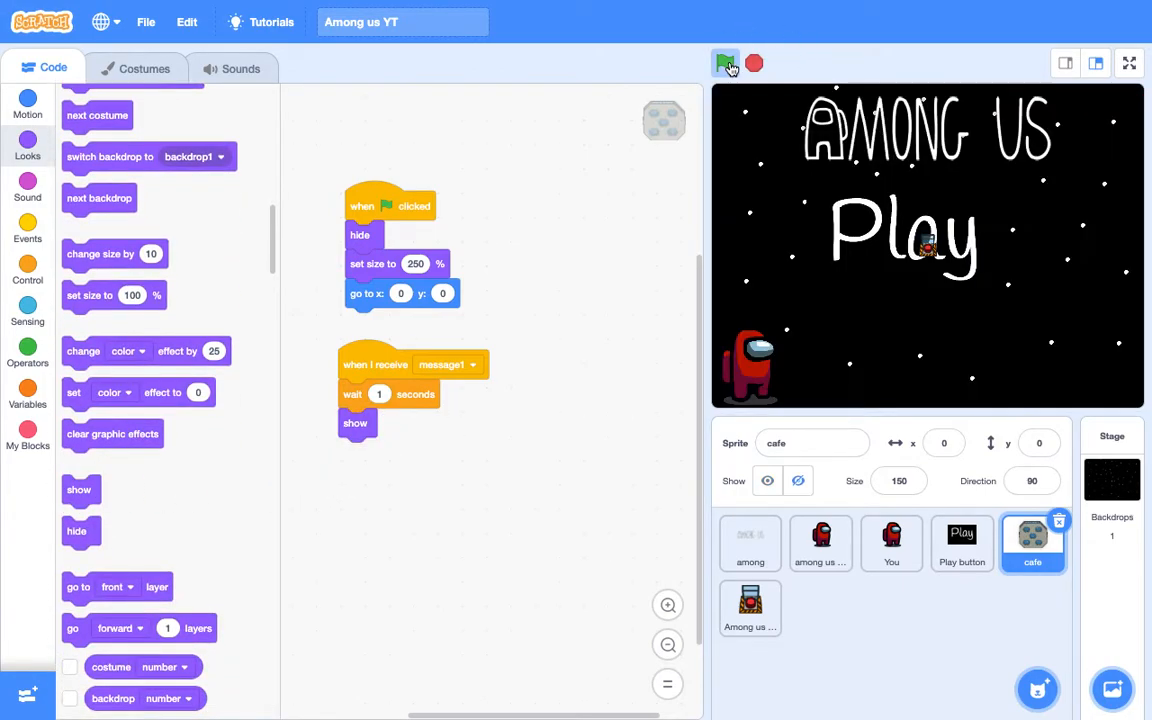
left_click(725, 63)
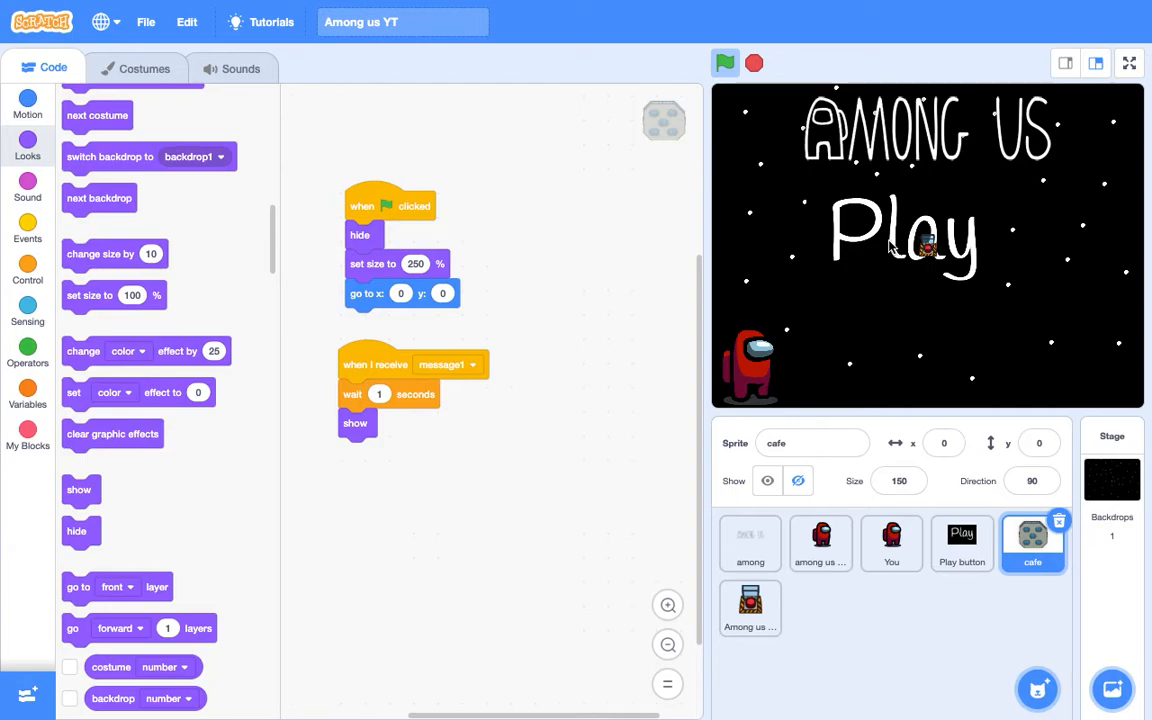
mouse_move(770, 440)
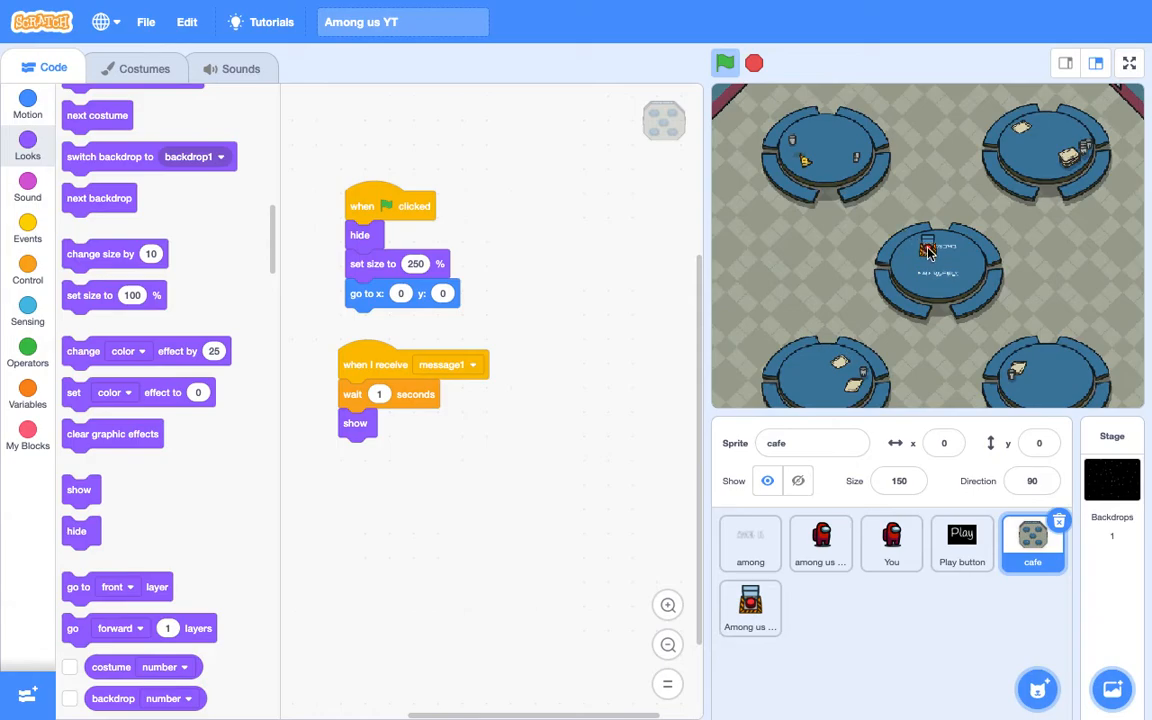
mouse_move(928, 252)
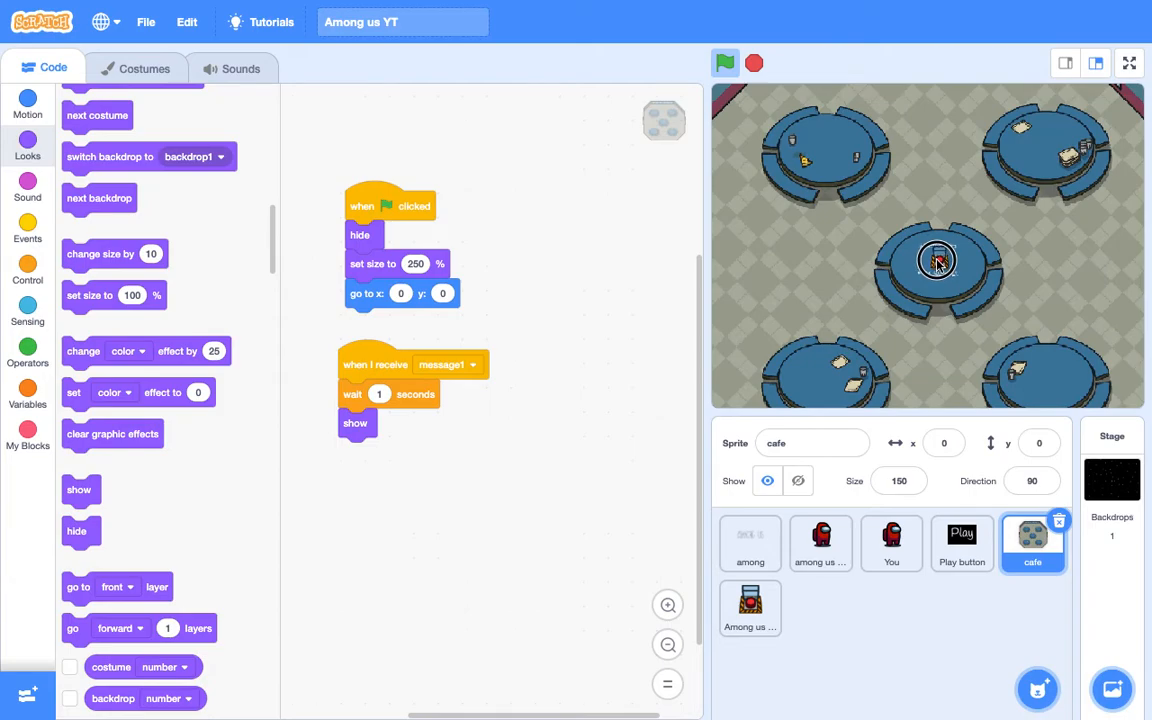
Step: Make the emergency button hide on green flag, clean up its blocks, and stop the project
left_click(750, 607)
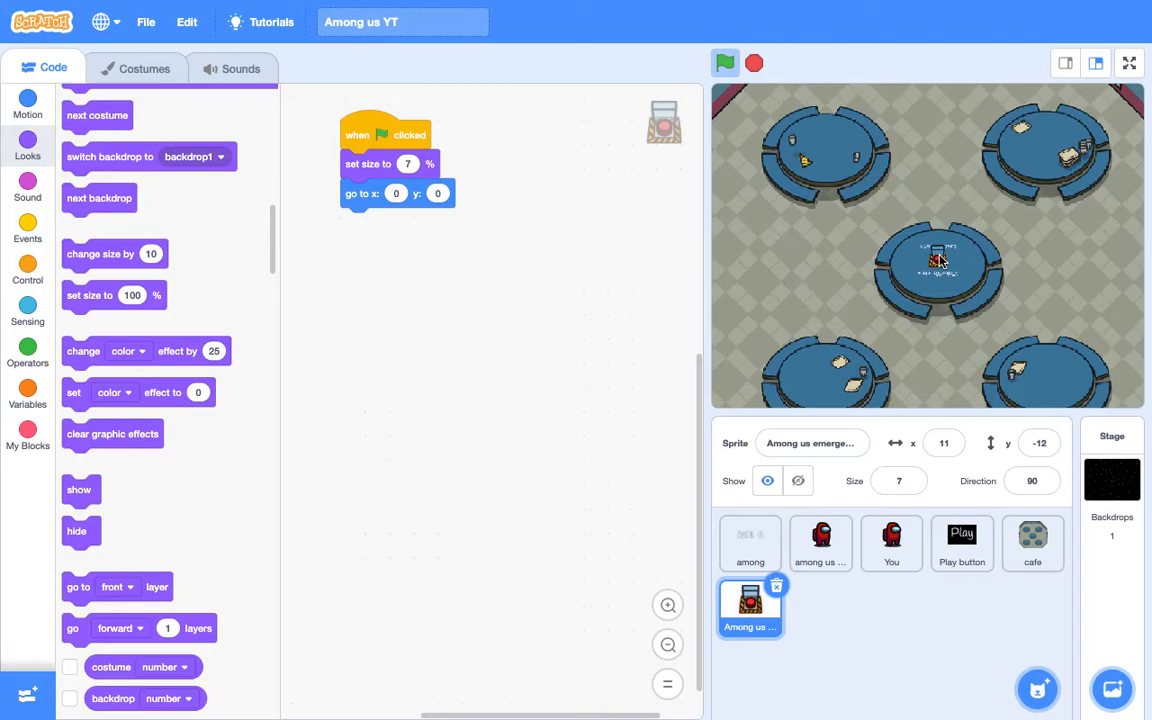
mouse_move(177, 307)
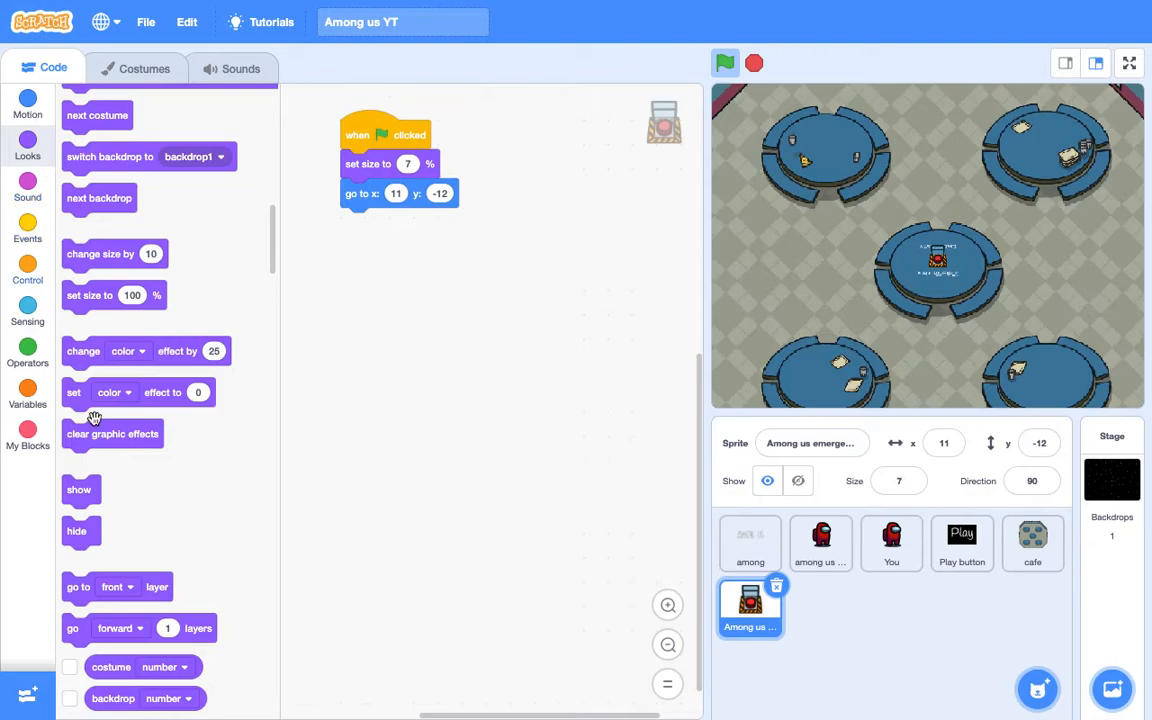
left_click_drag(76, 531, 357, 163)
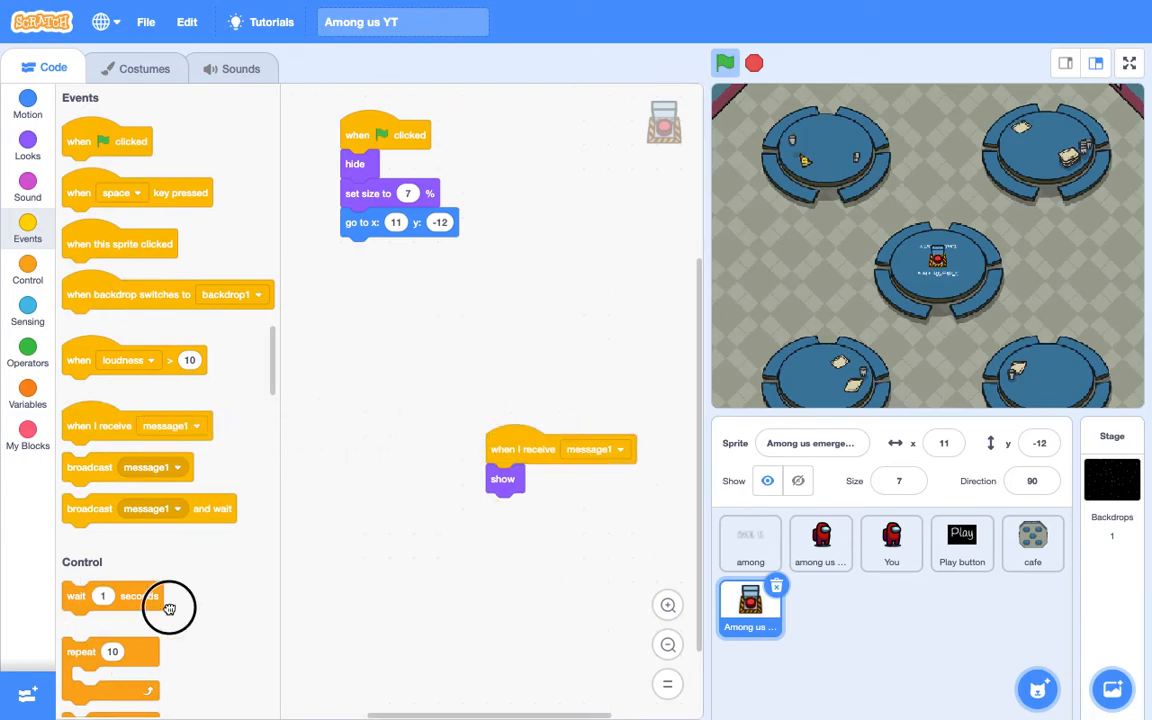
right_click(560, 455)
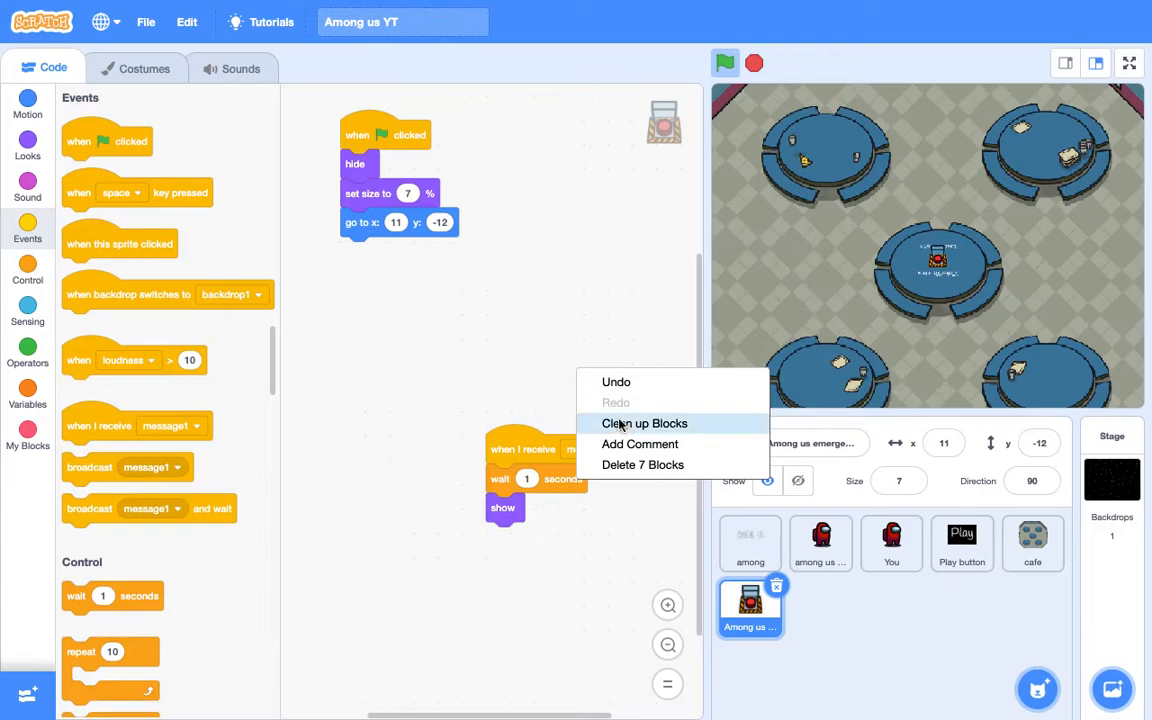
left_click(644, 423)
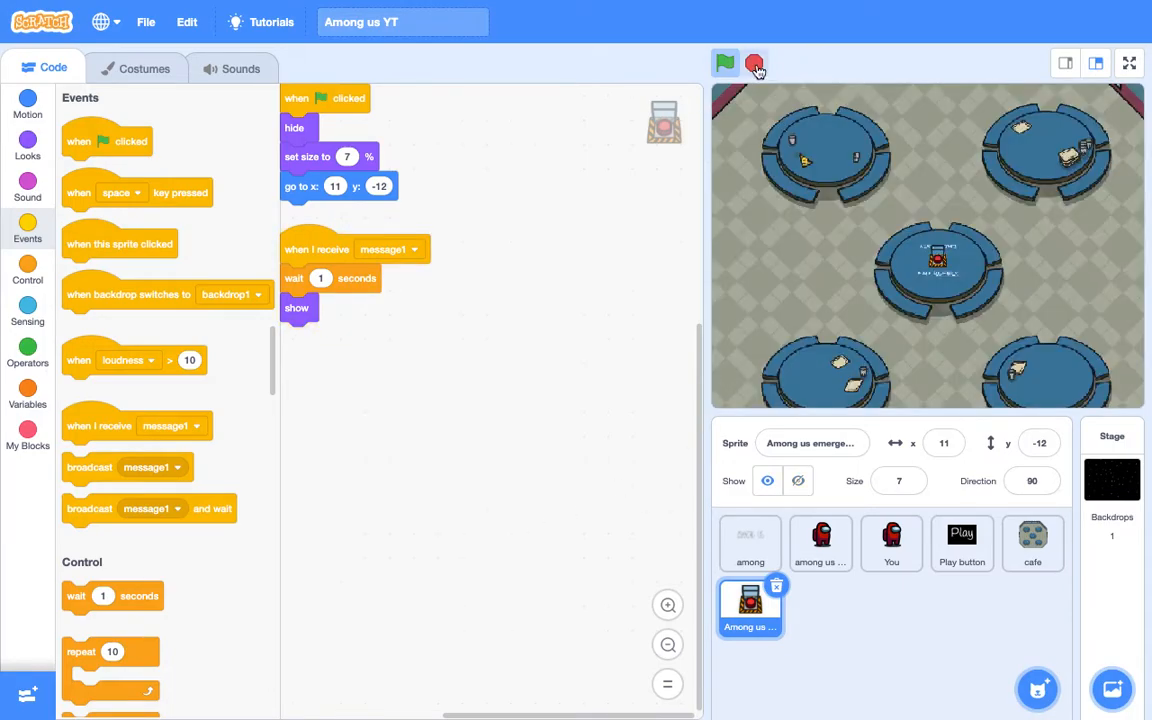
left_click(891, 543)
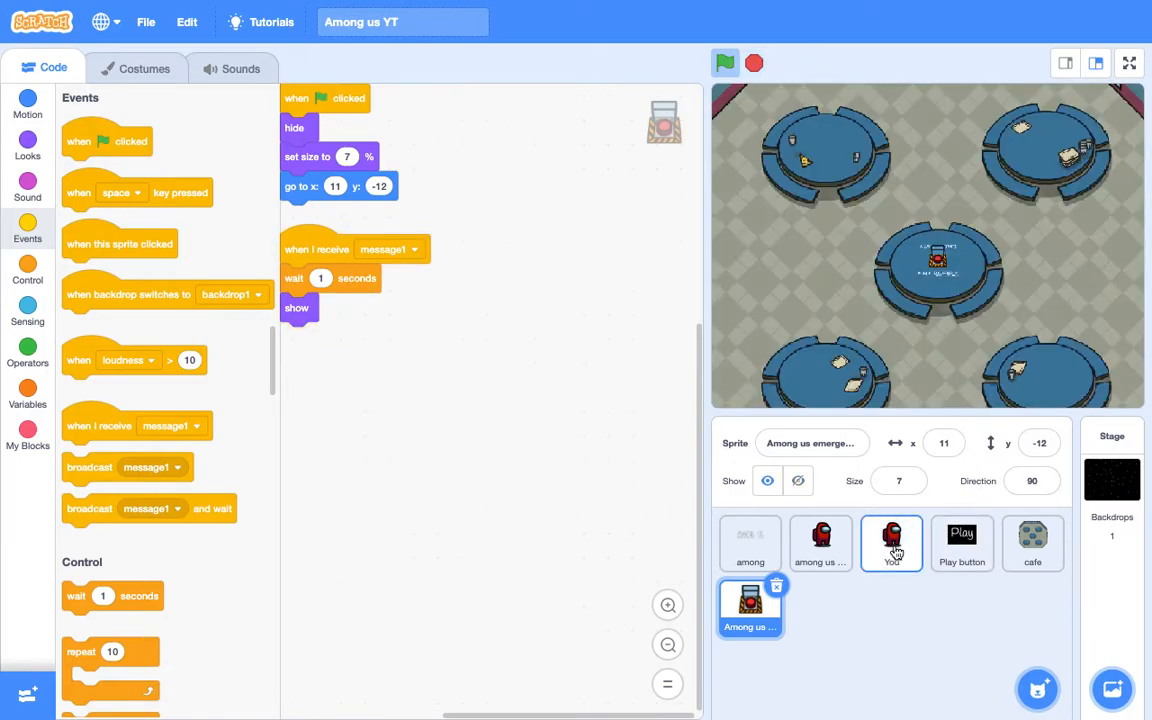
Step: Select the You crewmate, turn Show on, and nudge it left on the map
left_click(891, 543)
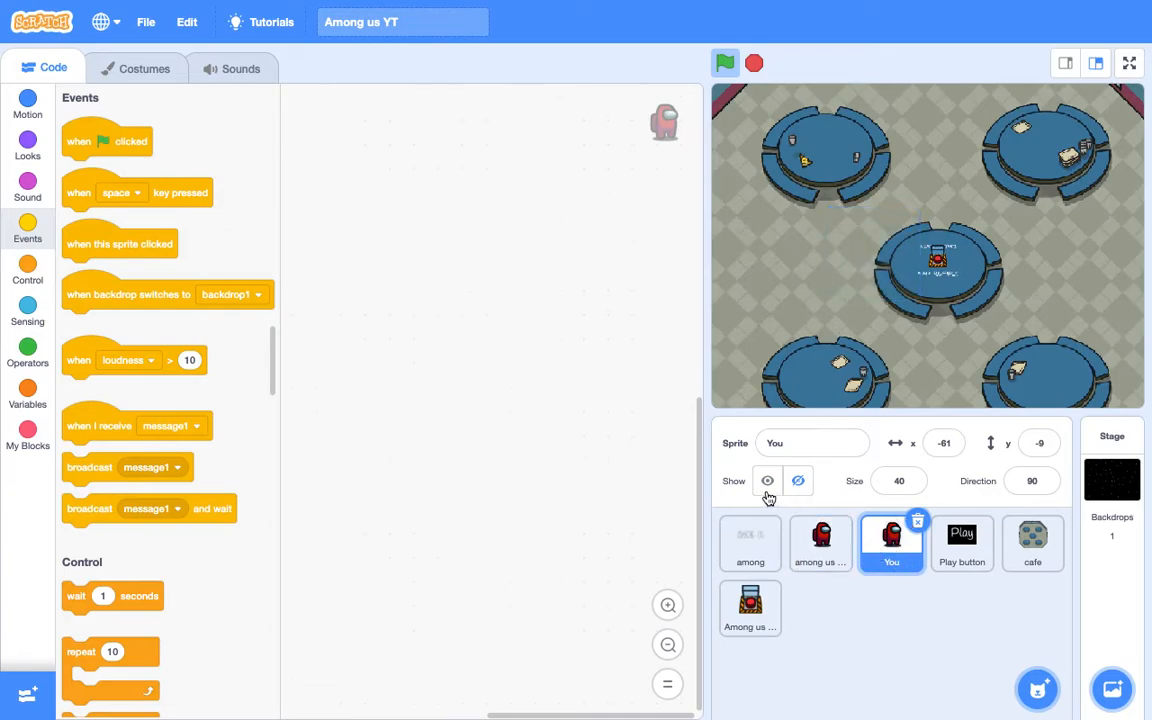
left_click(767, 481)
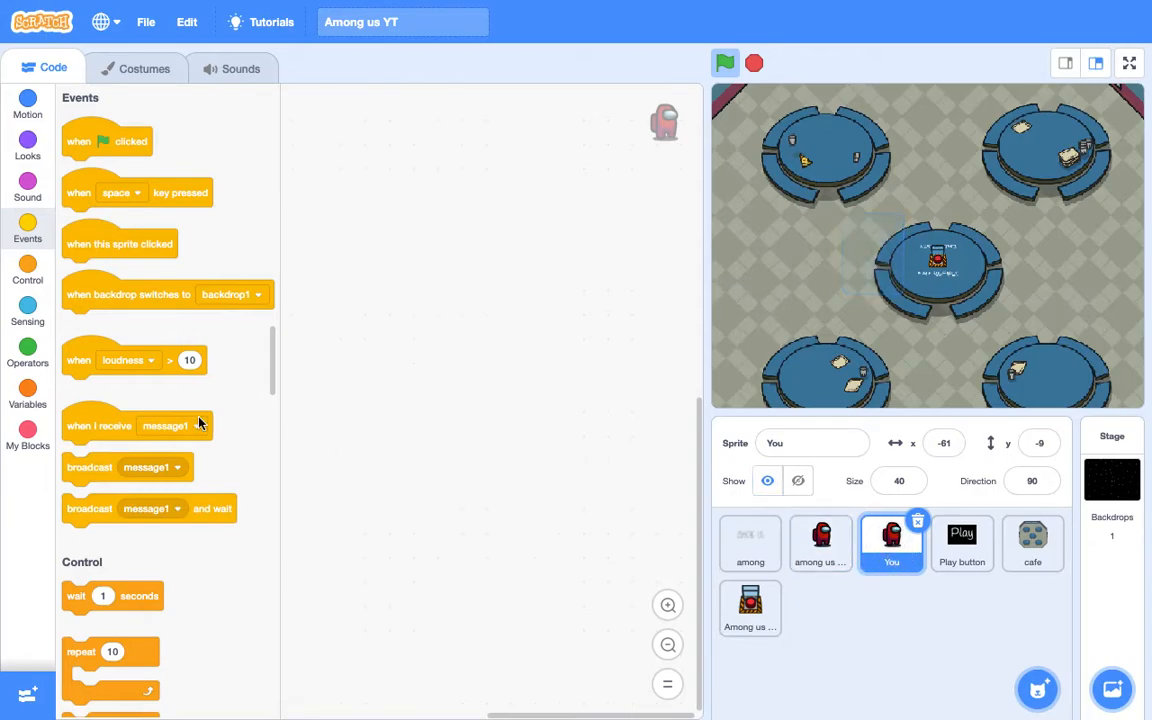
left_click(27, 145)
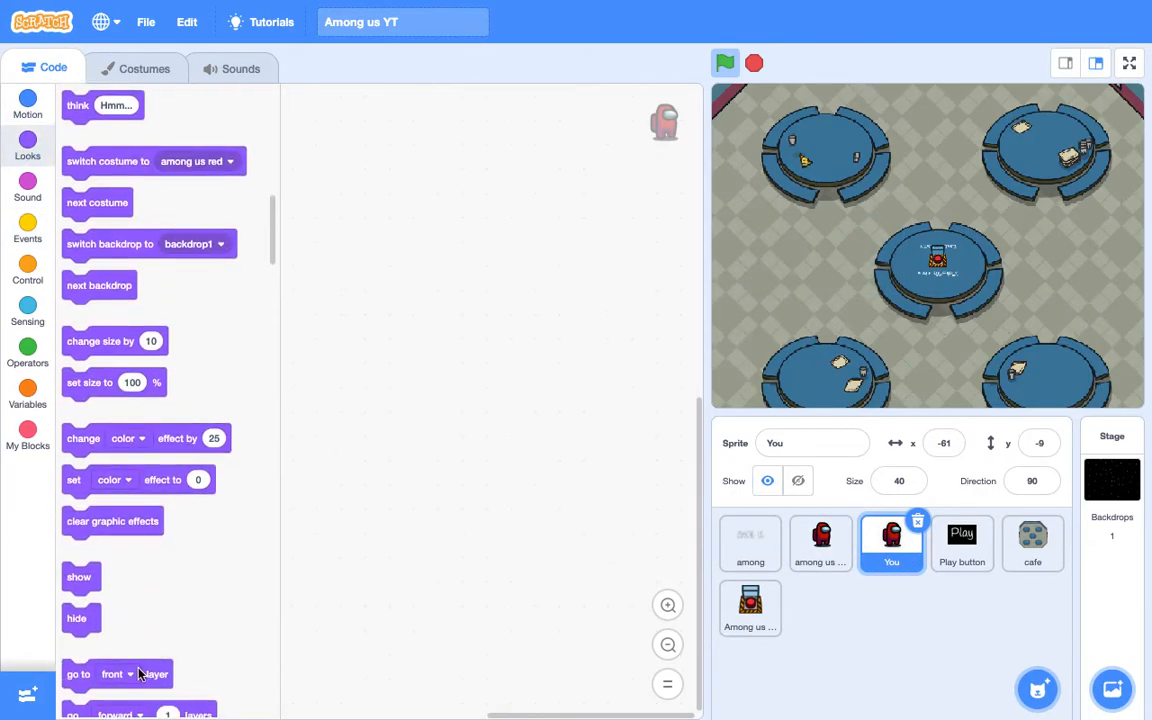
mouse_move(145, 619)
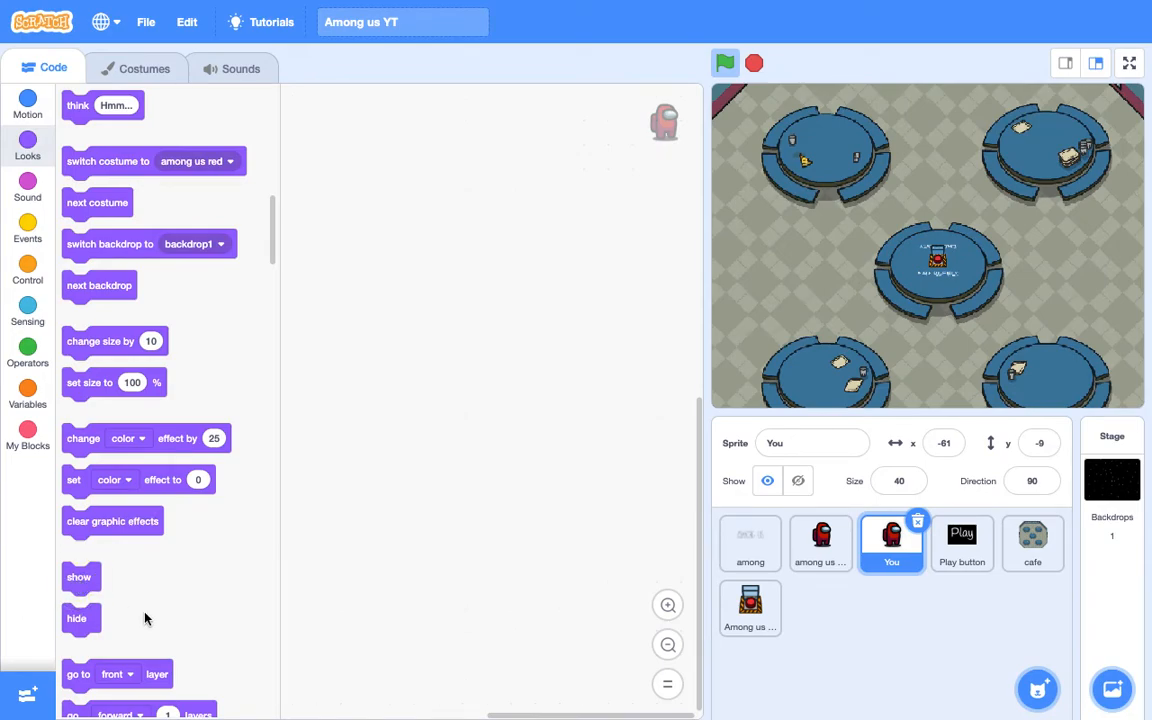
scroll("down", 3)
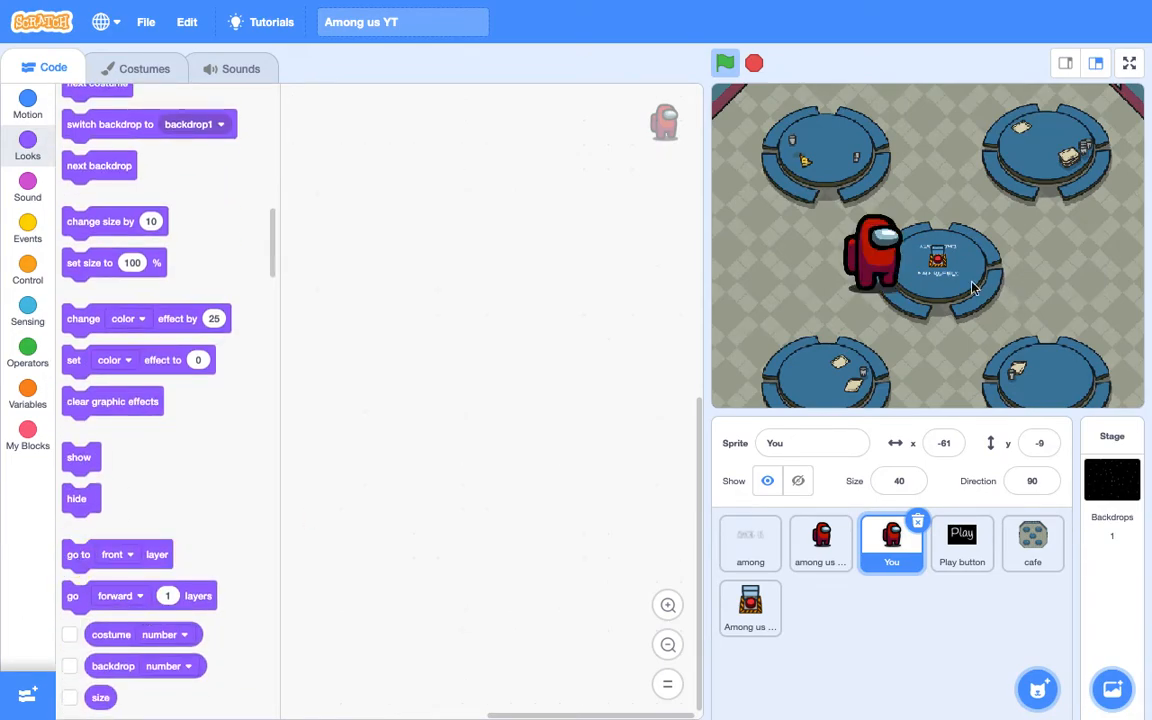
left_click_drag(875, 255, 818, 247)
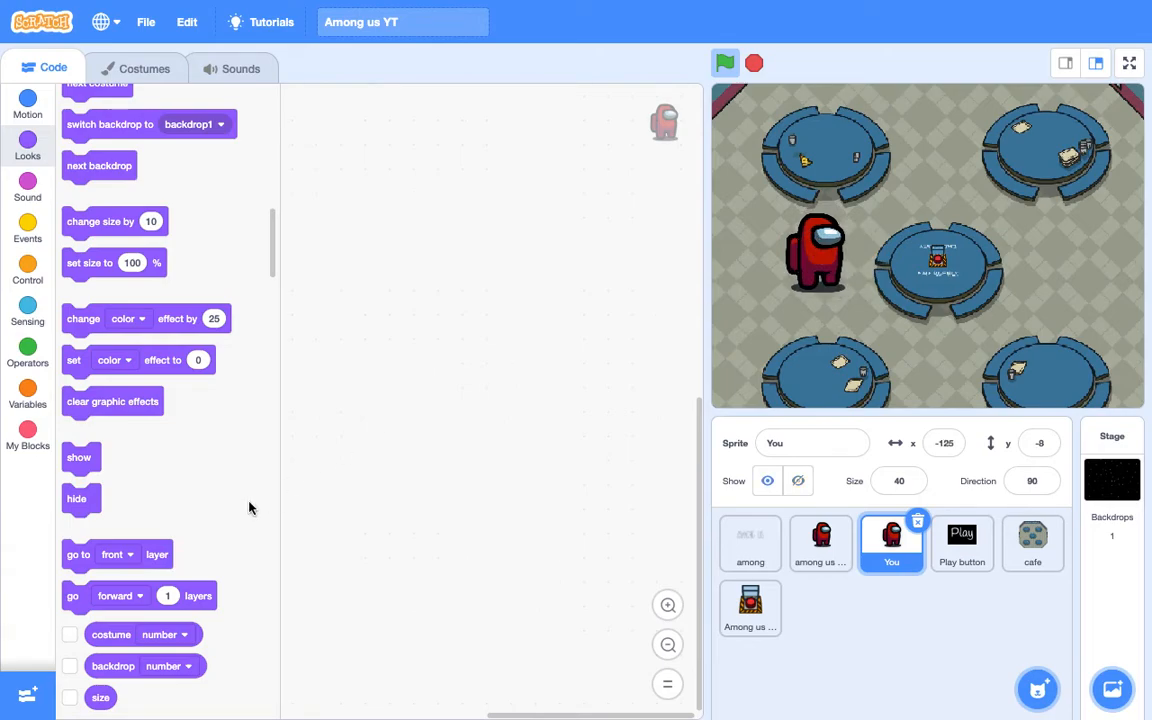
Step: Add a set size to 18% block and place the crewmate at x 10, y 54
left_click_drag(114, 262, 470, 232)
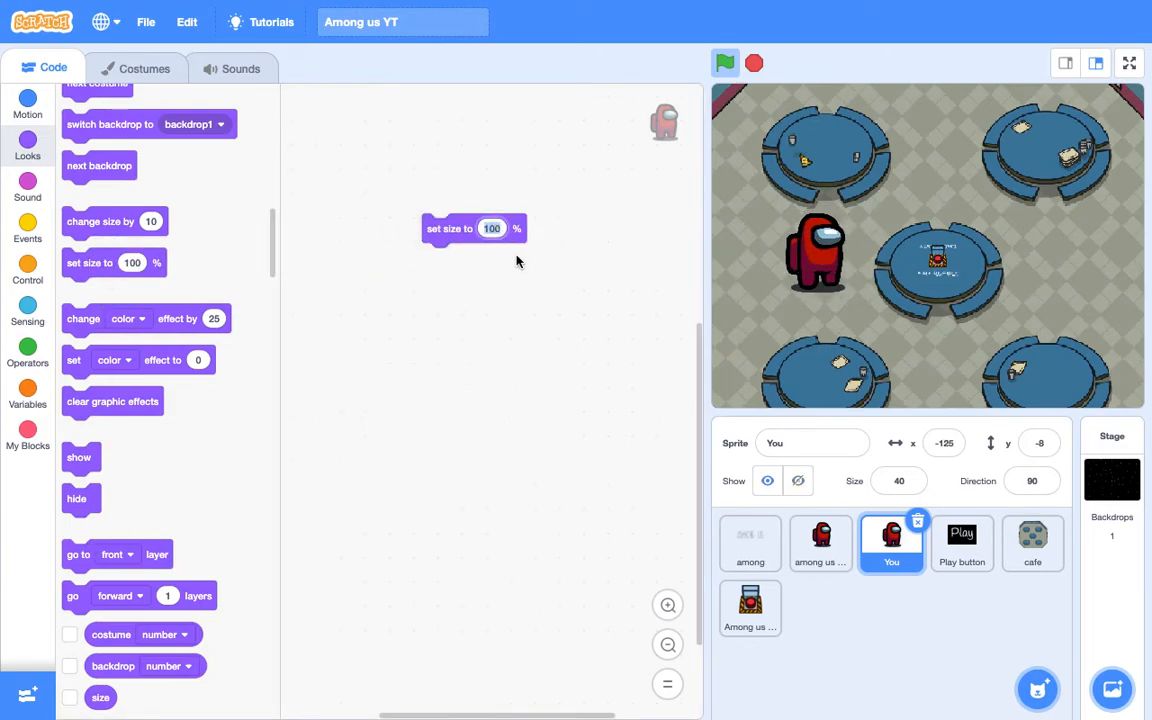
type("50")
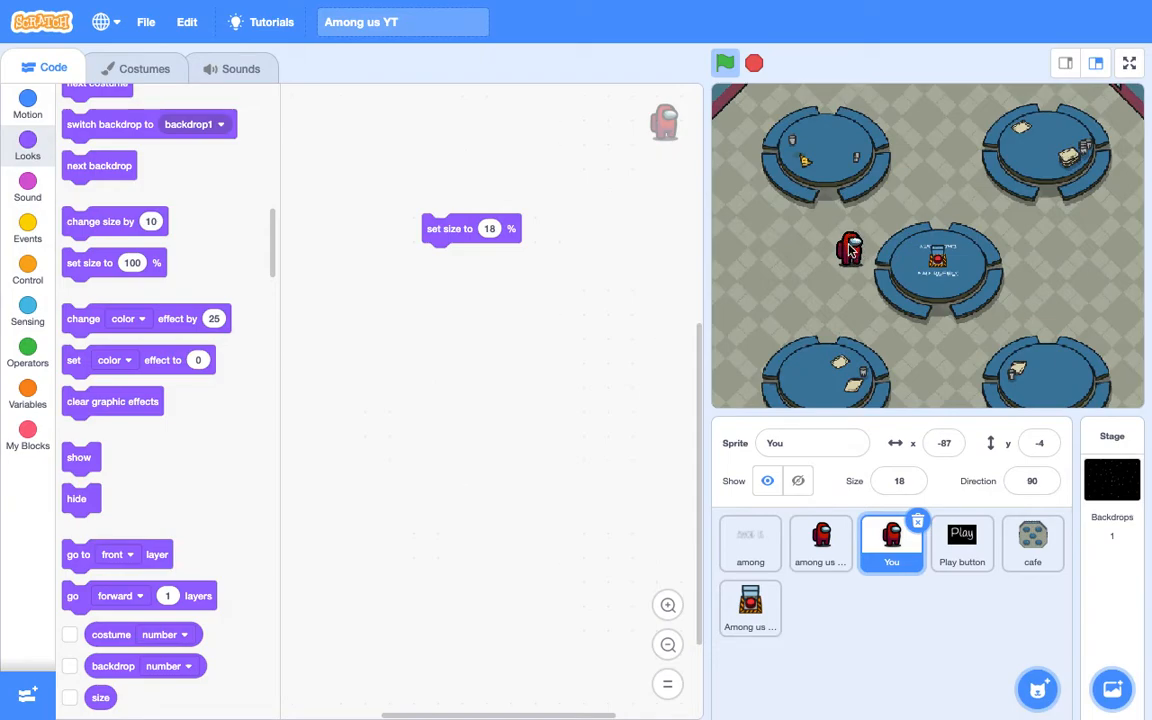
left_click_drag(850, 250, 930, 197)
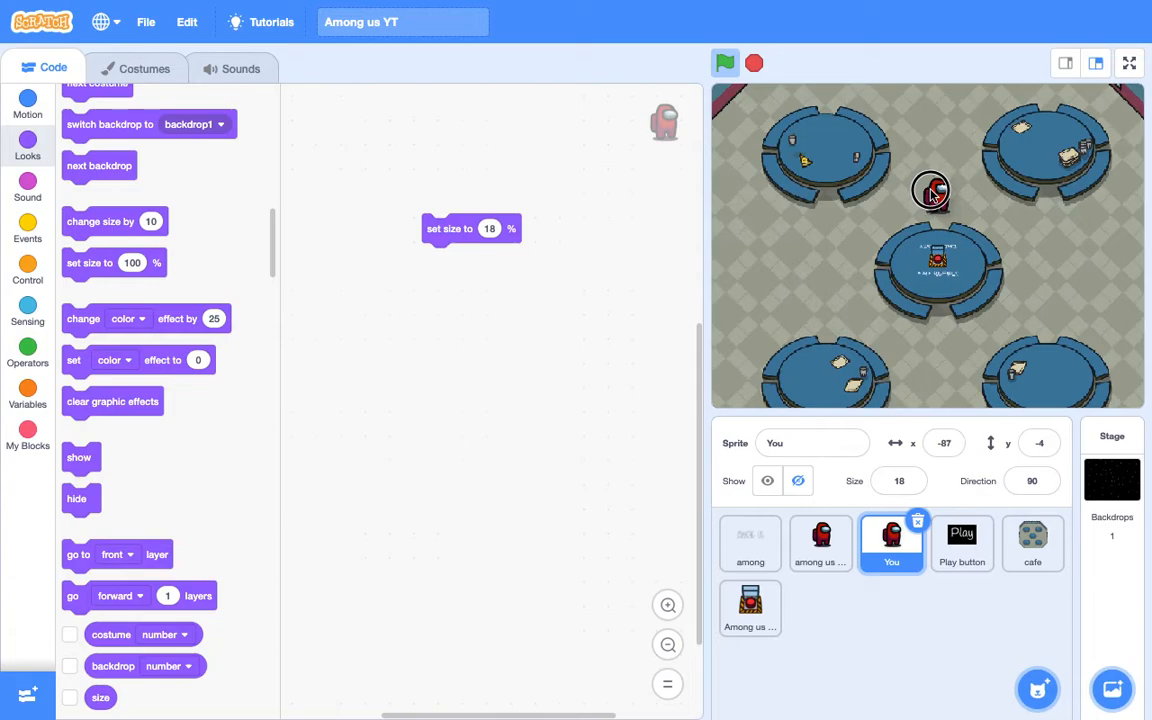
left_click_drag(930, 191, 937, 195)
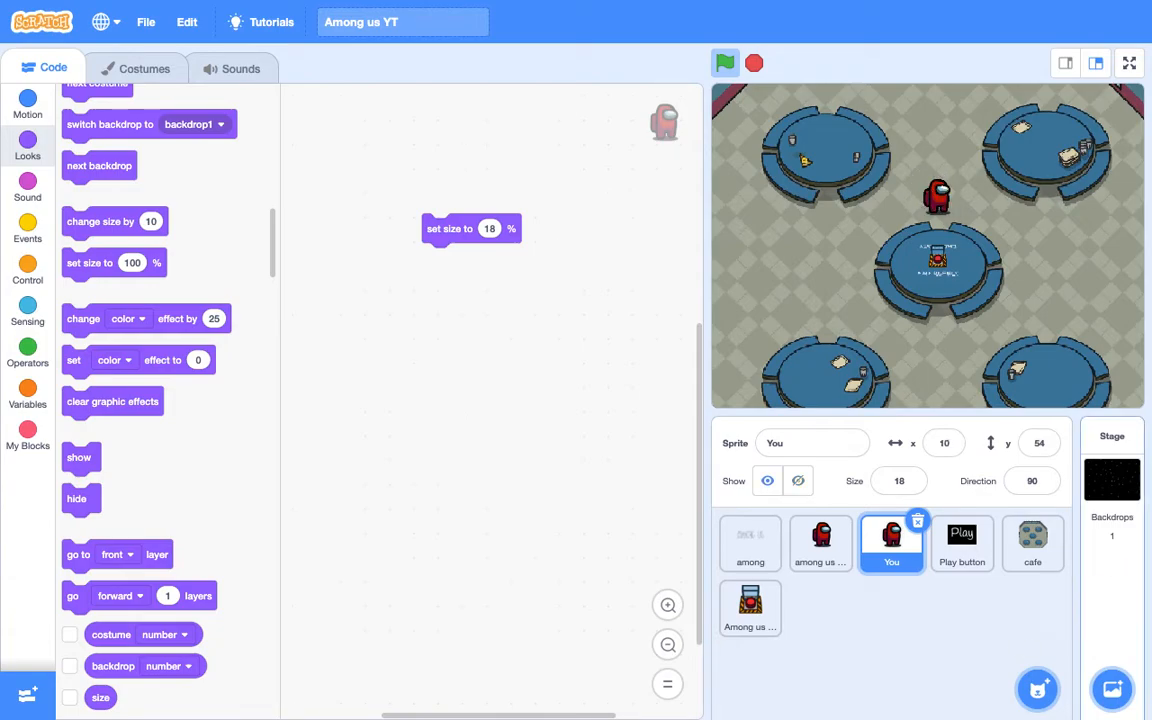
mouse_move(5, 290)
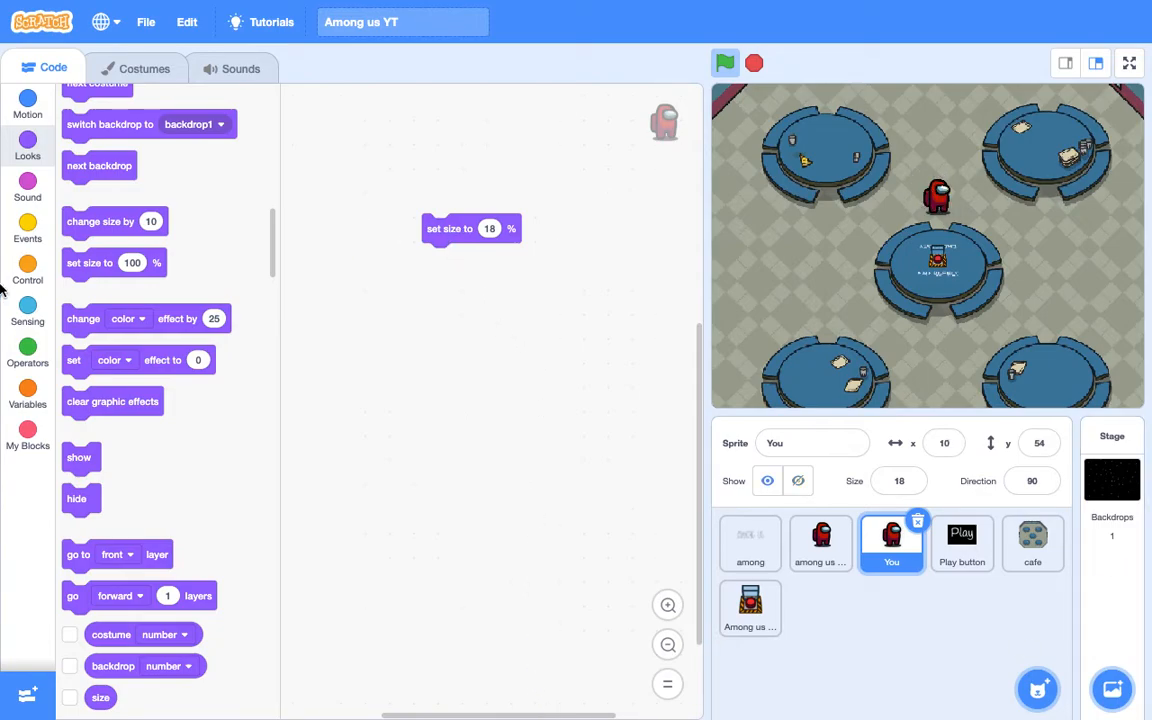
Step: Attach the resize to a green-flag hat and add a go-to start position with edited y
left_click(27, 230)
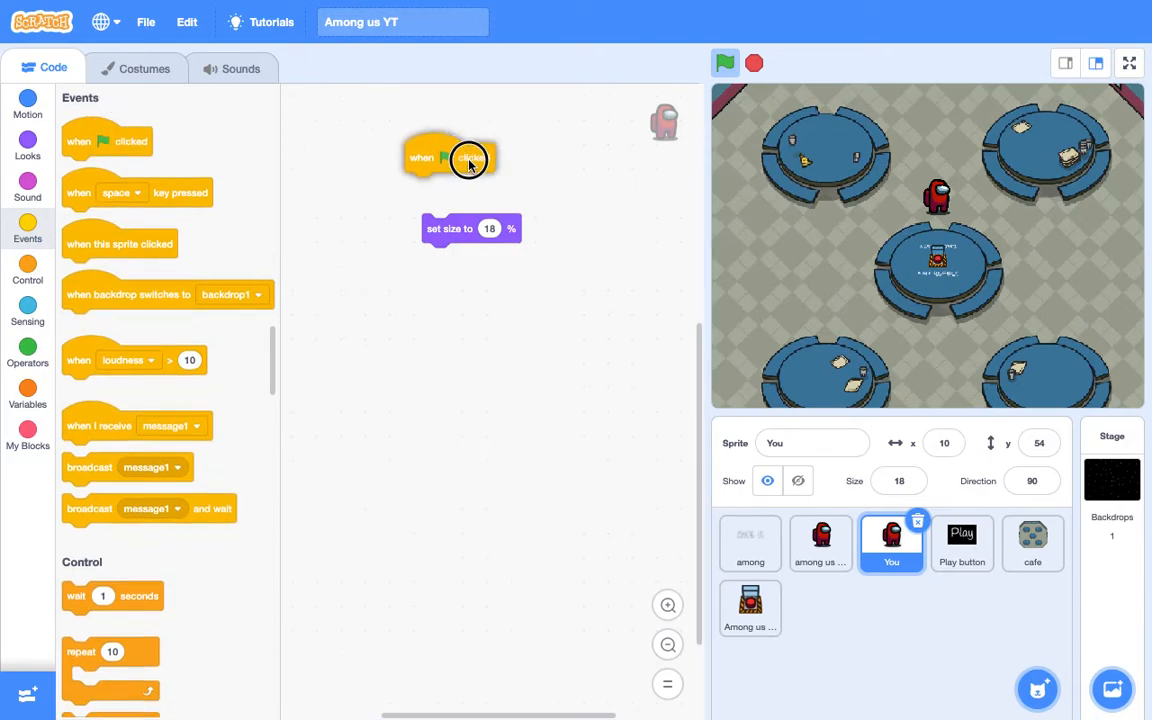
left_click_drag(450, 157, 464, 193)
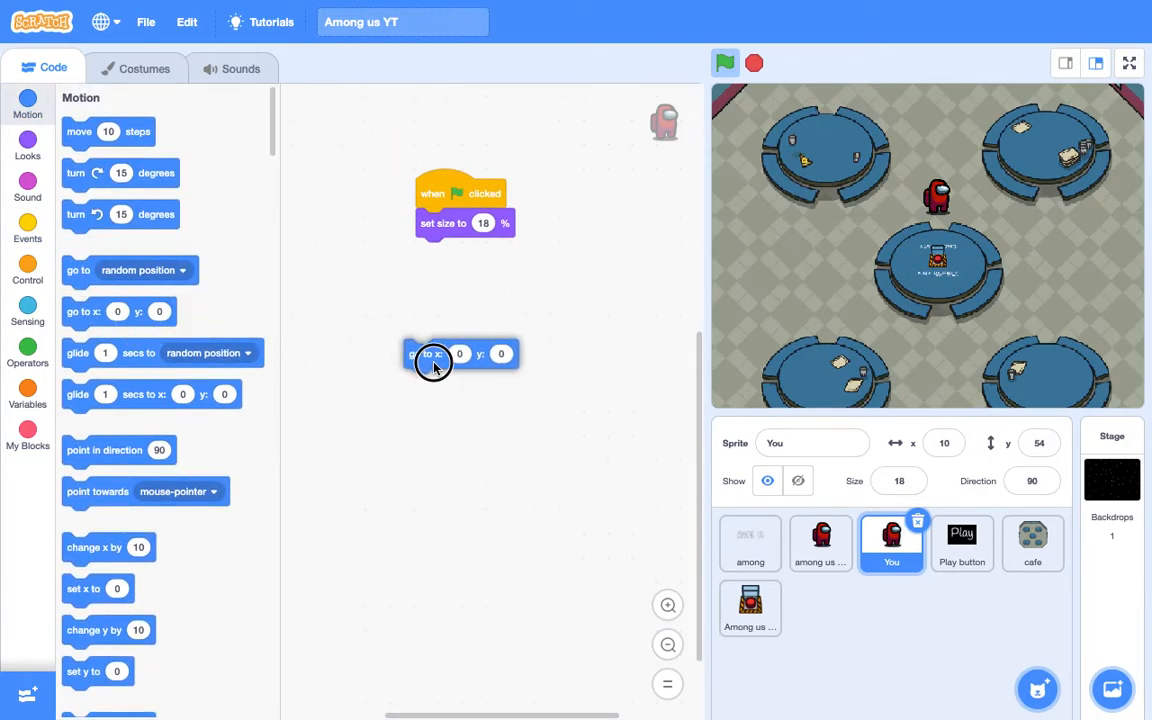
left_click_drag(433, 354, 470, 252)
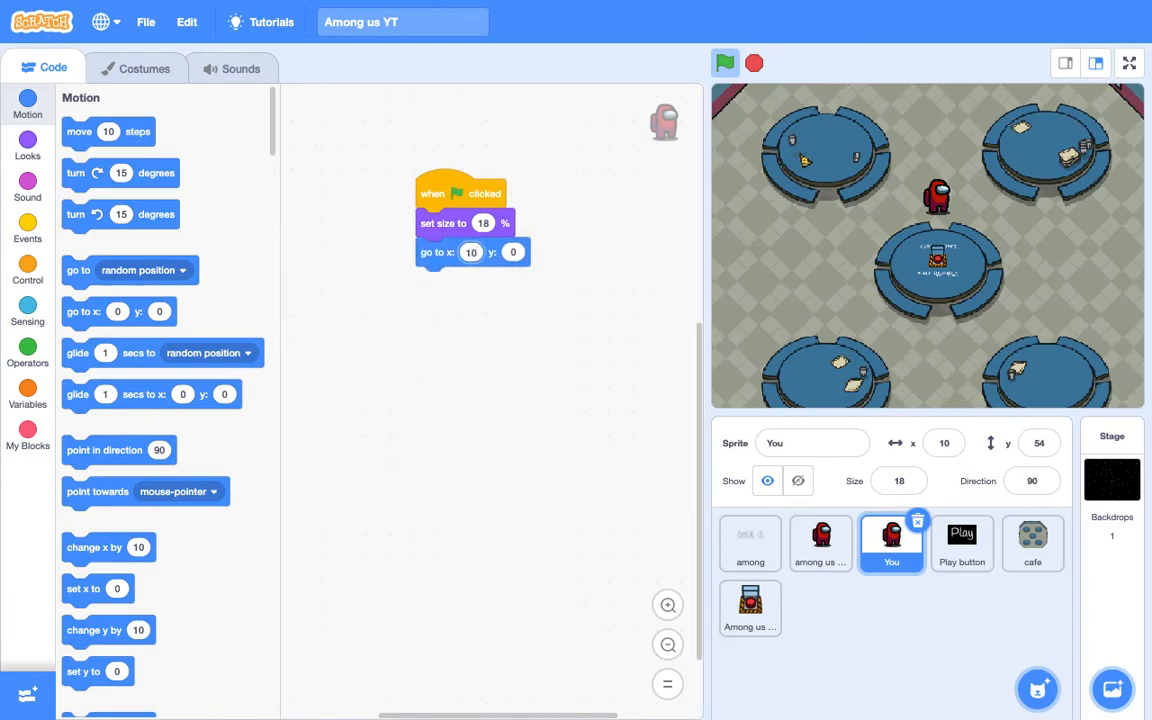
left_click(513, 252)
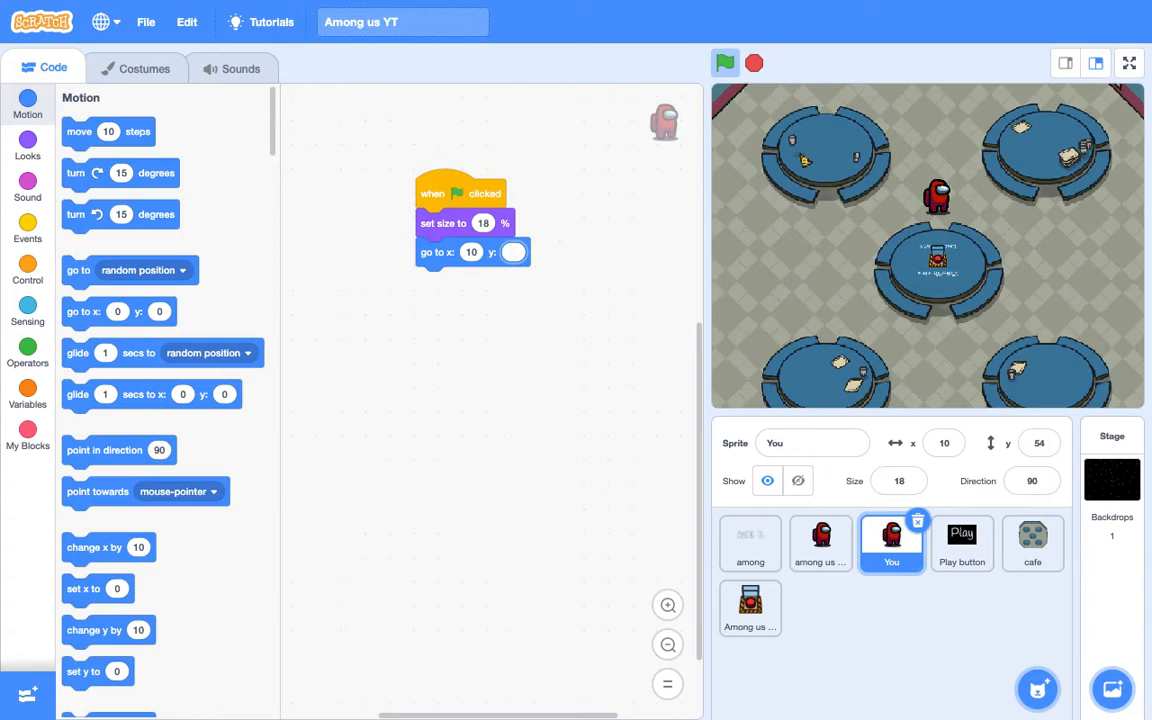
type("54")
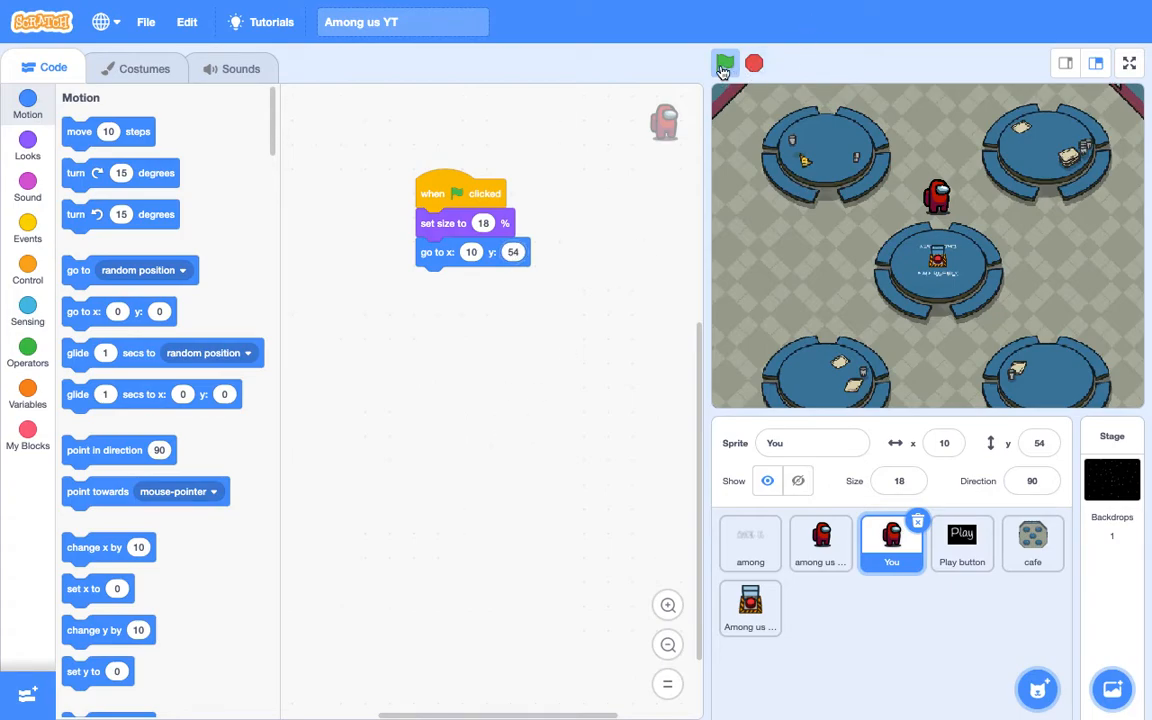
left_click(27, 143)
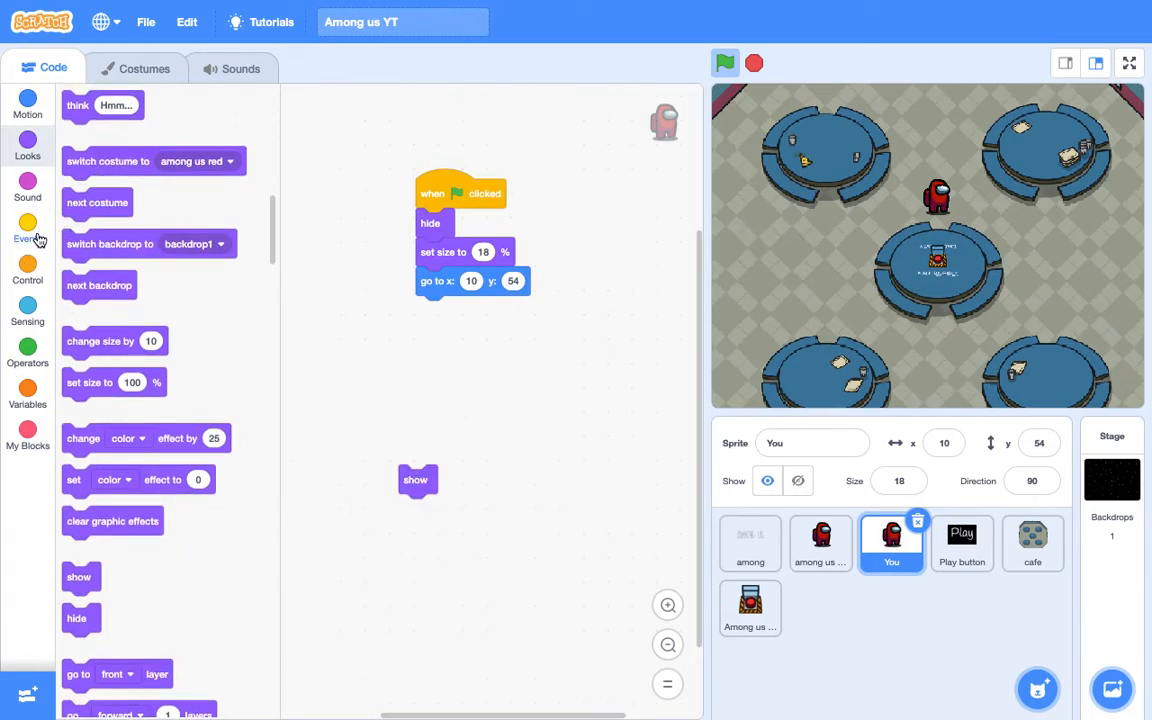
Step: Start the You sprite's message1 script with event and control blocks
left_click(27, 225)
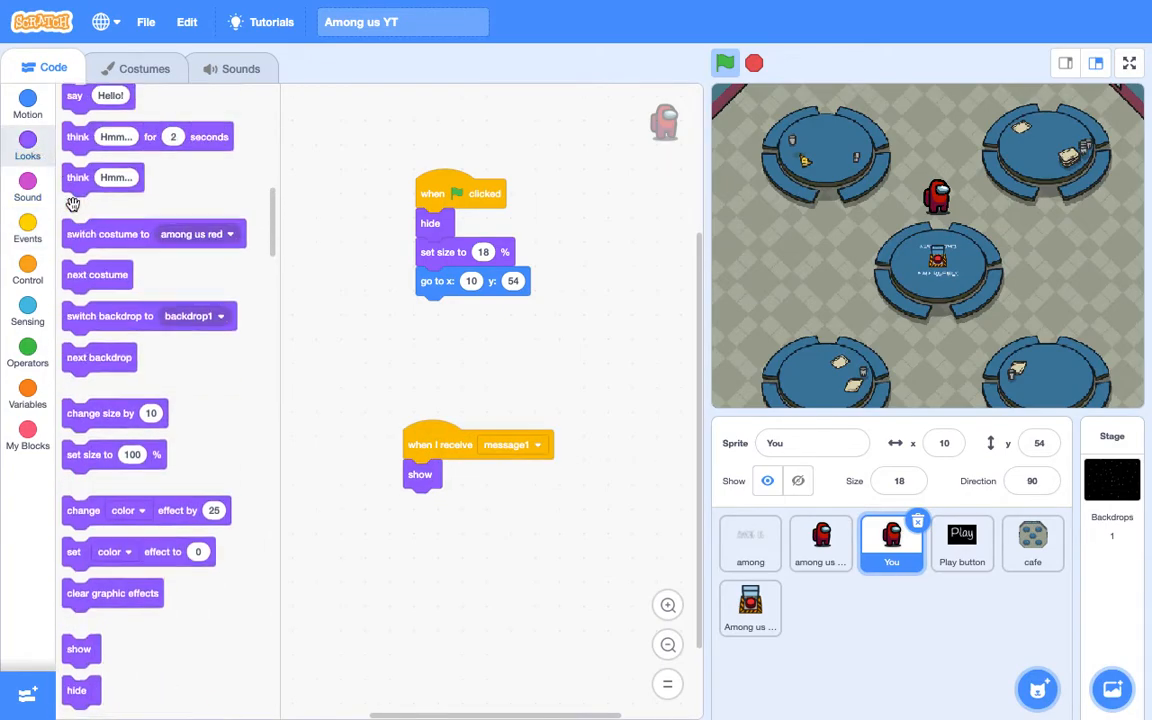
scroll("down", 3)
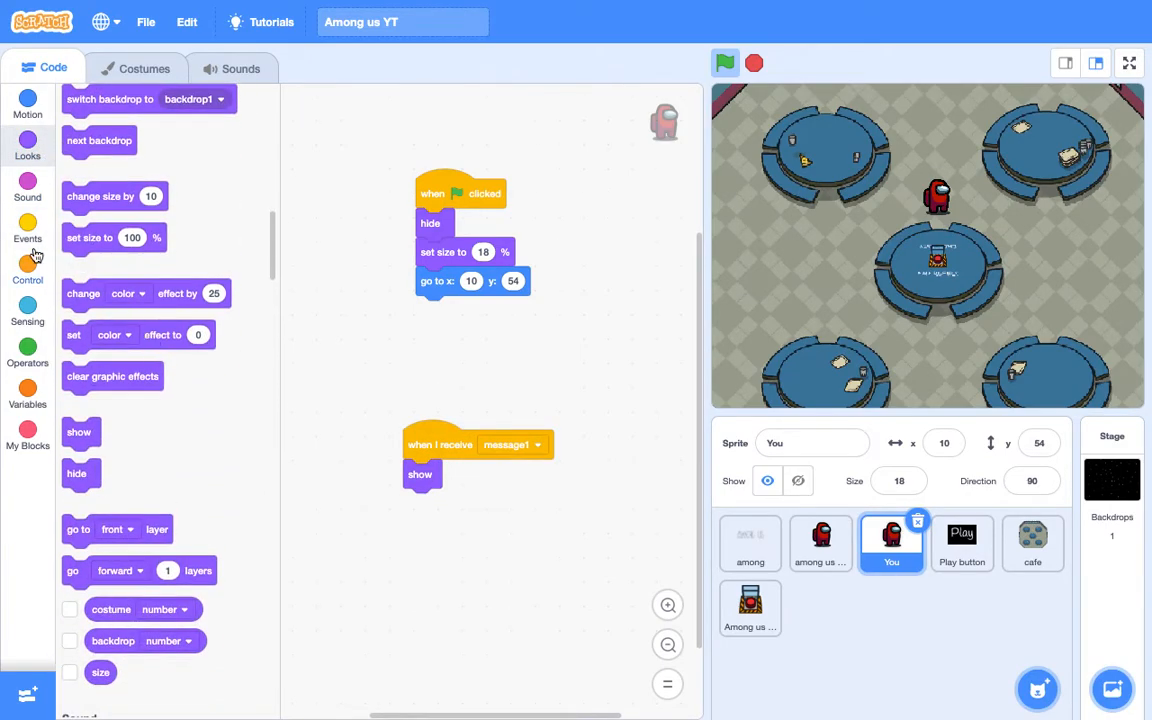
left_click(27, 270)
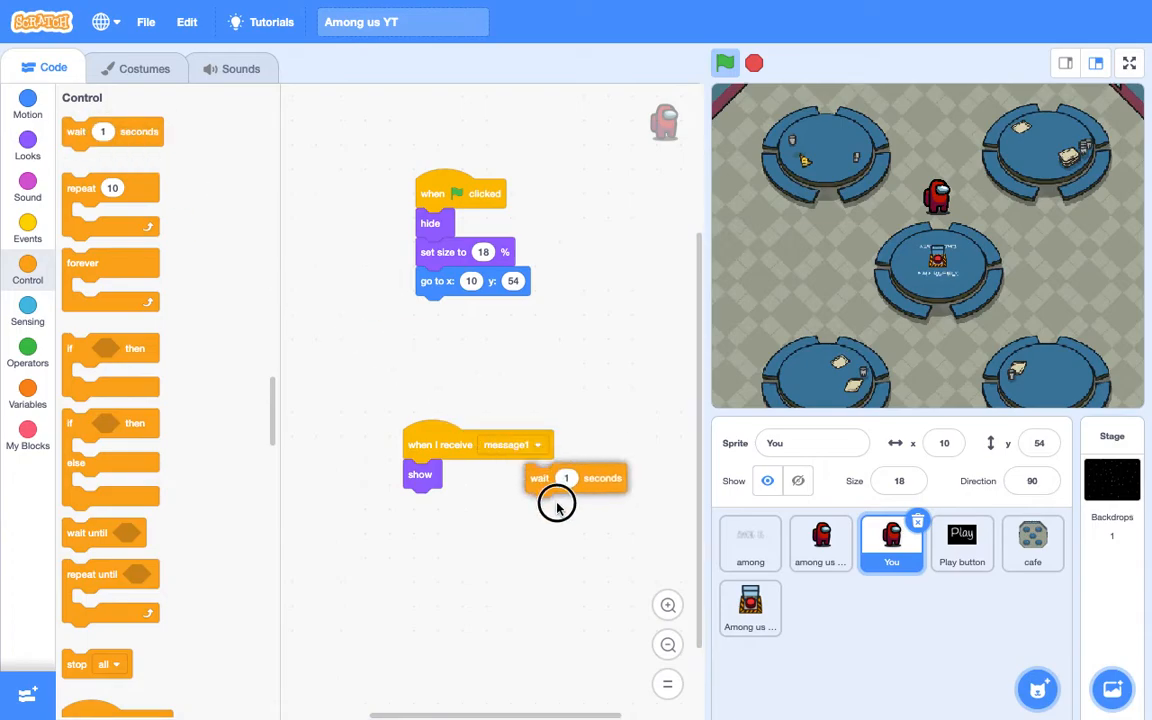
right_click(557, 505)
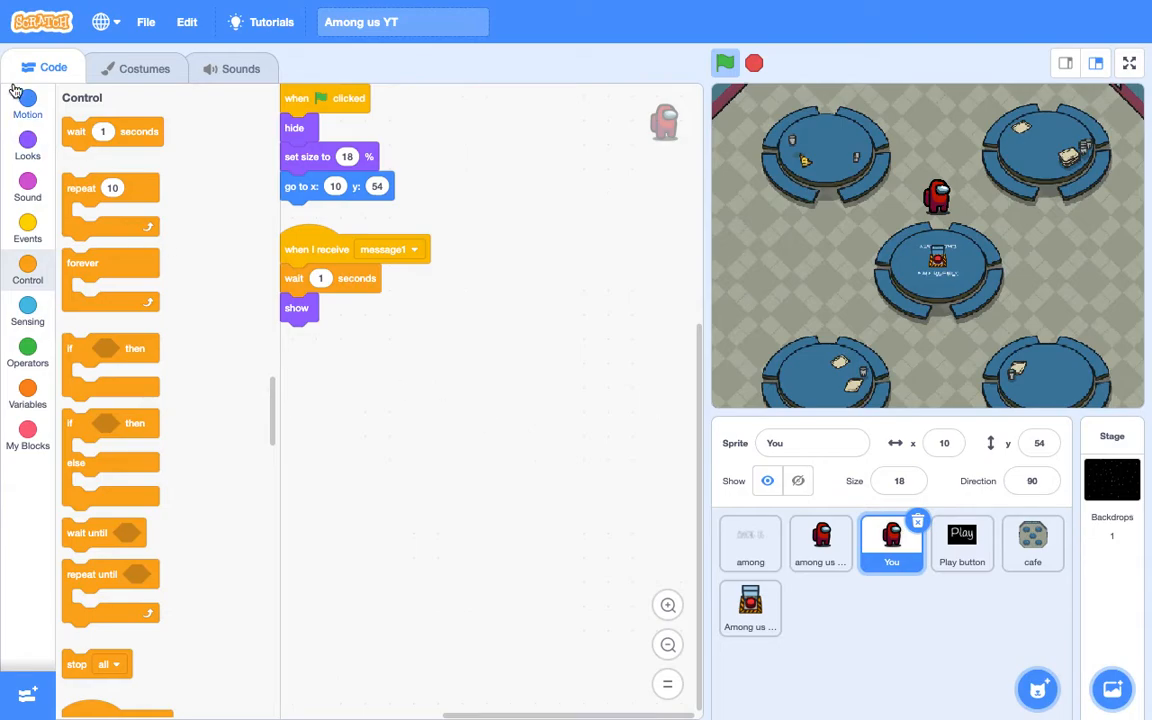
Step: Add a forever loop with an if checking up arrow or w key pressed
left_click_drag(82, 278, 296, 337)
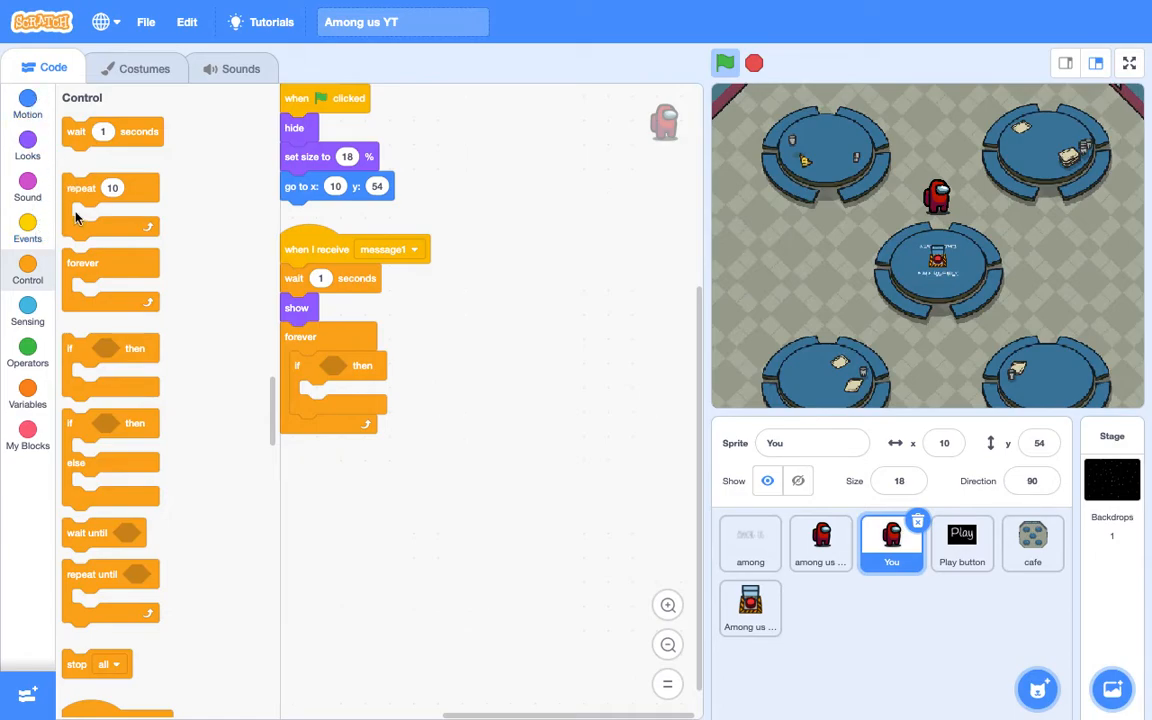
left_click(27, 313)
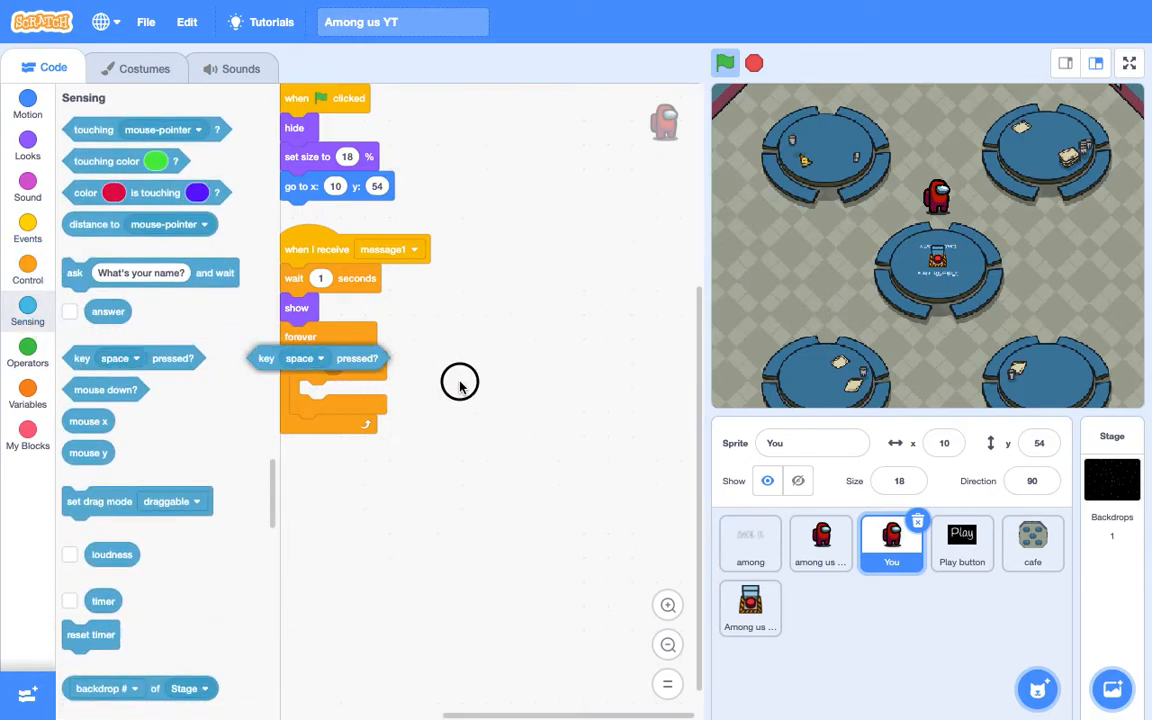
left_click(375, 365)
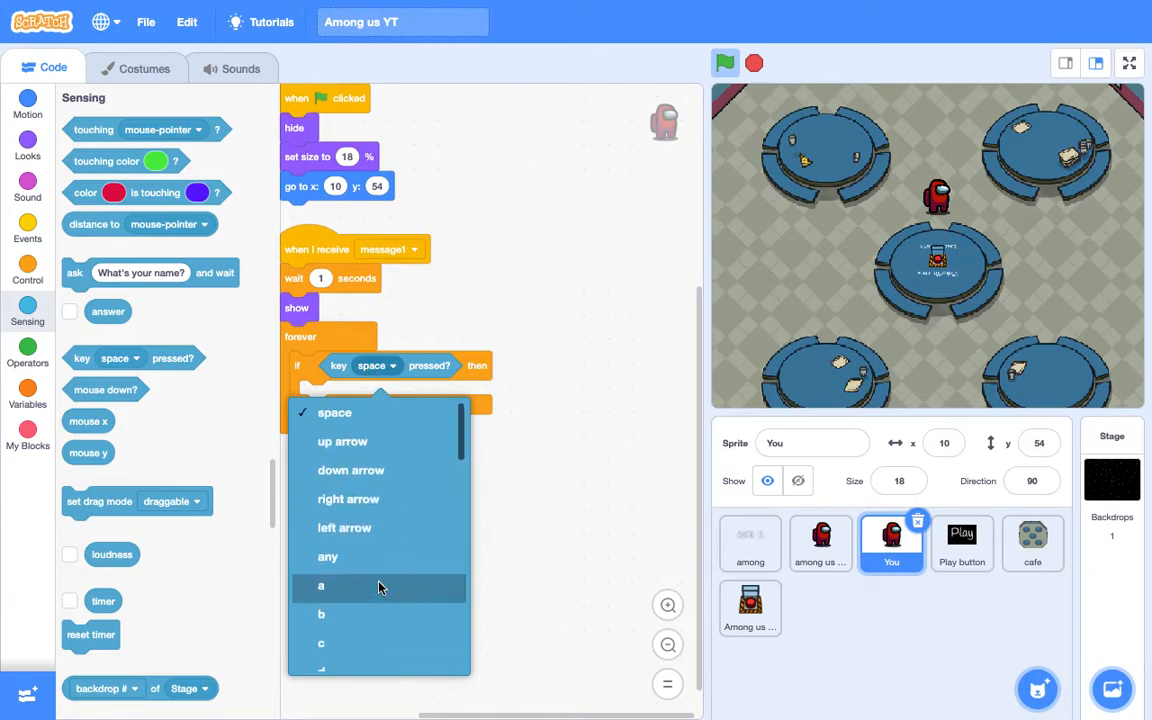
left_click(342, 441)
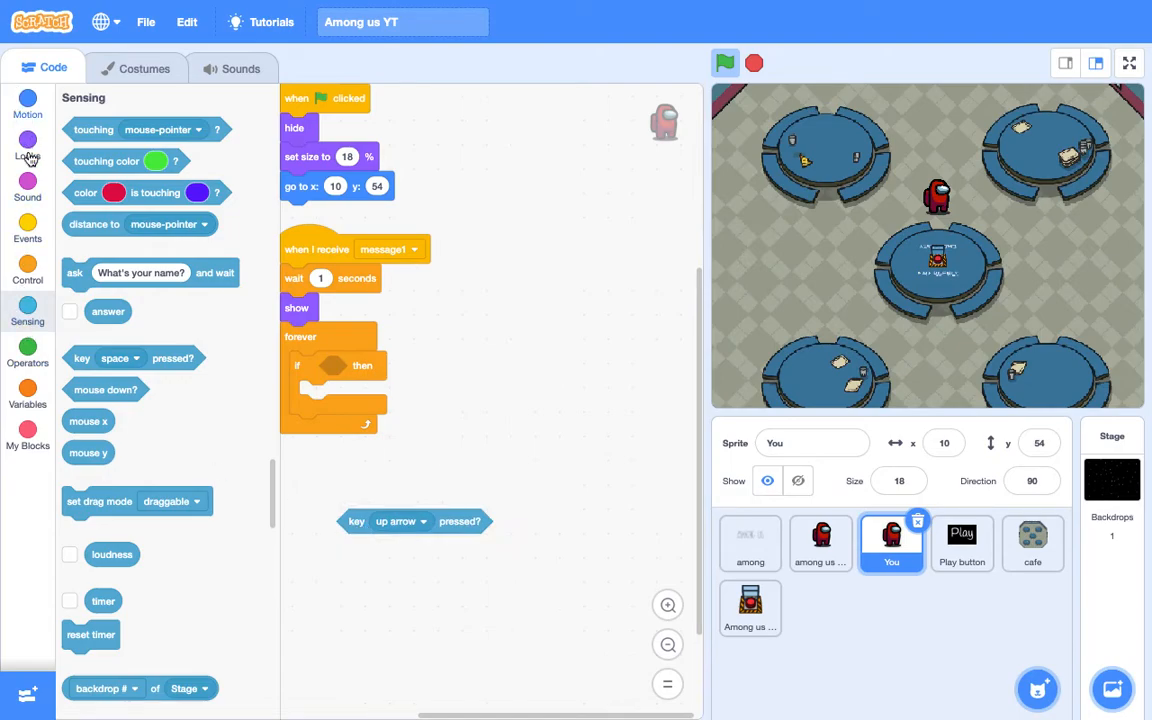
left_click(27, 347)
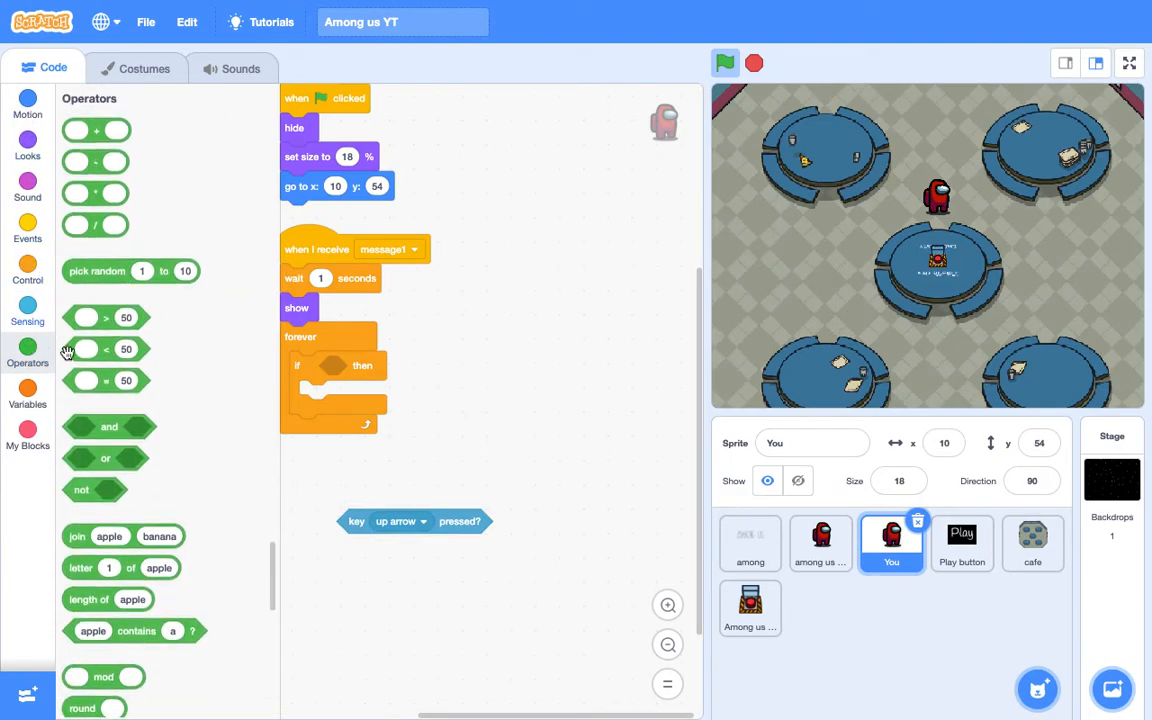
left_click_drag(105, 458, 232, 458)
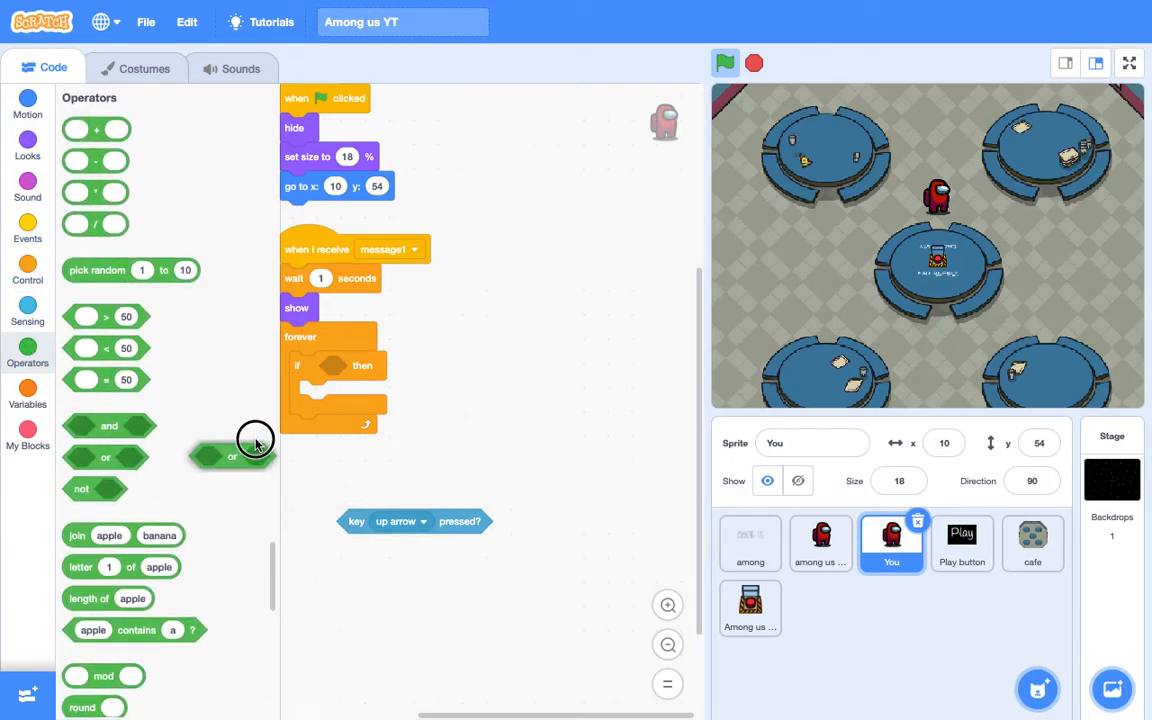
left_click_drag(232, 456, 420, 458)
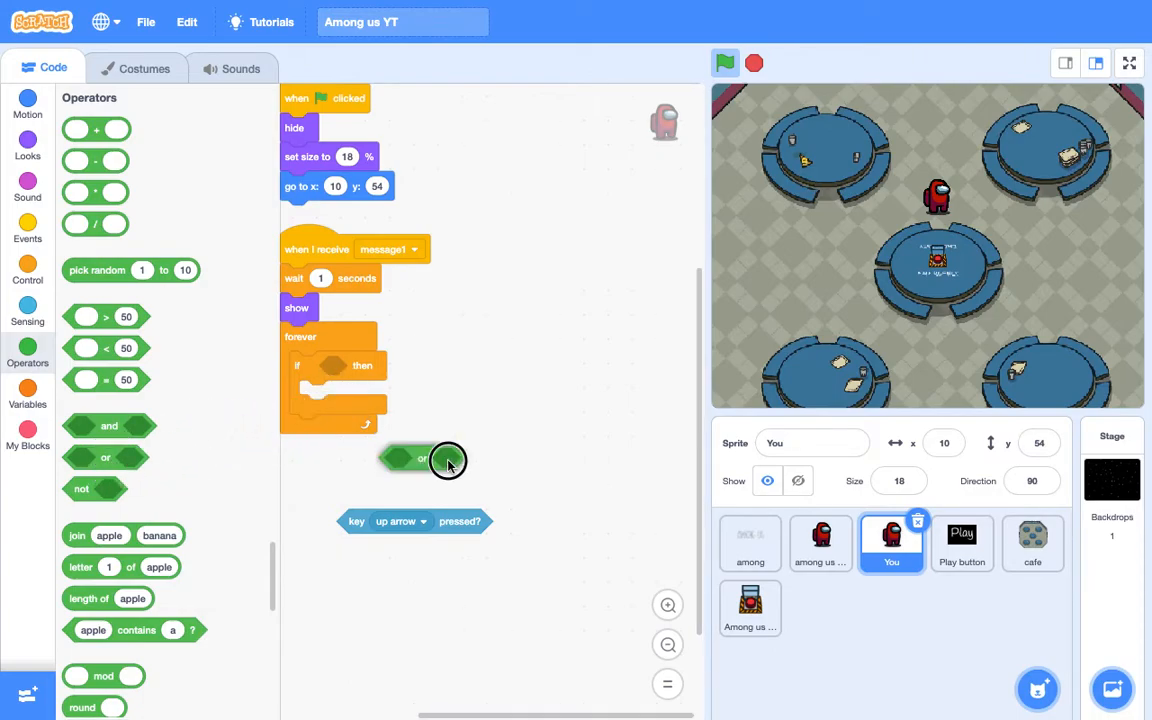
left_click_drag(420, 458, 362, 365)
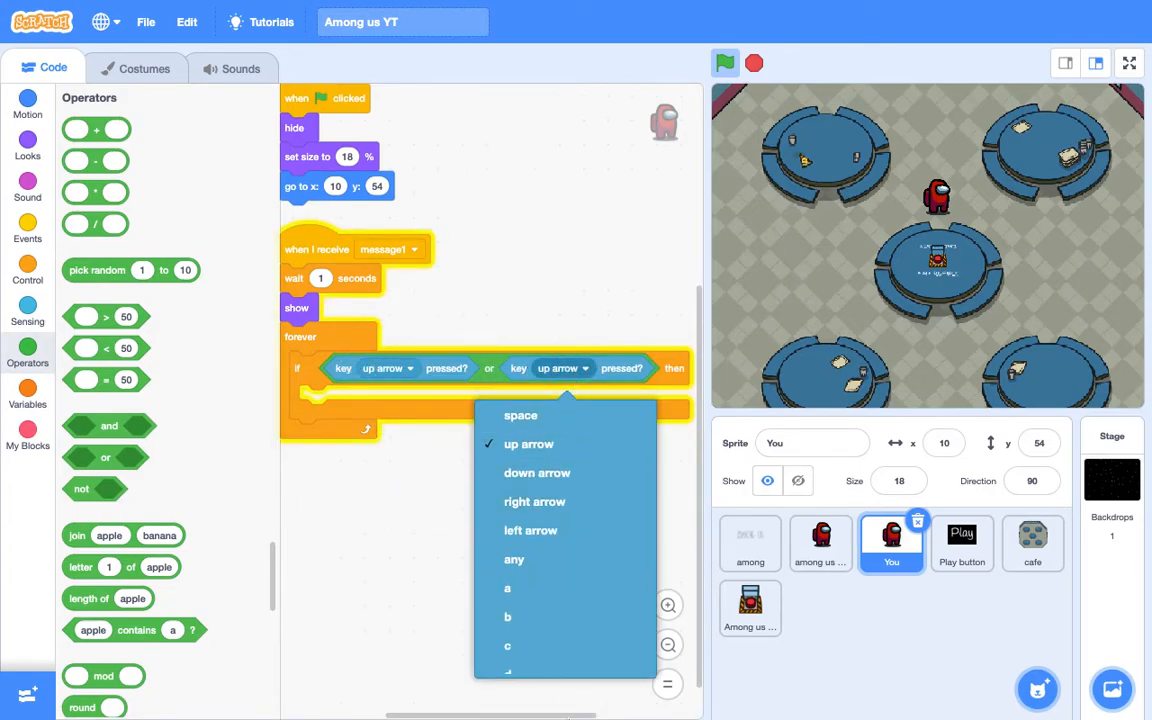
scroll("down", 3)
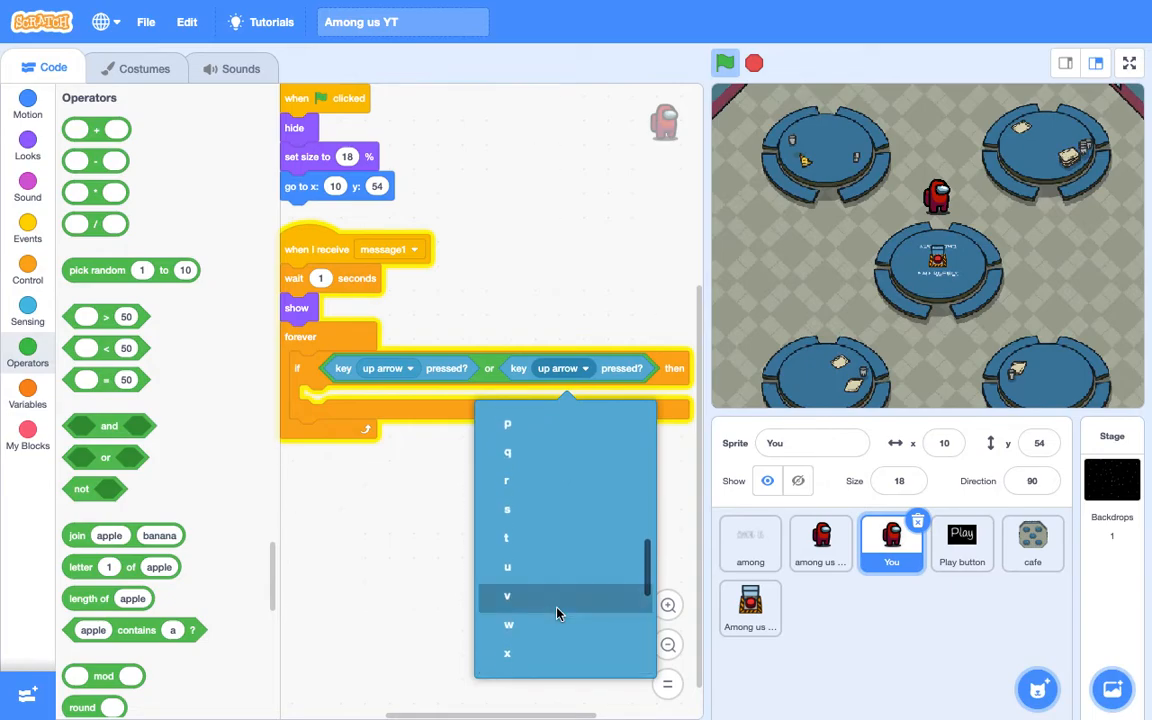
left_click(508, 624)
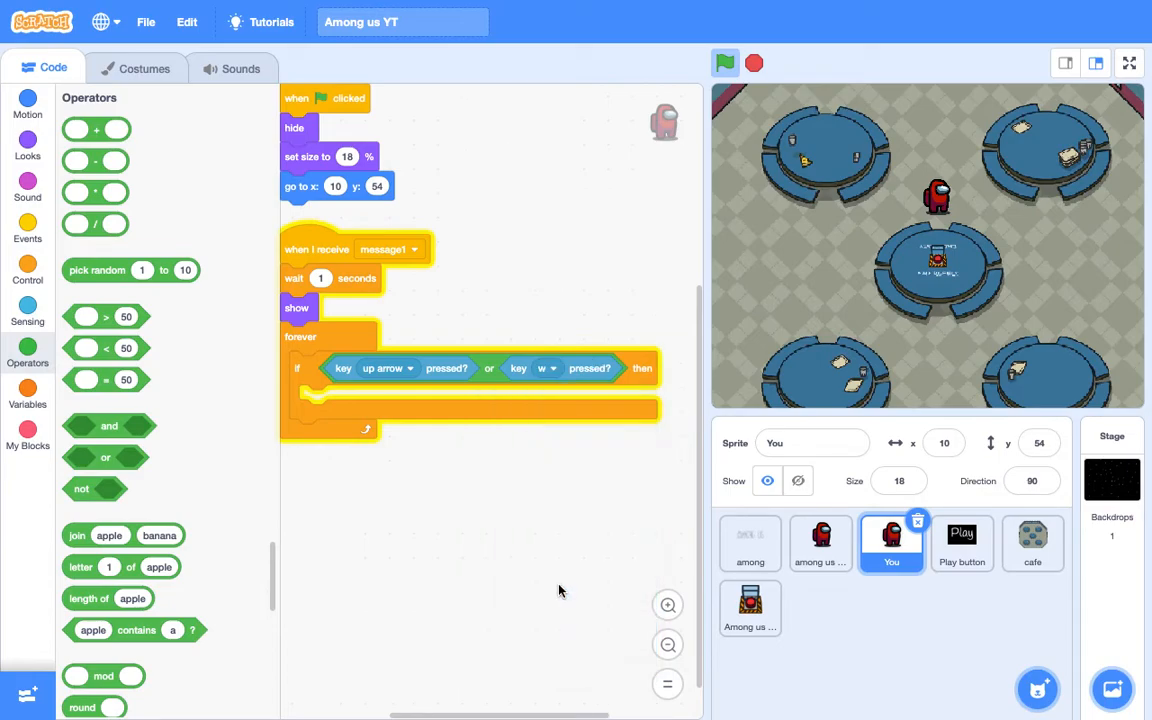
mouse_move(27, 113)
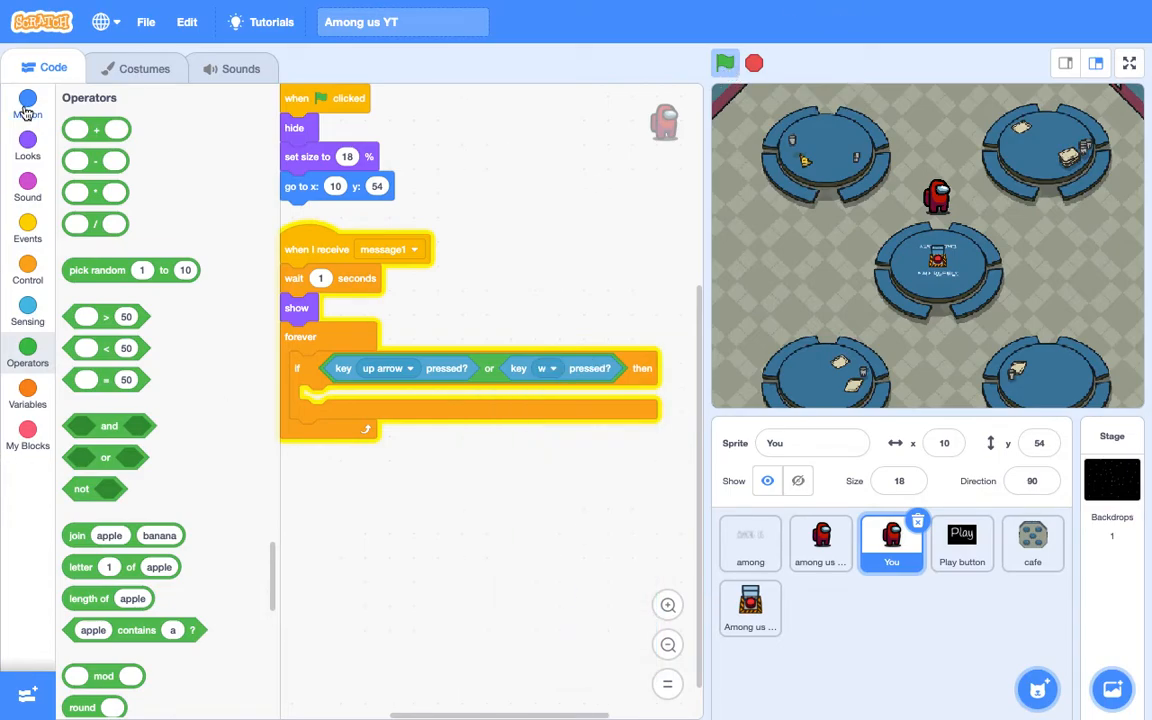
Step: Make the if change y by 10, duplicate it for down arrow or s, and test
left_click(27, 104)
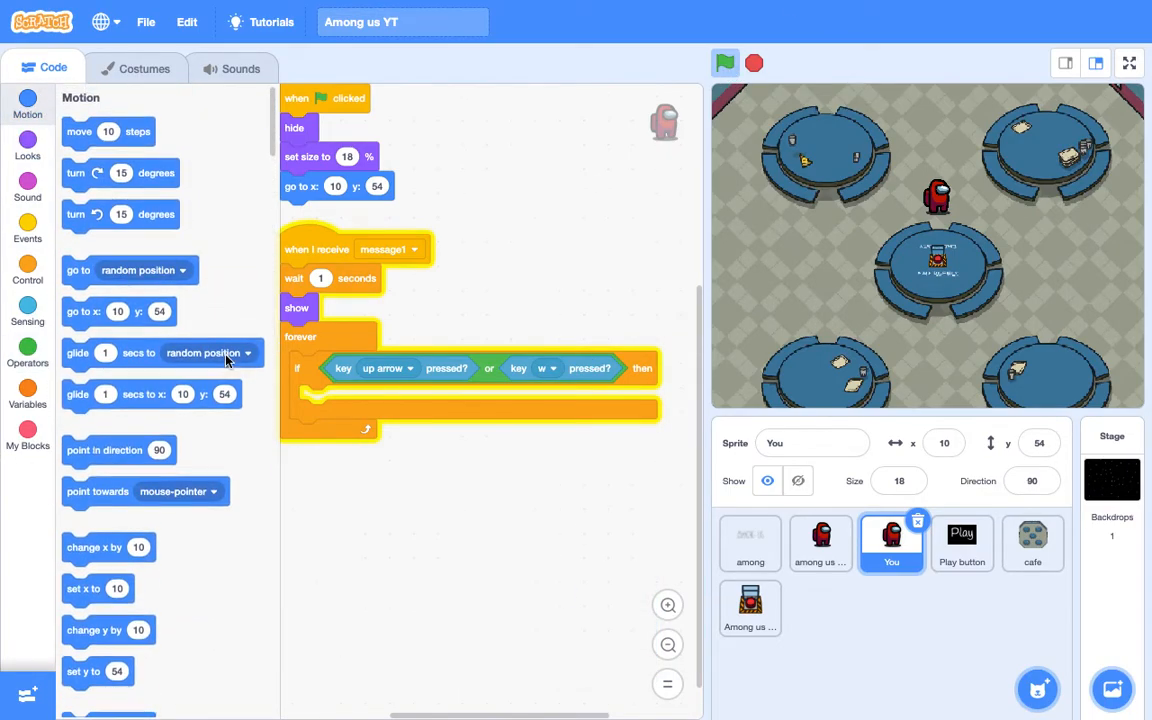
mouse_move(105, 637)
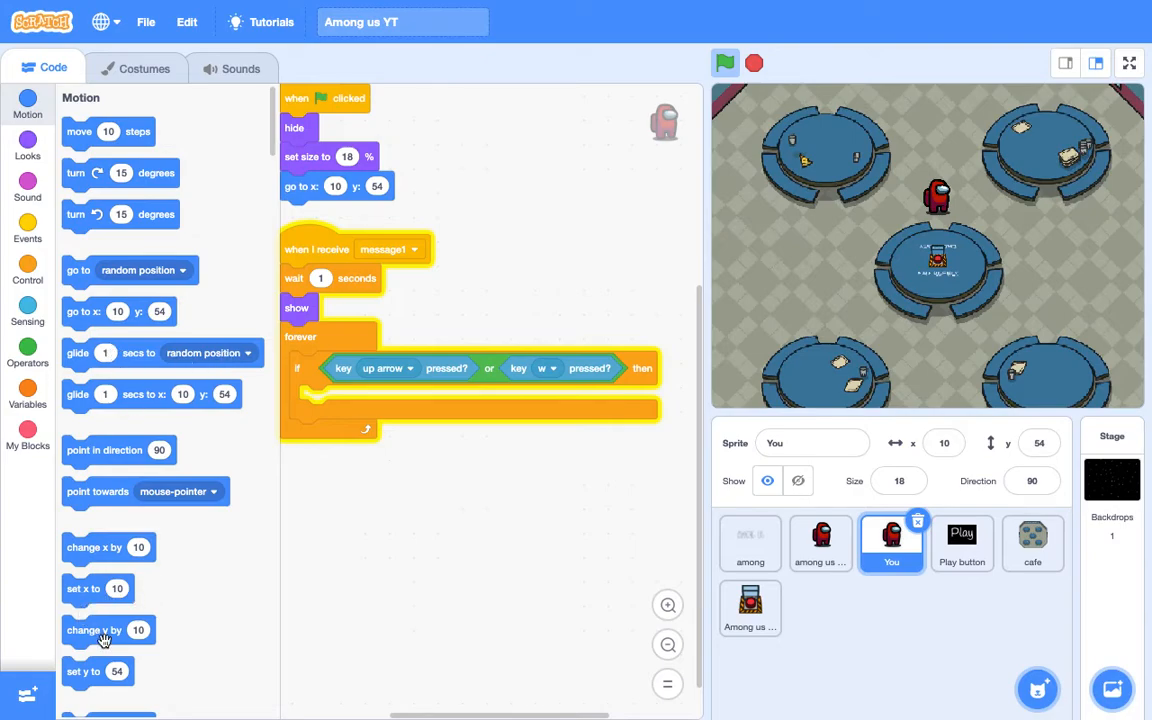
left_click_drag(95, 630, 345, 410)
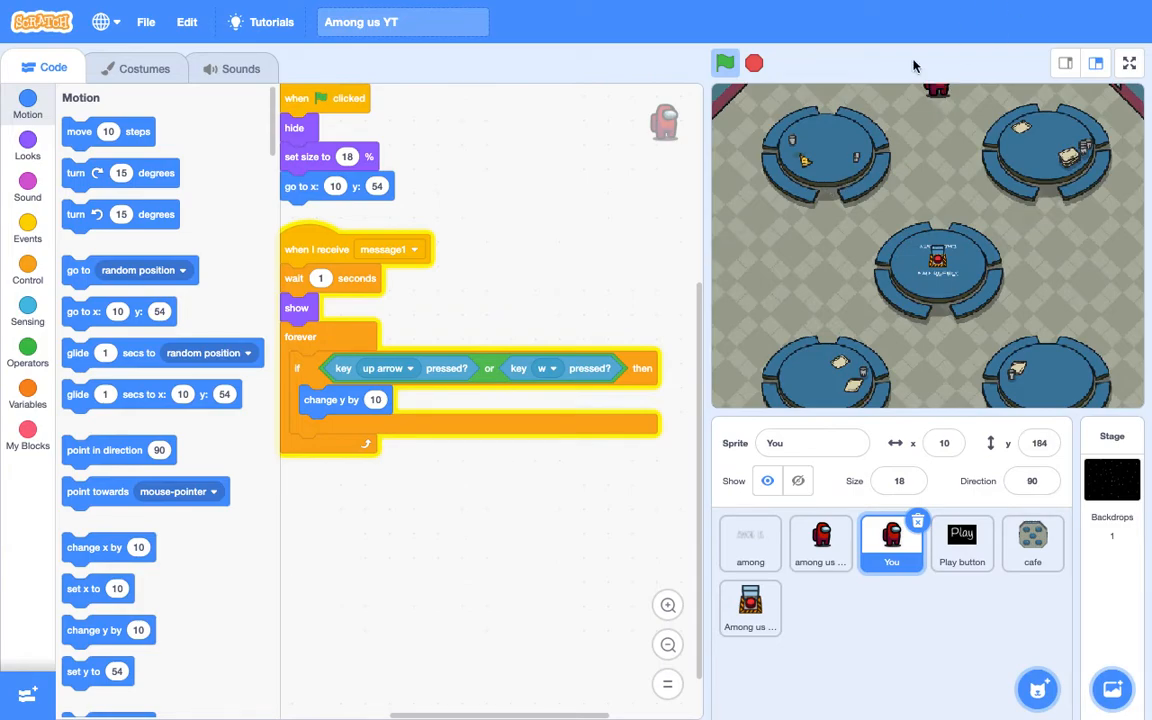
left_click(725, 63)
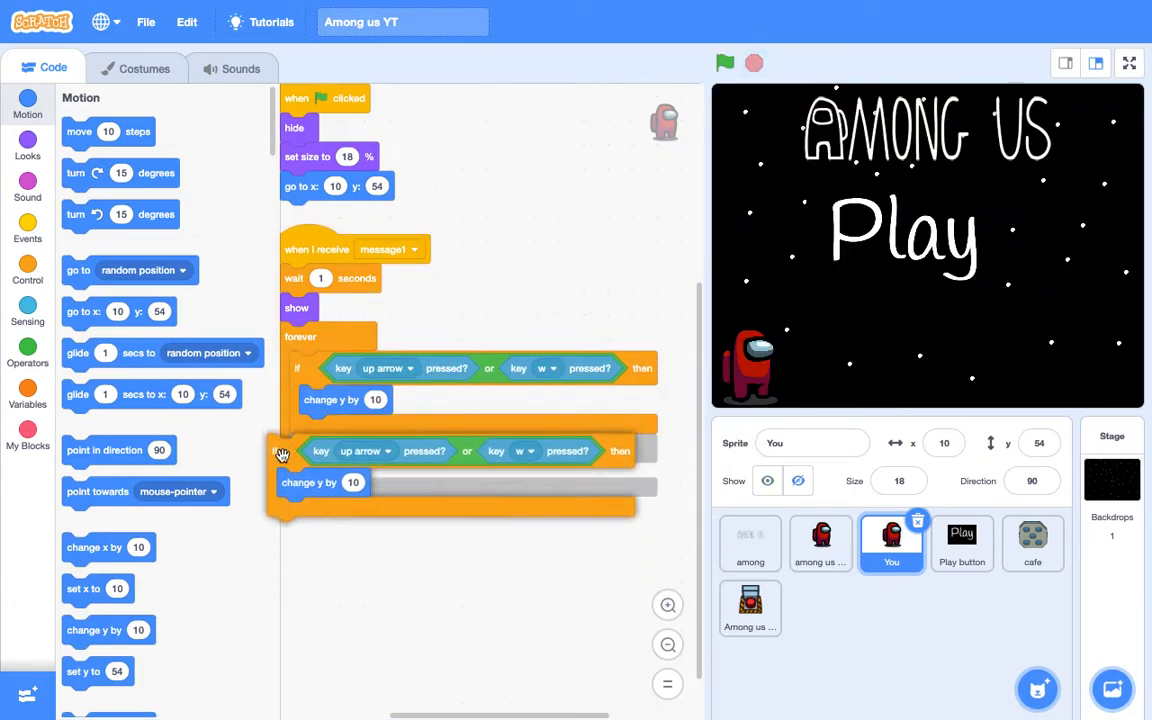
left_click(388, 451)
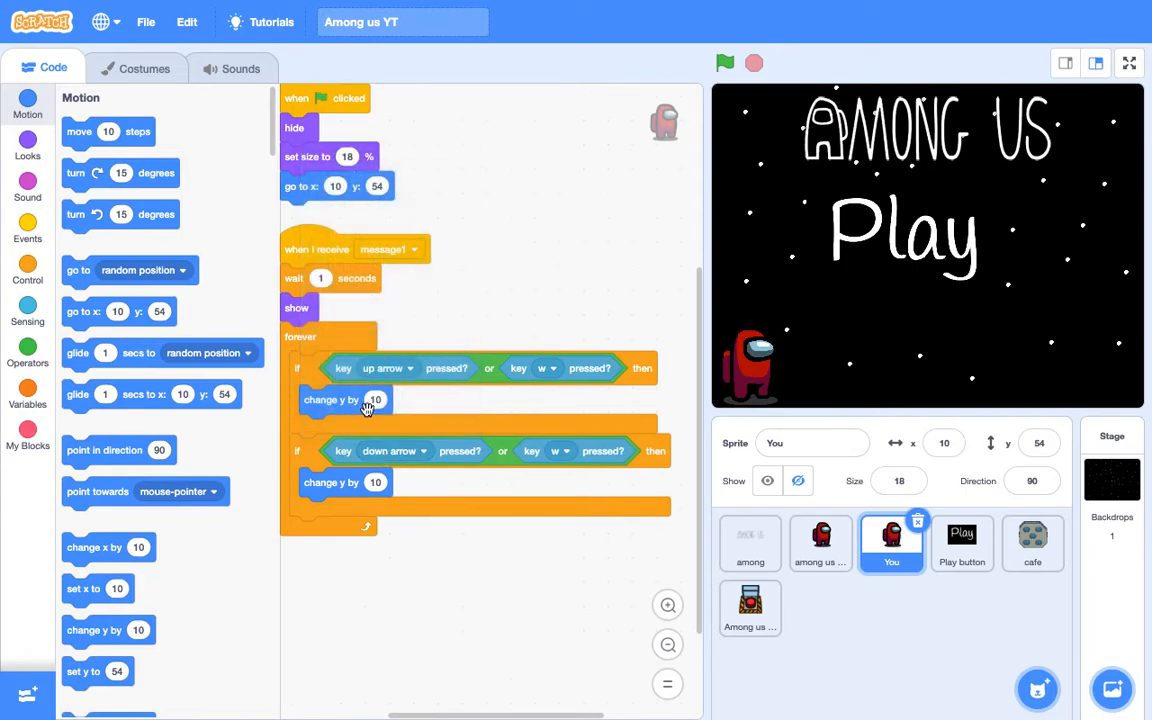
left_click(548, 451)
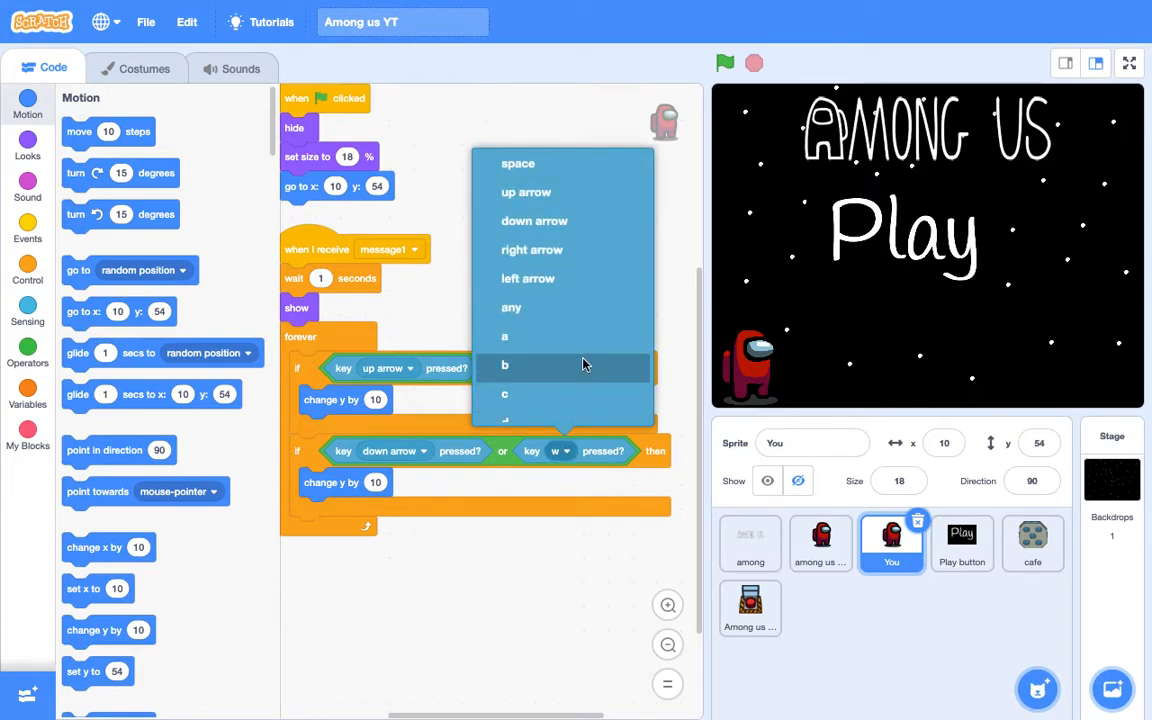
scroll("down", 3)
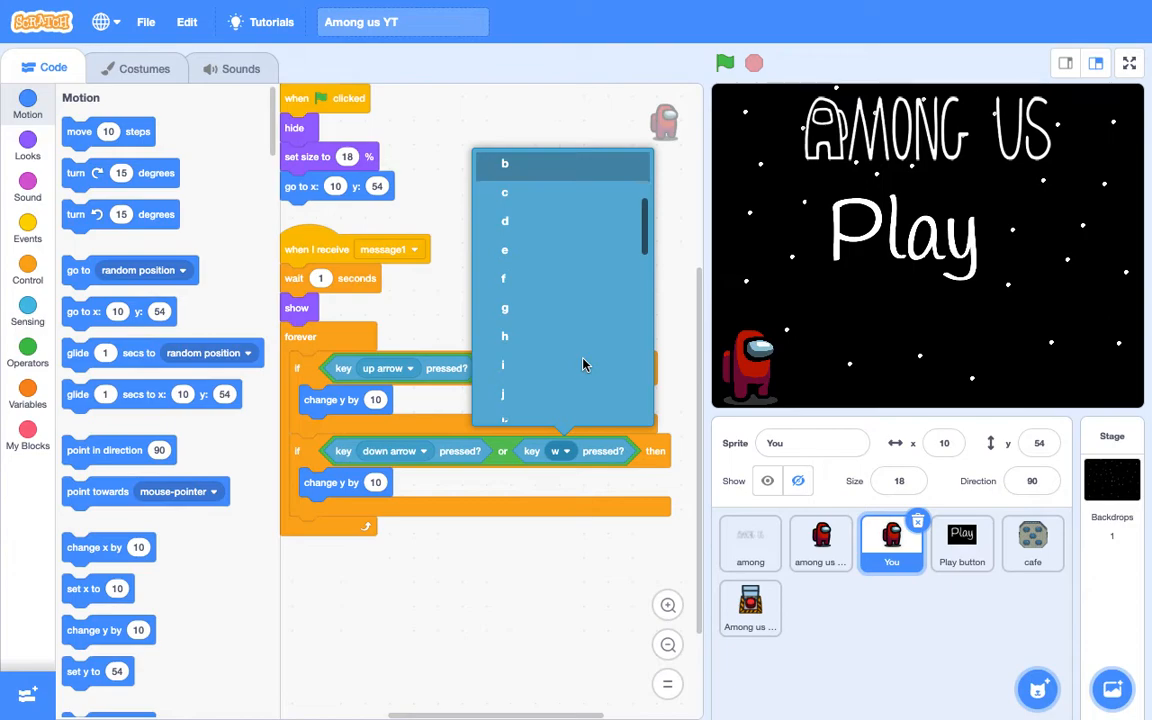
scroll("down", 3)
type("-10")
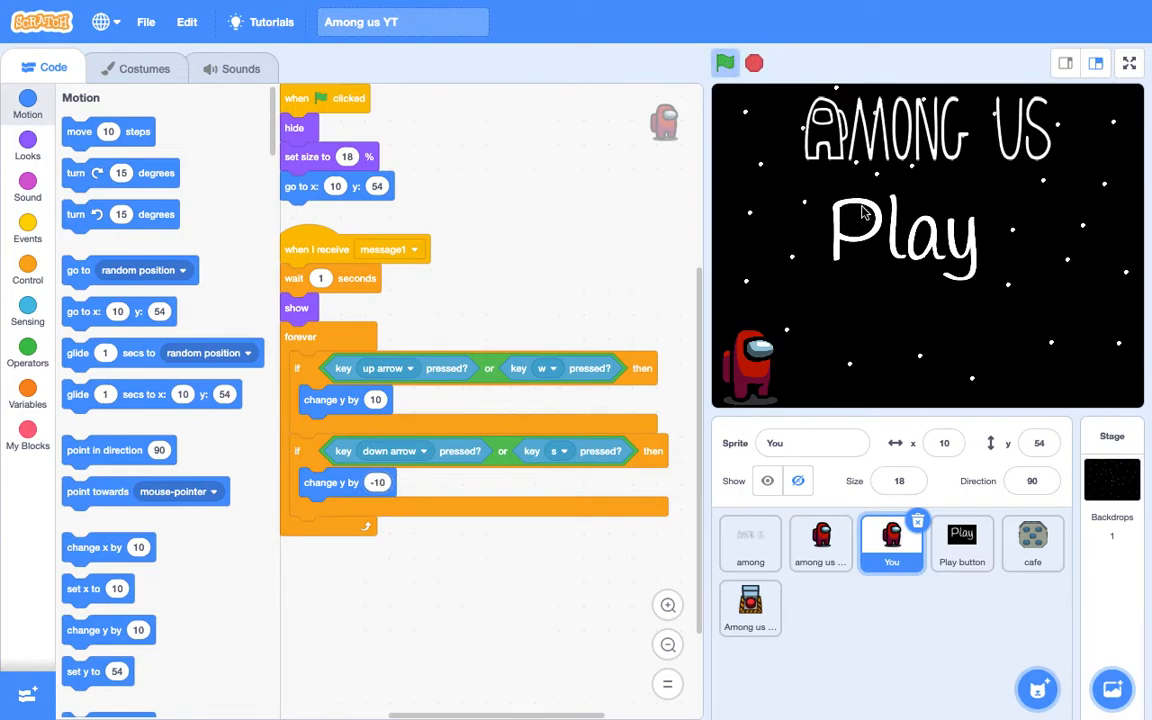
left_click(725, 63)
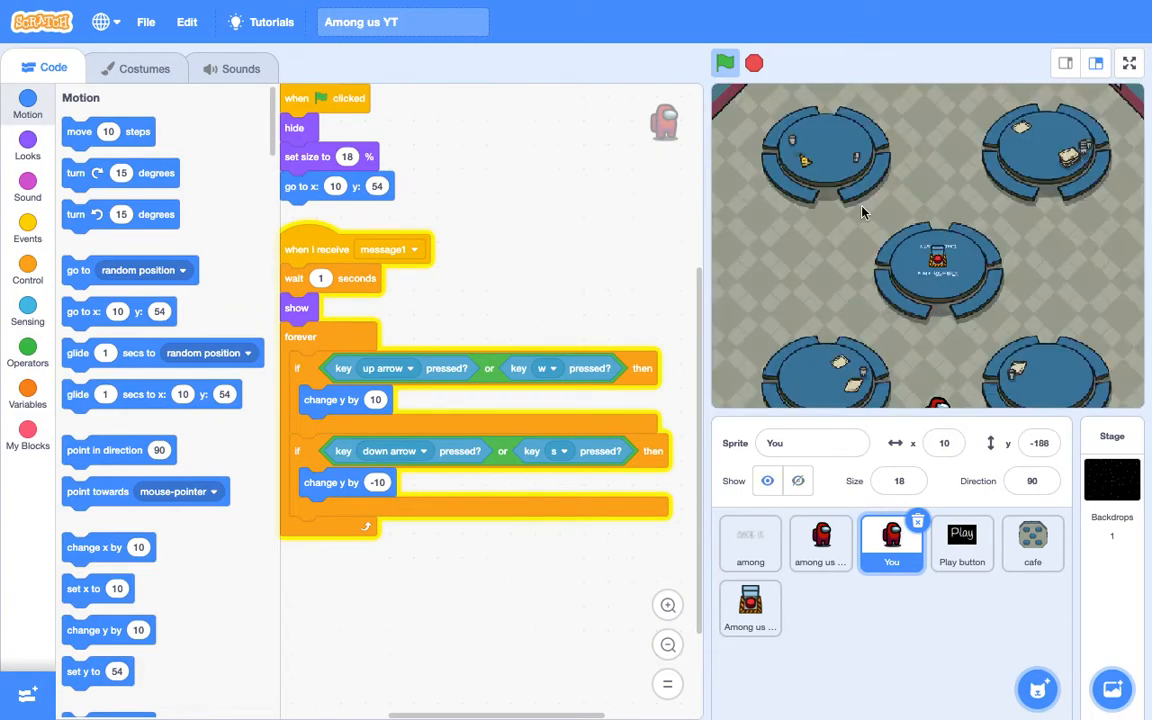
mouse_move(601, 500)
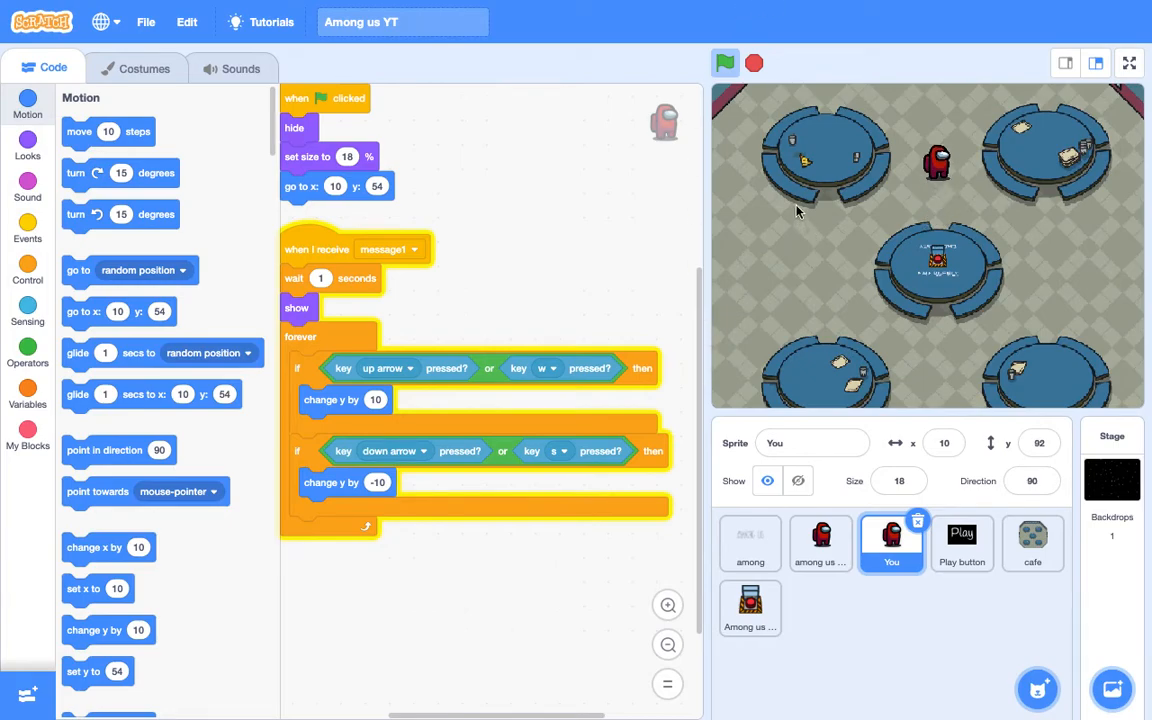
left_click(725, 63)
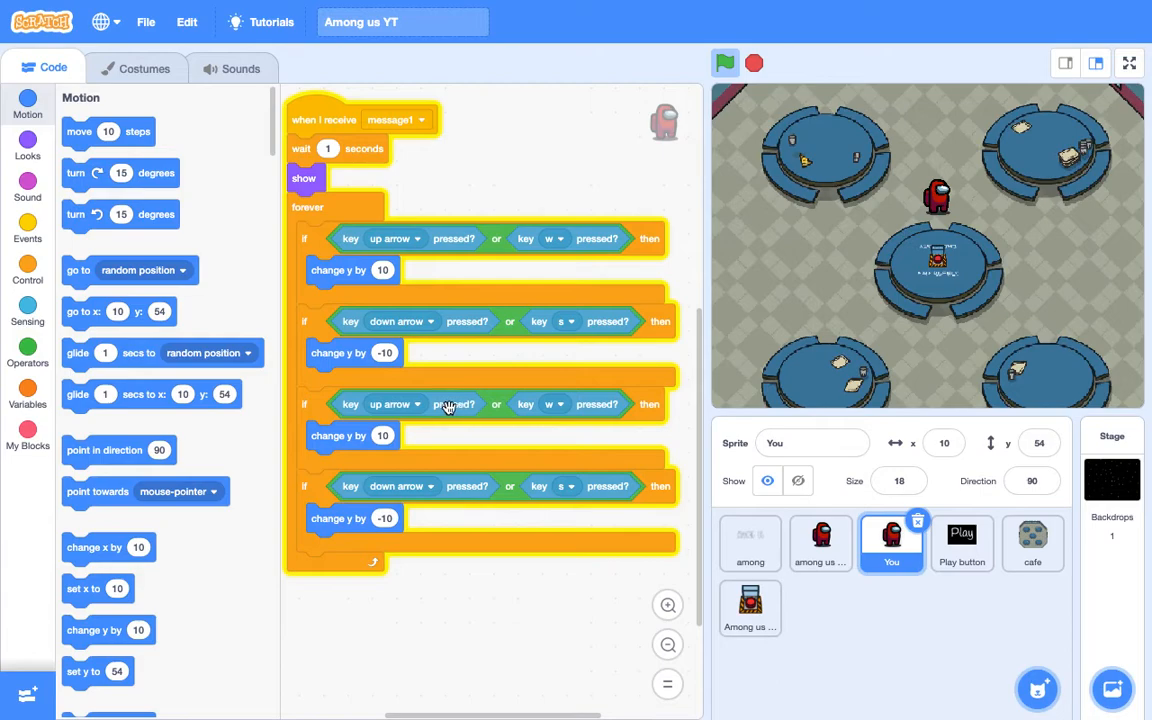
Step: Set the third condition to the left arrow and remove its vertical move
left_click(395, 404)
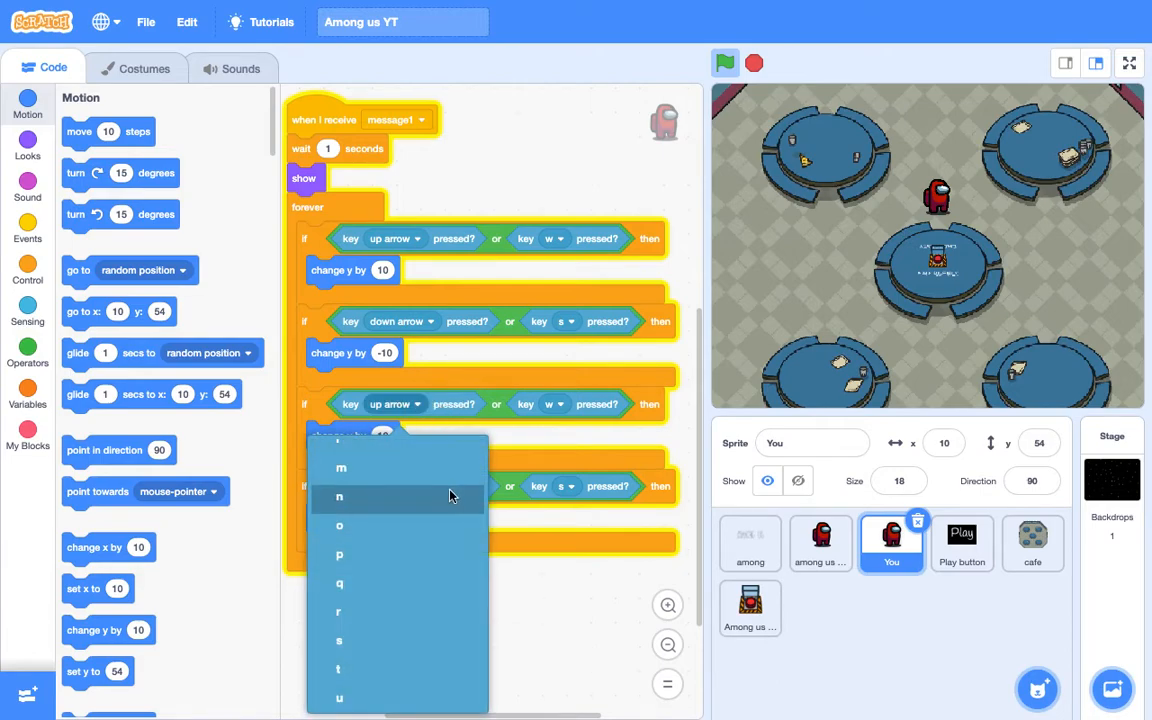
mouse_move(592, 591)
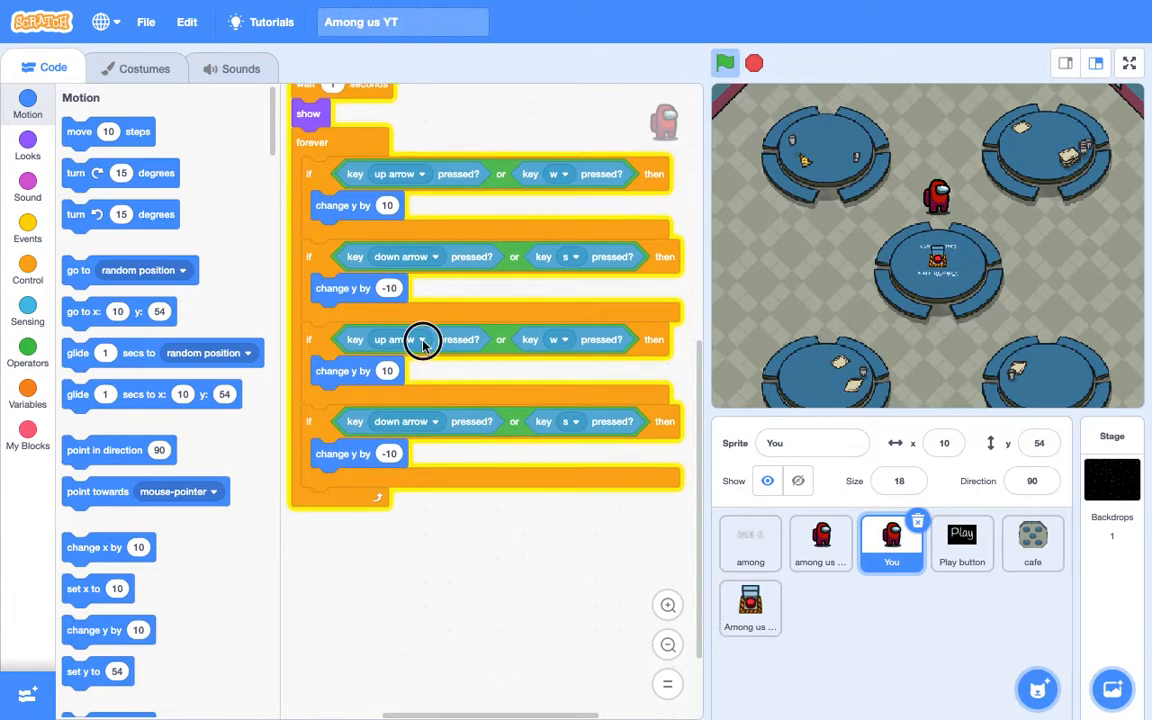
left_click(399, 339)
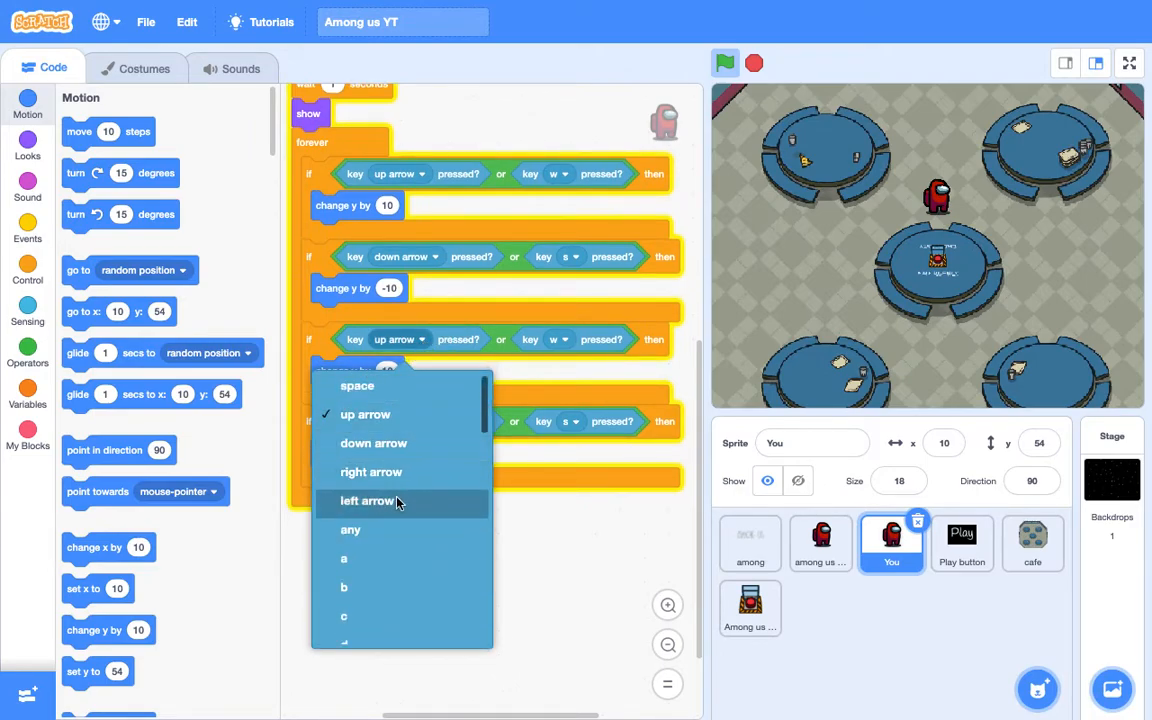
left_click(371, 501)
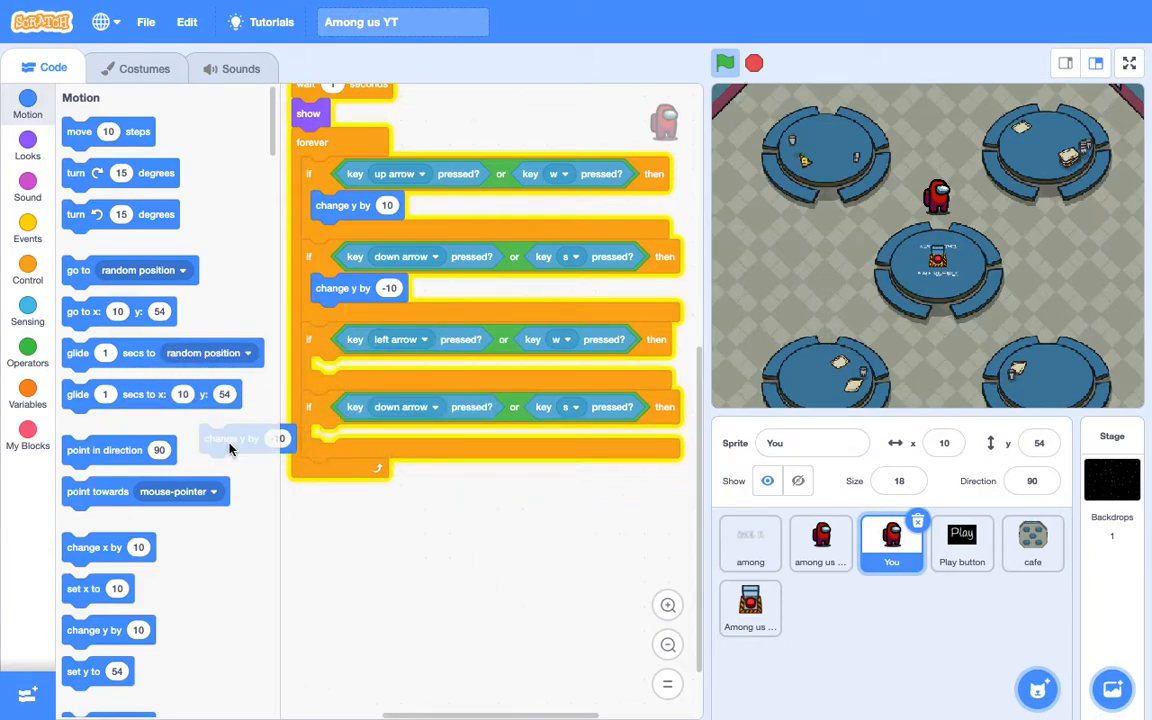
left_click_drag(95, 547, 380, 560)
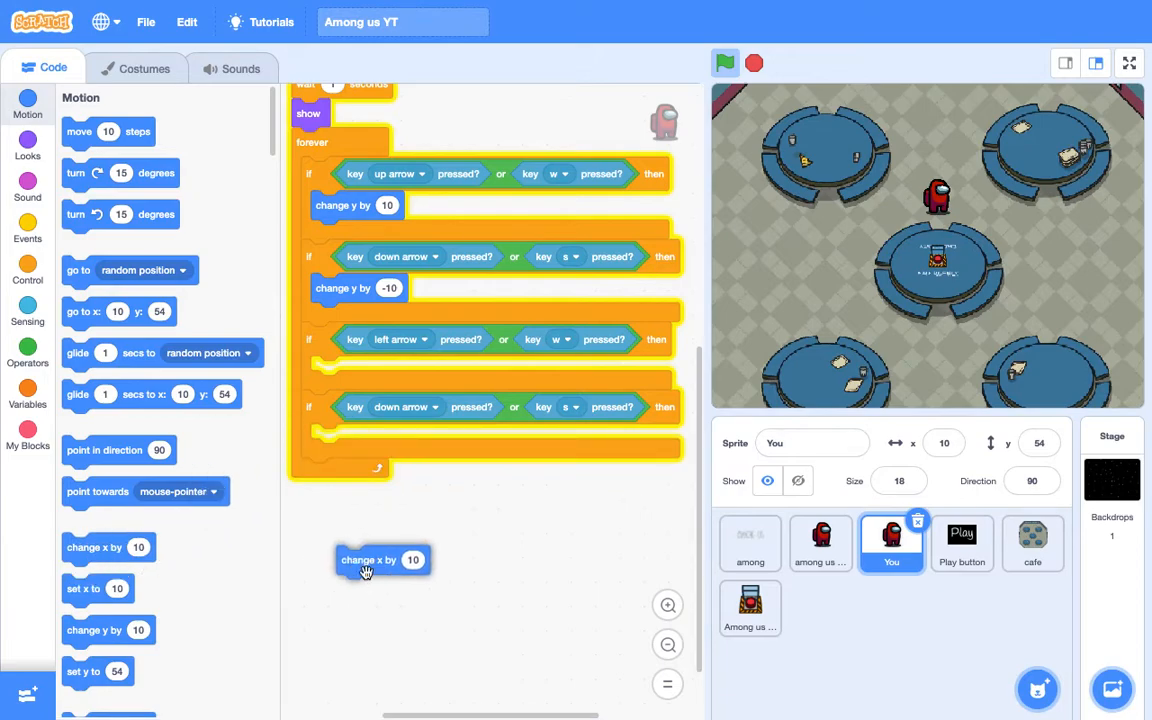
Step: Duplicate change x by 10 into the last condition and set keys to a, d and right arrow
right_click(383, 559)
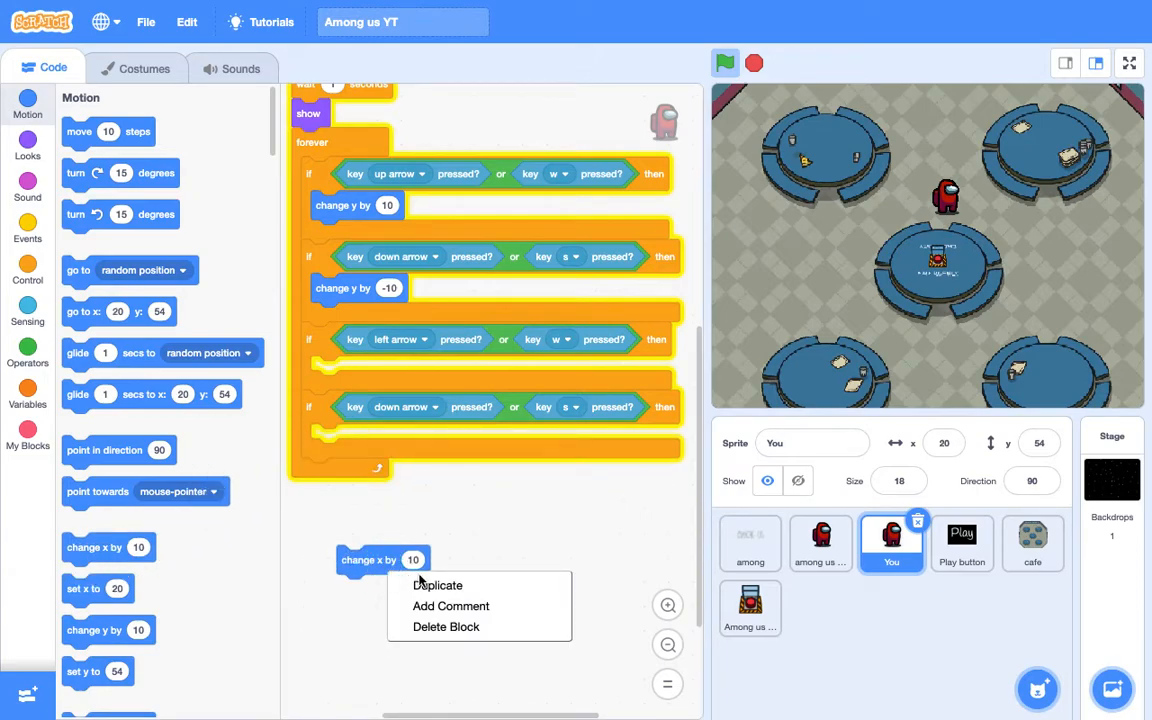
left_click(447, 596)
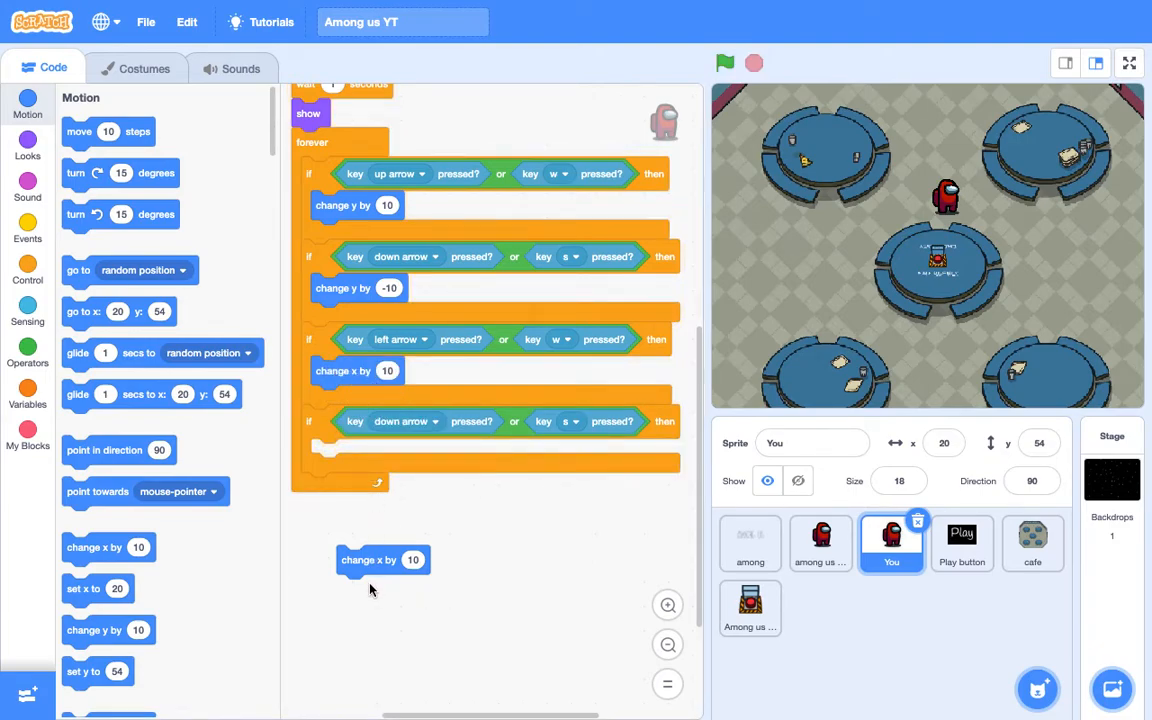
left_click_drag(383, 560, 365, 438)
type("-10")
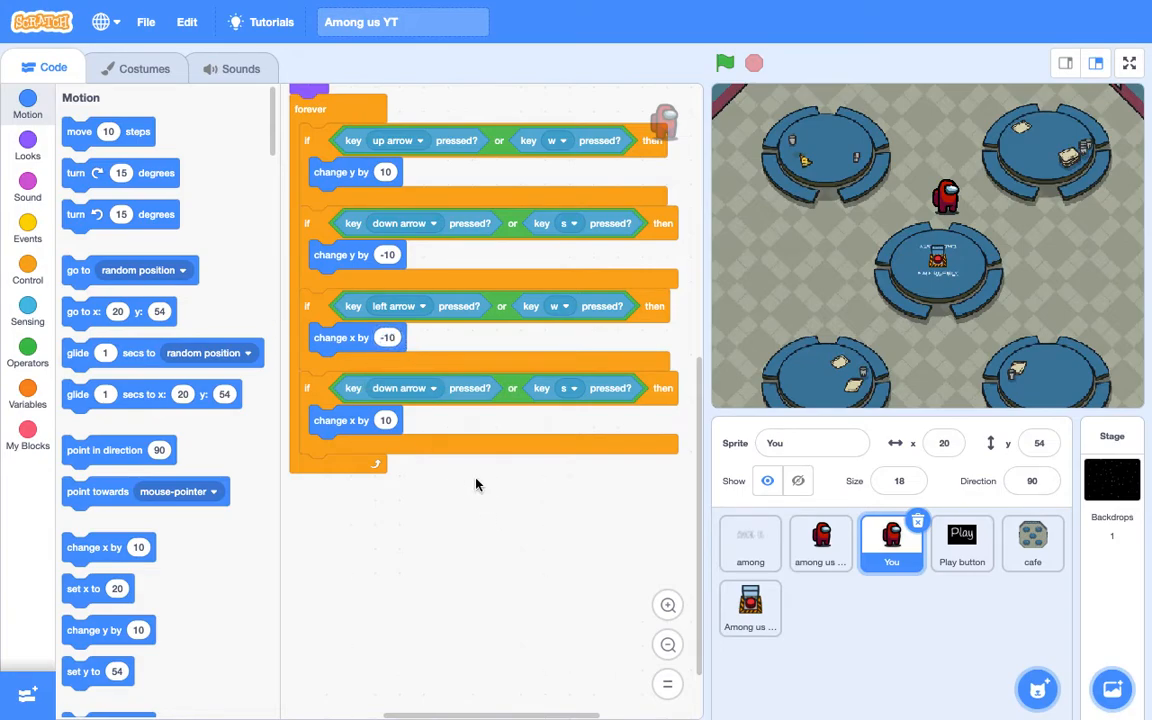
left_click(560, 306)
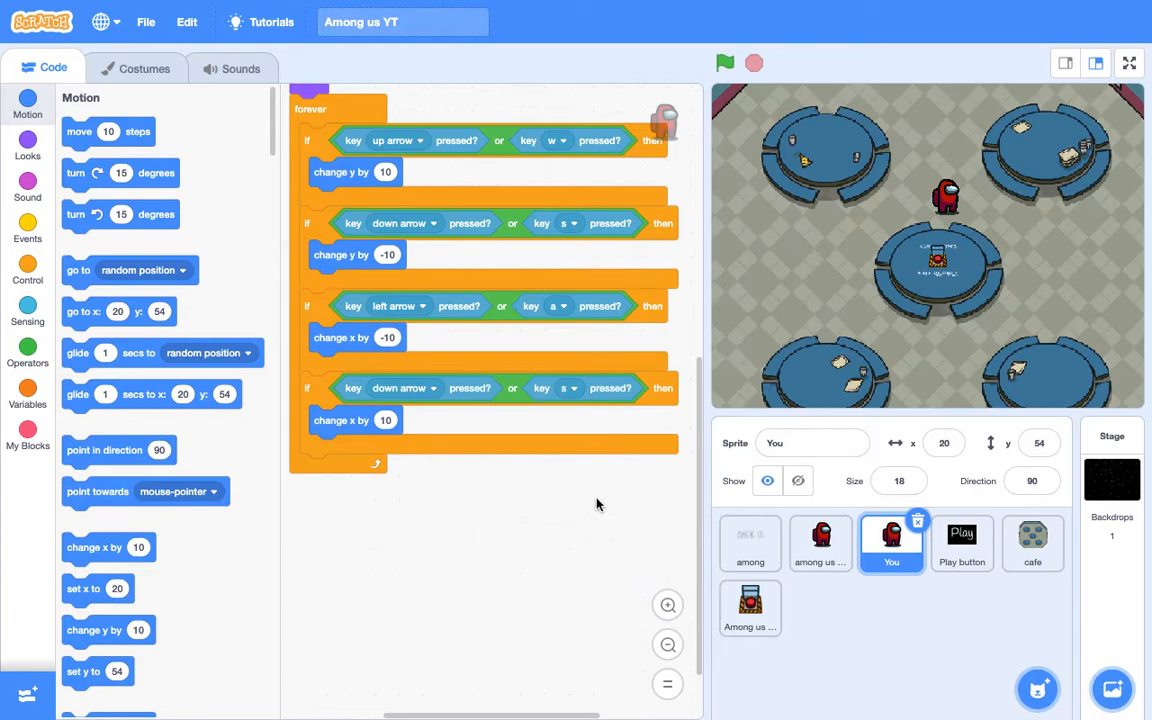
left_click(565, 388)
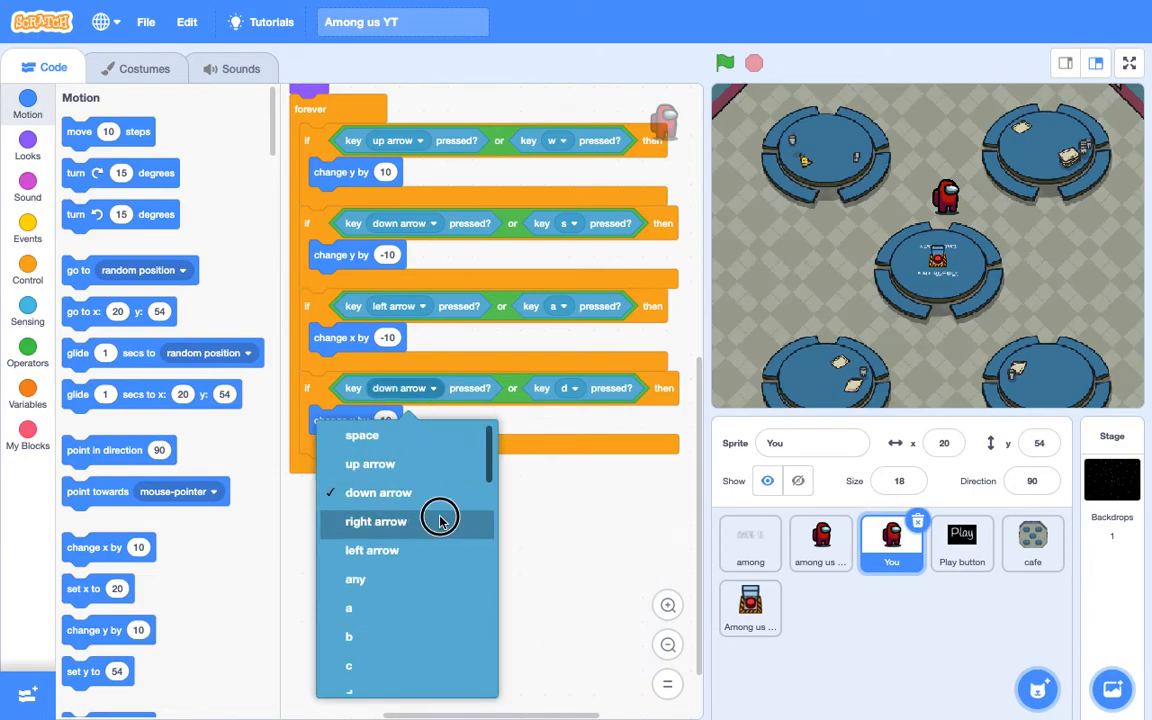
left_click(376, 521)
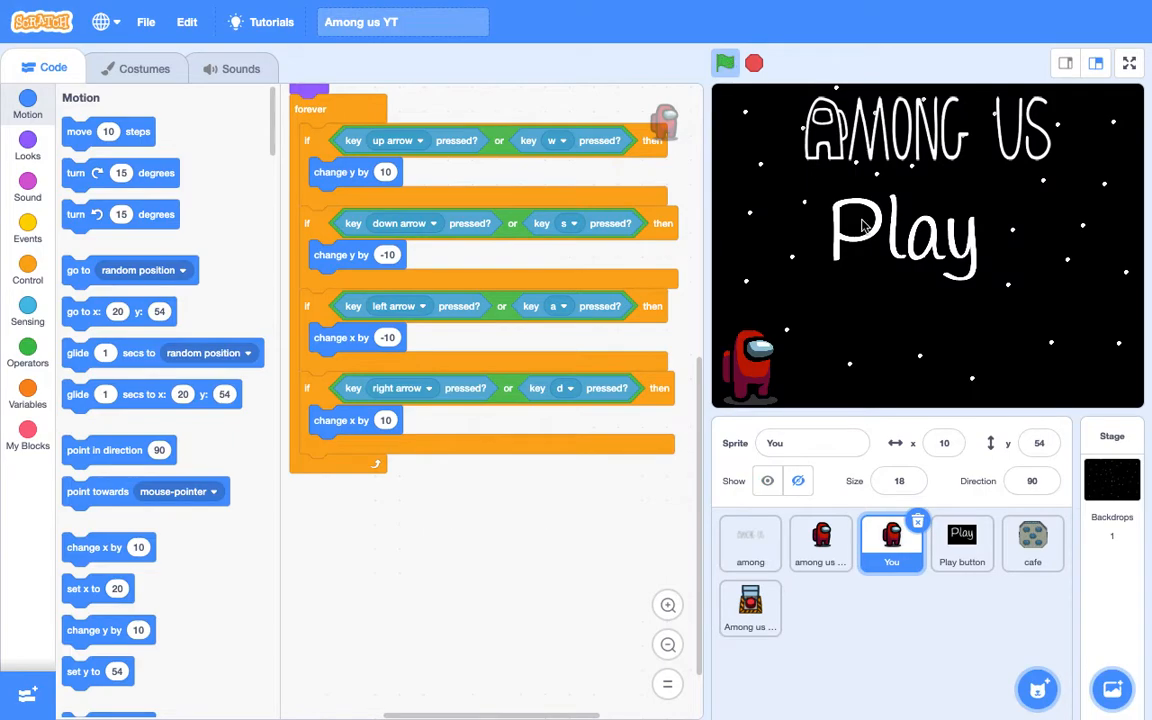
mouse_move(875, 237)
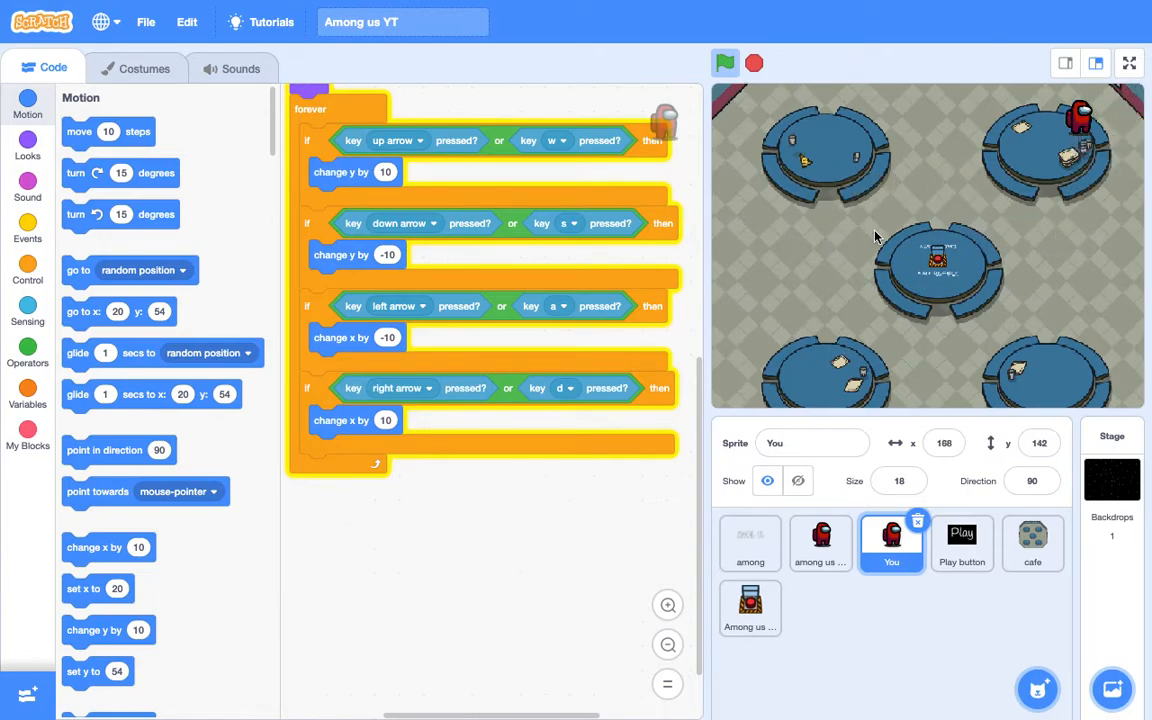
Step: Test-play the game, walking the crewmate to the cafeteria's upper-right corner
left_click(1033, 543)
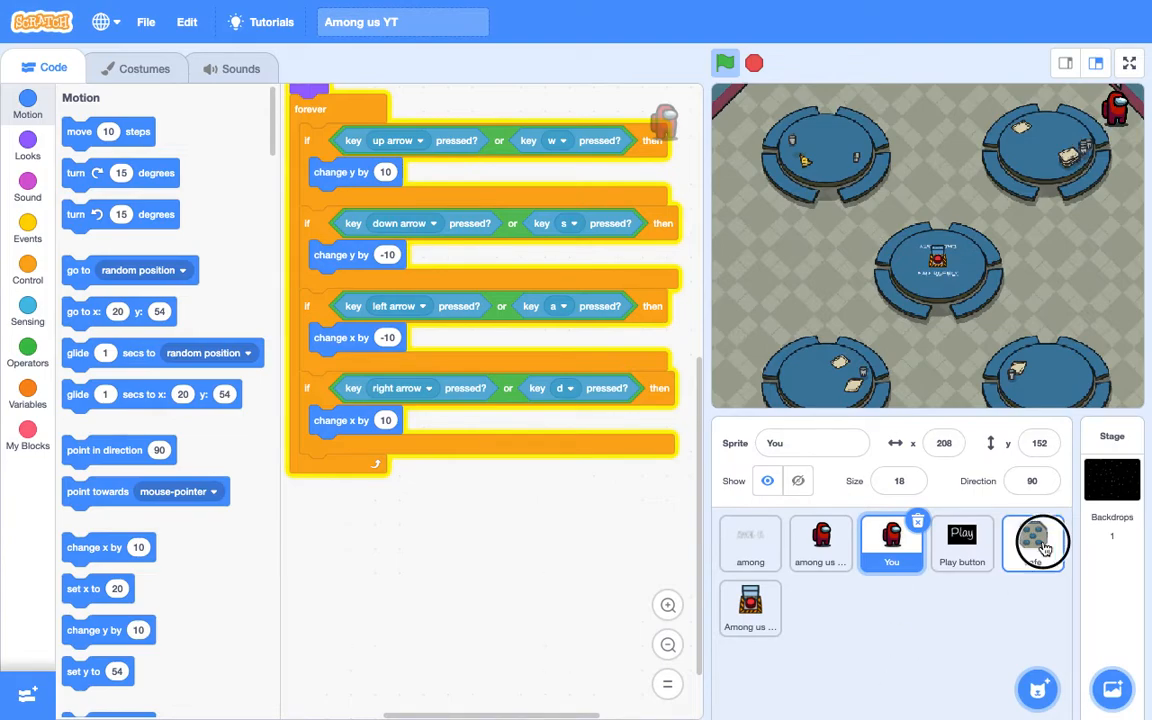
Step: Select the cafe sprite and try a startup size of 150
left_click(1033, 543)
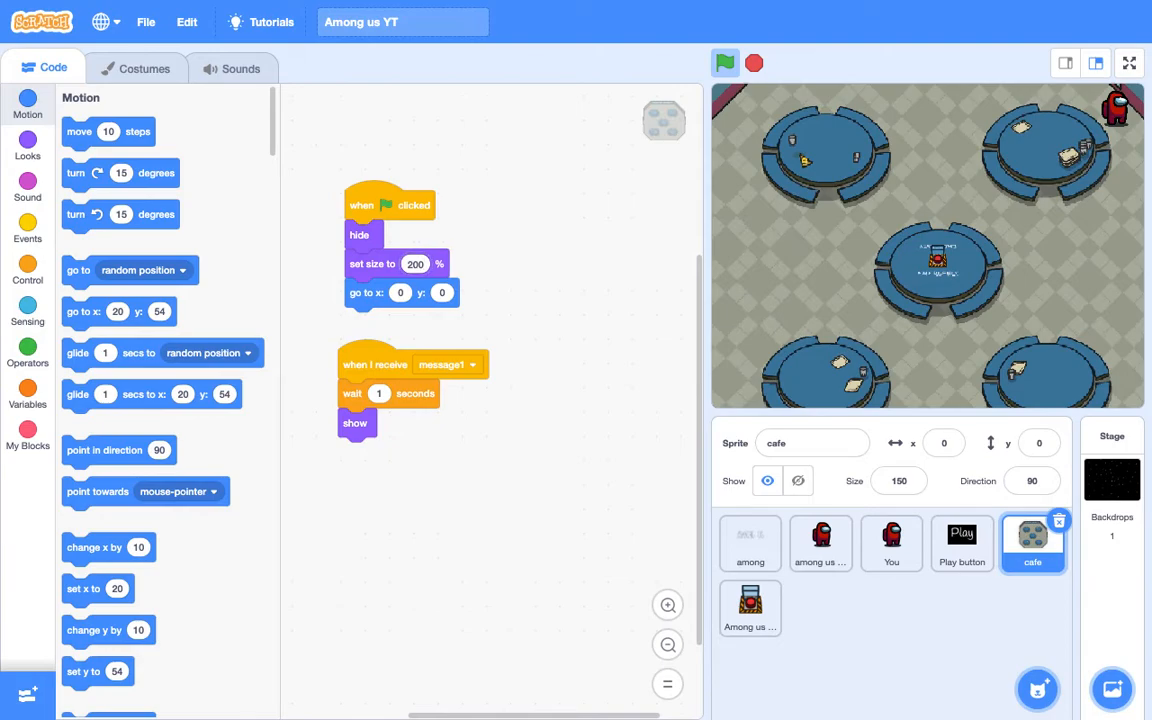
left_click(767, 481)
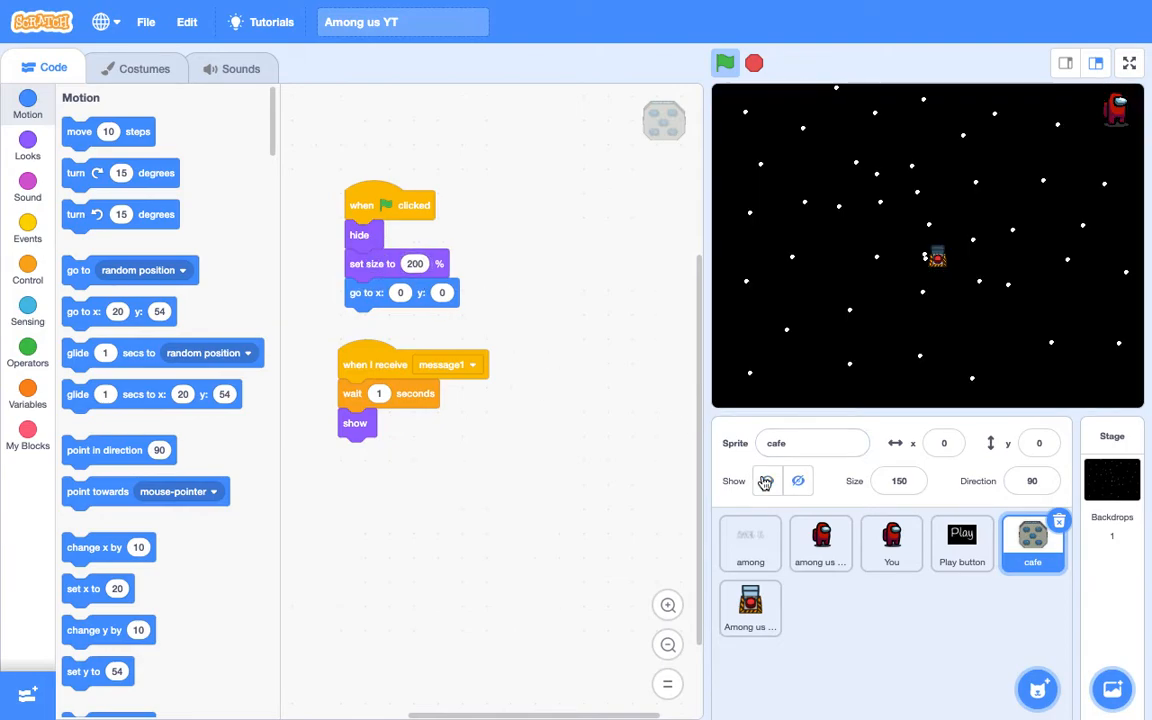
left_click(767, 481)
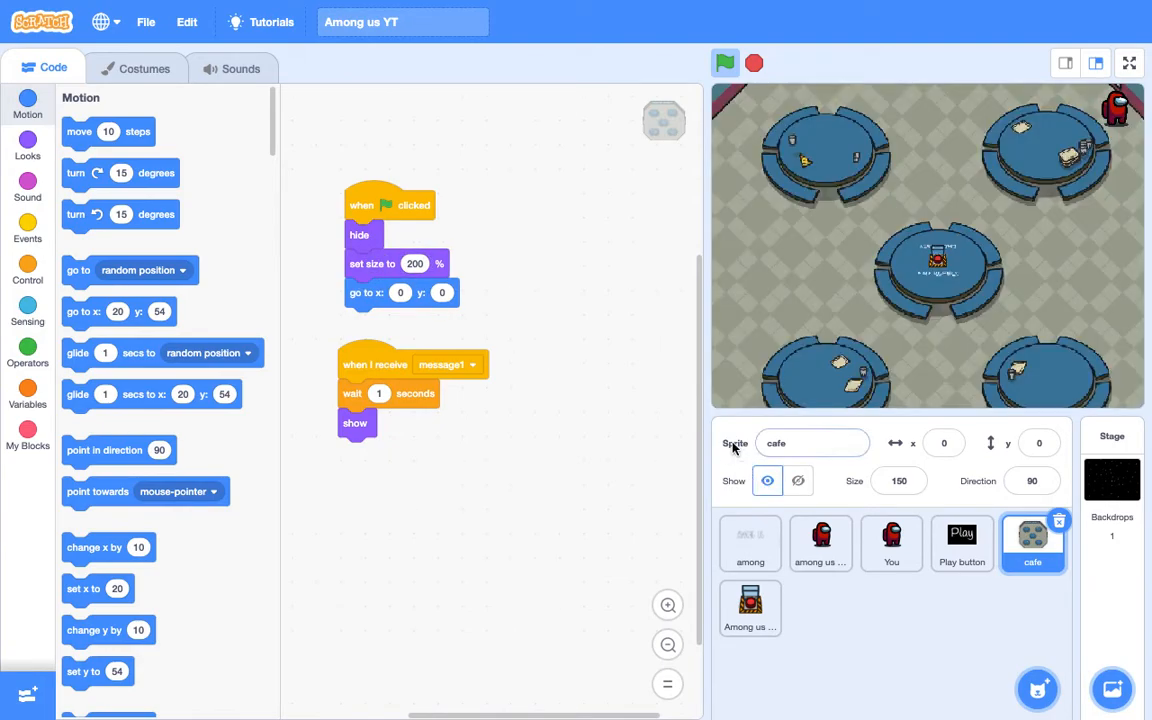
left_click(414, 263)
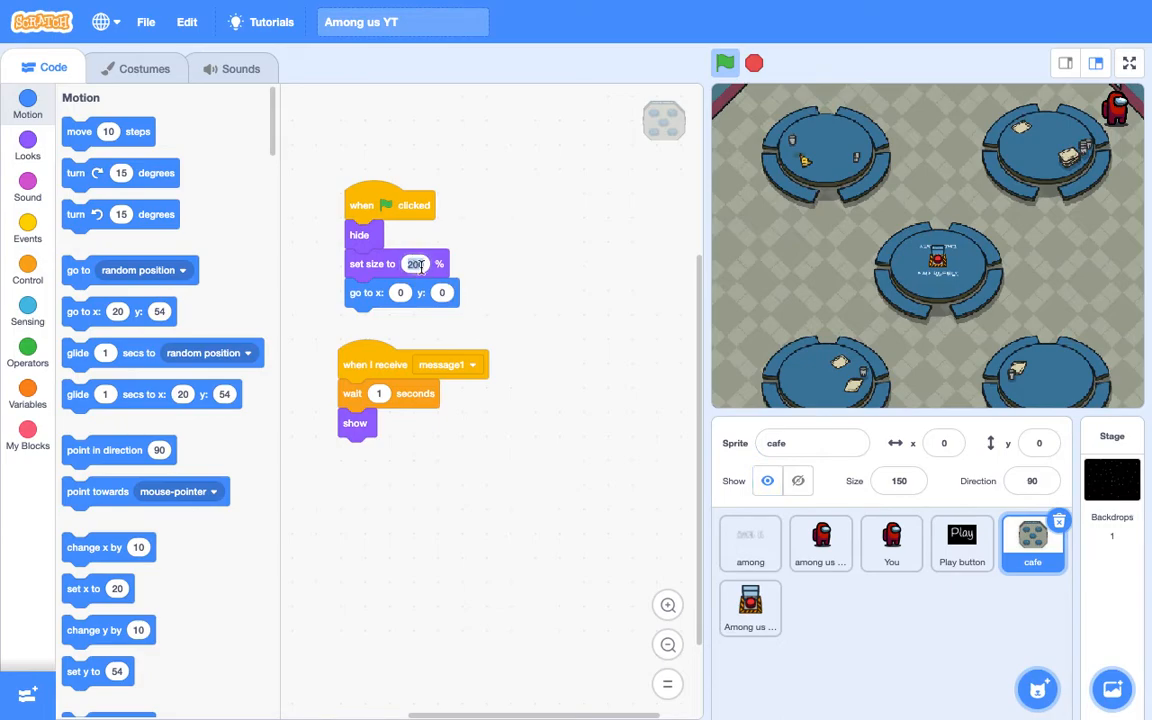
type("150")
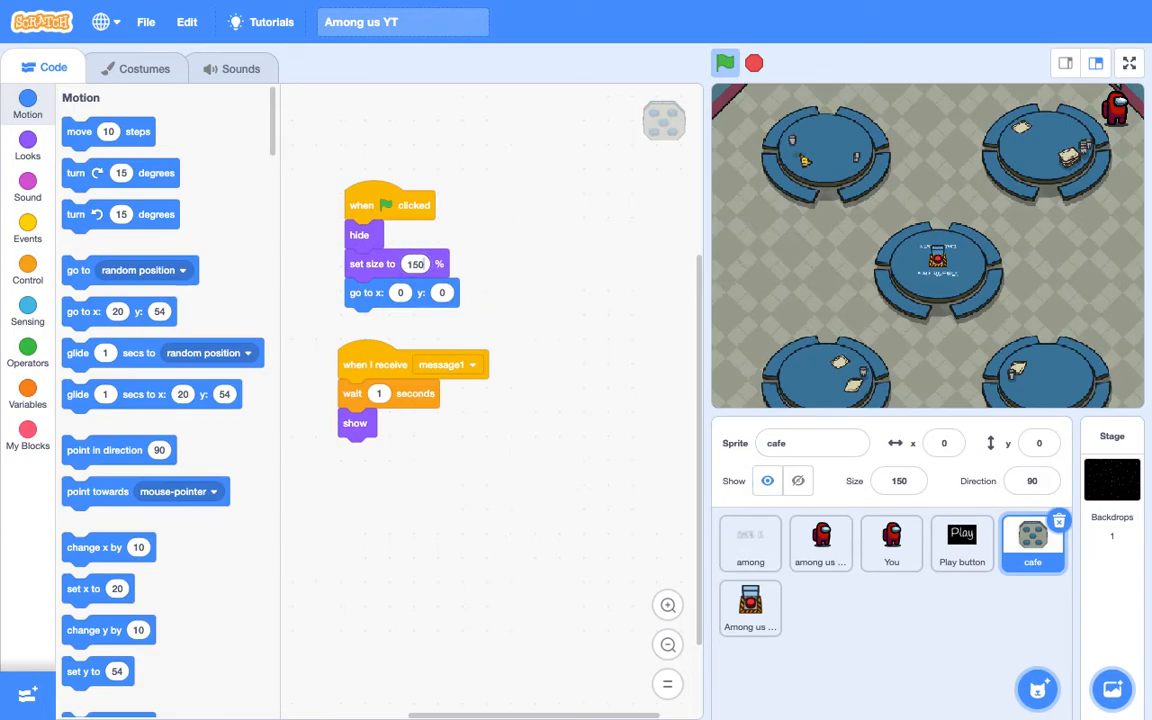
left_click(797, 481)
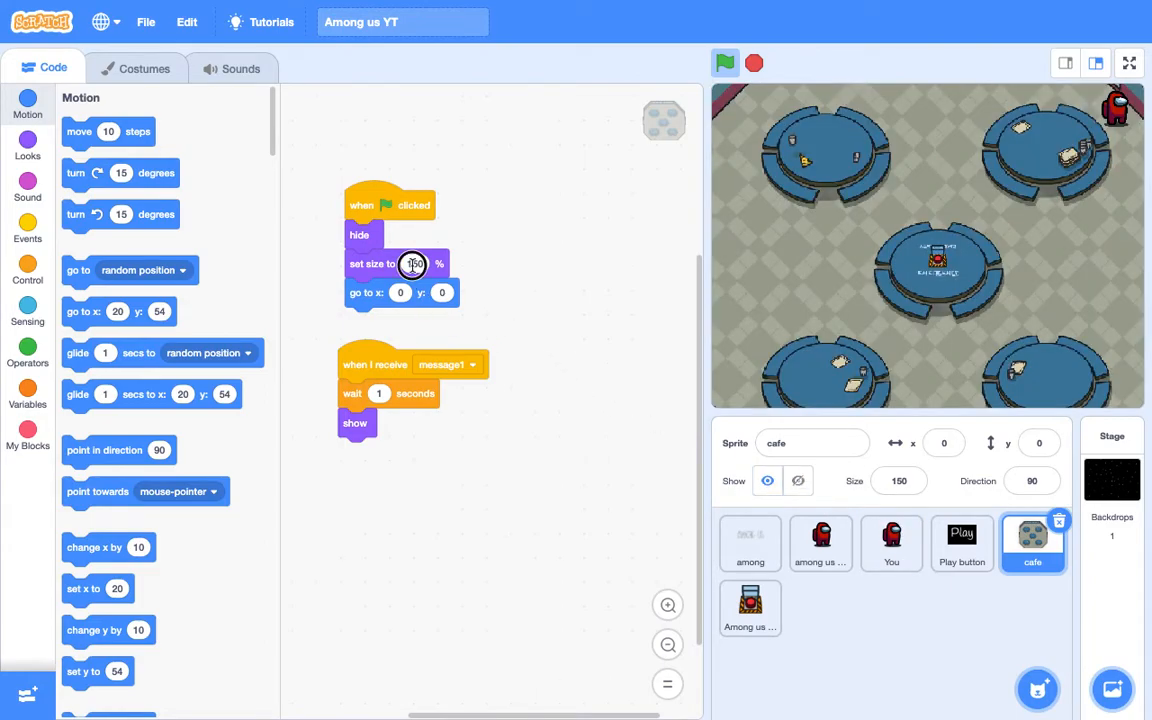
Step: Change the cafe's startup size to 130 at x -18, y 1, previewing with Show
left_click(812, 443)
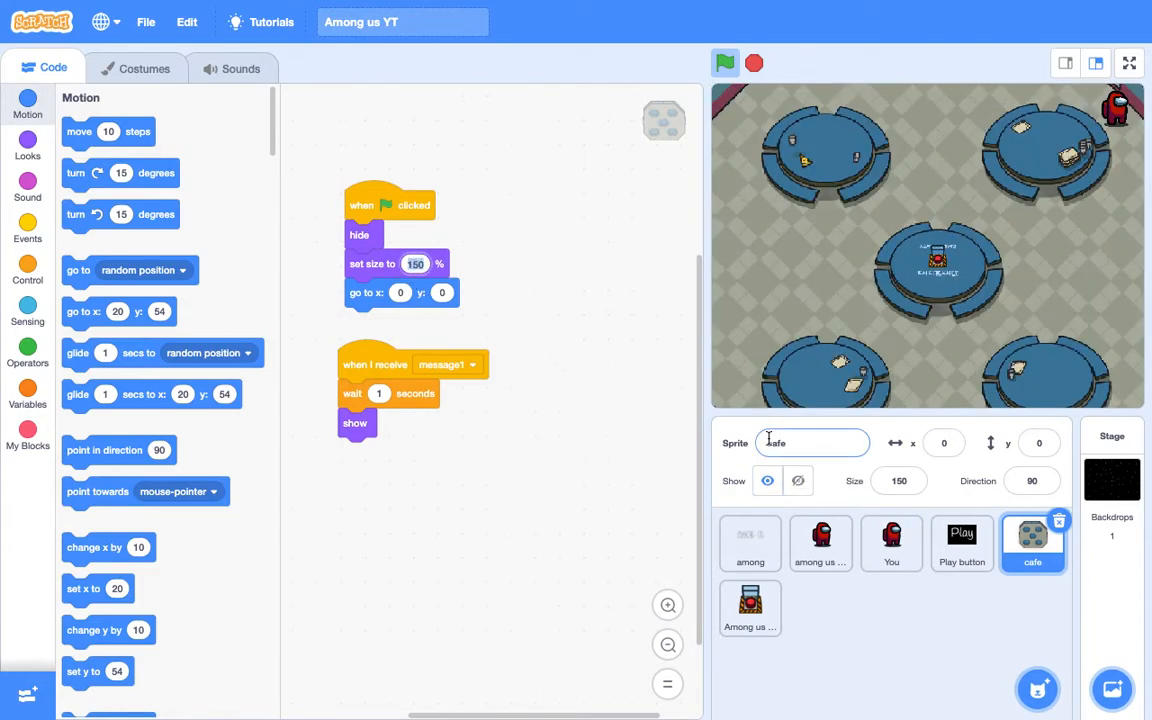
left_click(415, 264)
type("125")
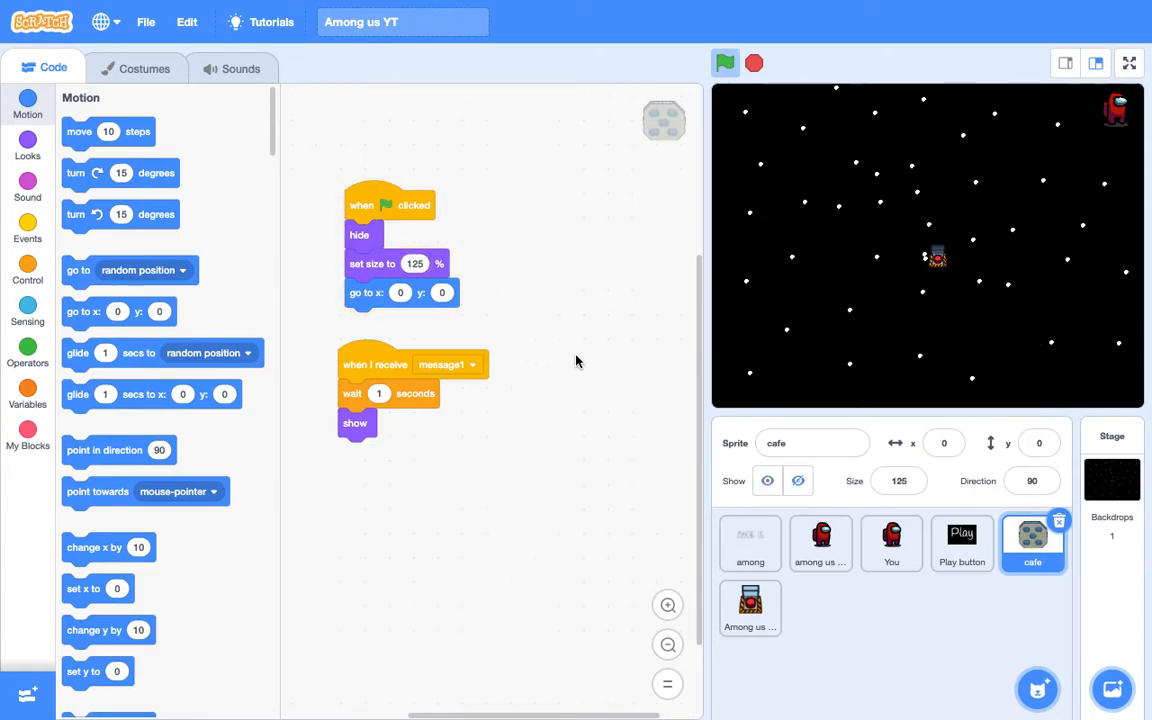
left_click(767, 481)
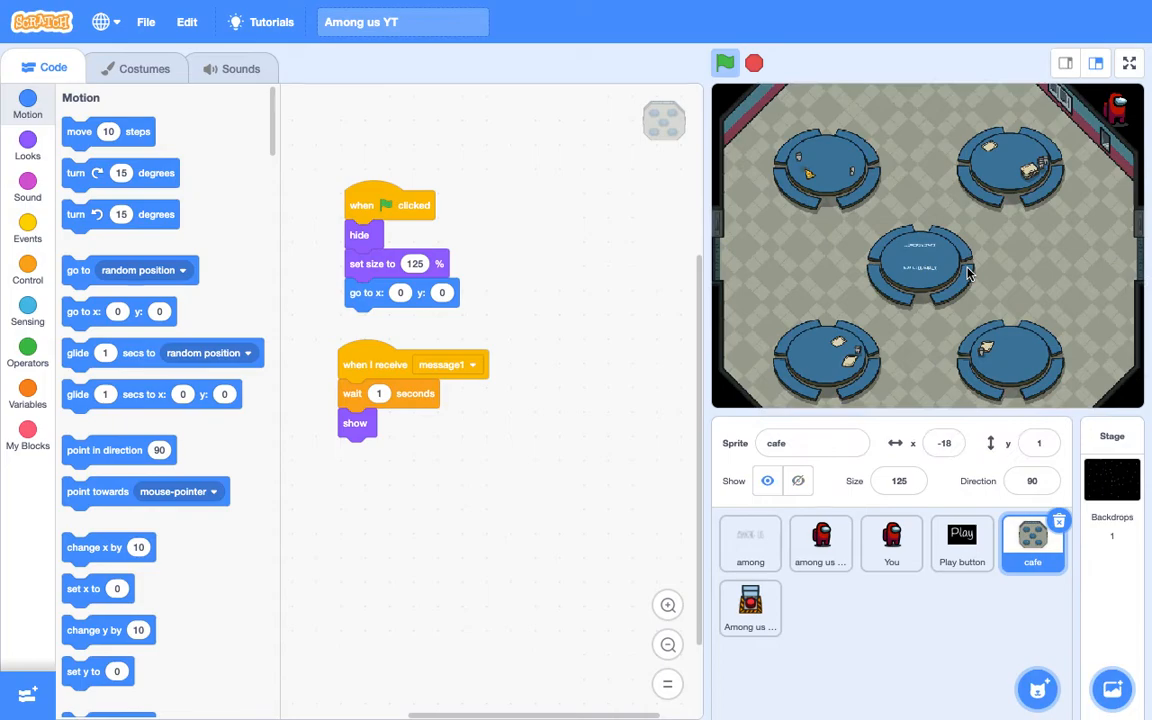
mouse_move(370, 293)
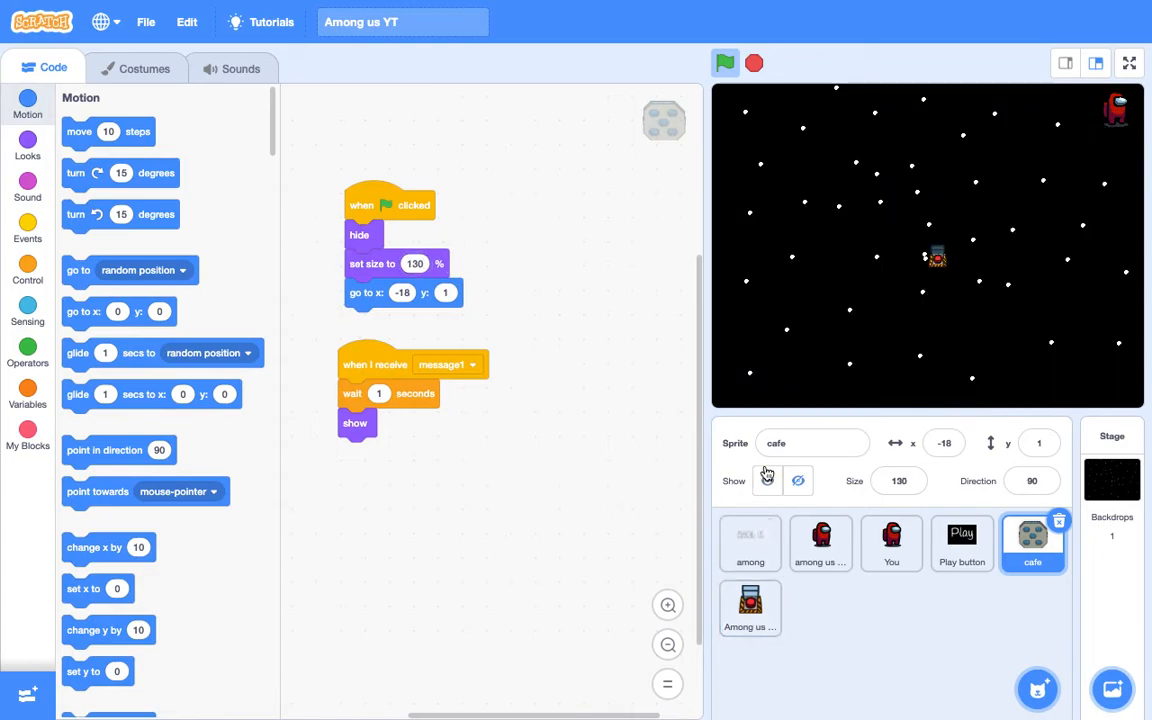
left_click(767, 481)
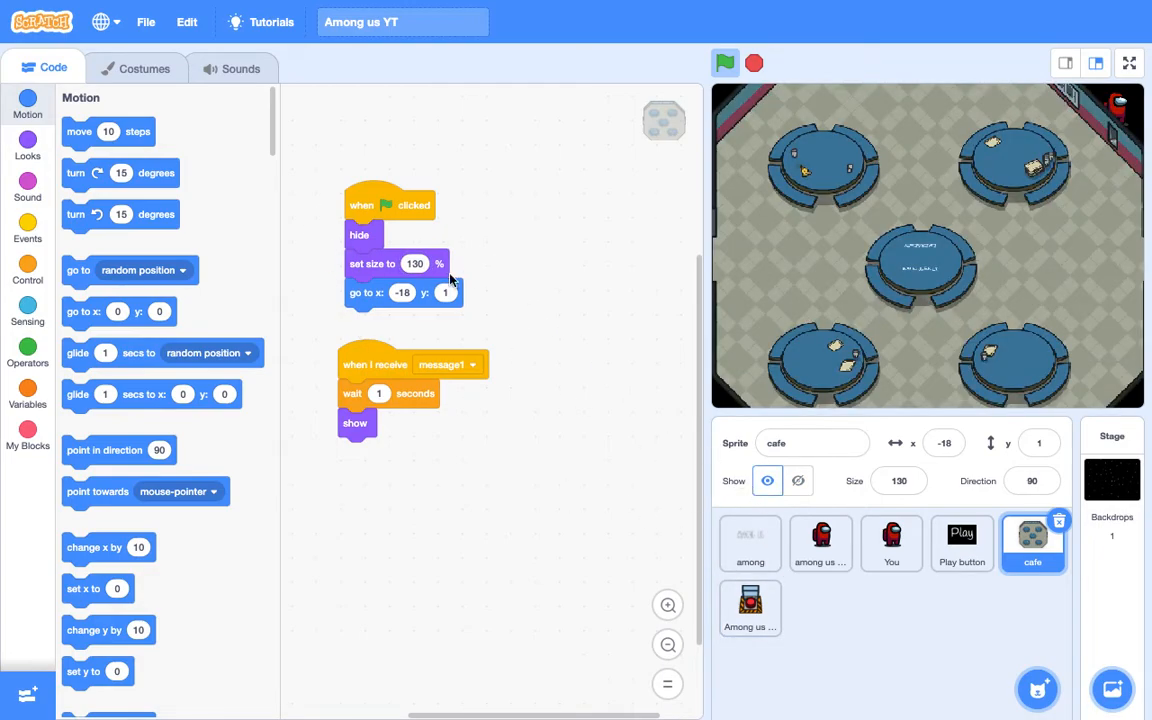
mouse_move(770, 255)
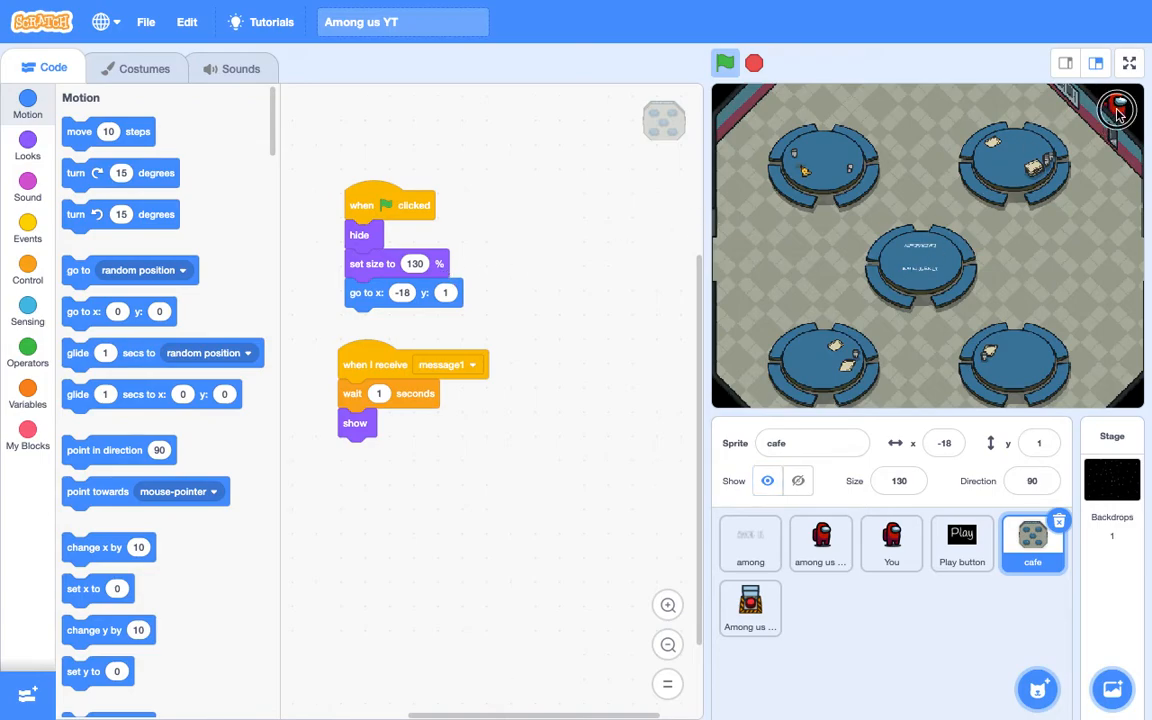
left_click(891, 543)
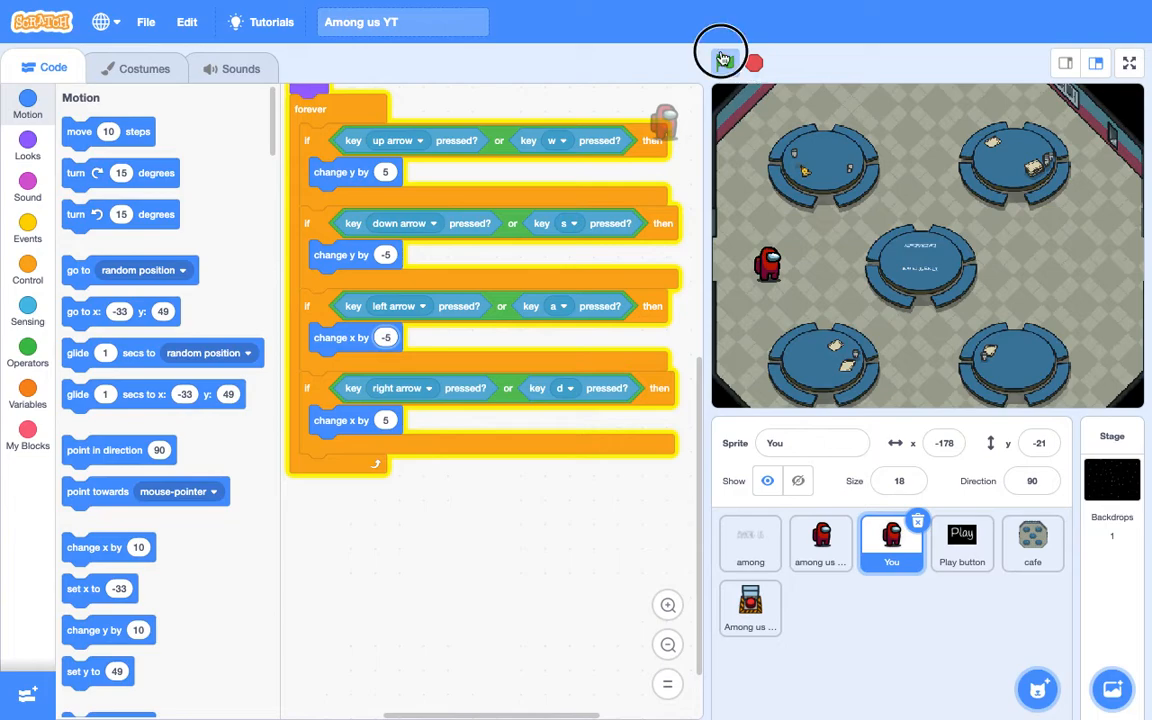
Step: Run the game and walk the crewmate across the cafeteria using the arrow keys
left_click(724, 62)
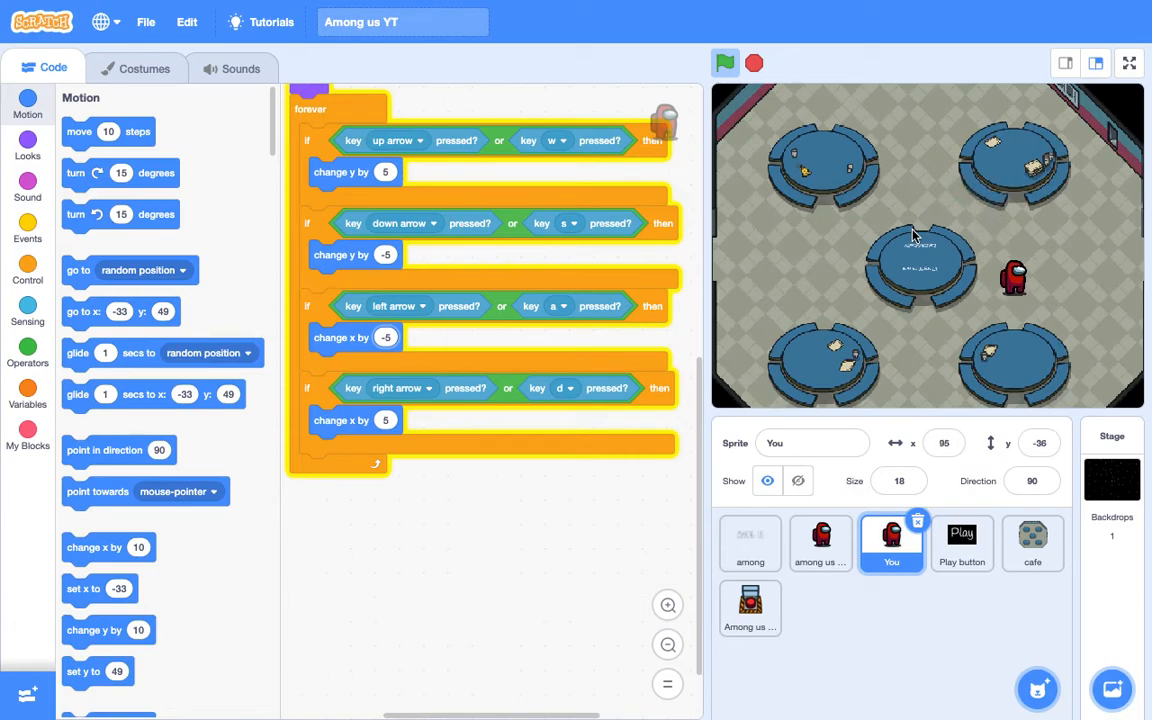
key("up")
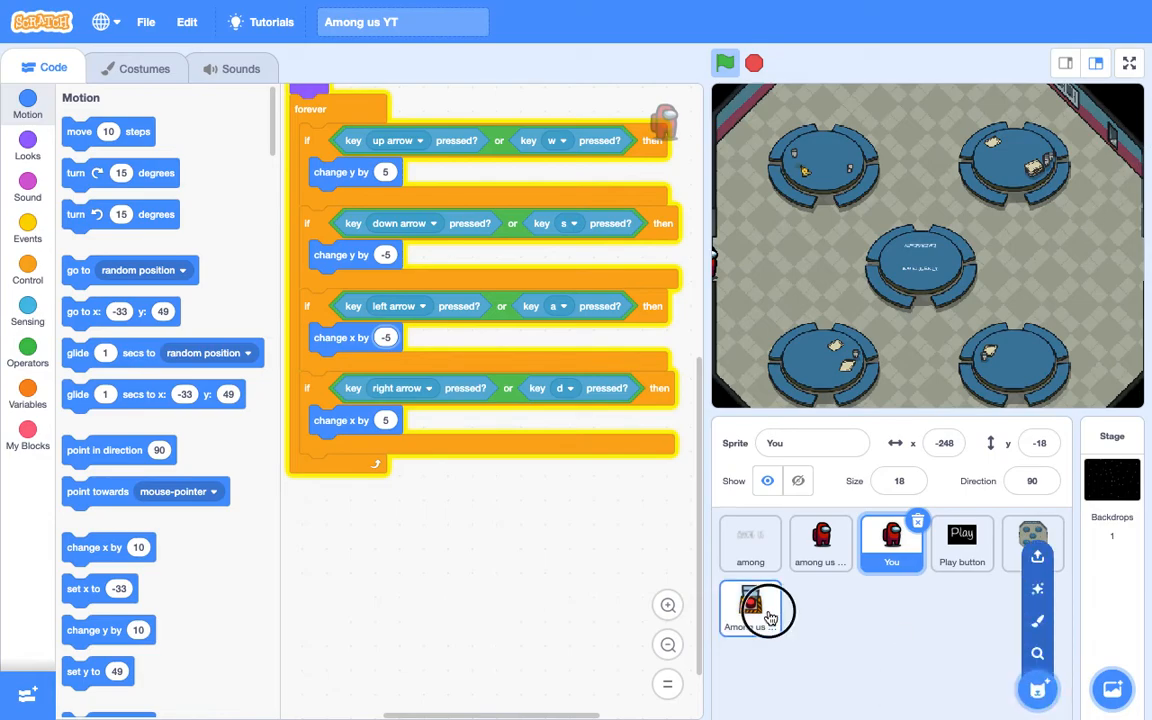
Step: Show the emergency button, drag it onto the middle table, and set go to x to -7
left_click(750, 608)
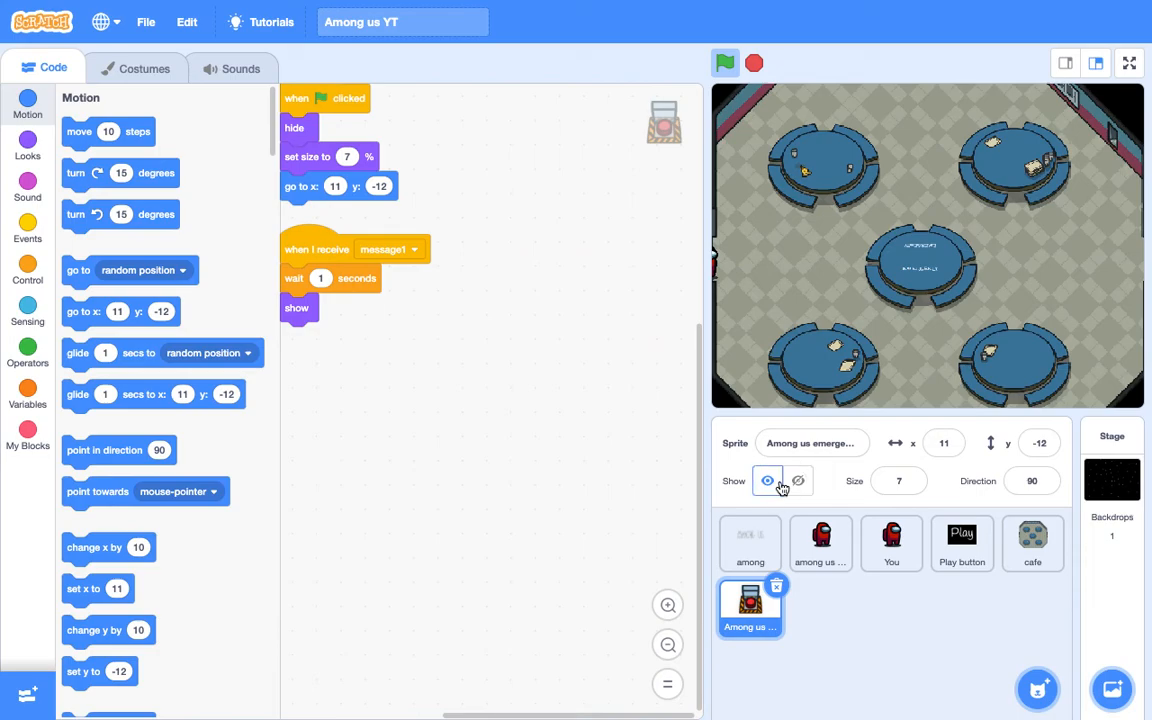
left_click(745, 607)
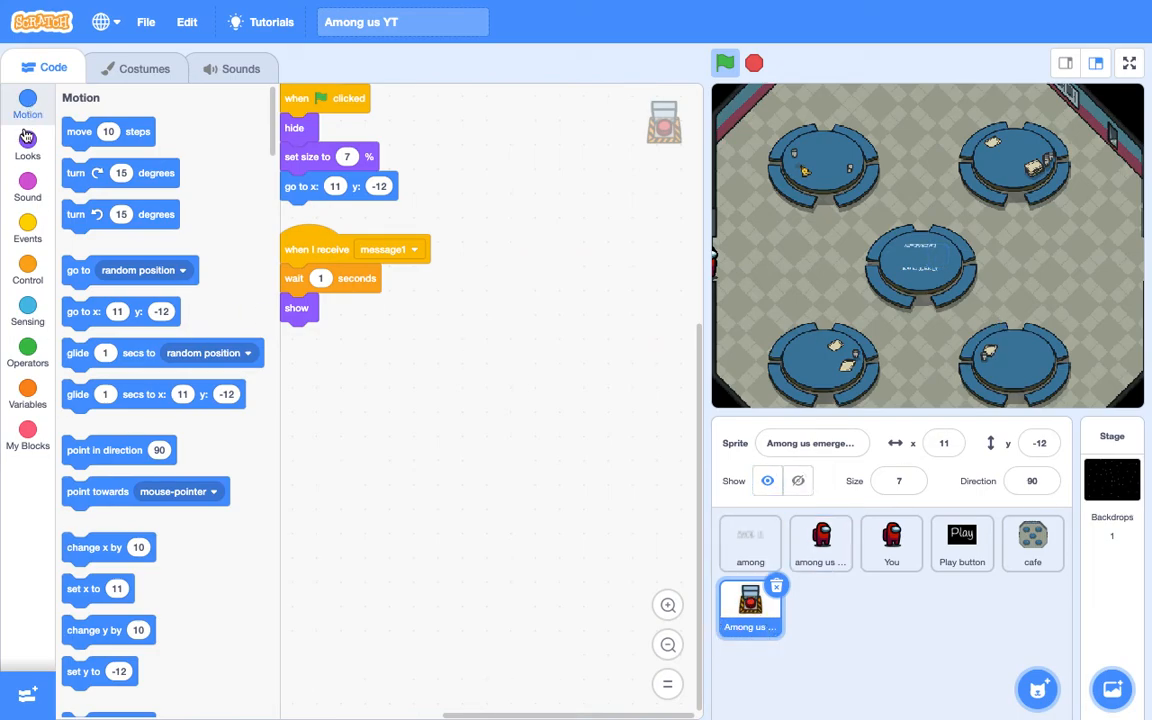
left_click(27, 143)
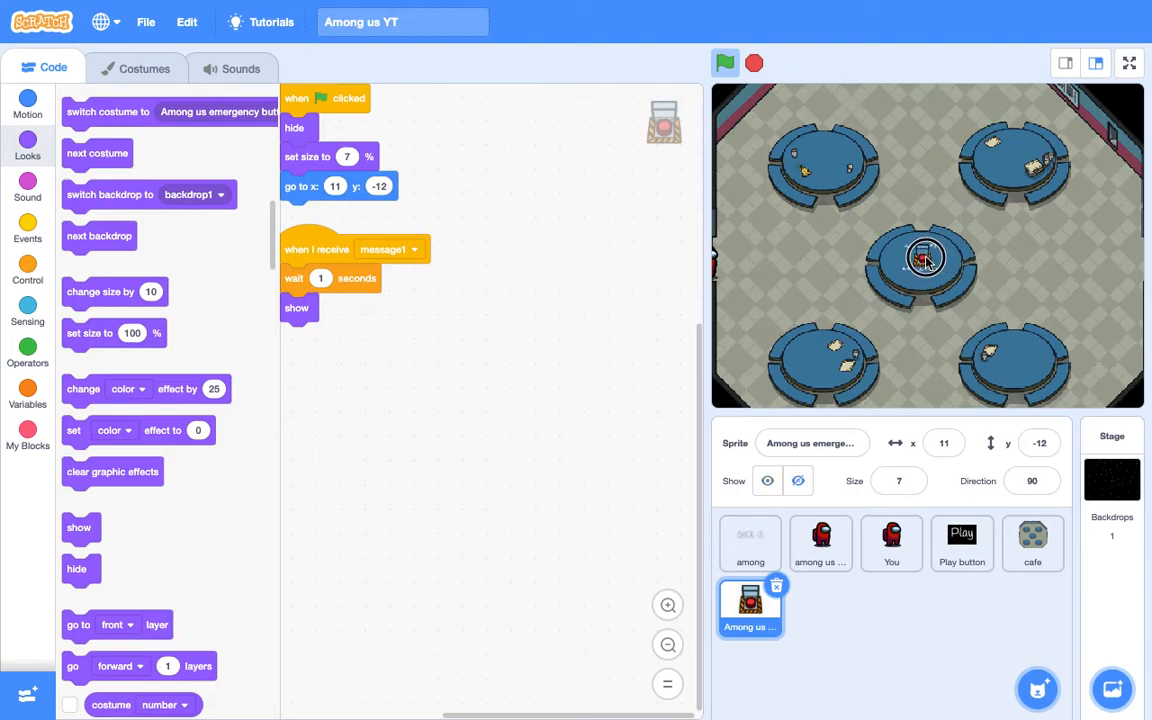
left_click_drag(925, 258, 918, 262)
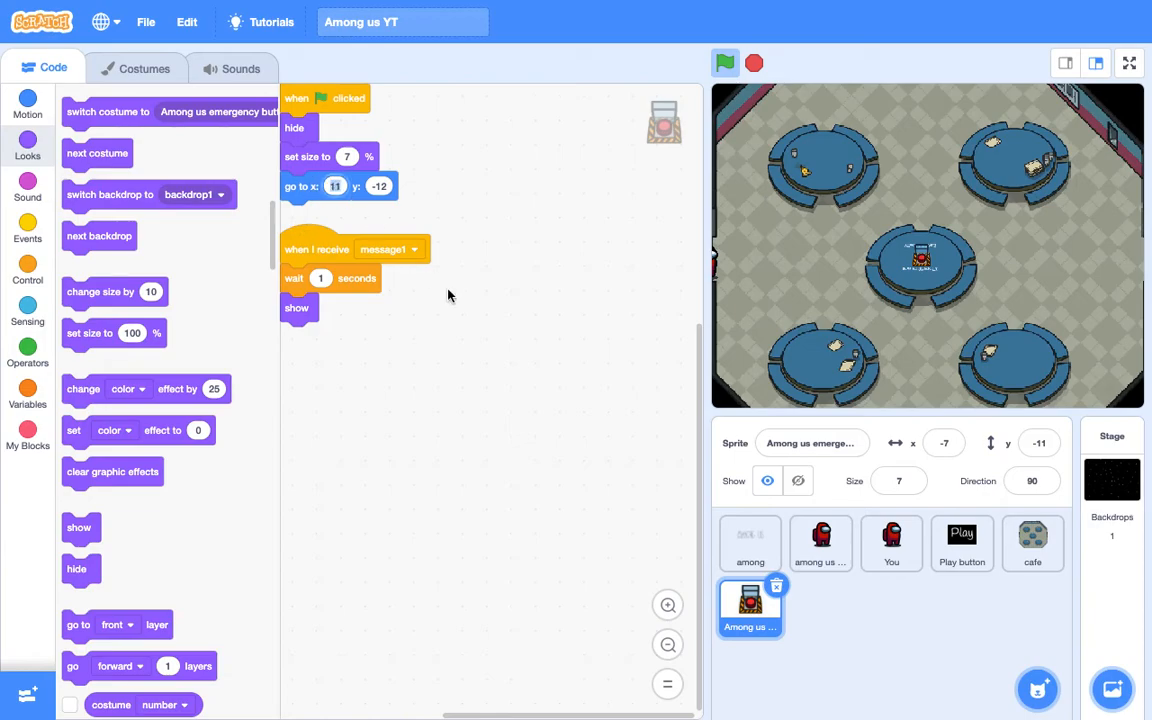
left_click(335, 186)
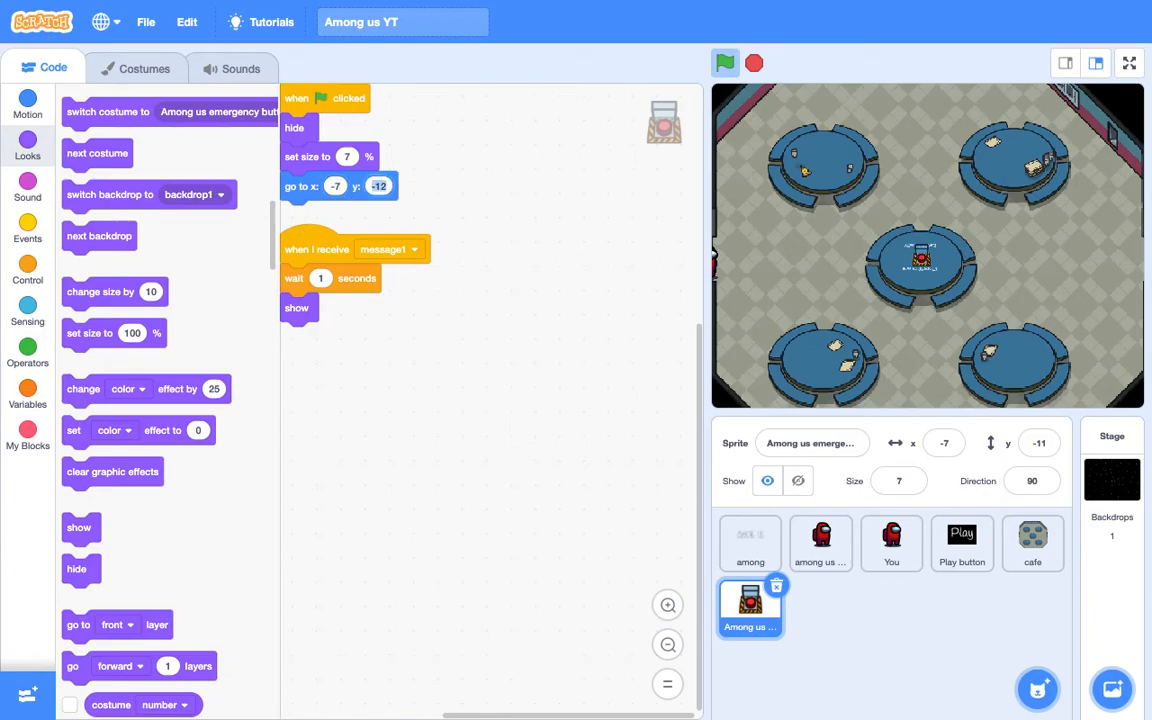